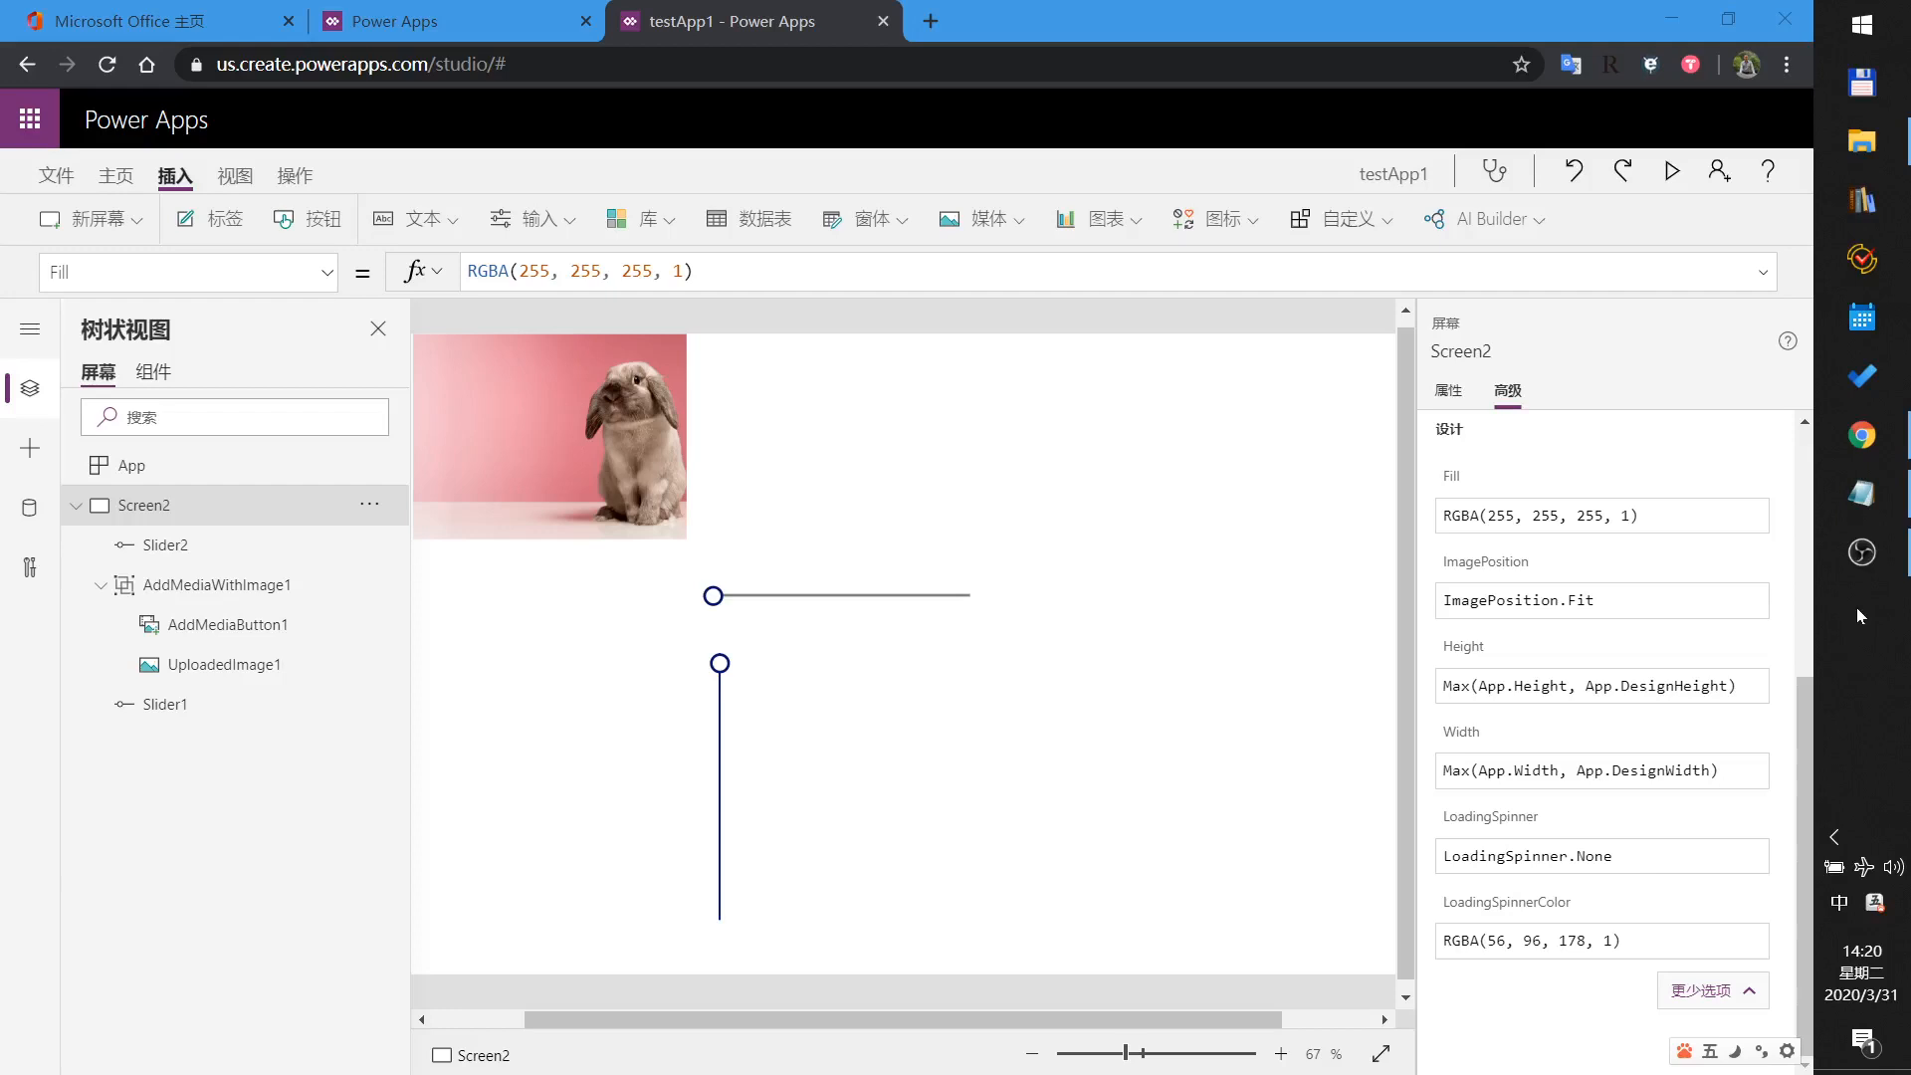
mouse_move(1123, 647)
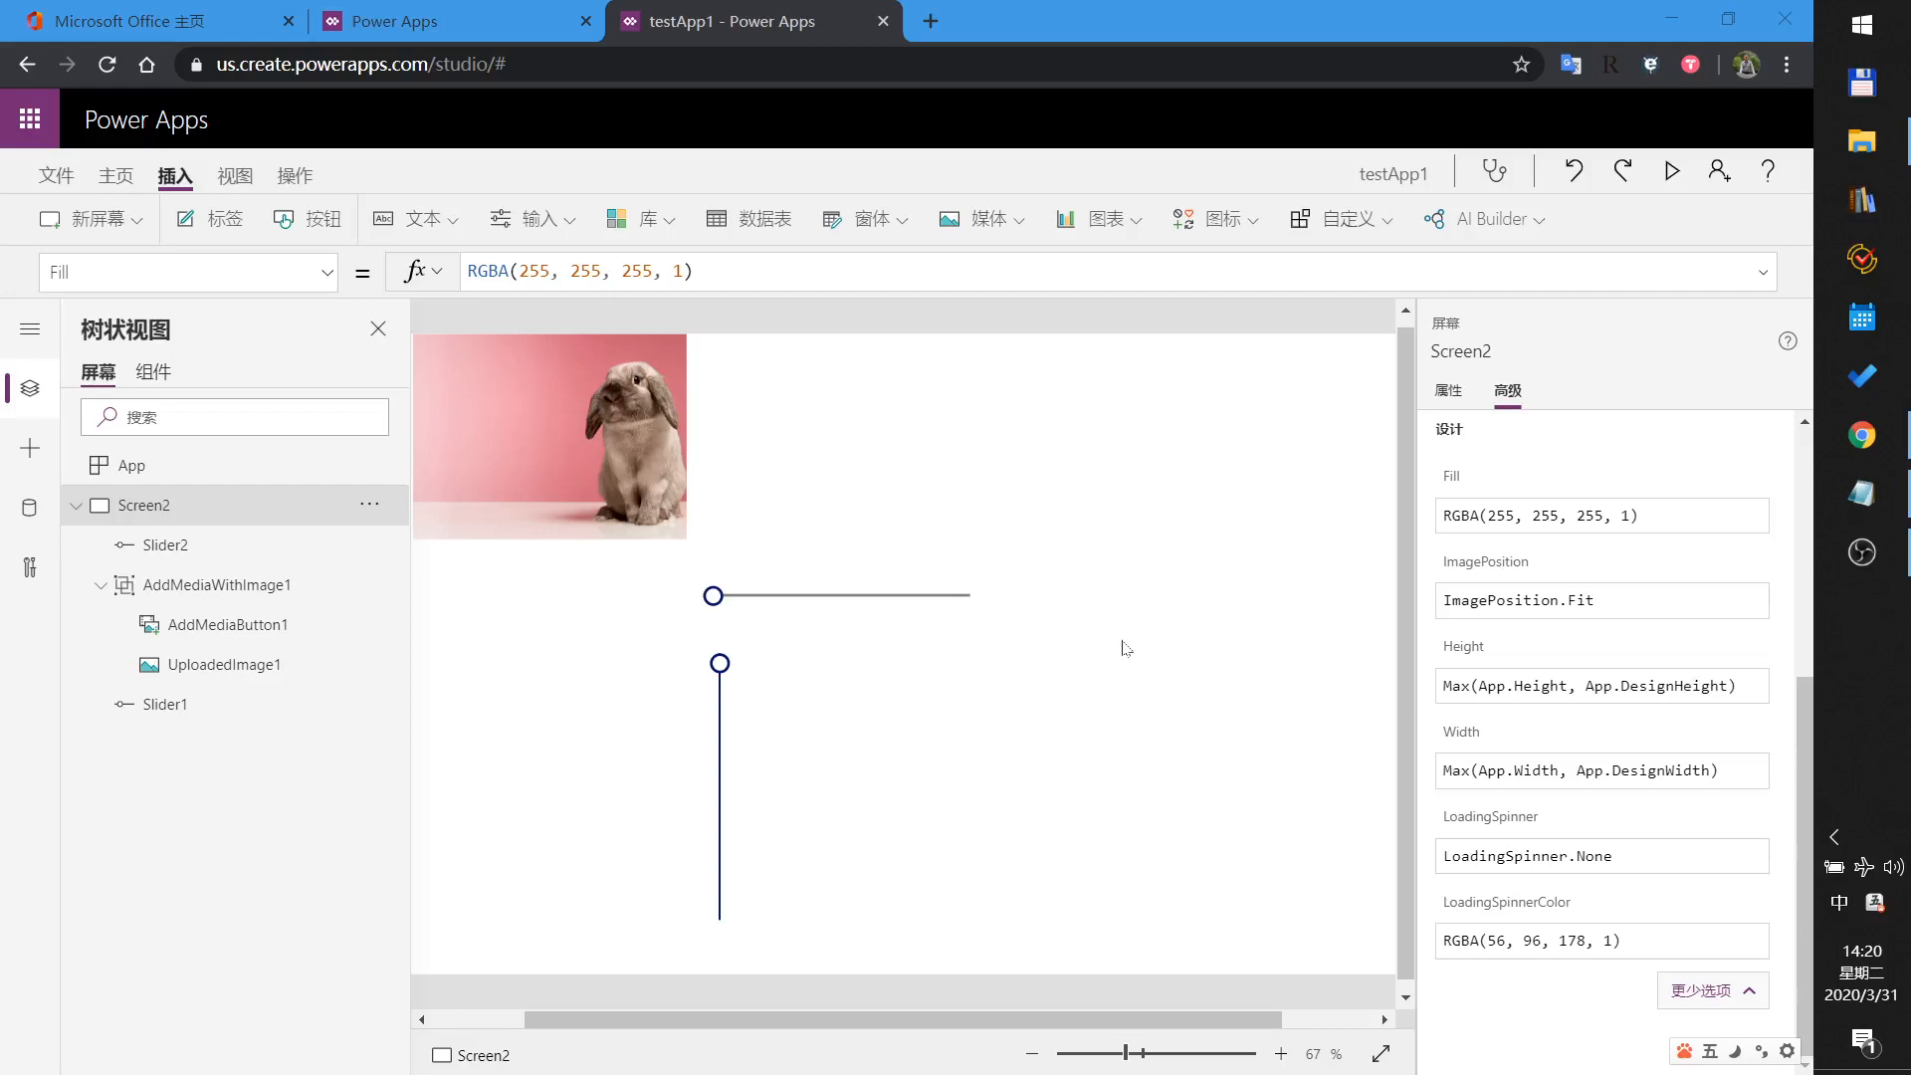
mouse_move(1038, 604)
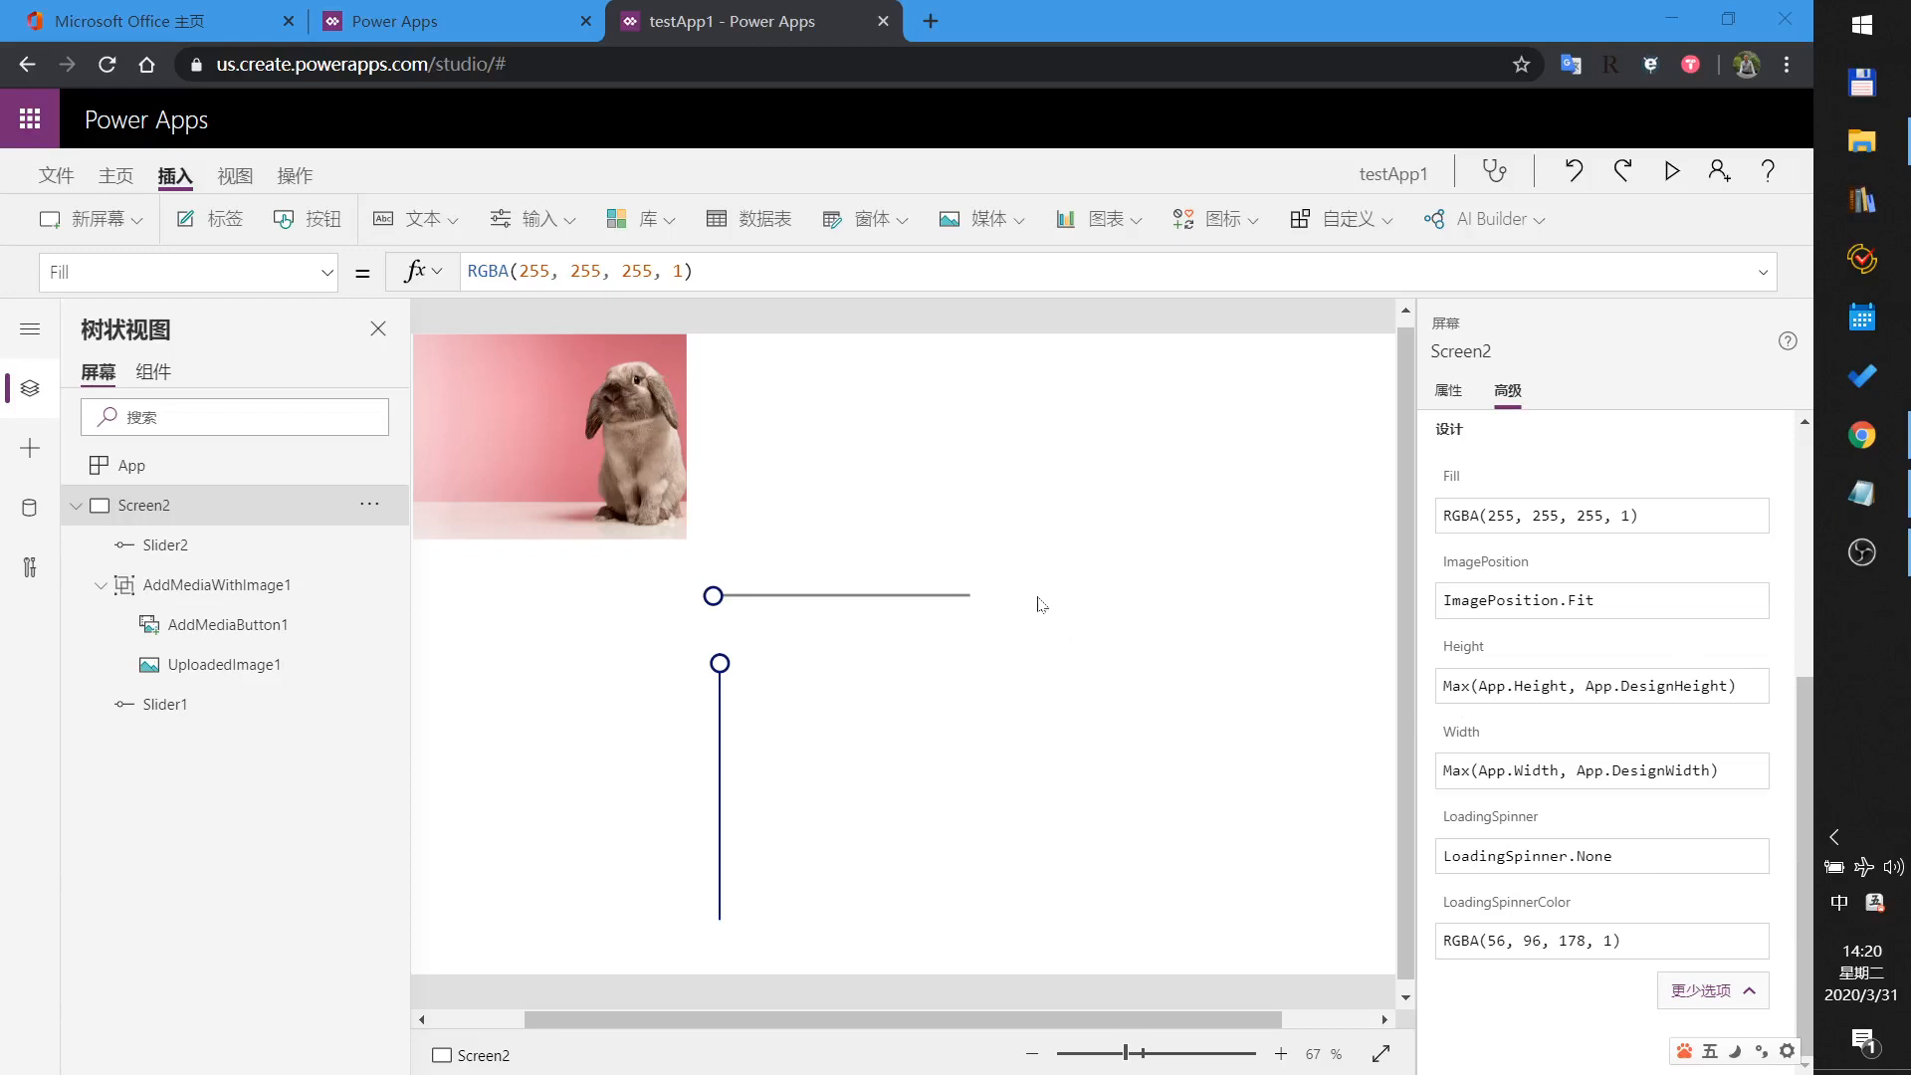
mouse_move(748, 602)
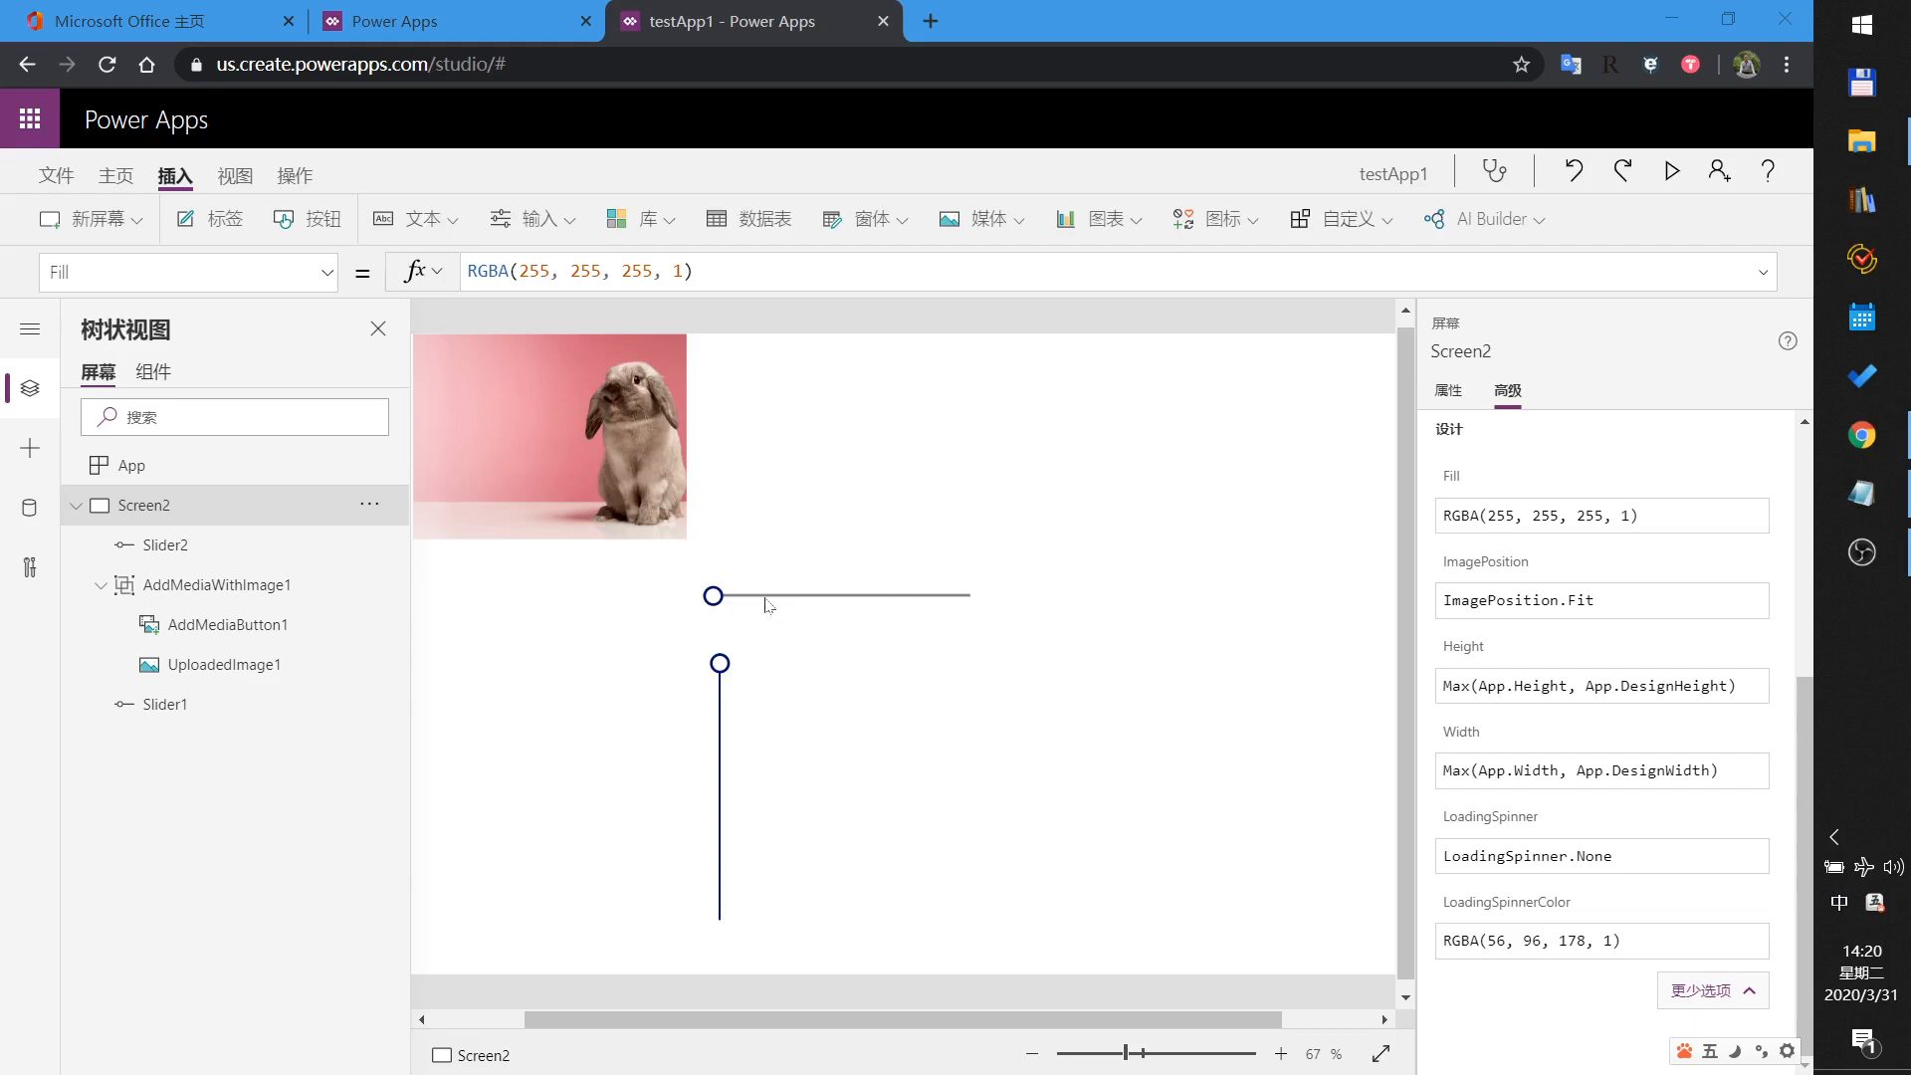
mouse_move(599, 501)
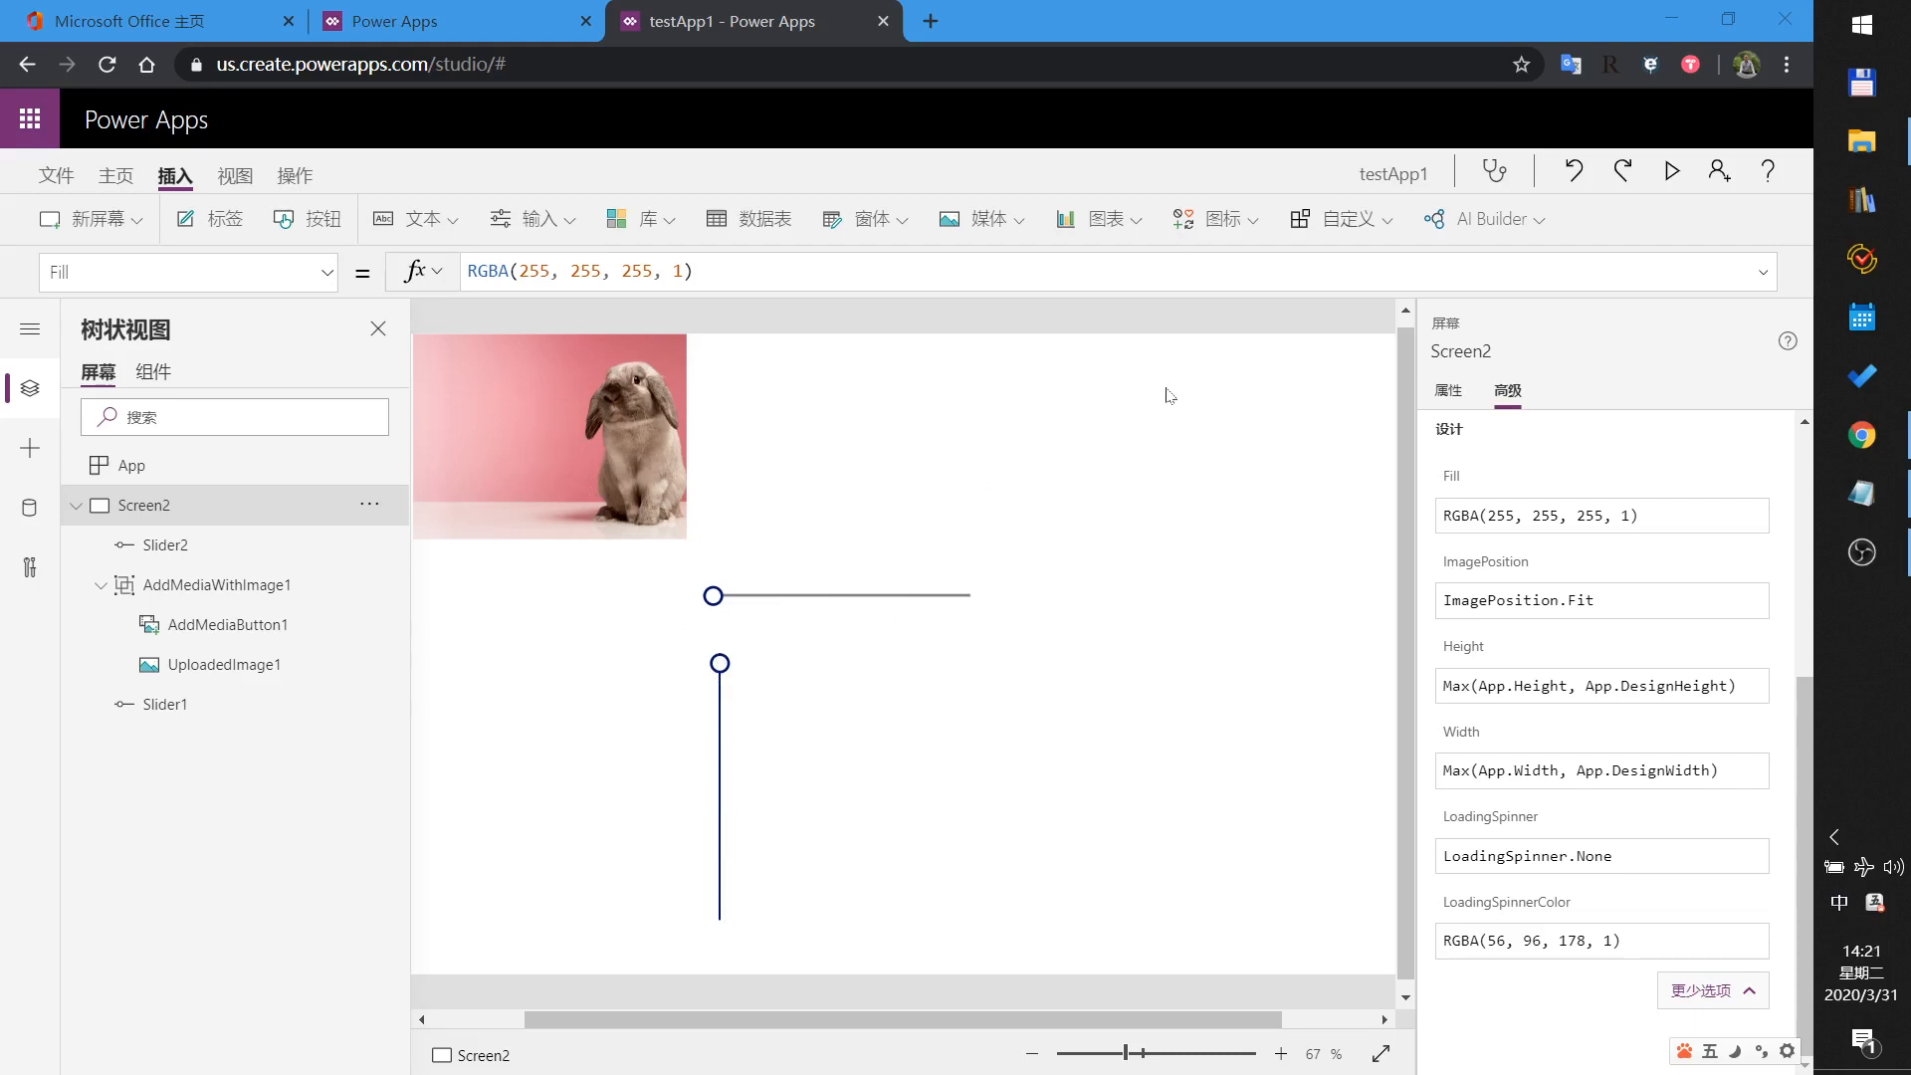
mouse_move(1671, 170)
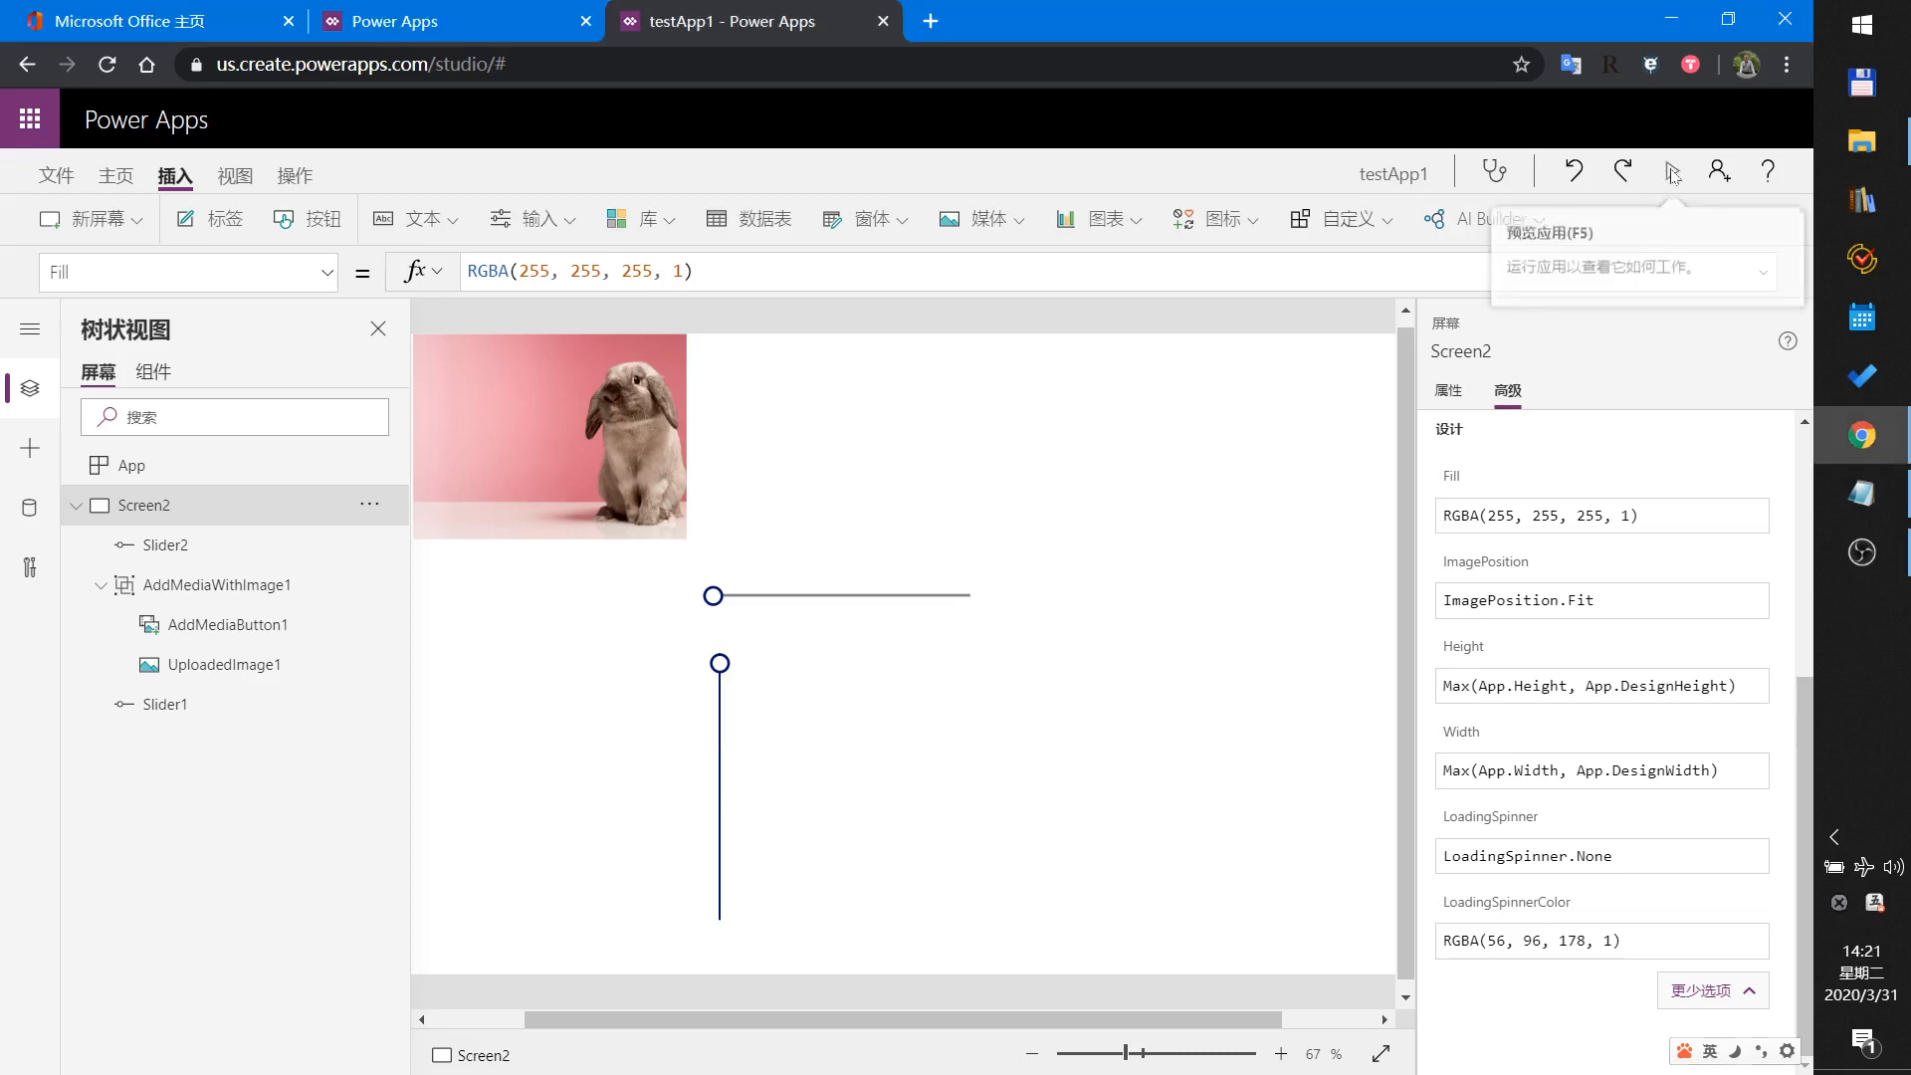
Preview the app and drag the horizontal slider to move the bunny left and right.
left_click(1674, 170)
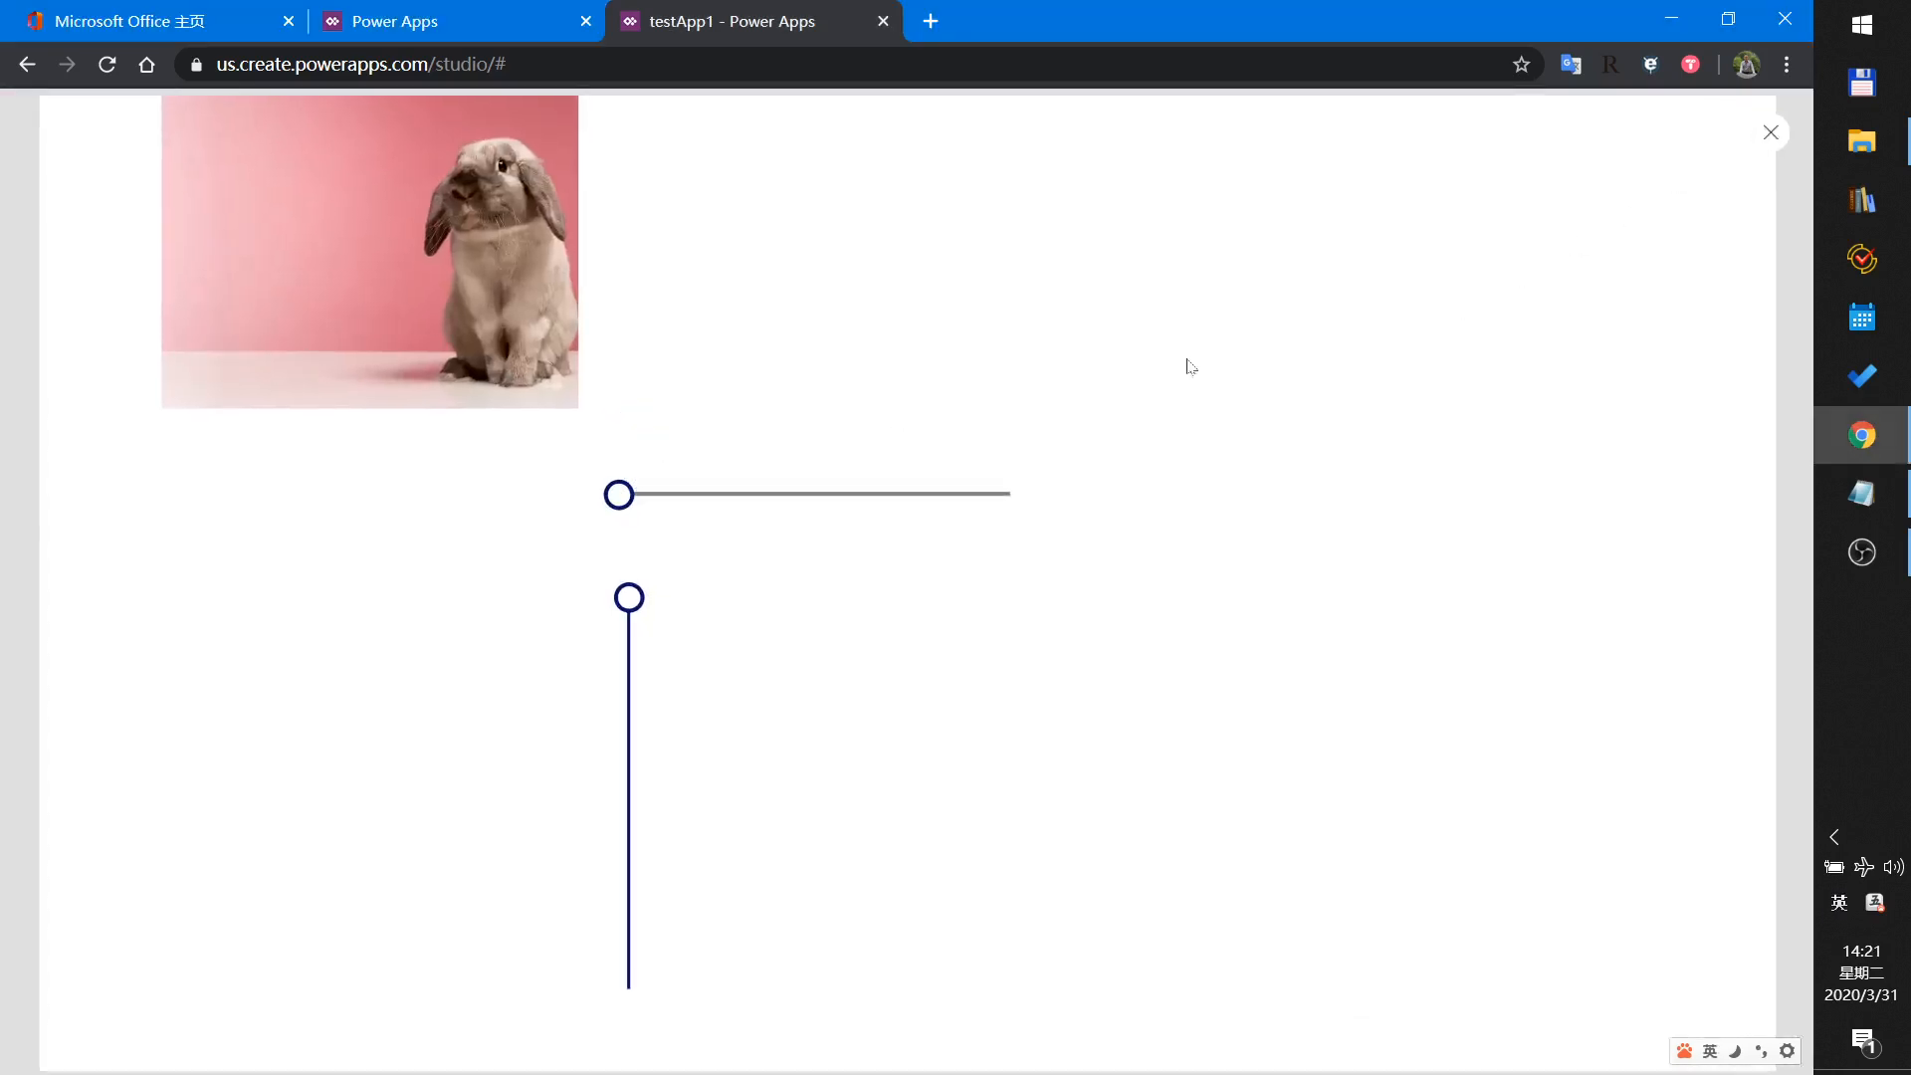
left_click_drag(618, 494, 784, 493)
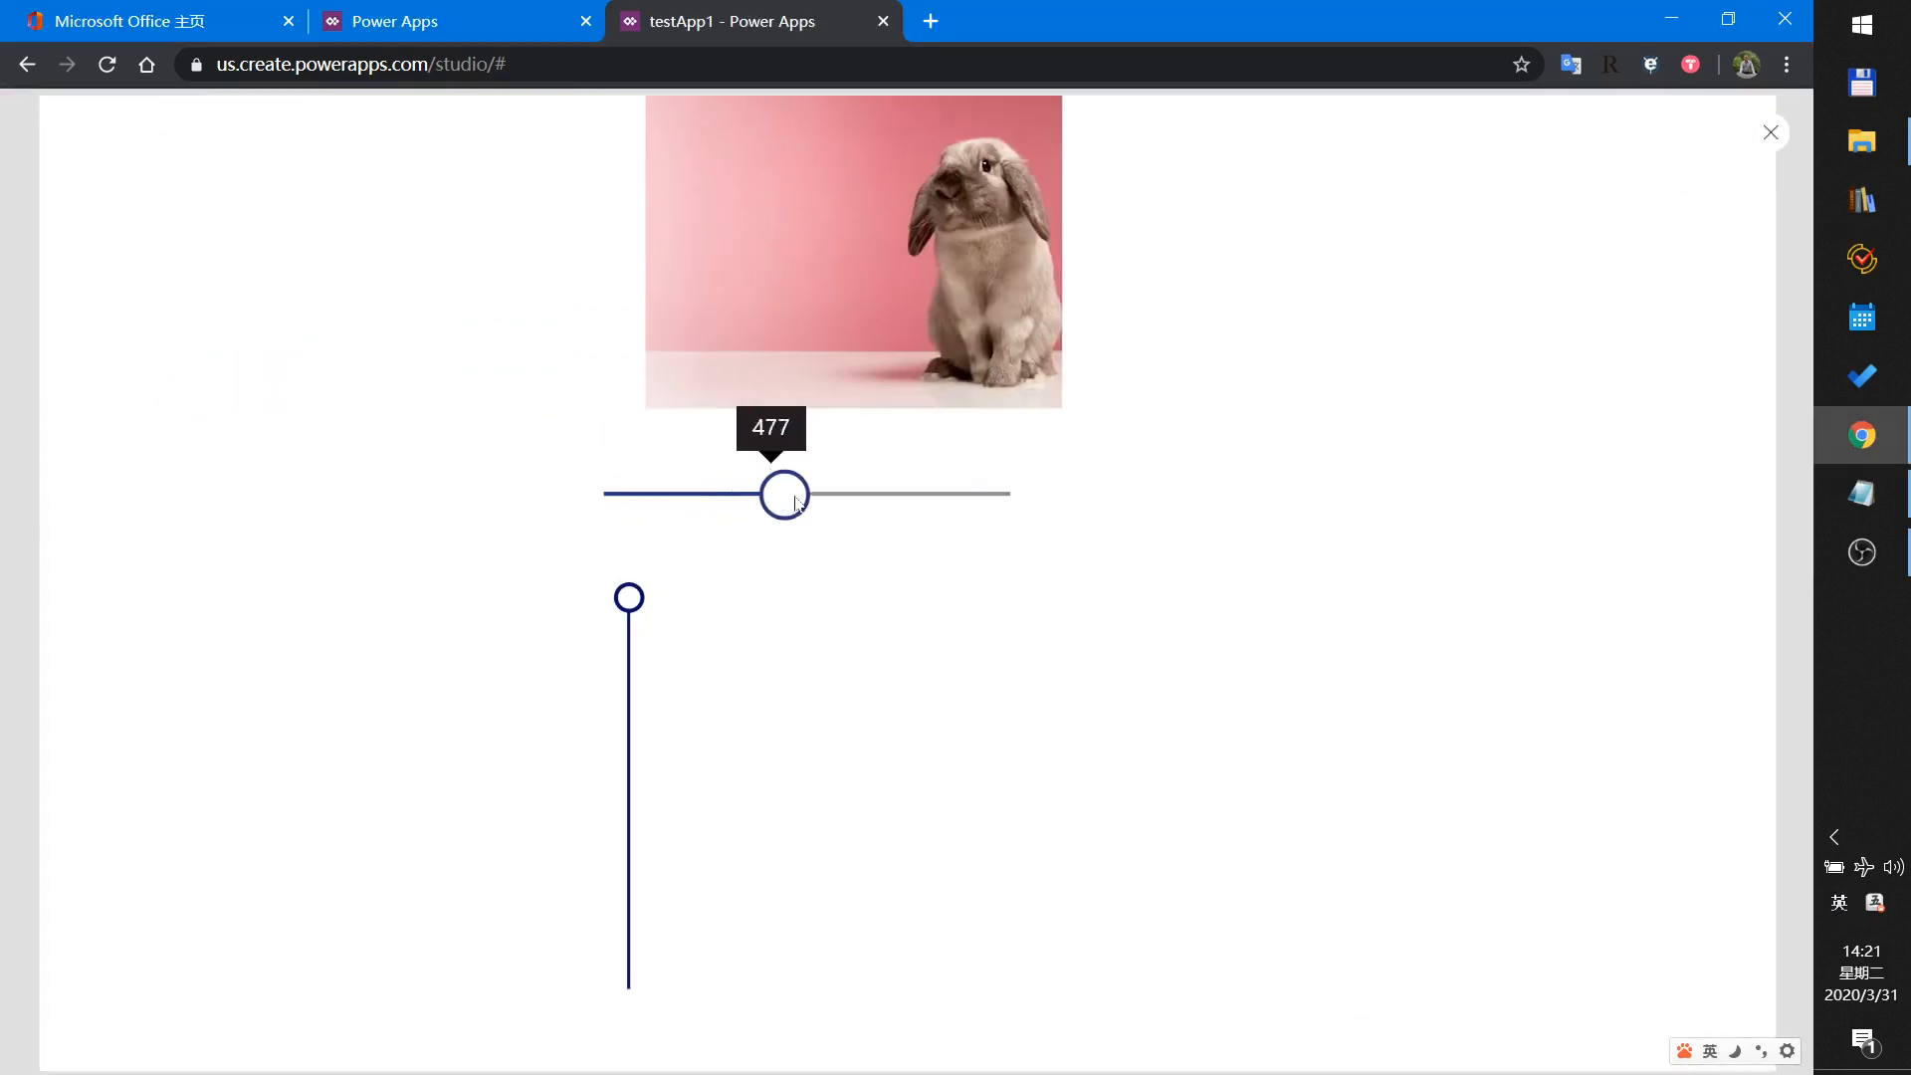
left_click_drag(784, 493, 690, 494)
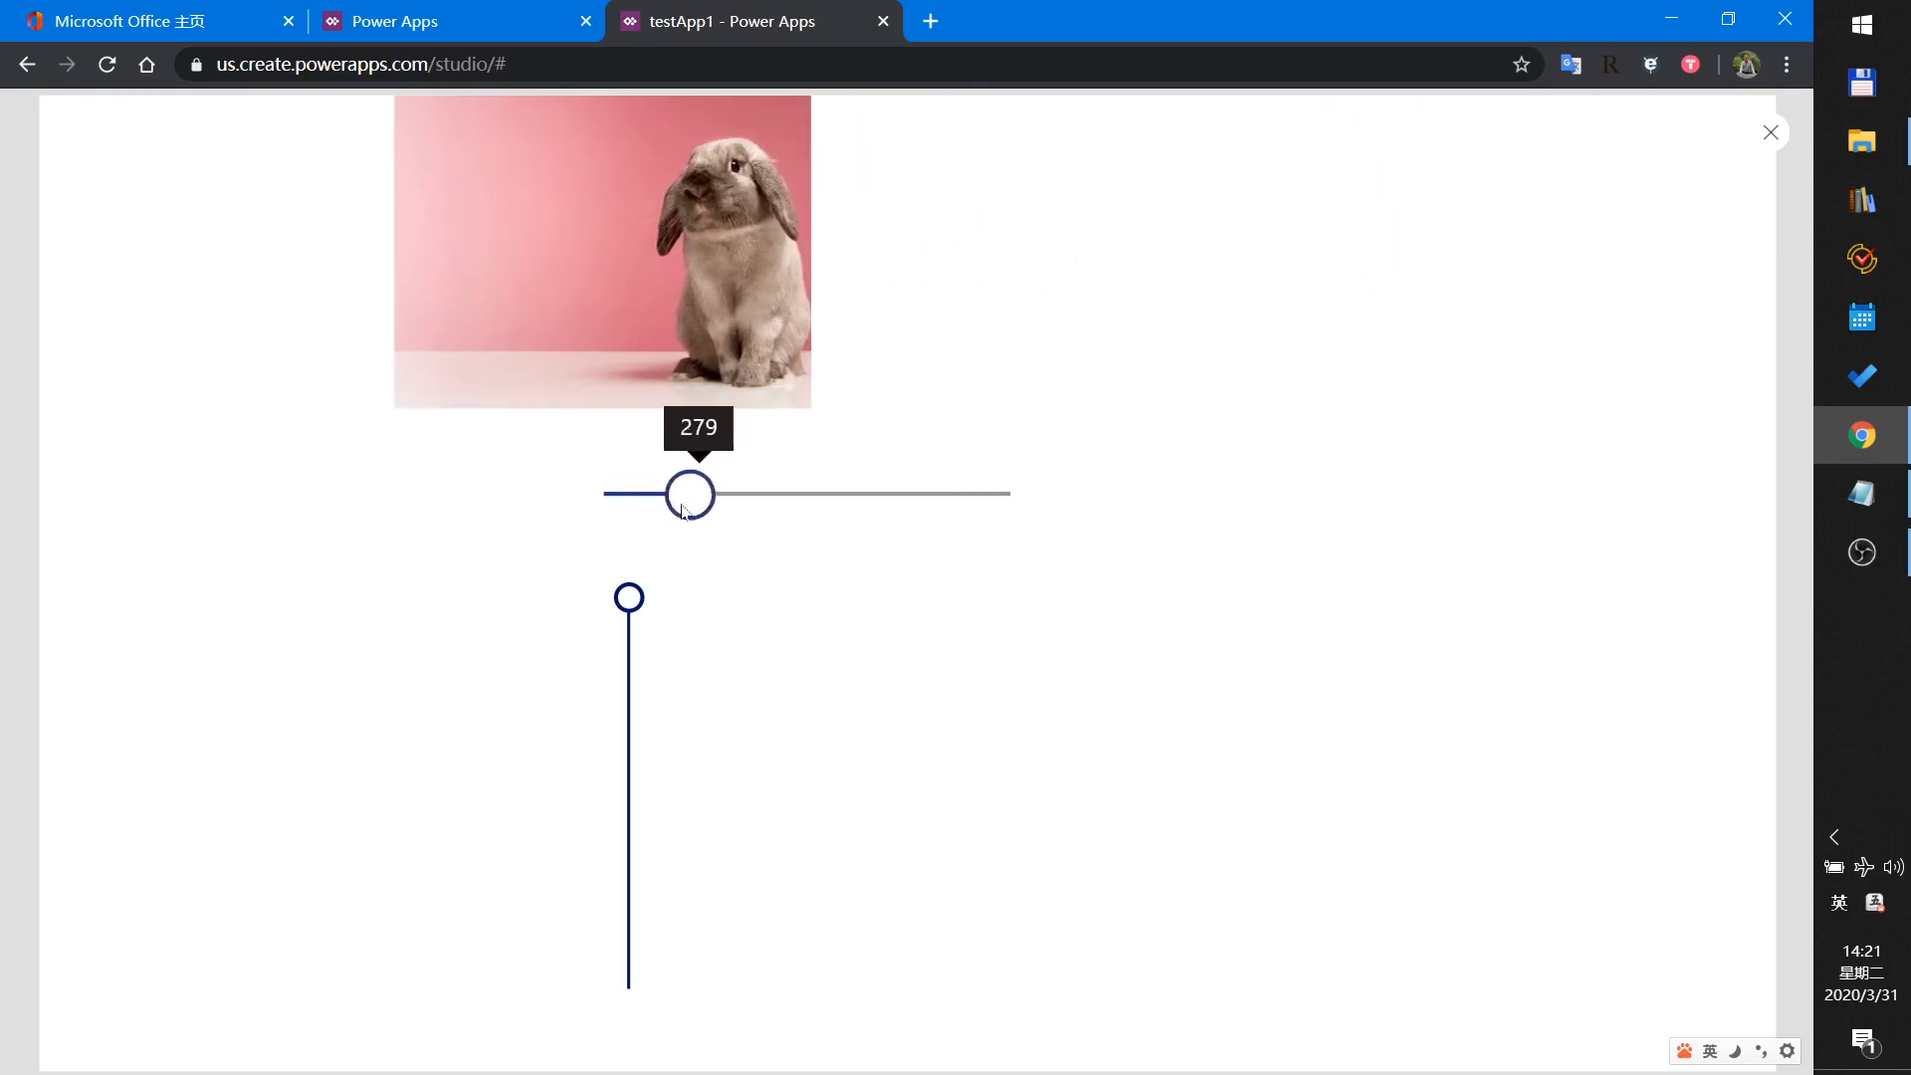
left_click_drag(689, 494, 984, 494)
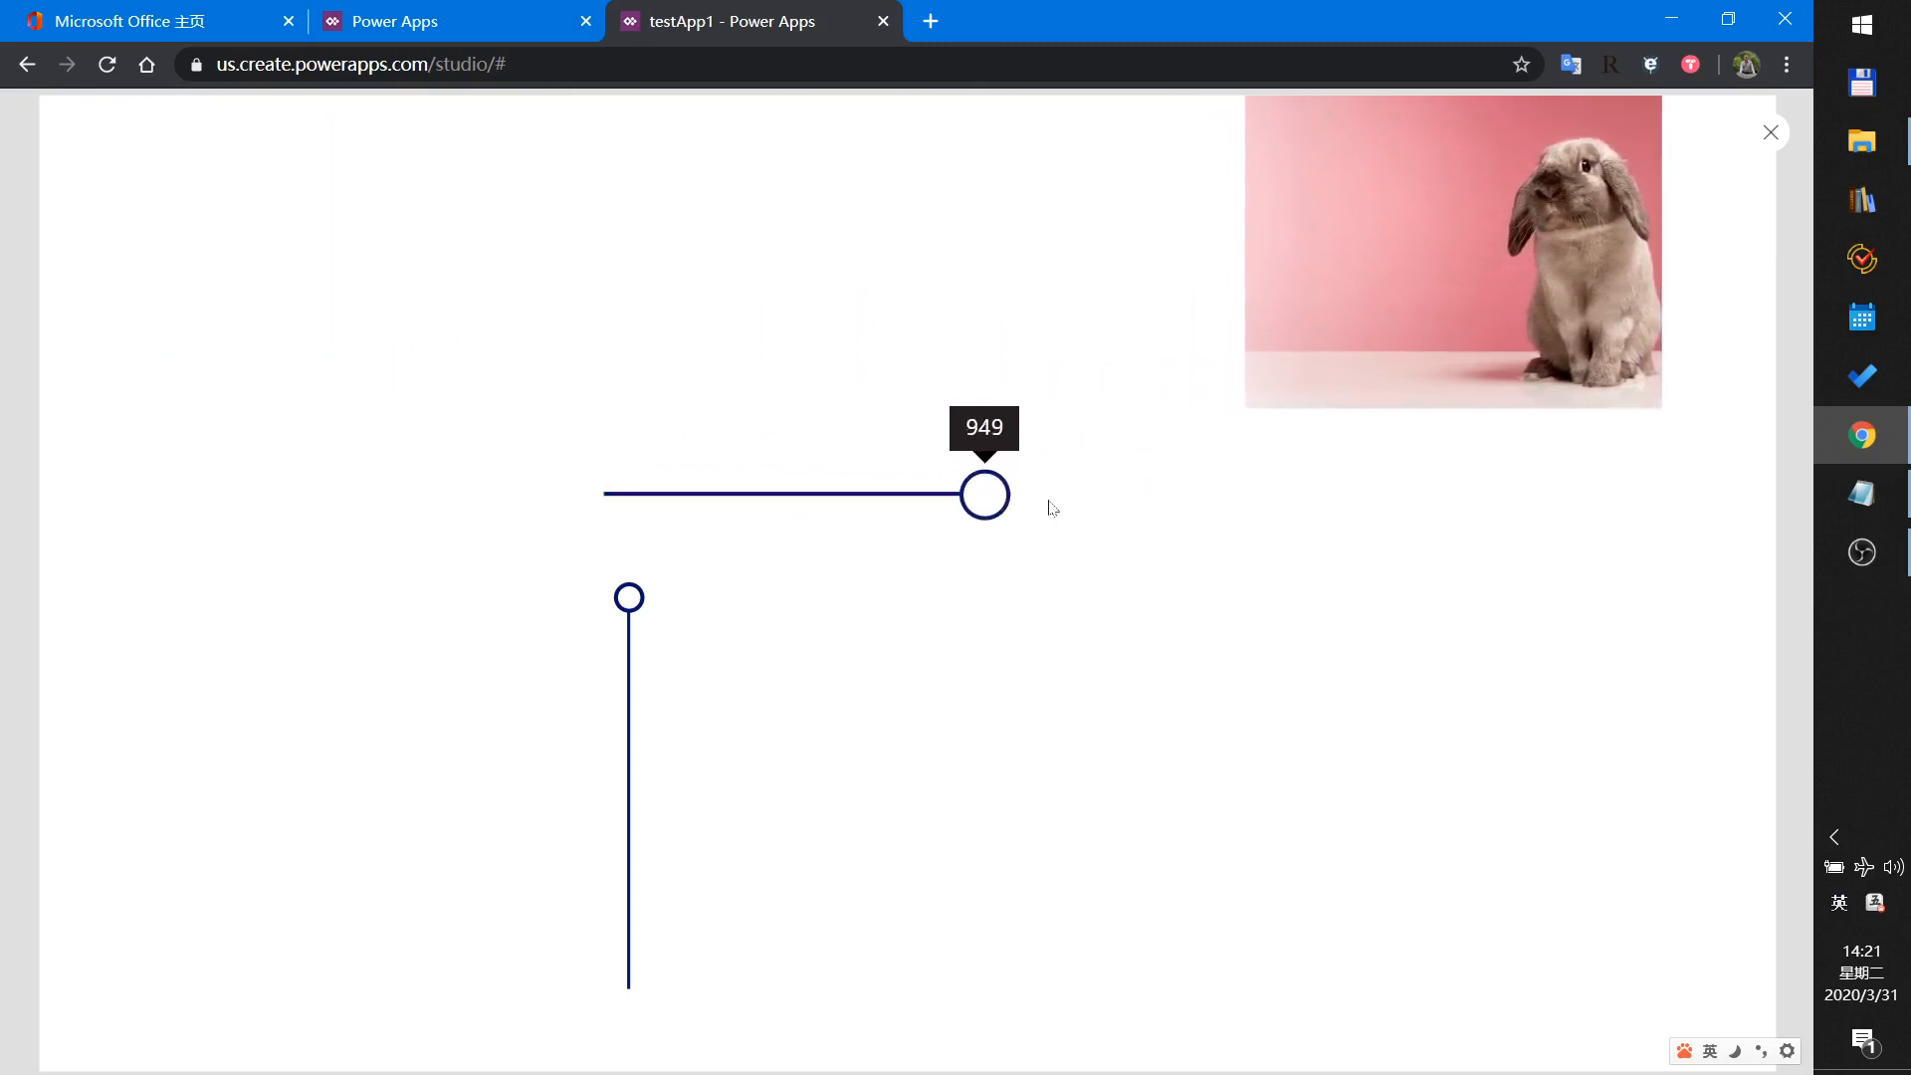
left_click_drag(983, 493, 629, 494)
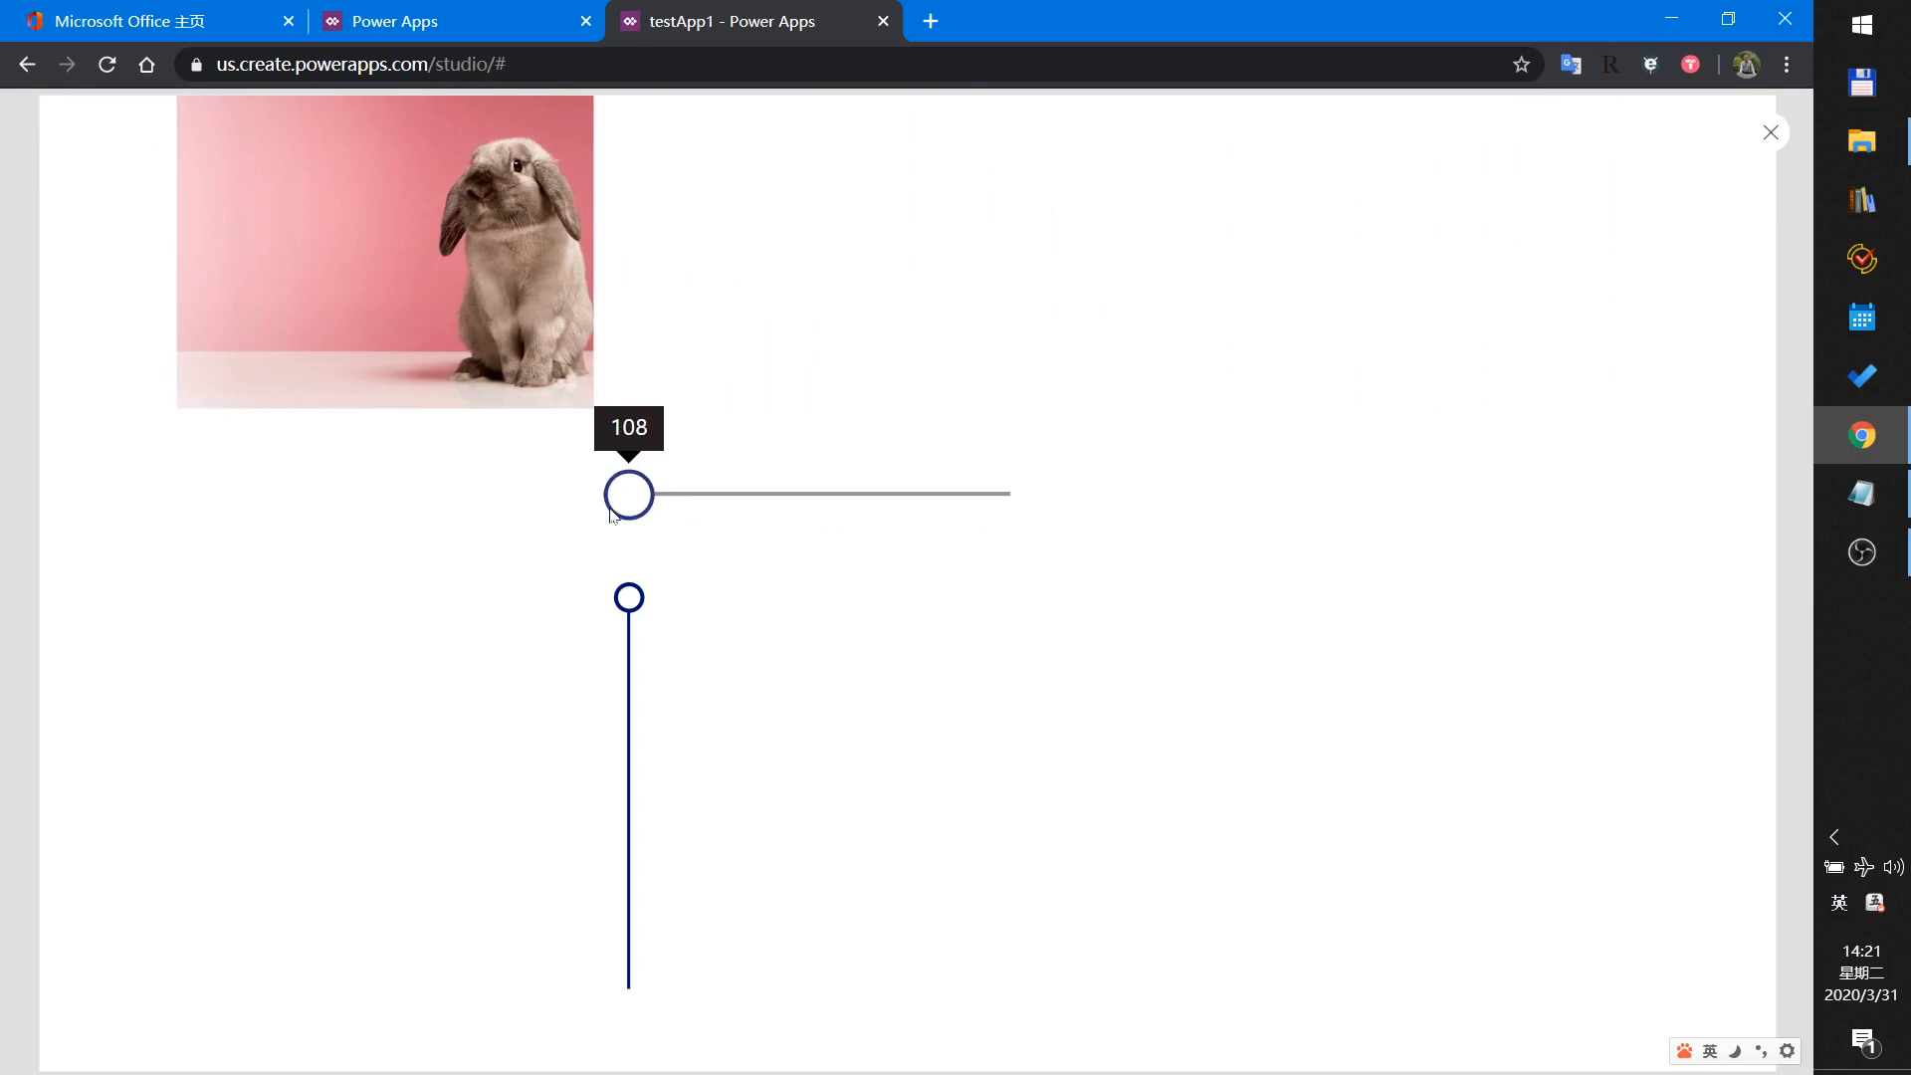
Drag the vertical slider to move the bunny down and up, then sweep it right and back.
left_click_drag(628, 596, 628, 686)
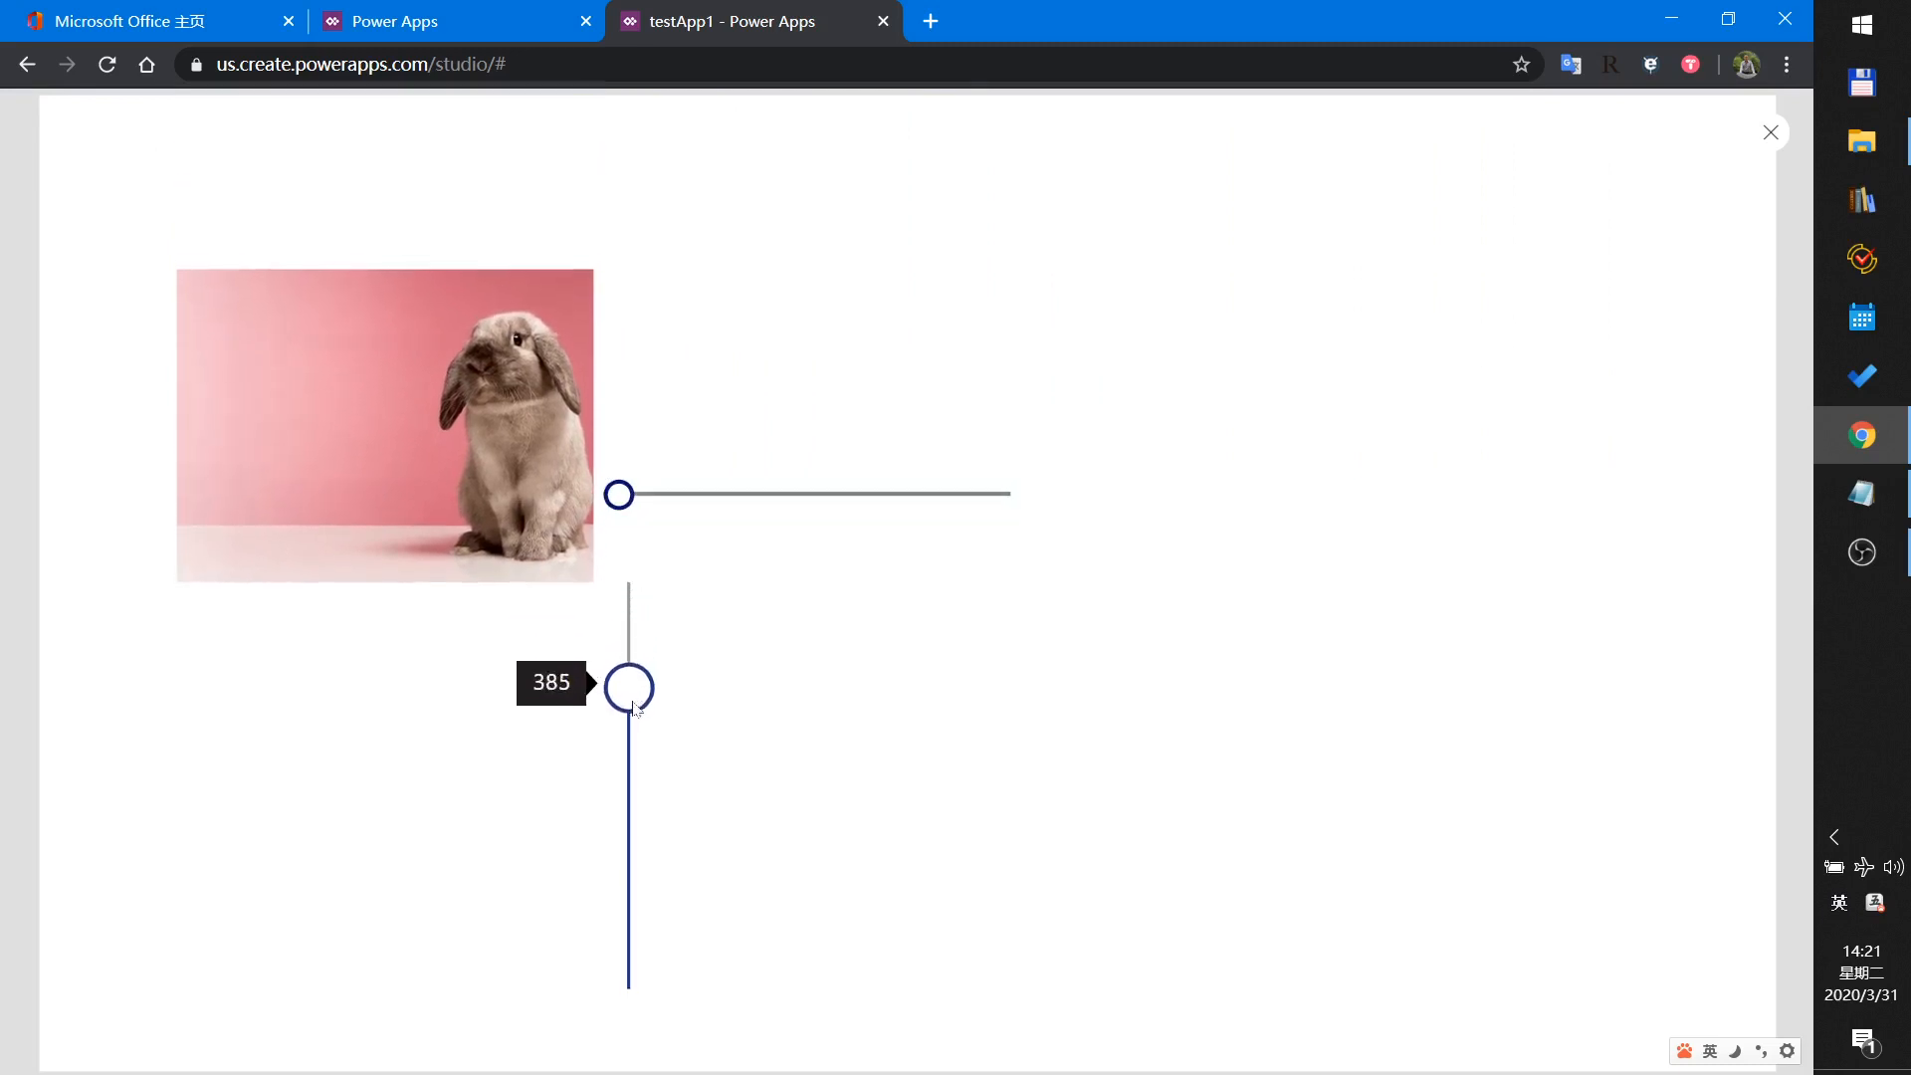
left_click_drag(630, 685, 630, 859)
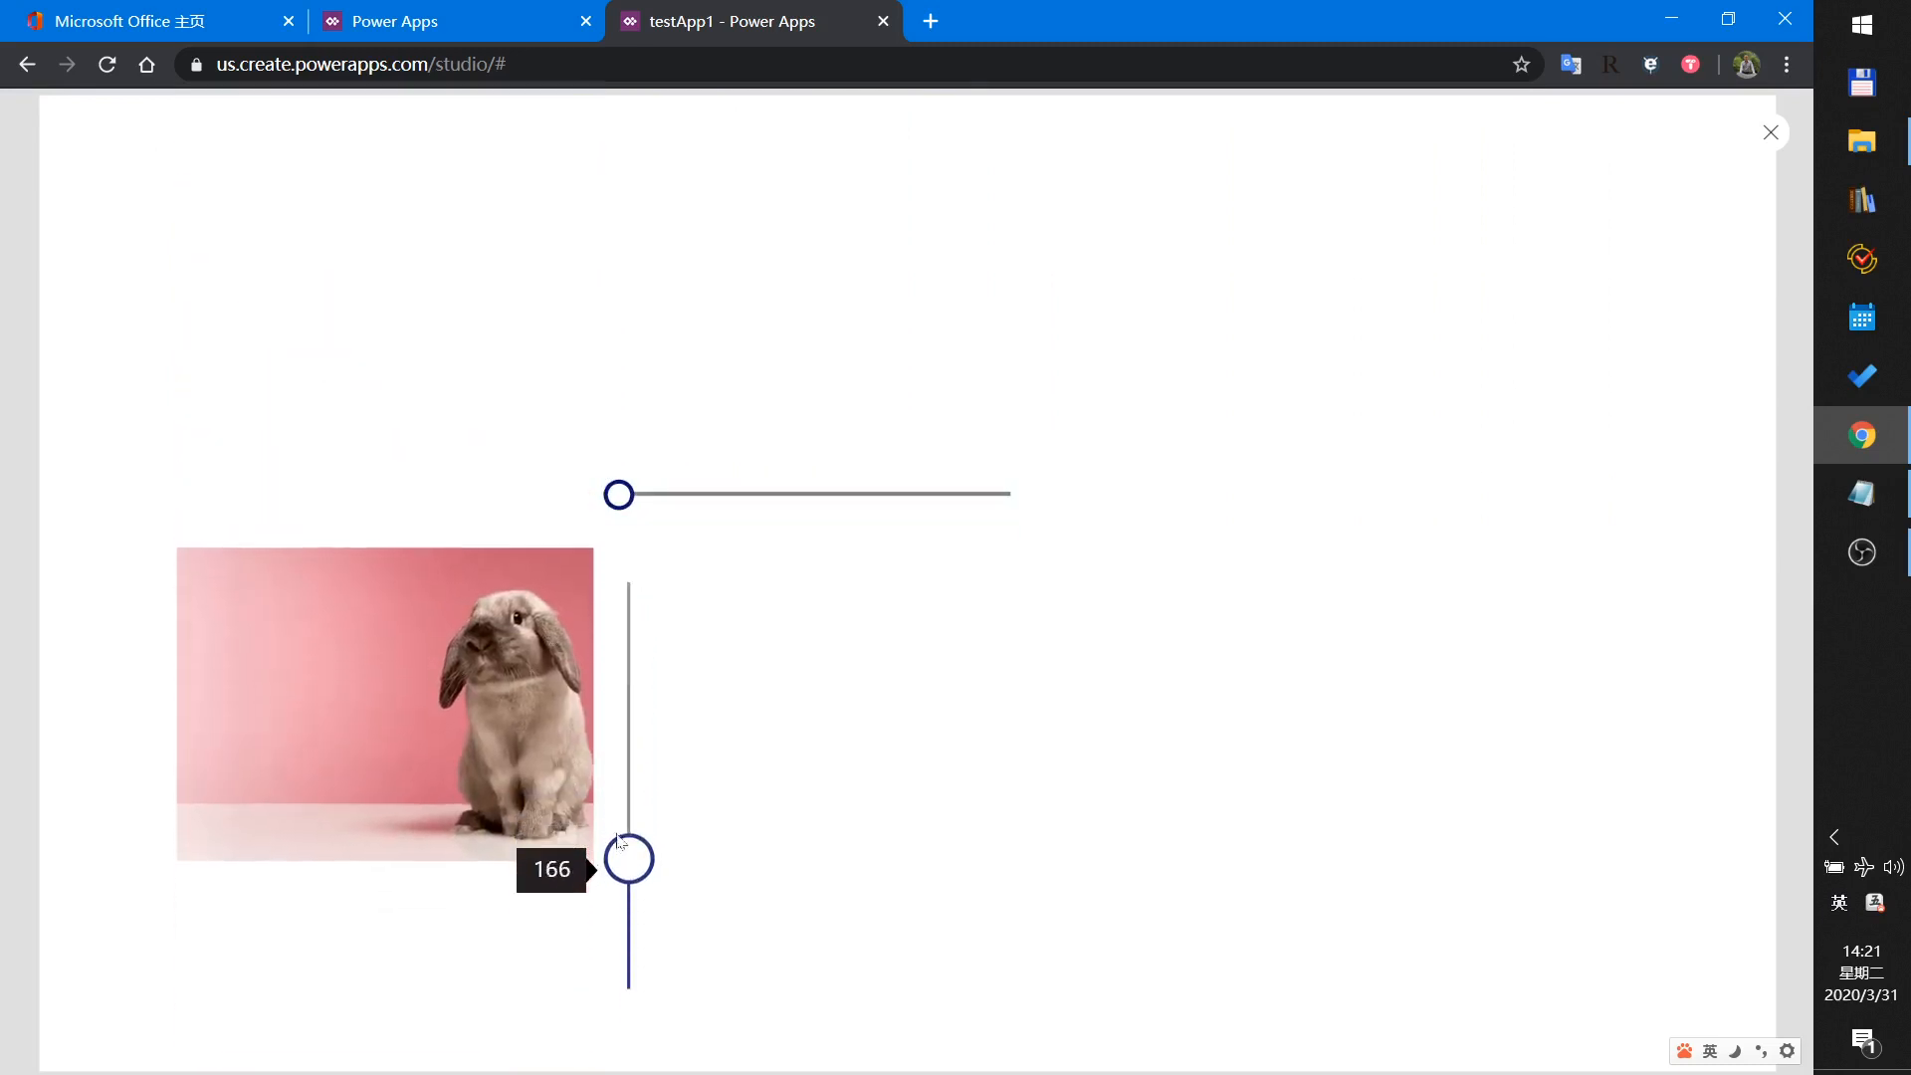
left_click_drag(628, 857, 628, 750)
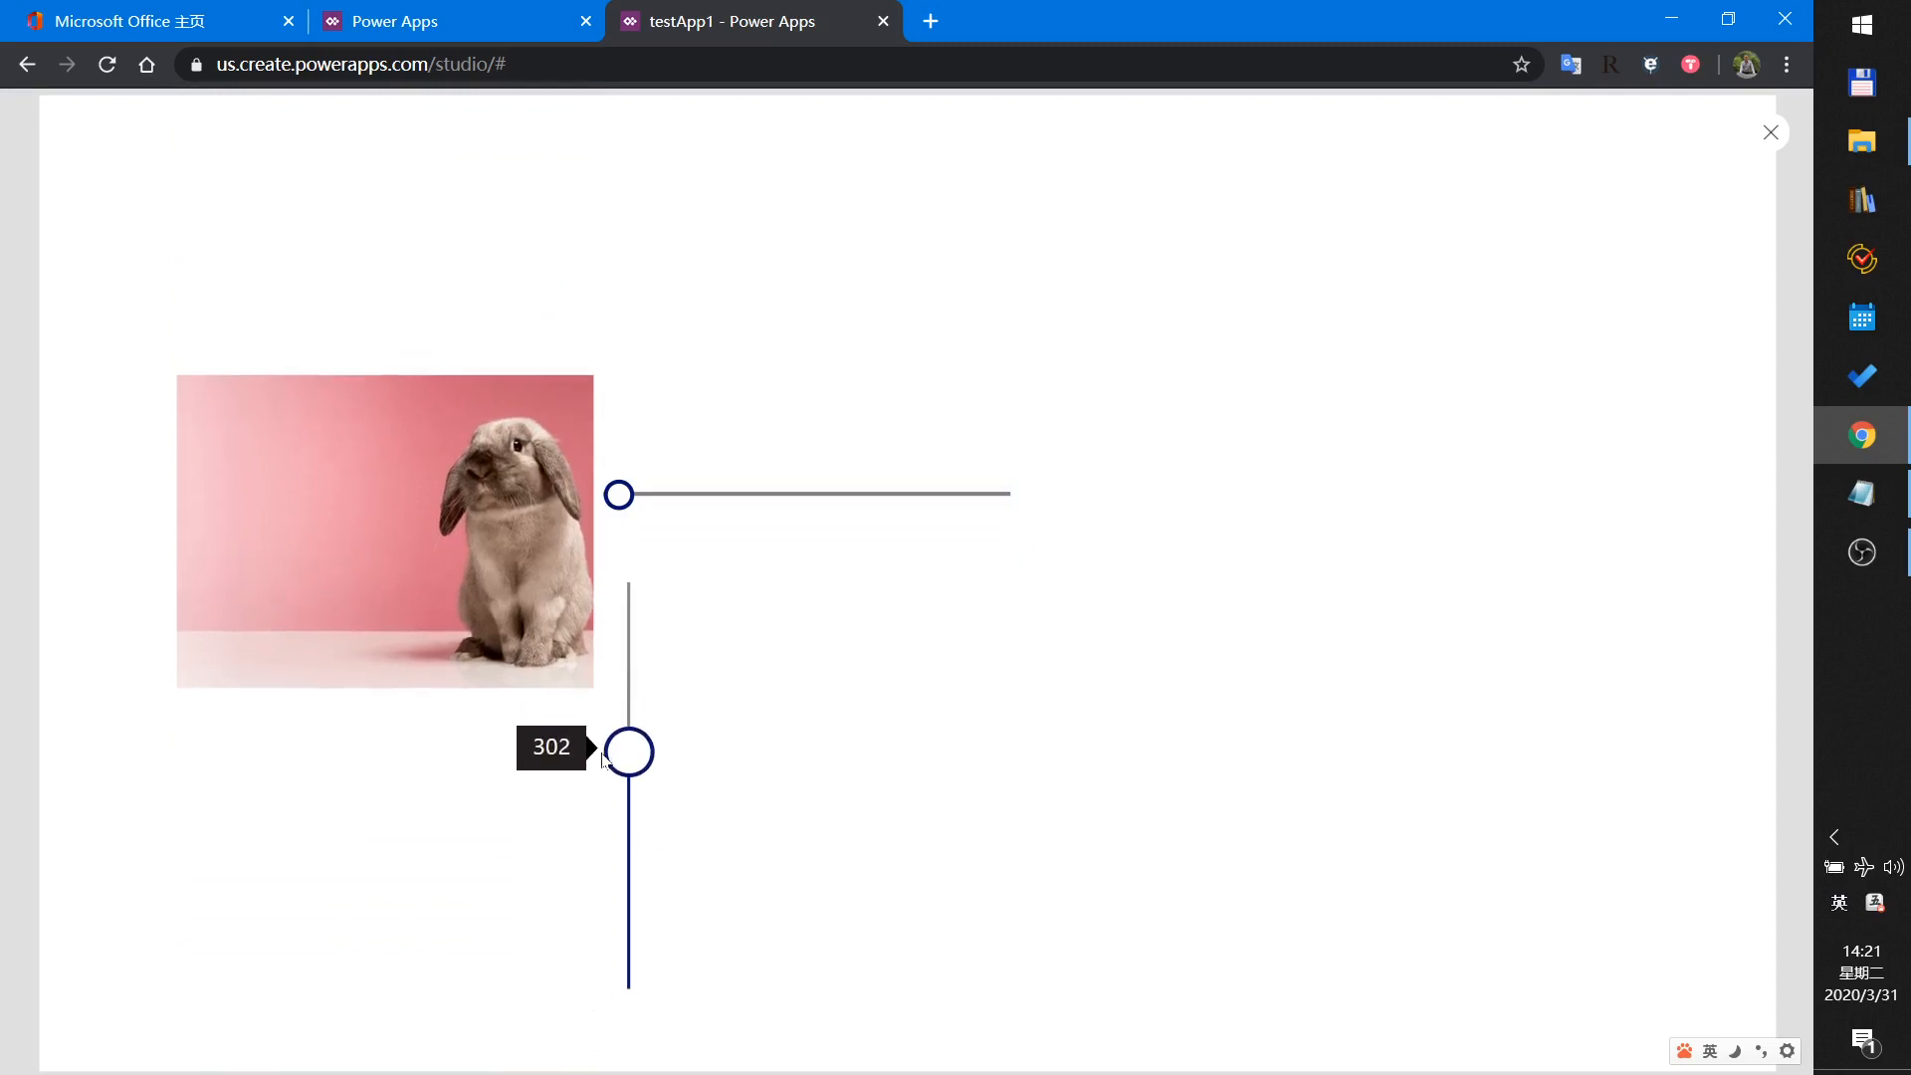
left_click_drag(618, 494, 934, 494)
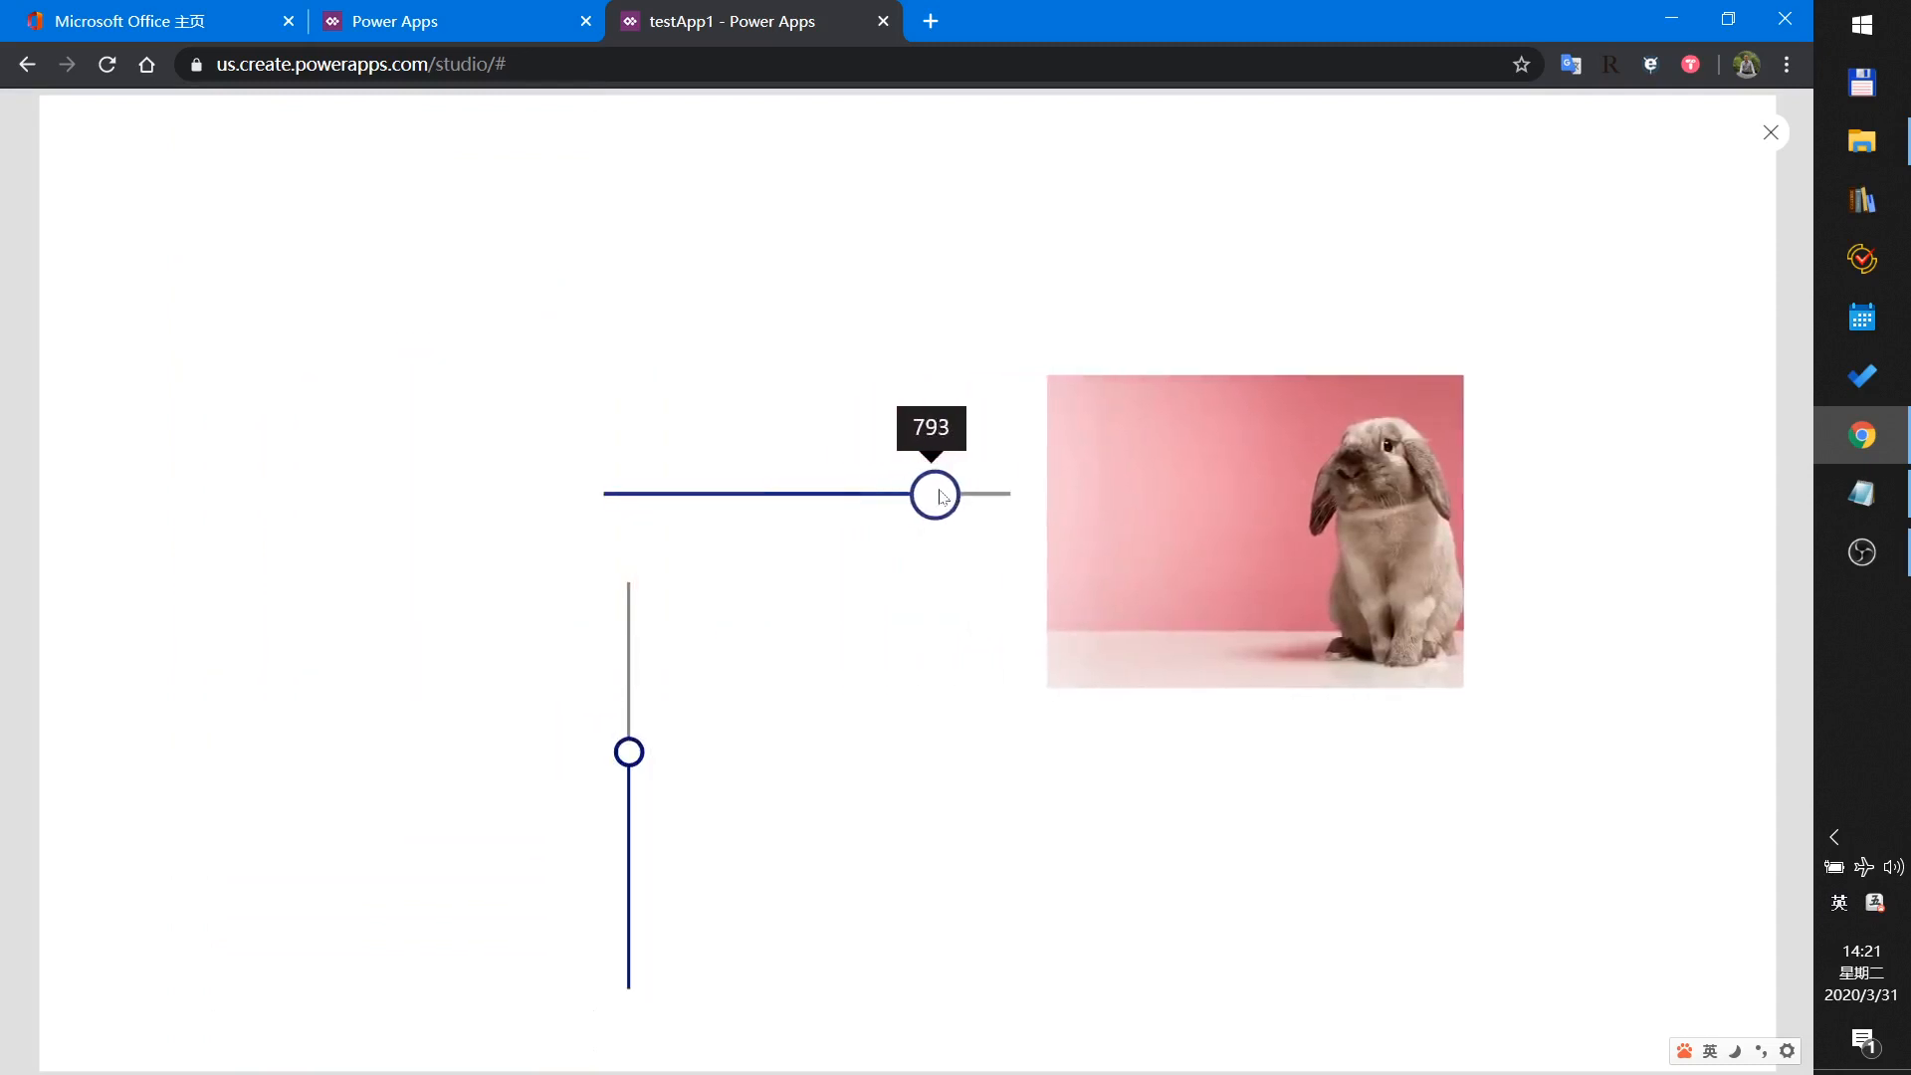
left_click_drag(934, 493, 628, 494)
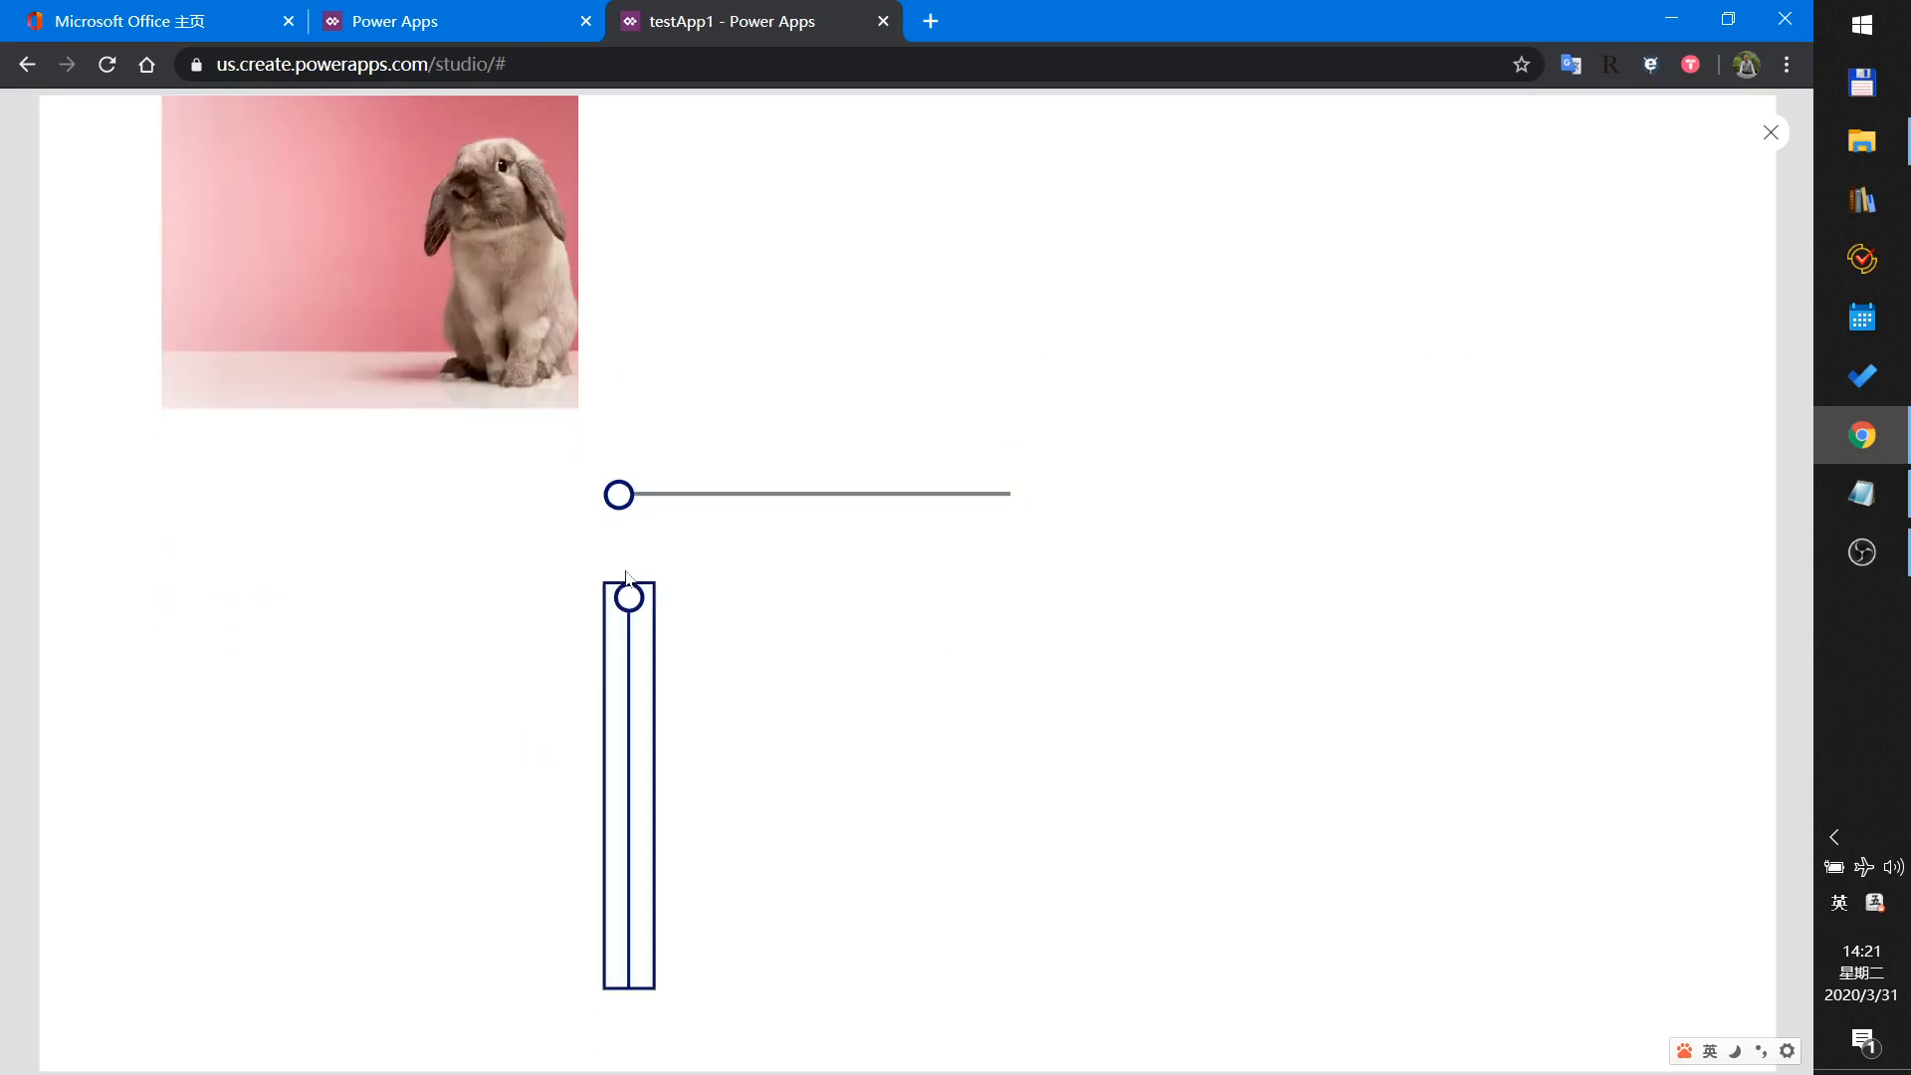
mouse_move(1783, 157)
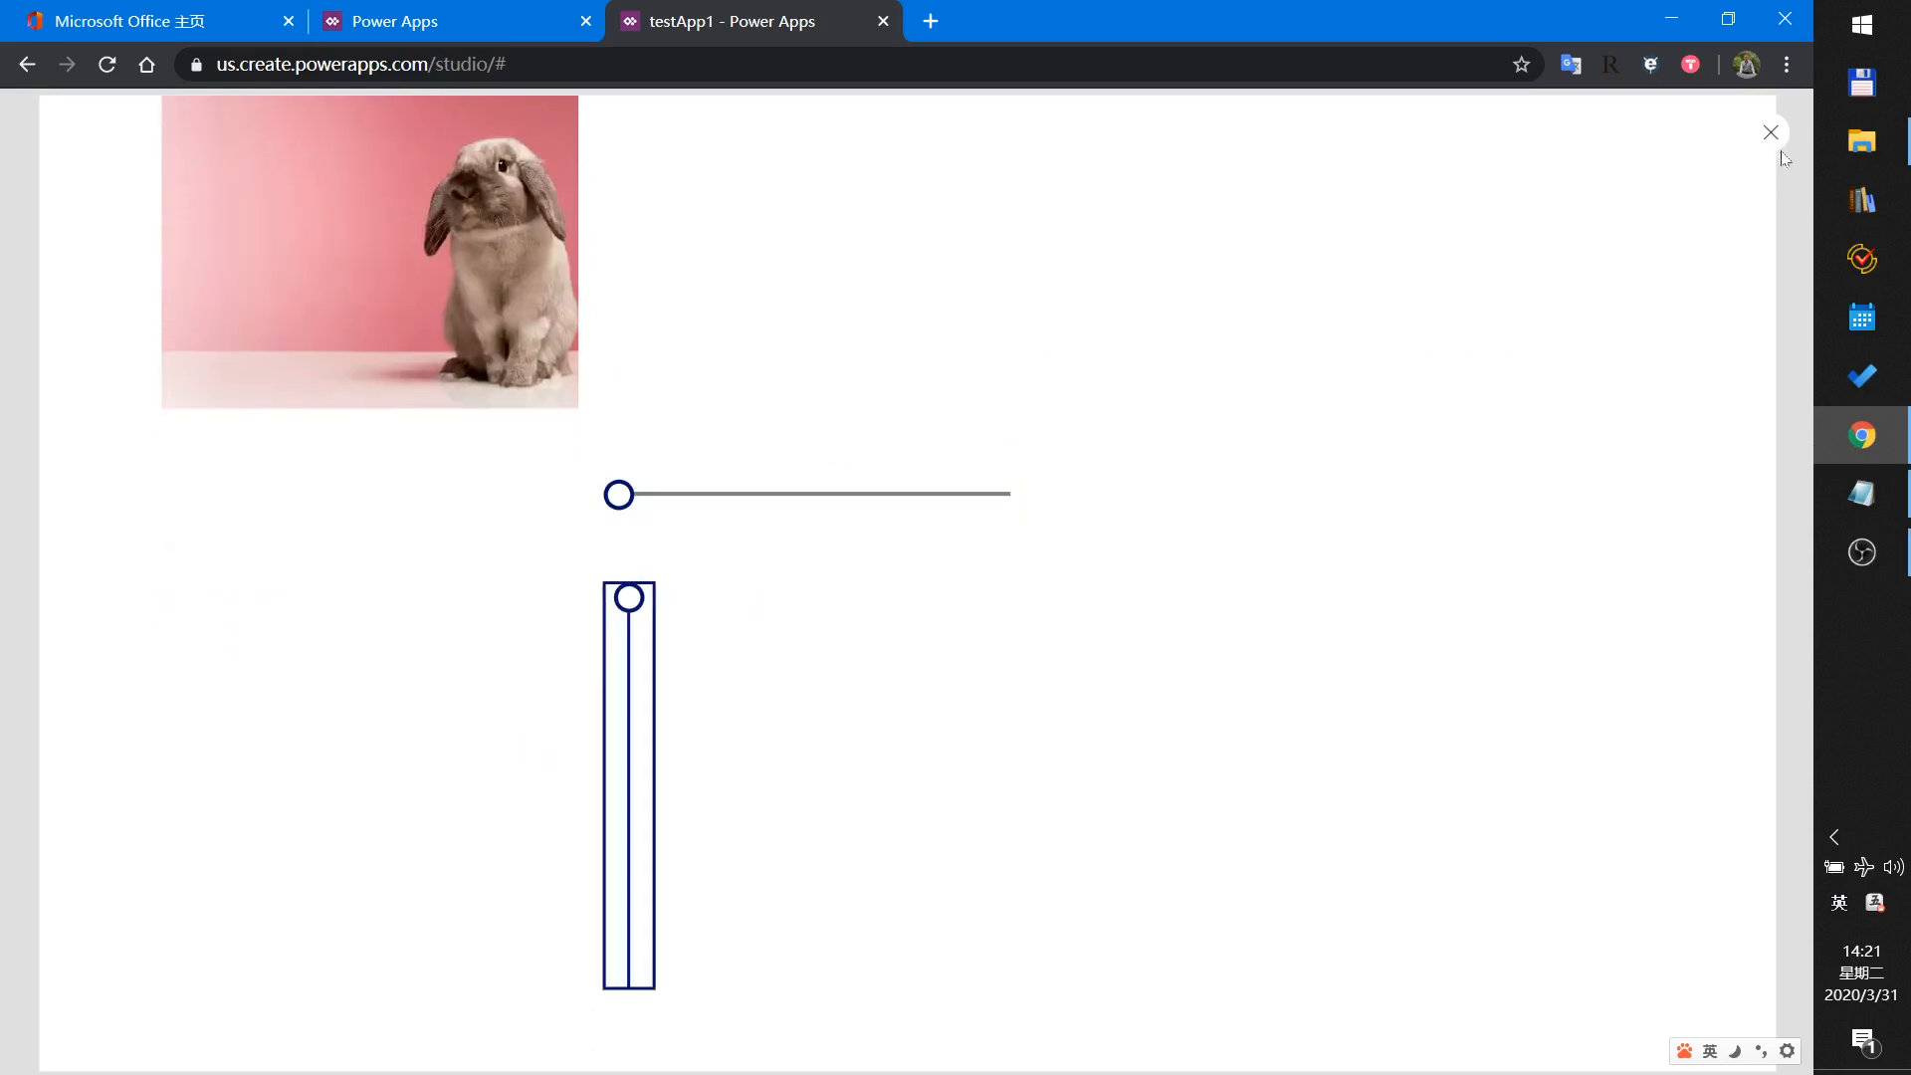
Exit the preview, collapse Screen2 in the Tree view, and add a blank Screen1.
left_click(1770, 132)
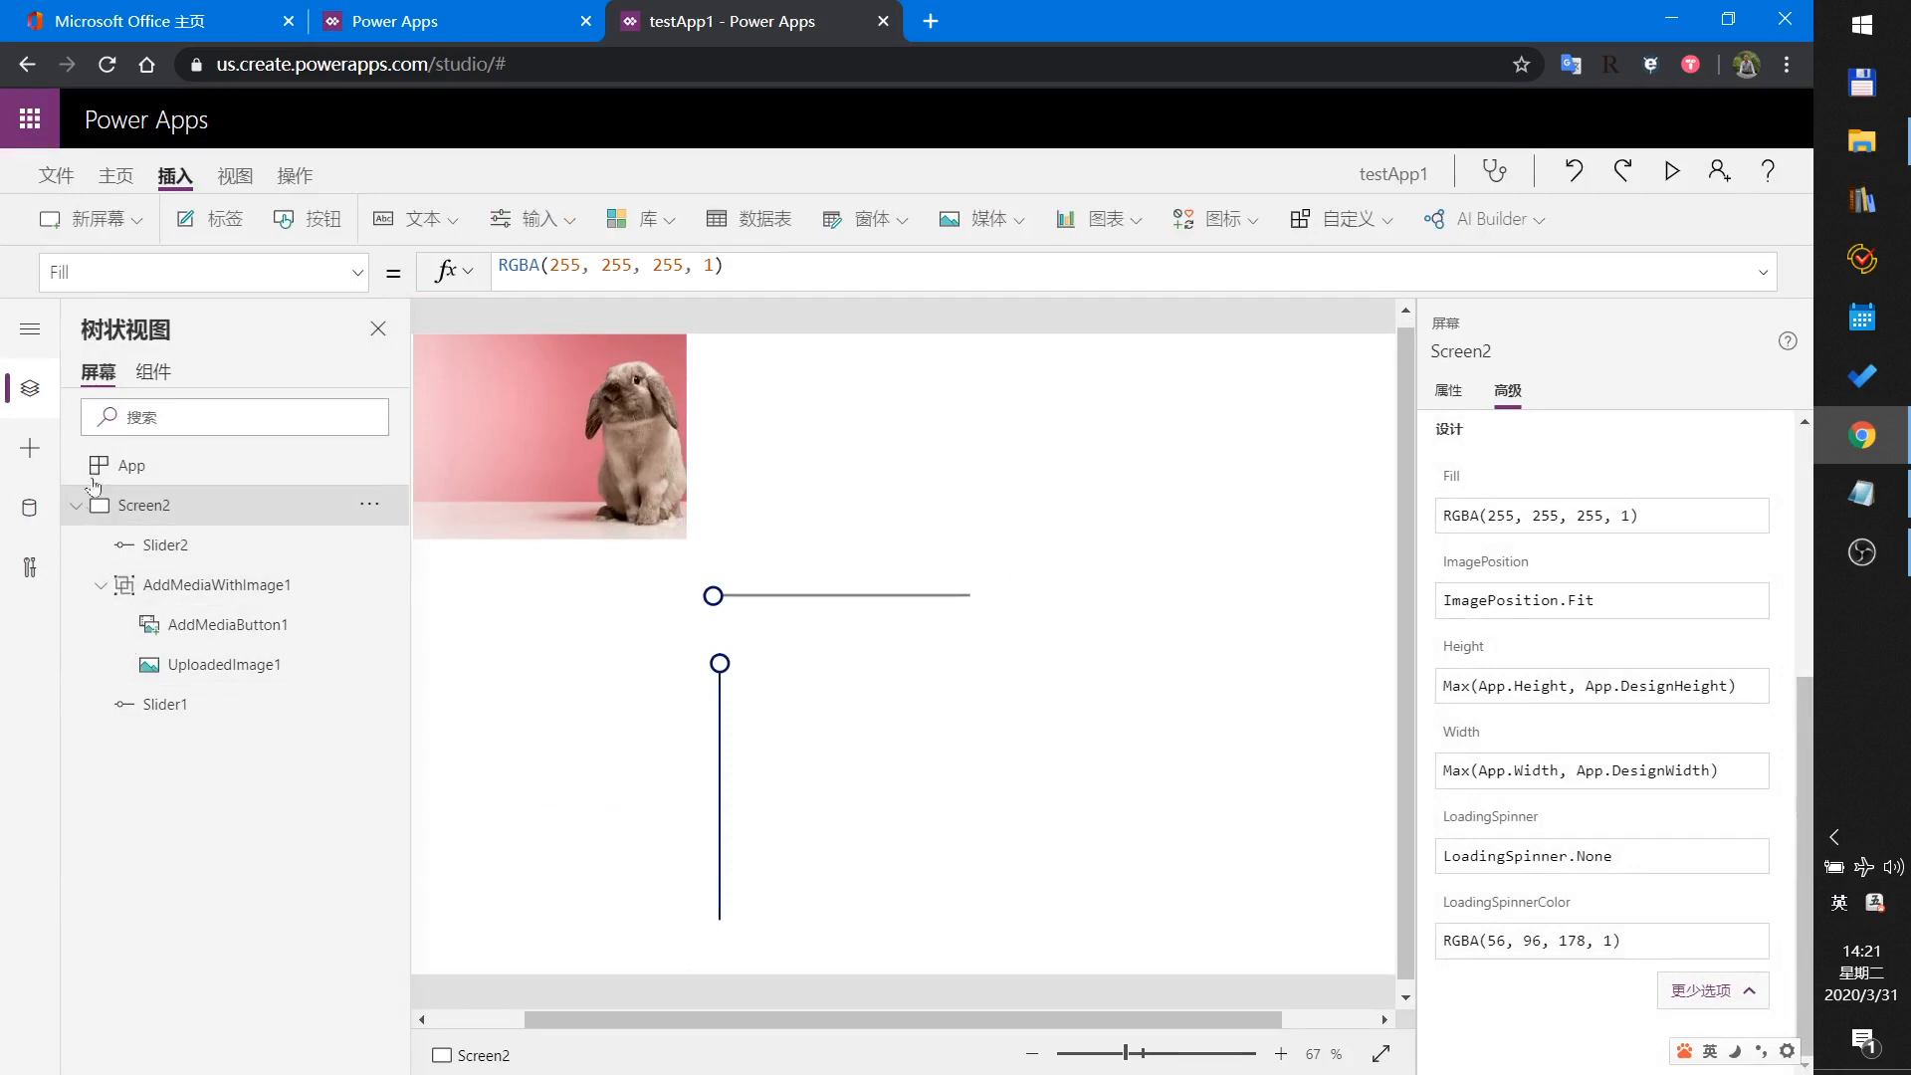
left_click(75, 504)
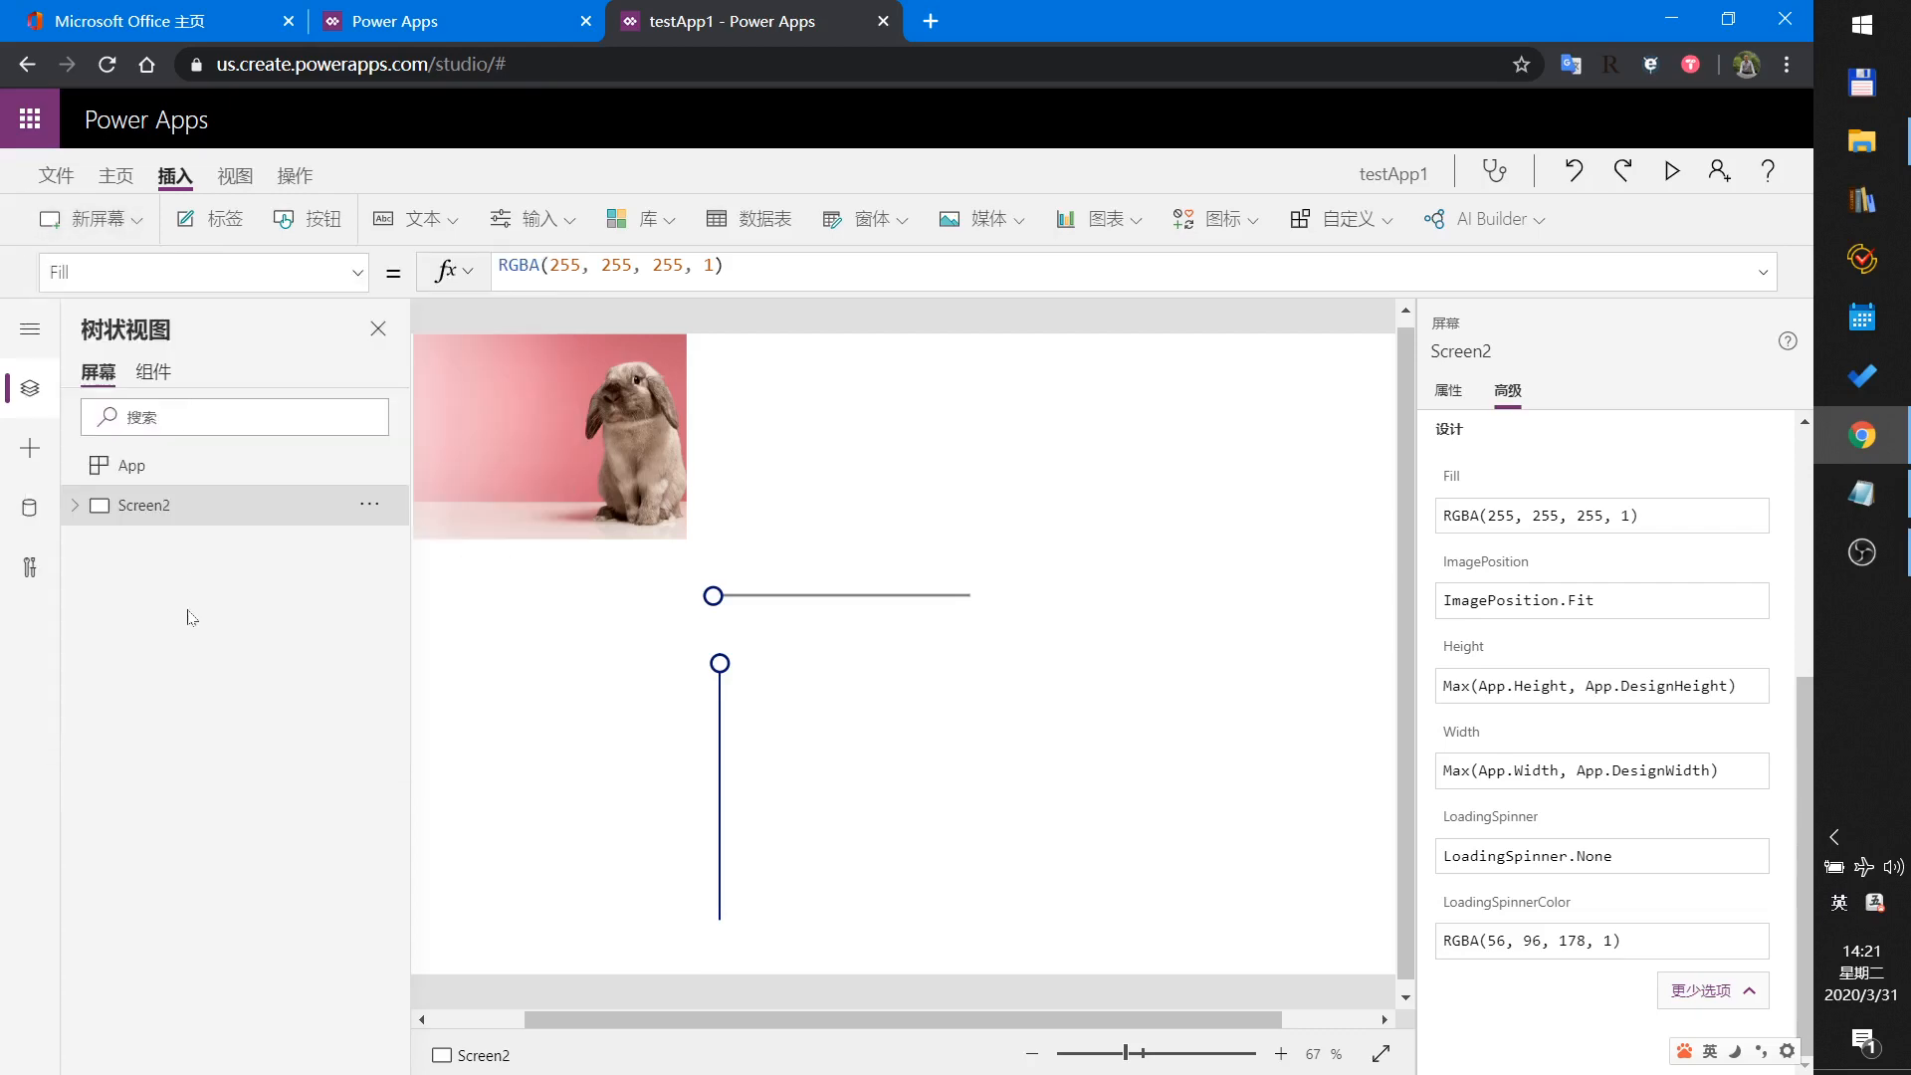
left_click(142, 545)
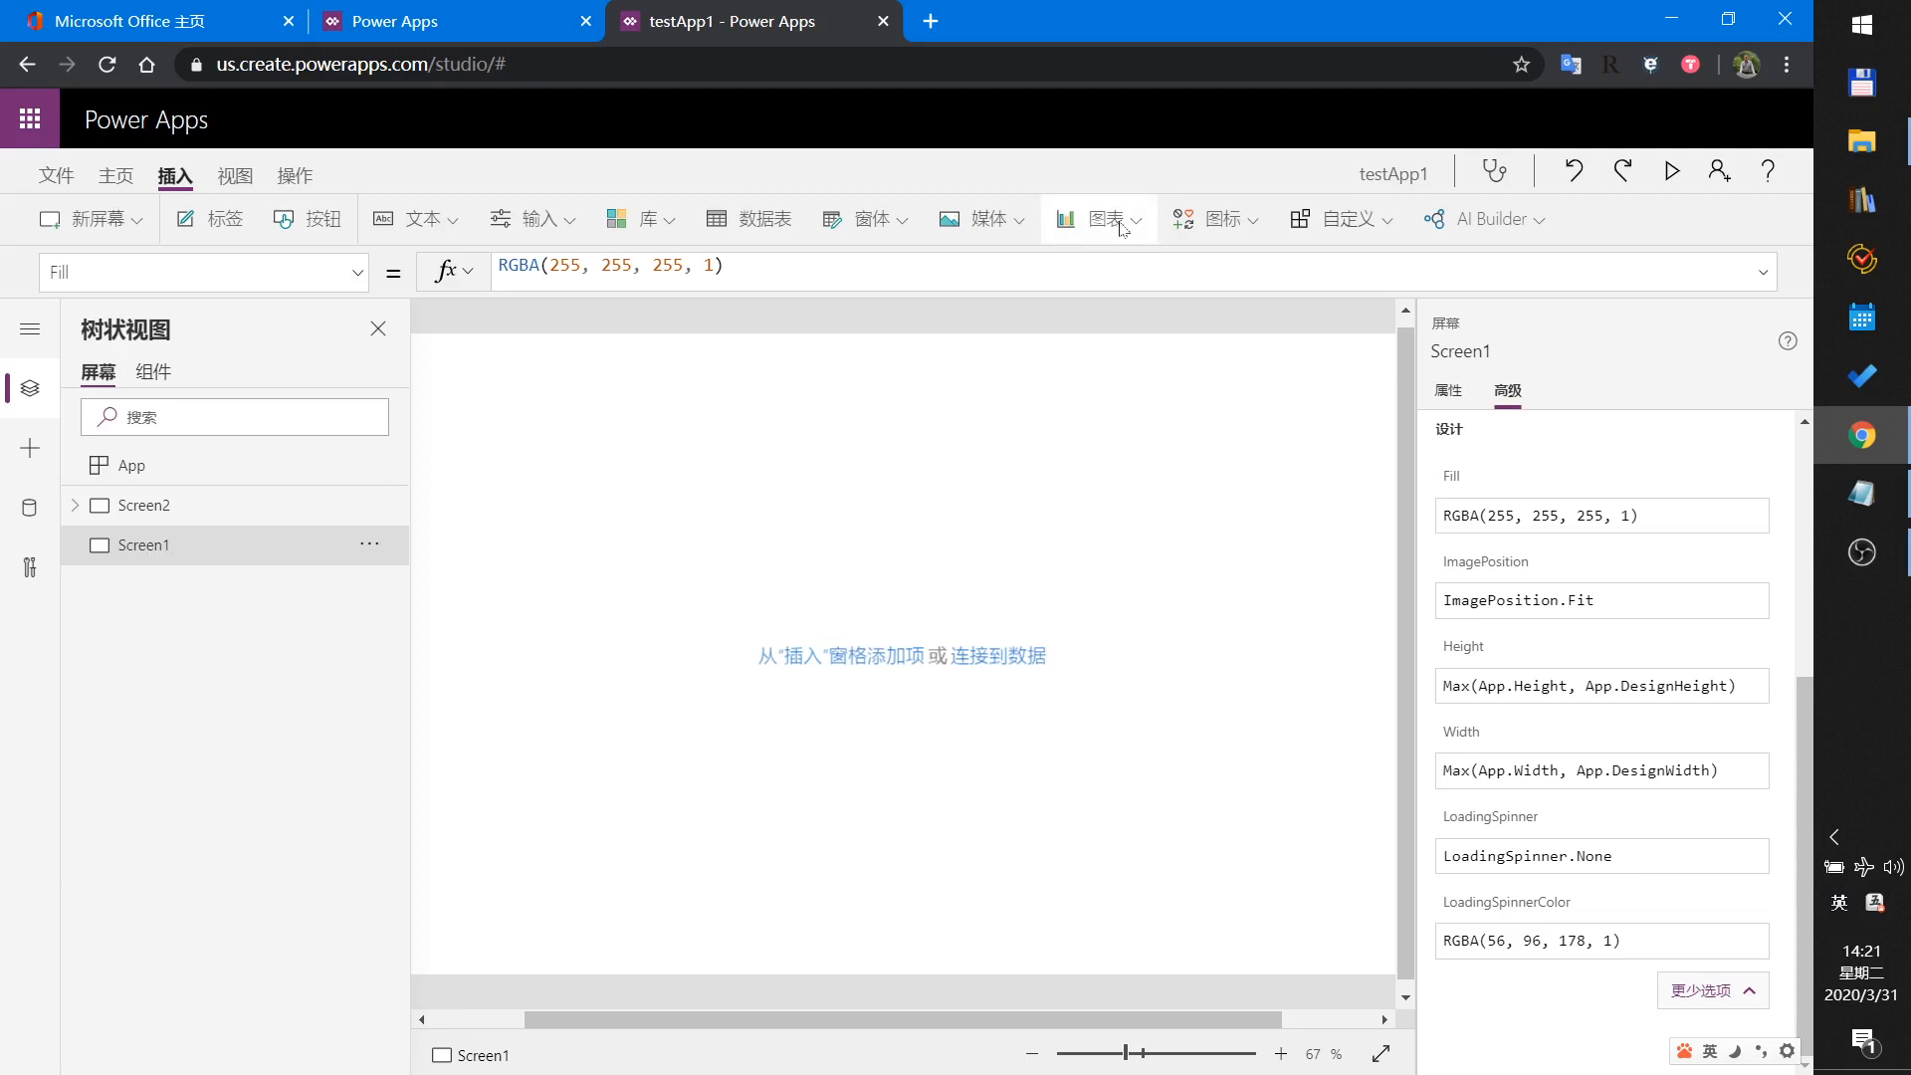
left_click(981, 218)
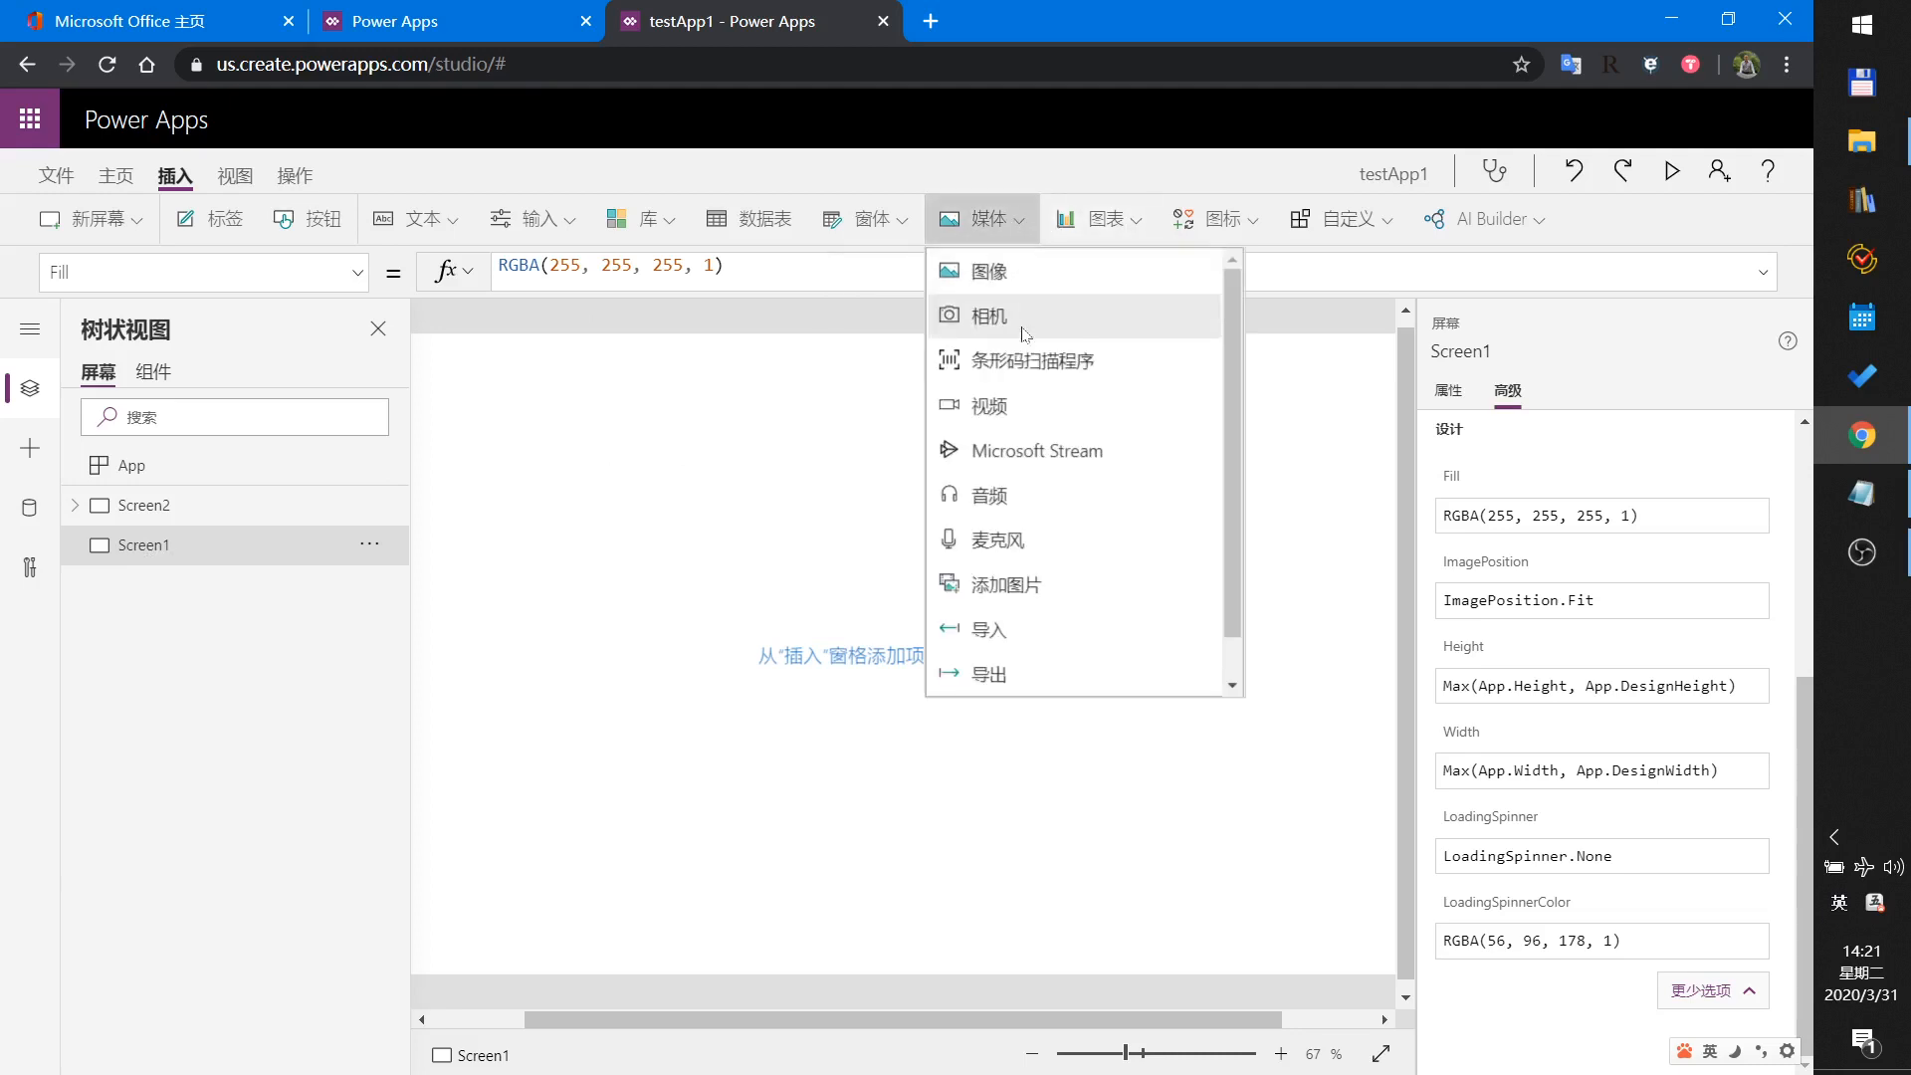
left_click(988, 270)
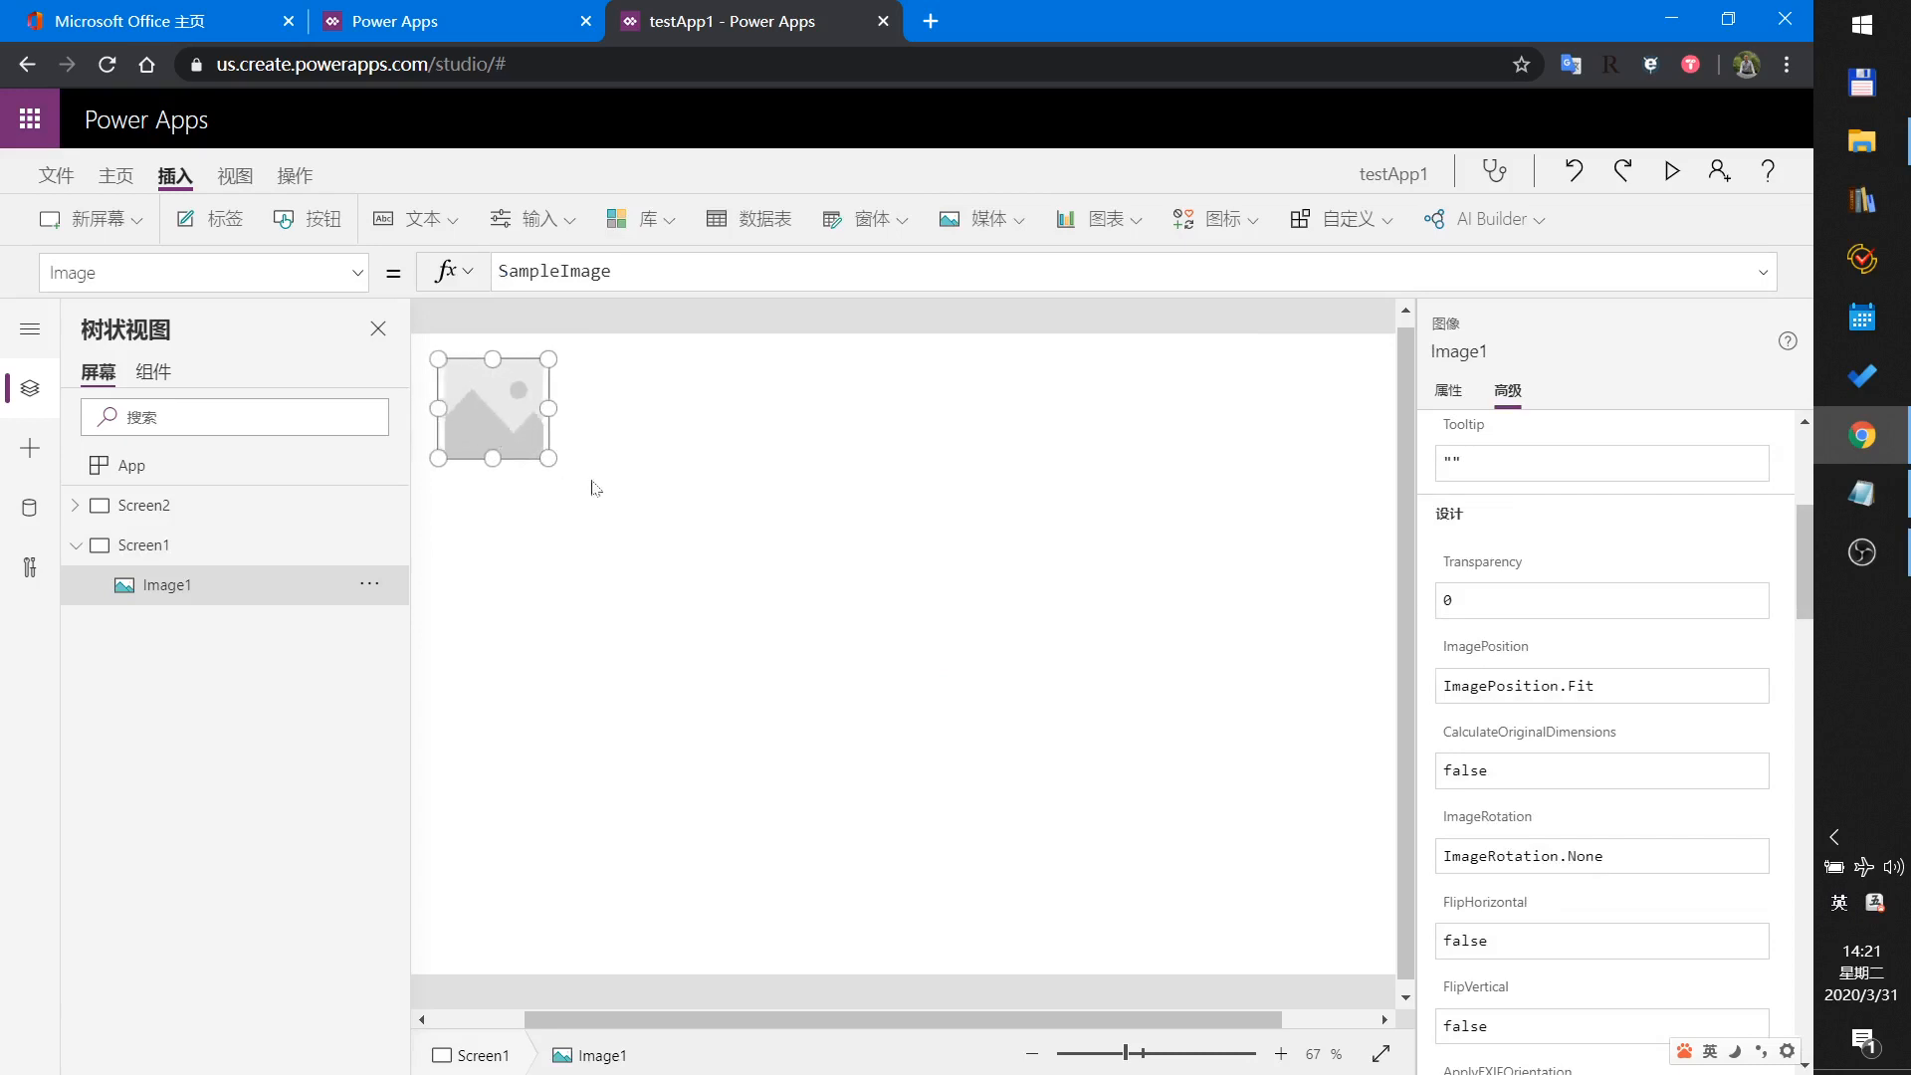
left_click_drag(547, 461, 780, 560)
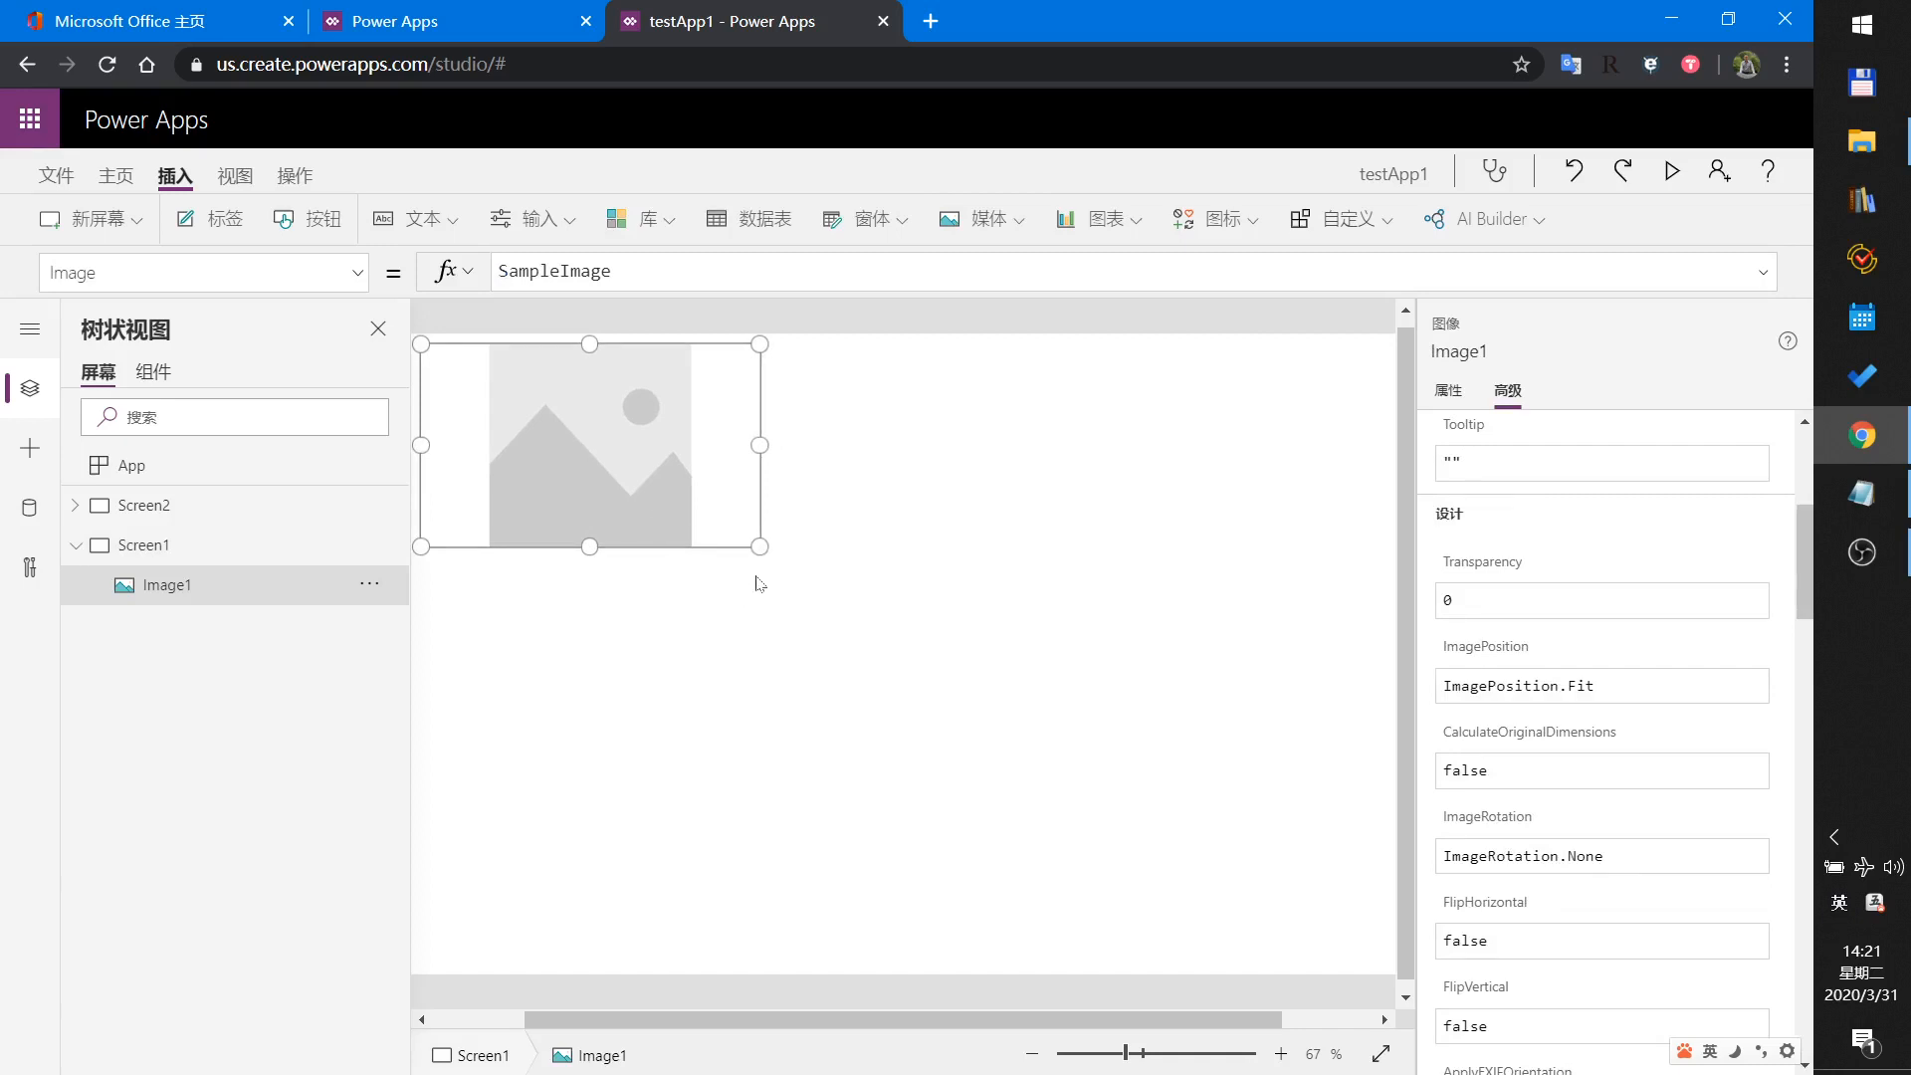
mouse_move(1645, 223)
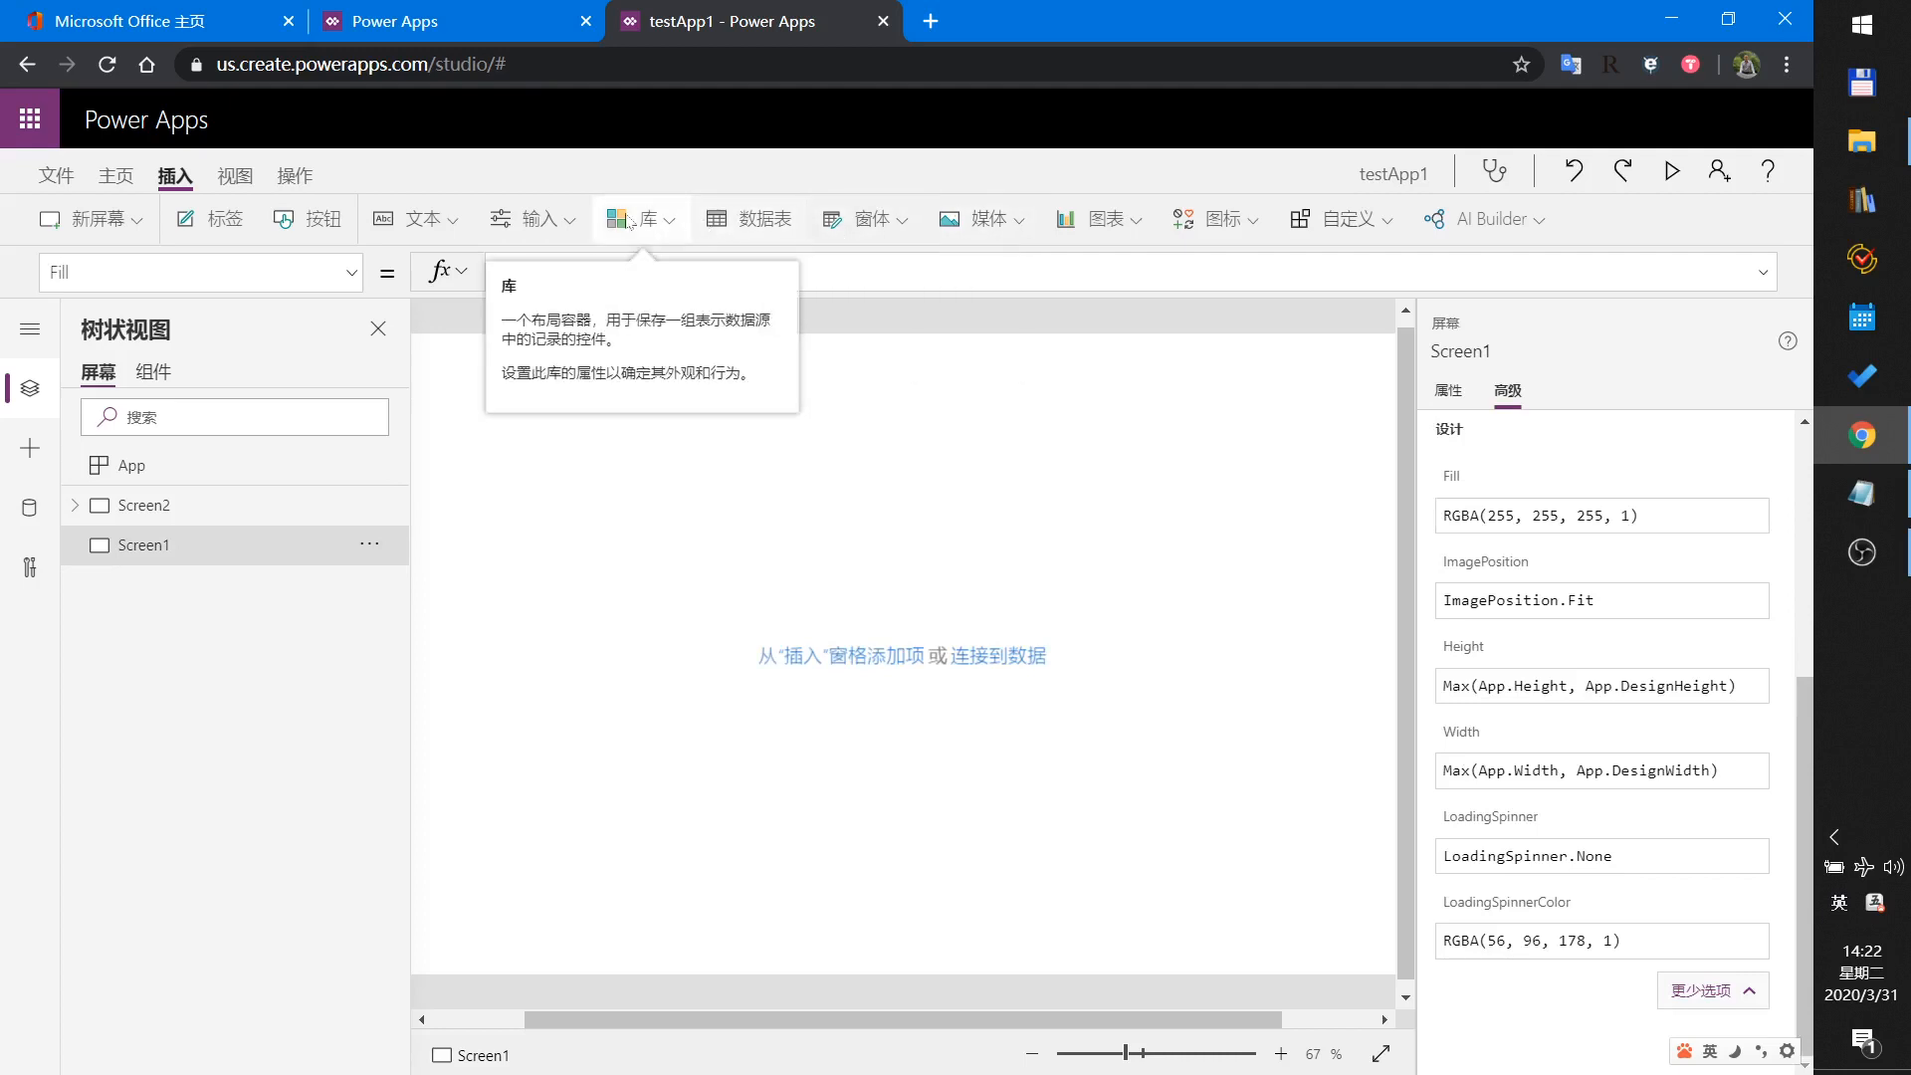
Insert an Add picture control, AddMediaWithImage2, from the Media dropdown onto Screen1.
left_click(423, 218)
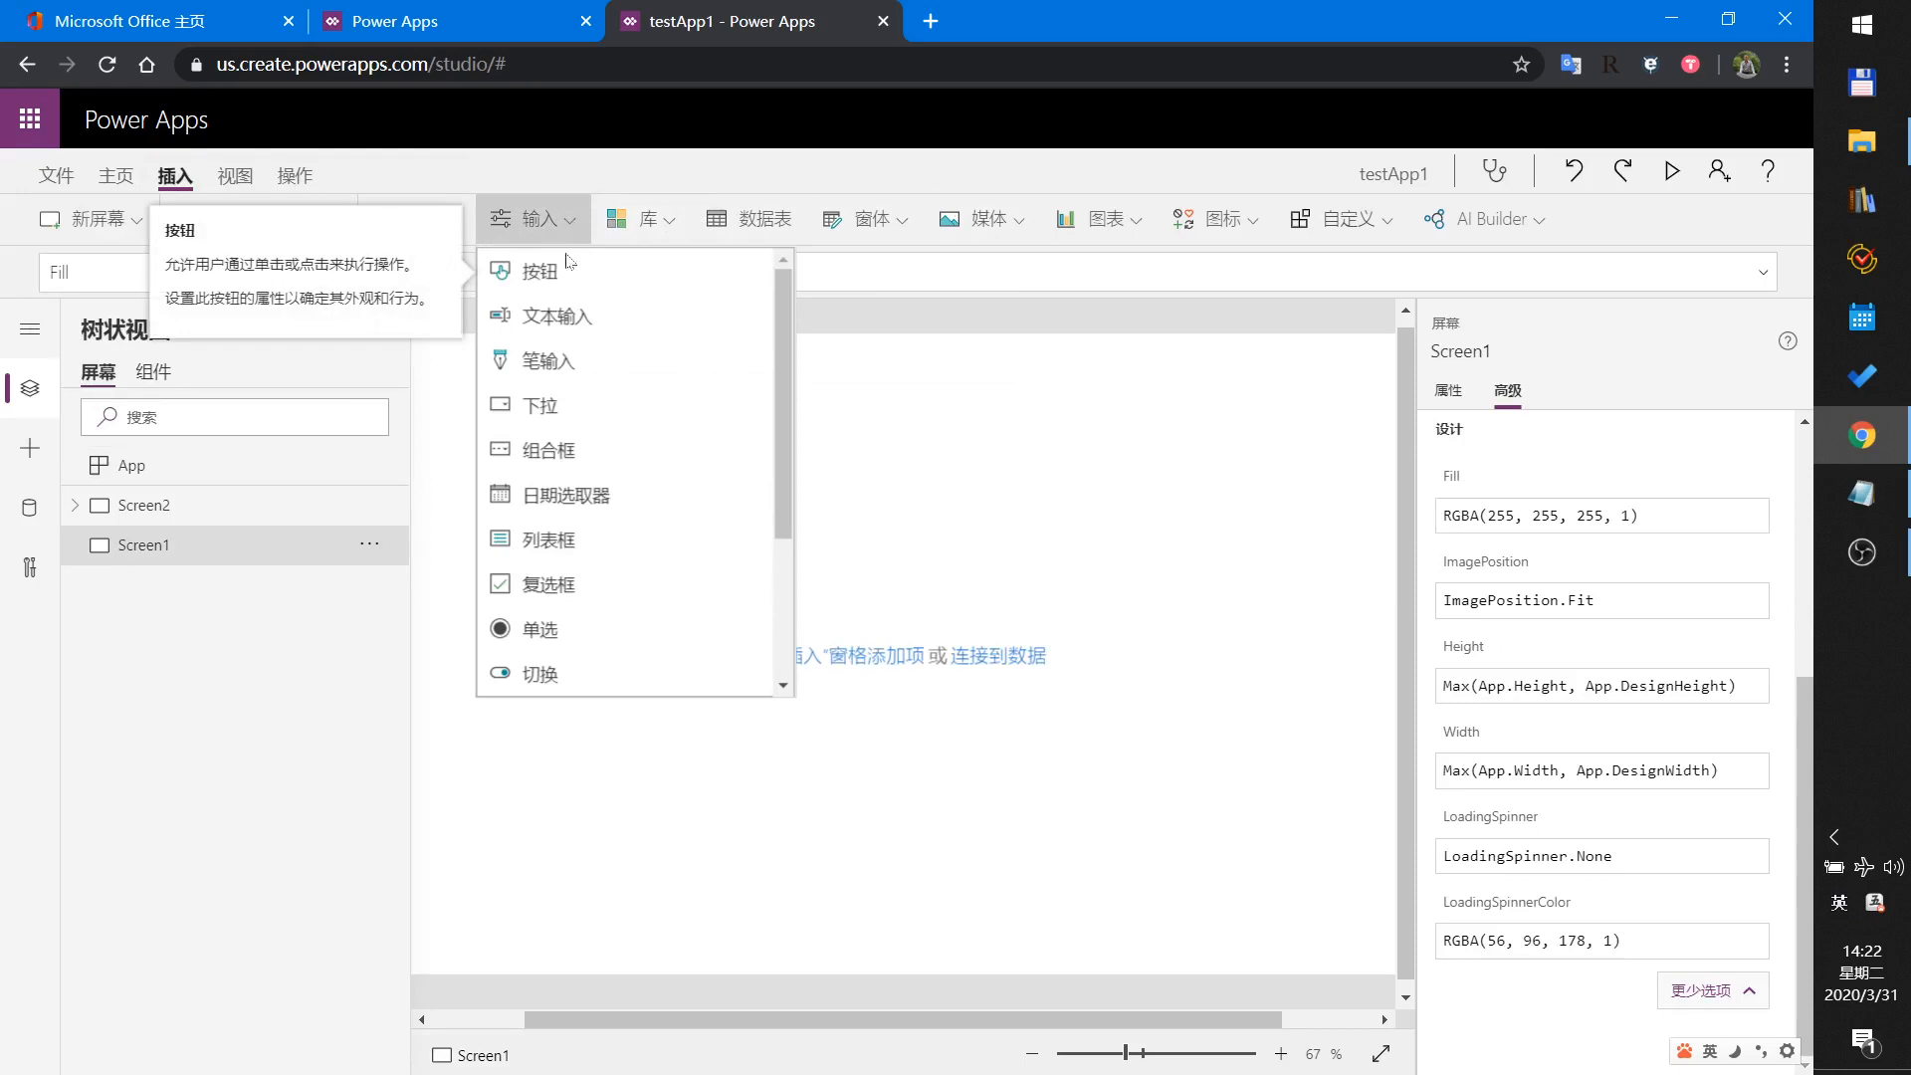
scroll("down", 3)
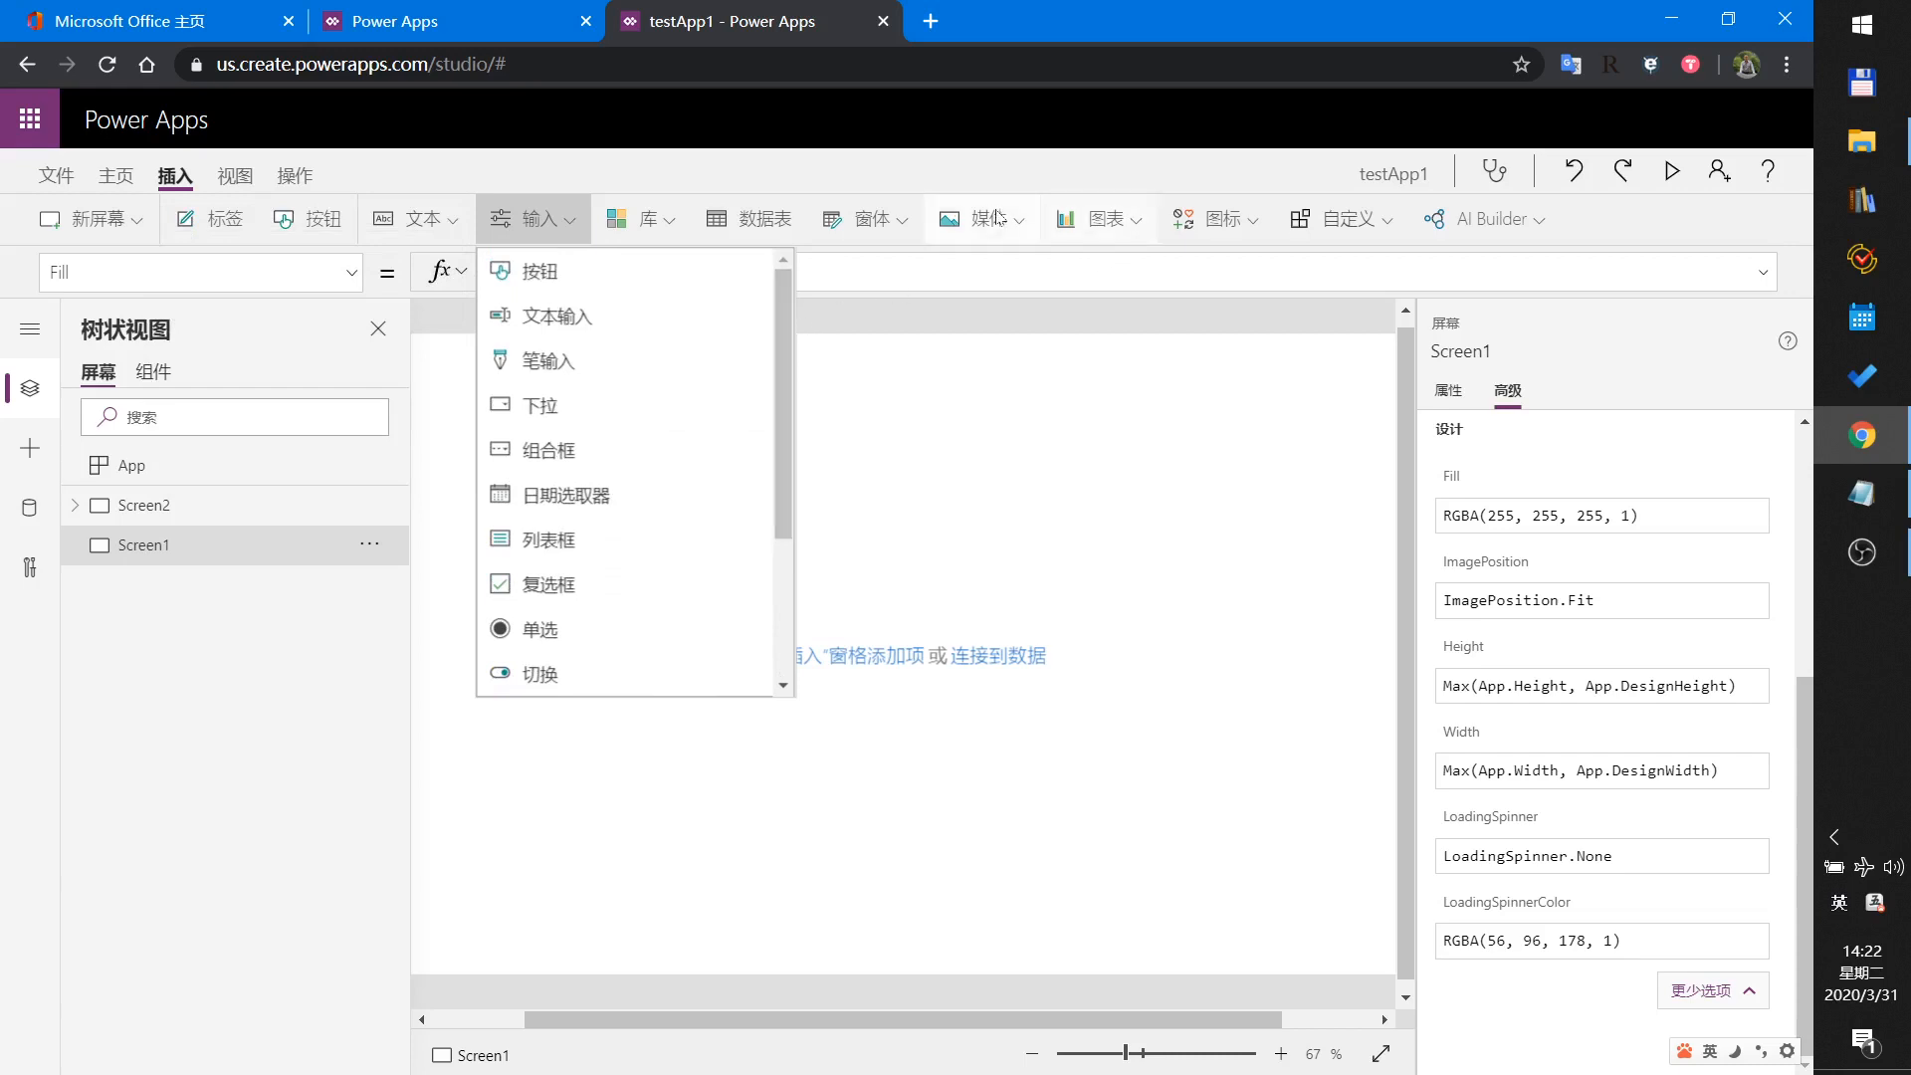
left_click(988, 218)
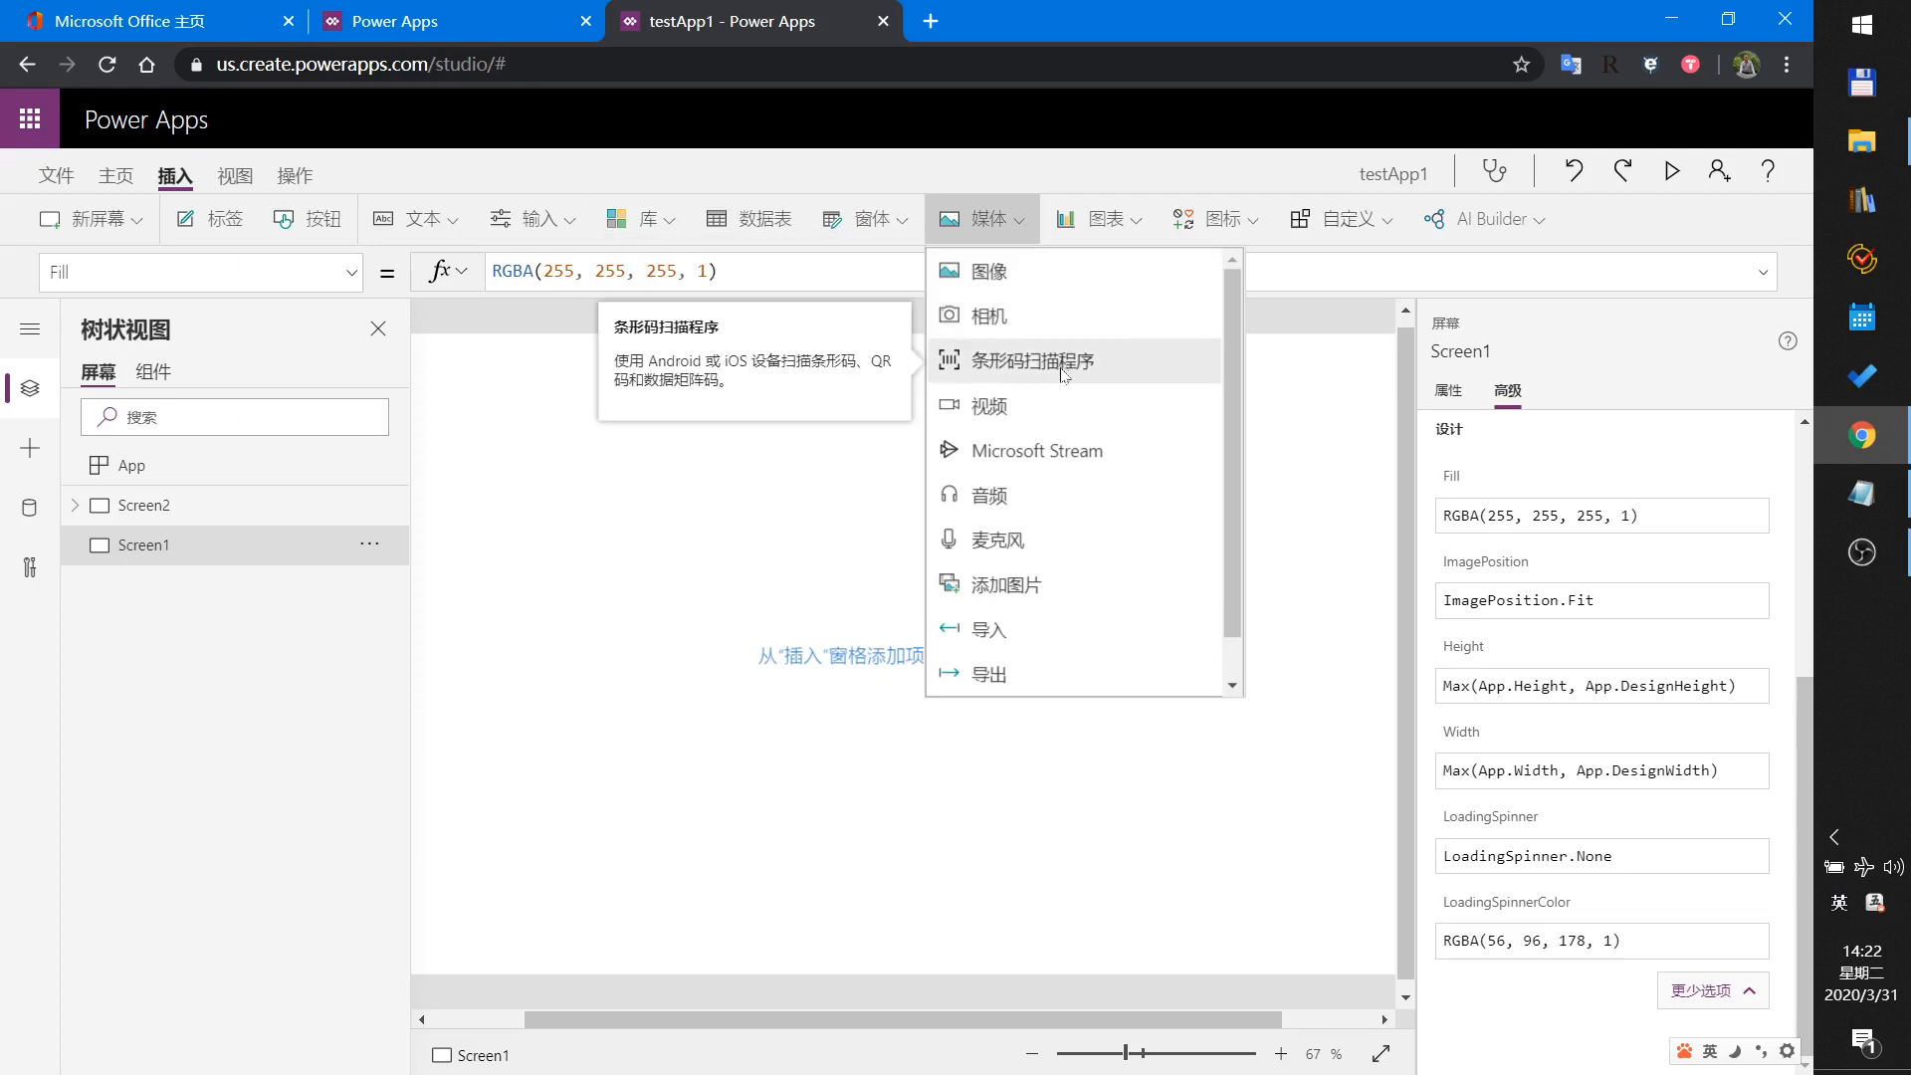
mouse_move(1007, 584)
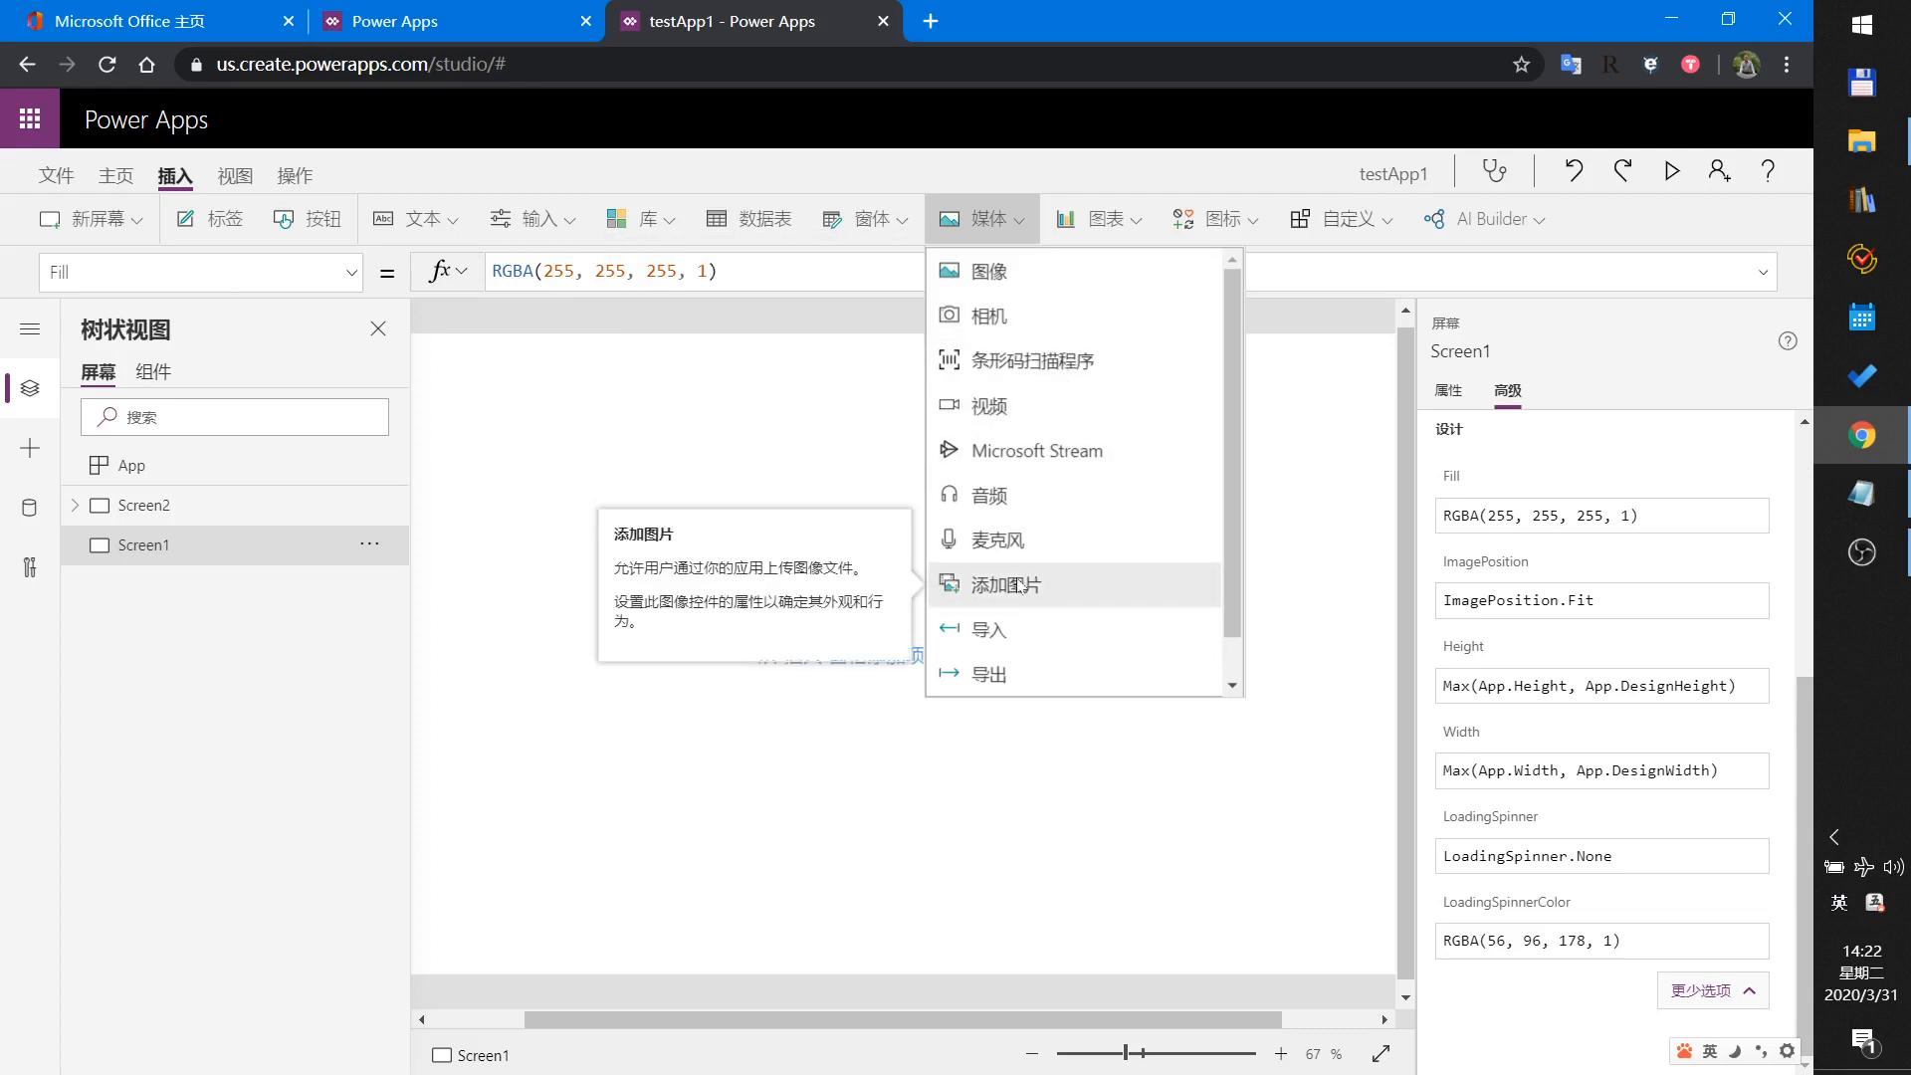
left_click(1004, 585)
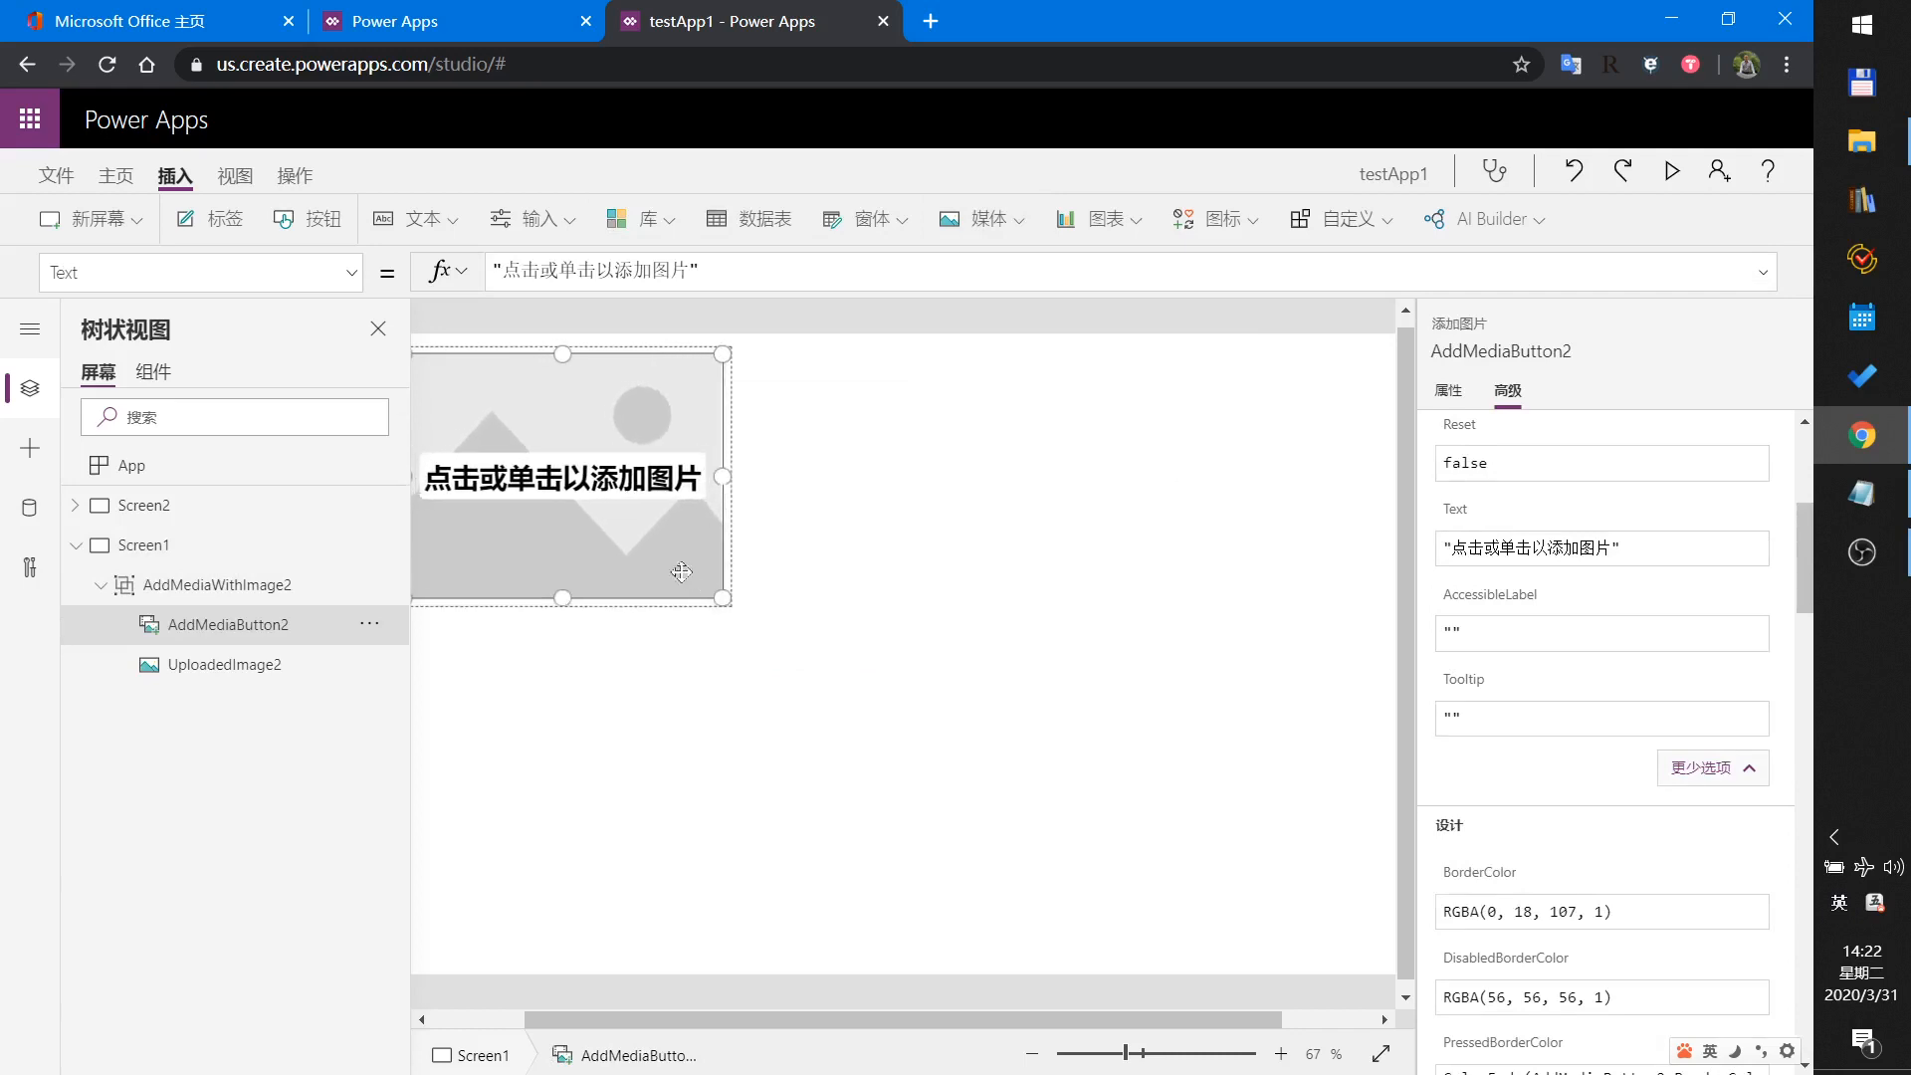
Upload img- (9).jpg through the add-picture control in preview, then exit the preview.
left_click(1671, 170)
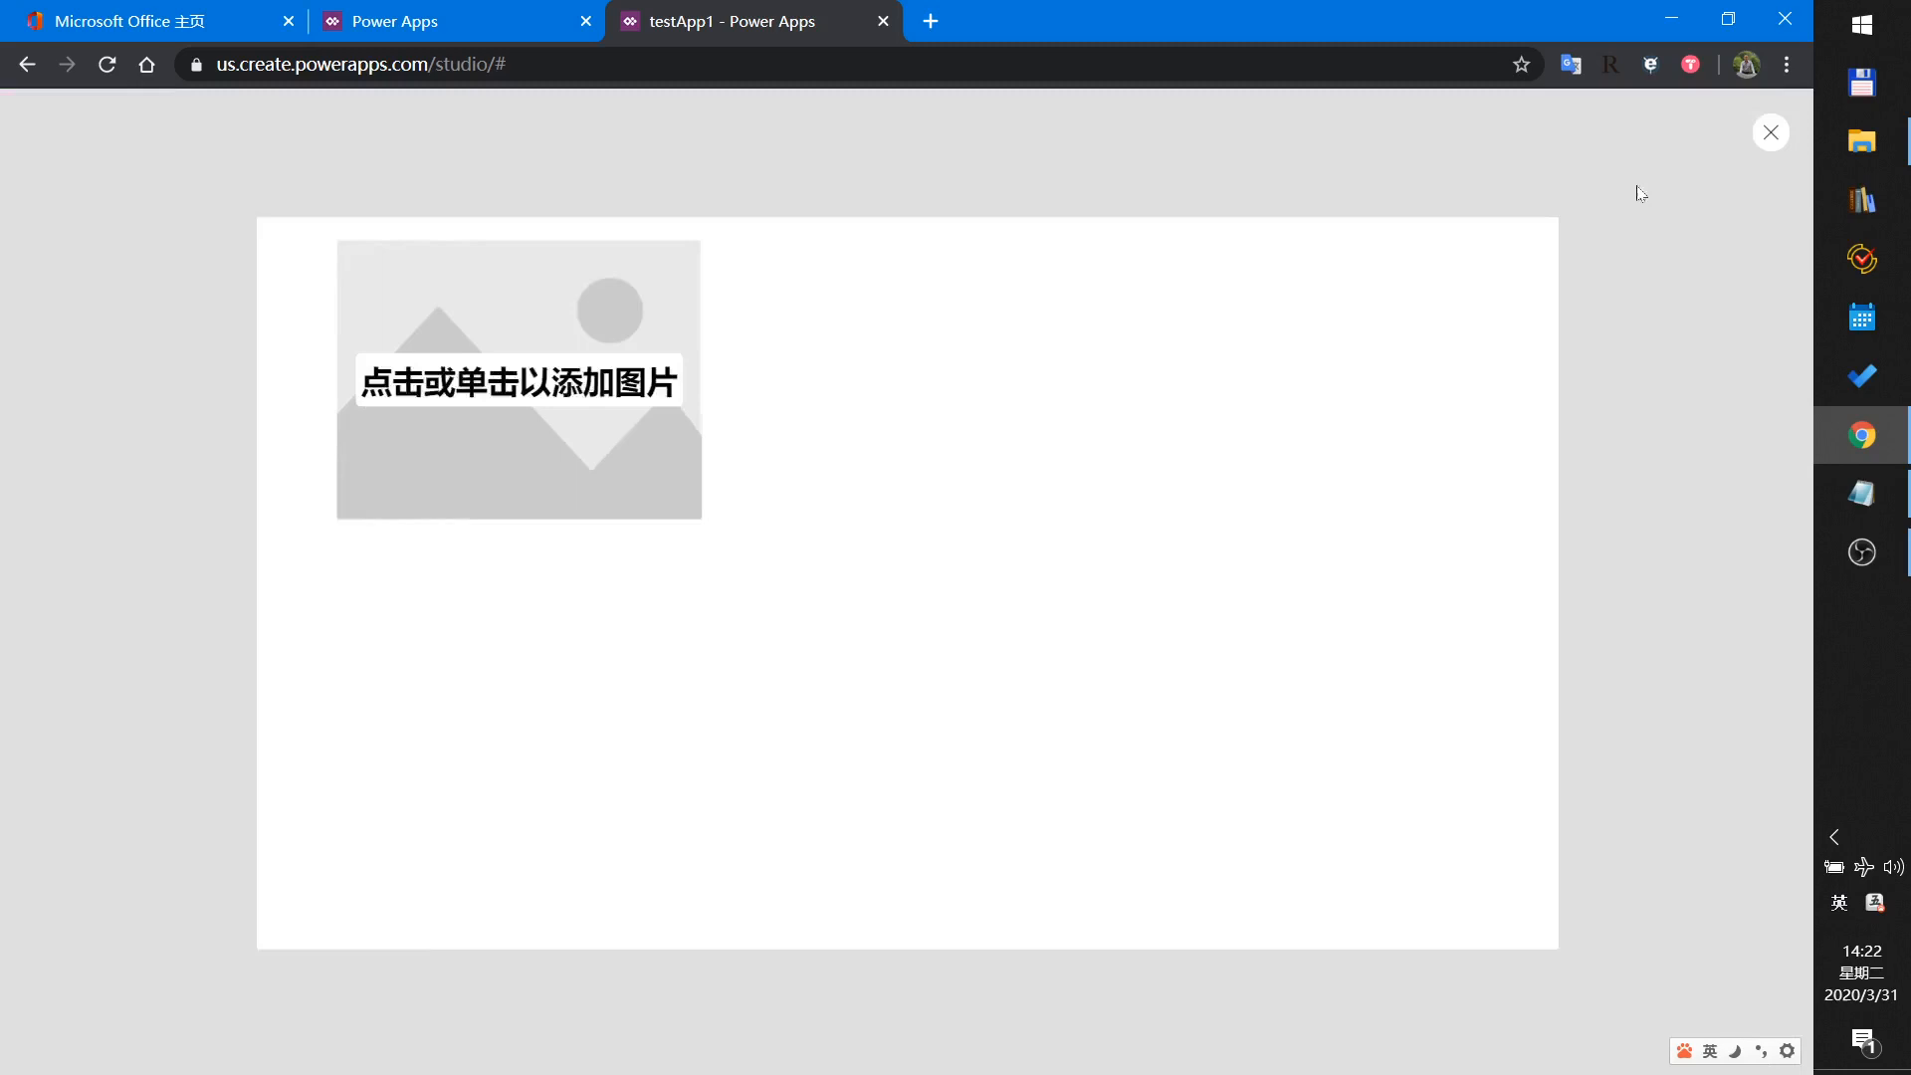
left_click(517, 379)
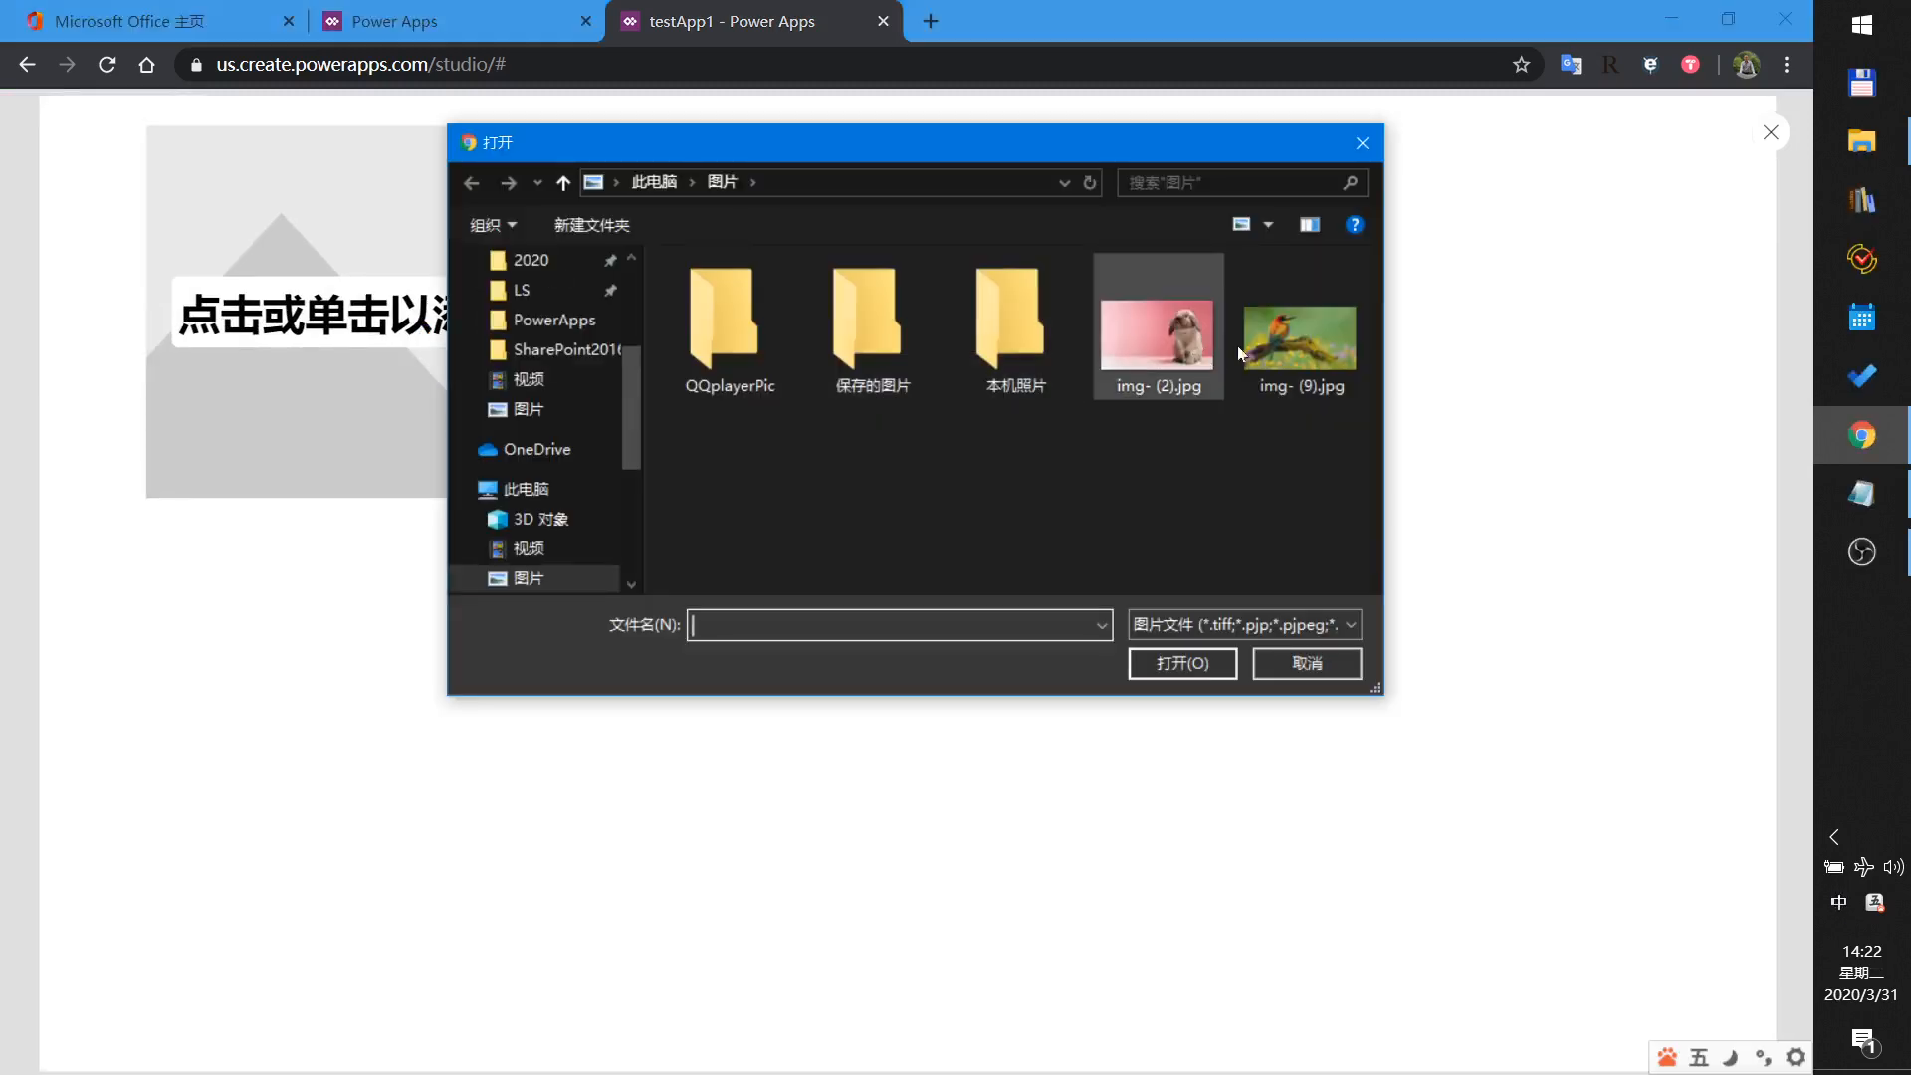
double_click(1299, 320)
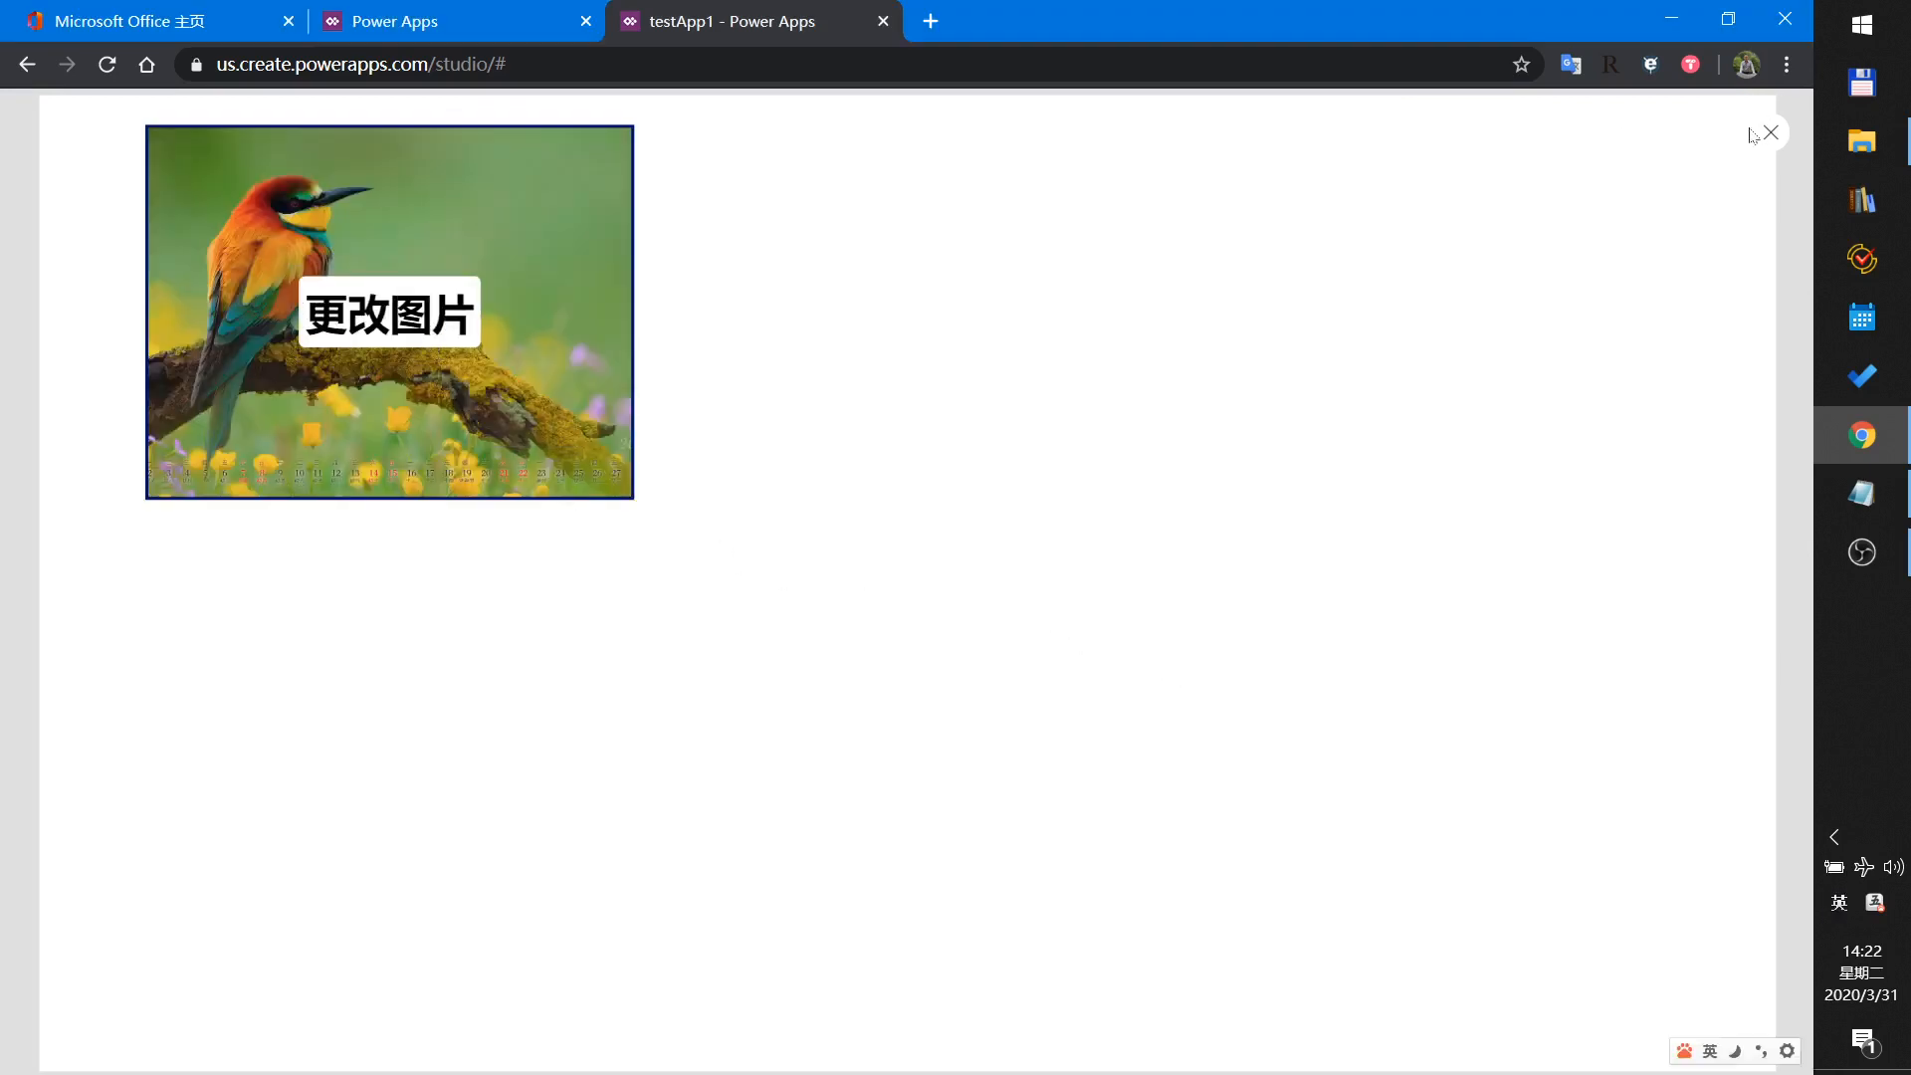
left_click(1771, 132)
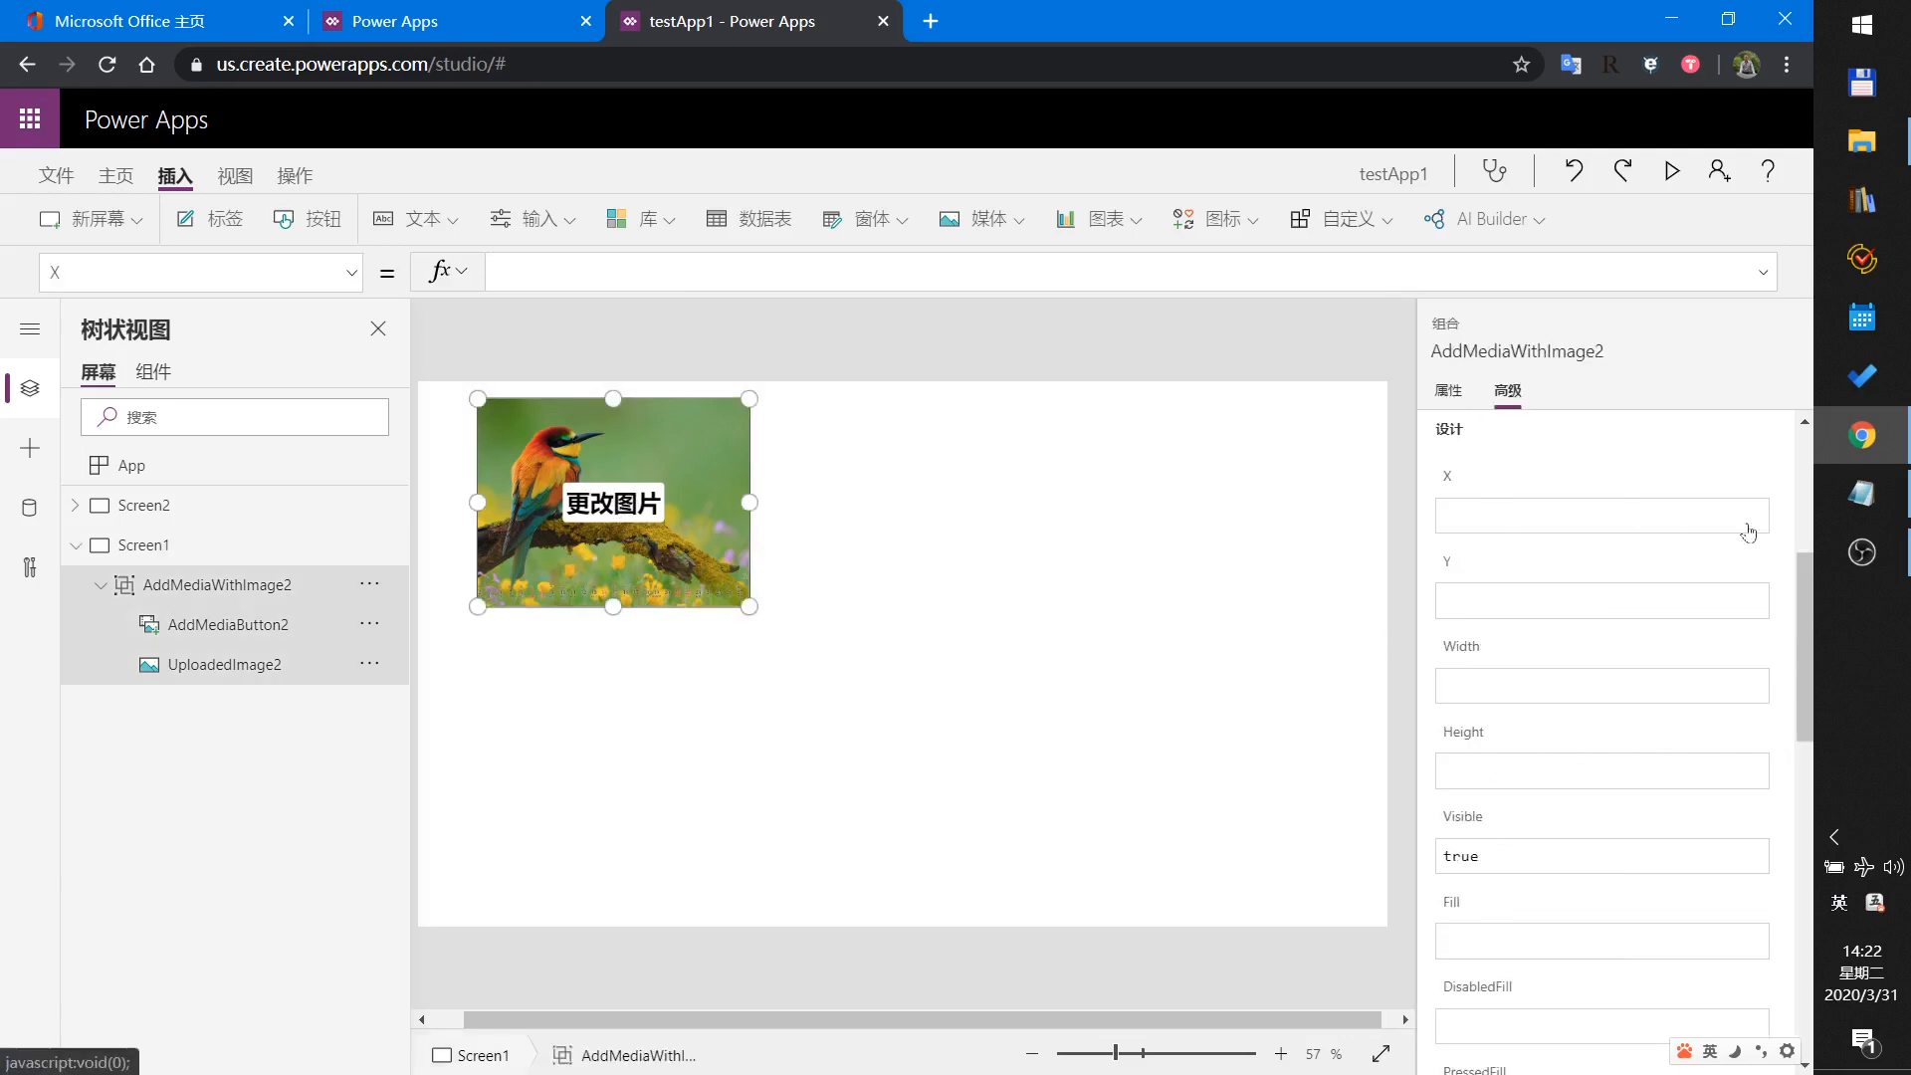
Scroll AddMediaButton2's properties to its change-picture and add-picture prompt texts.
scroll("down", 3)
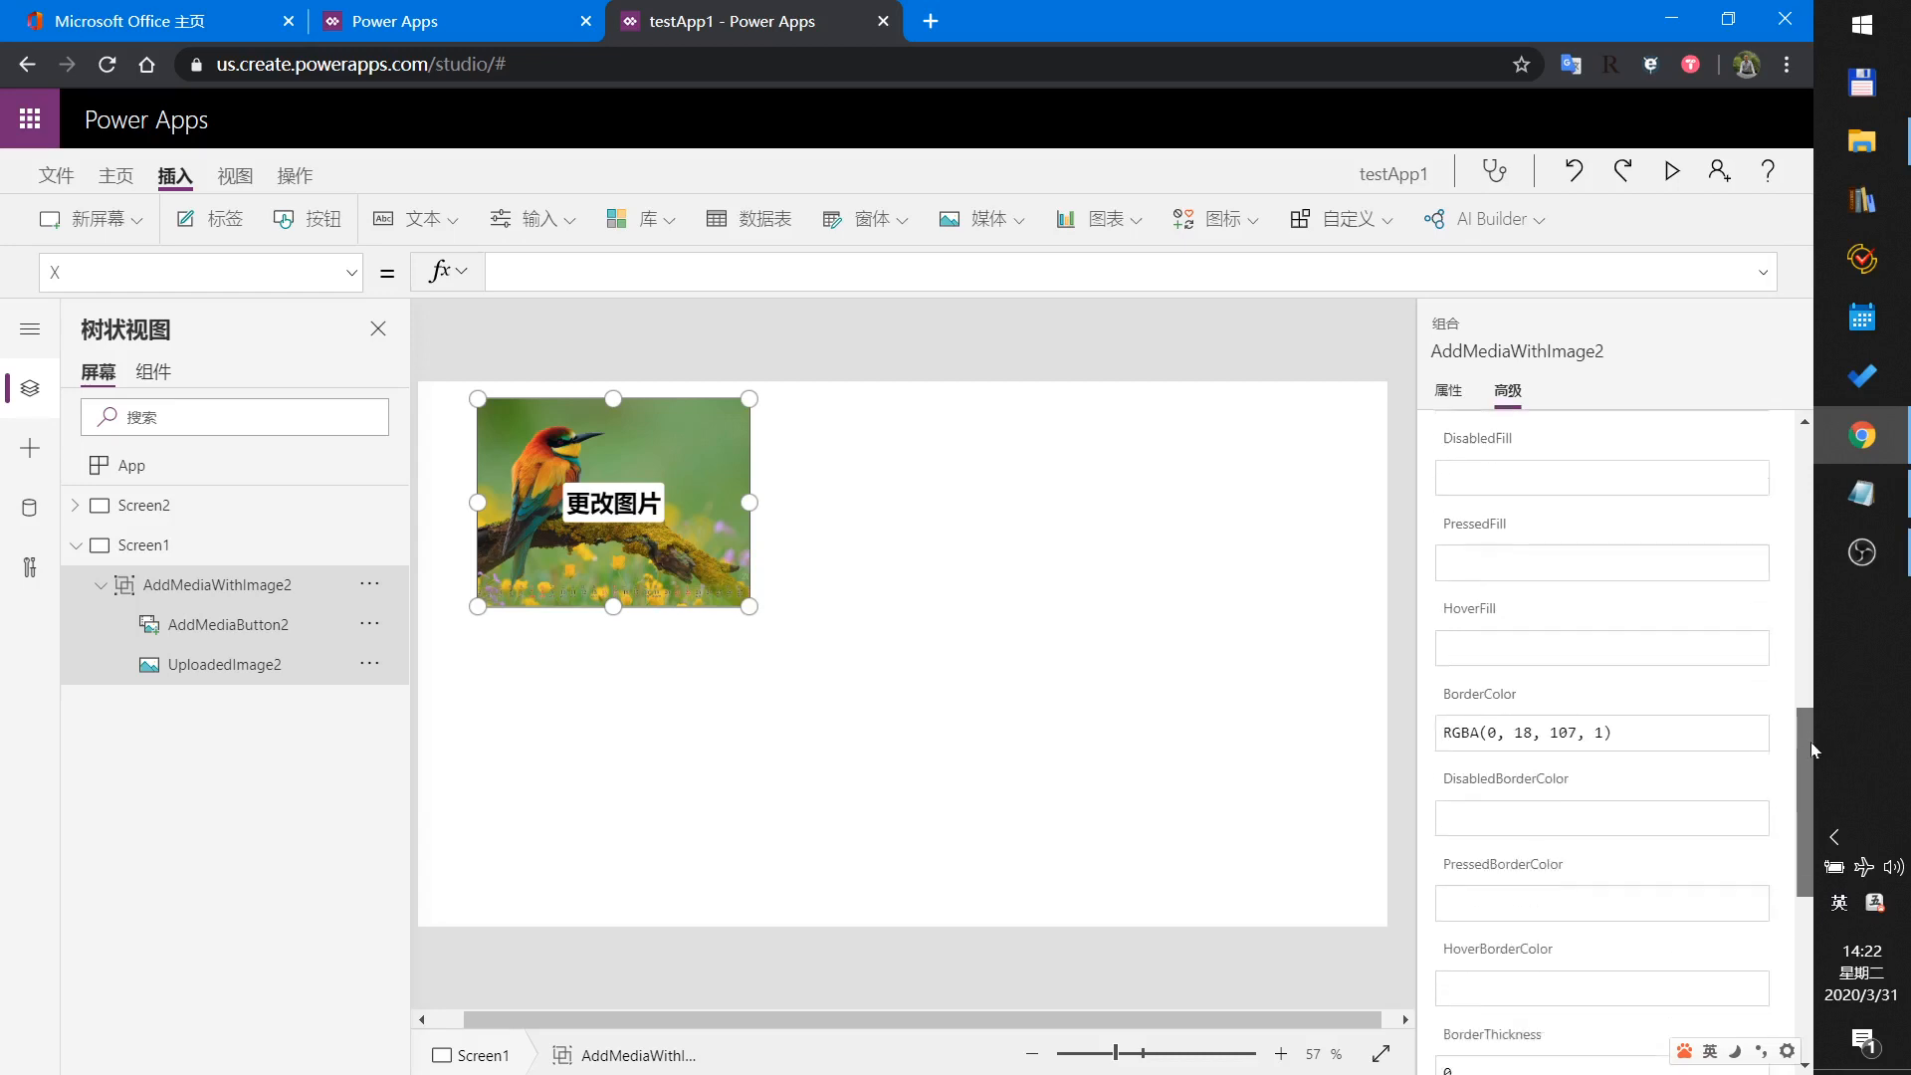
scroll("down", 3)
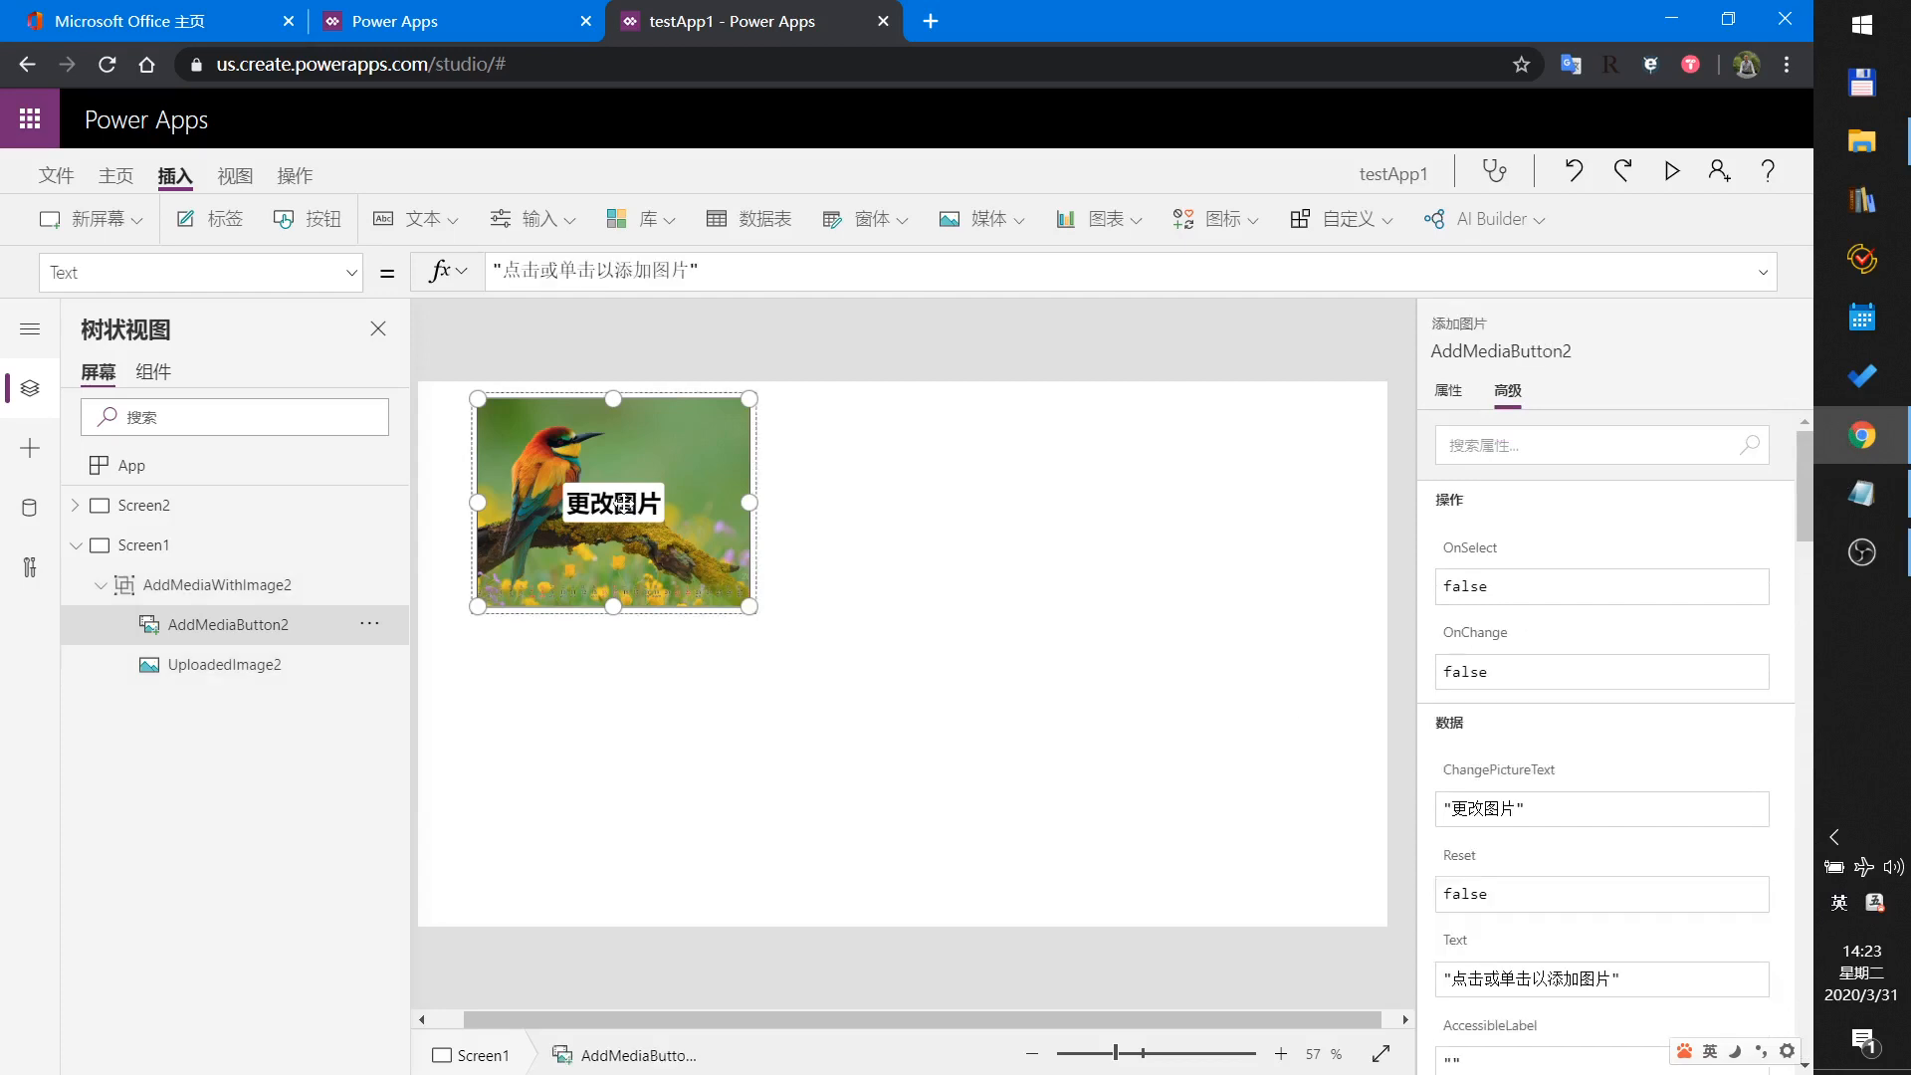
mouse_move(1511, 814)
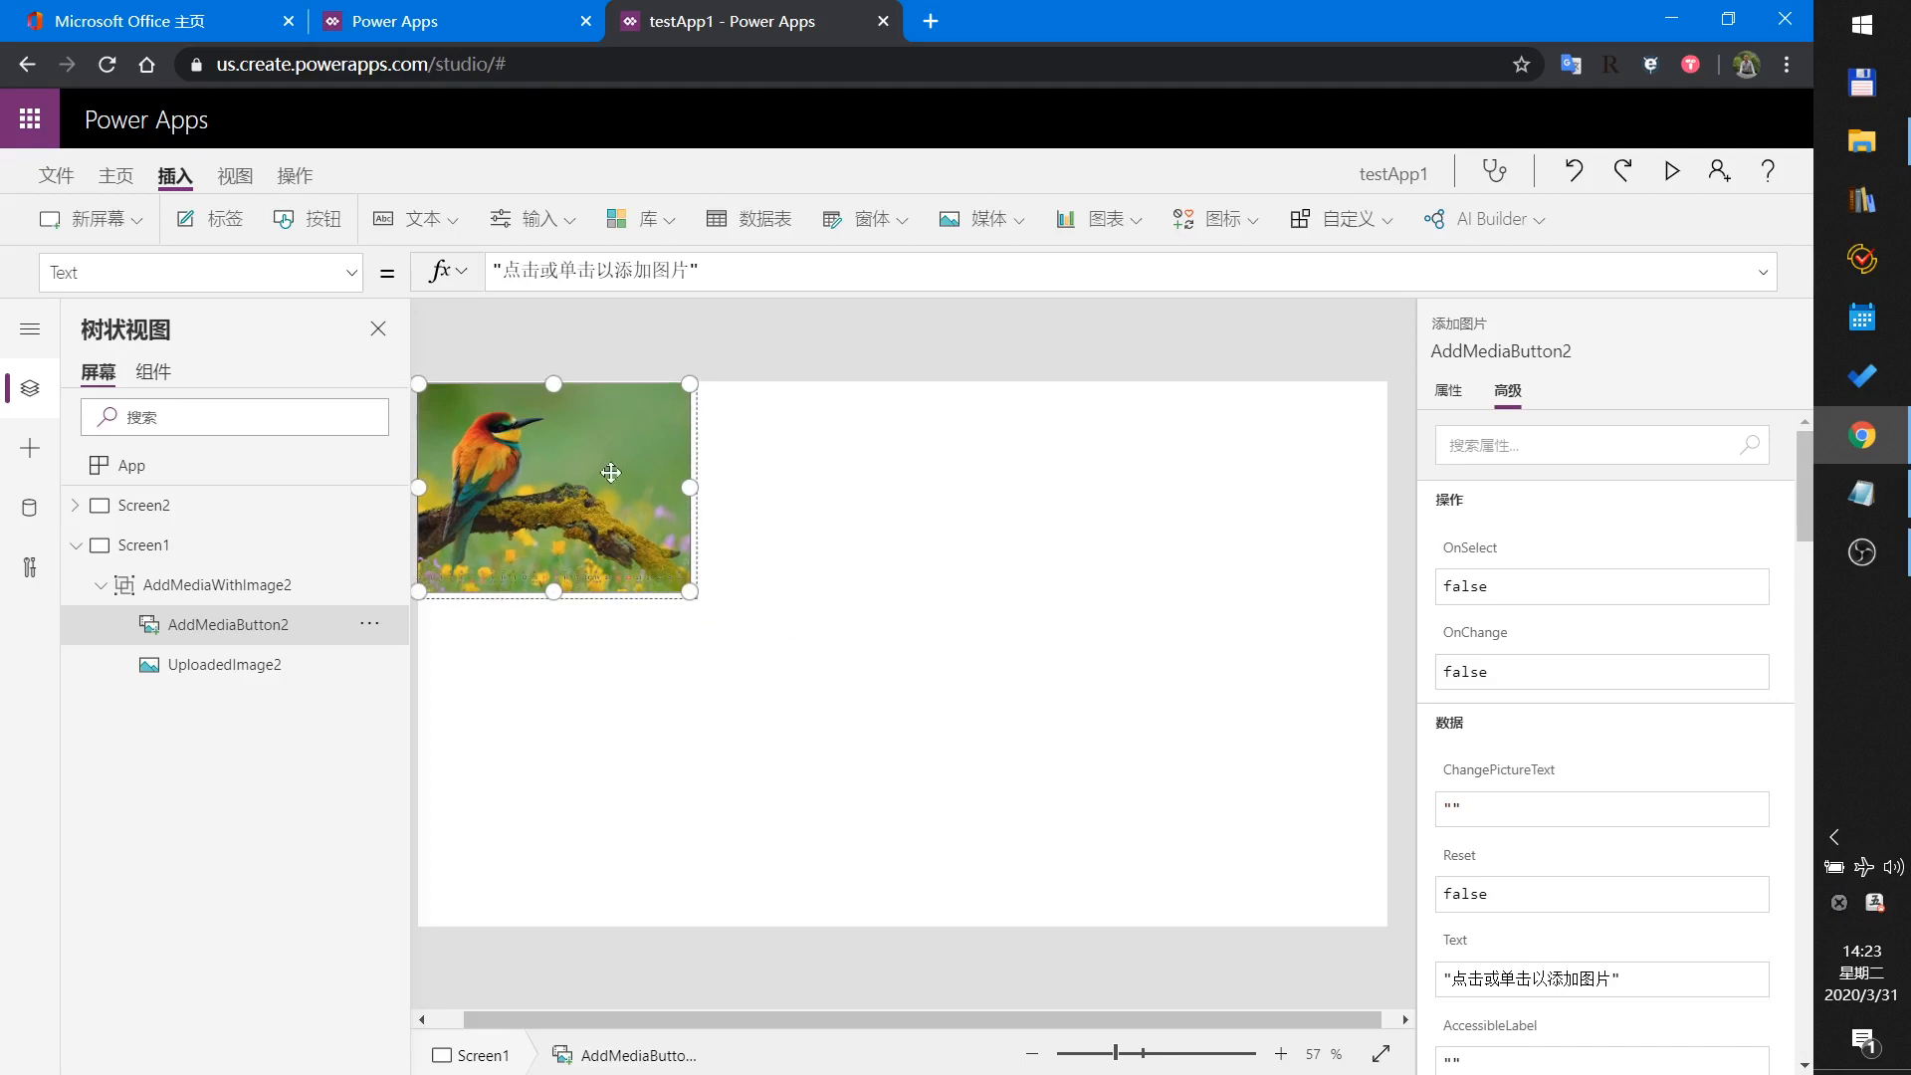
mouse_move(1524, 807)
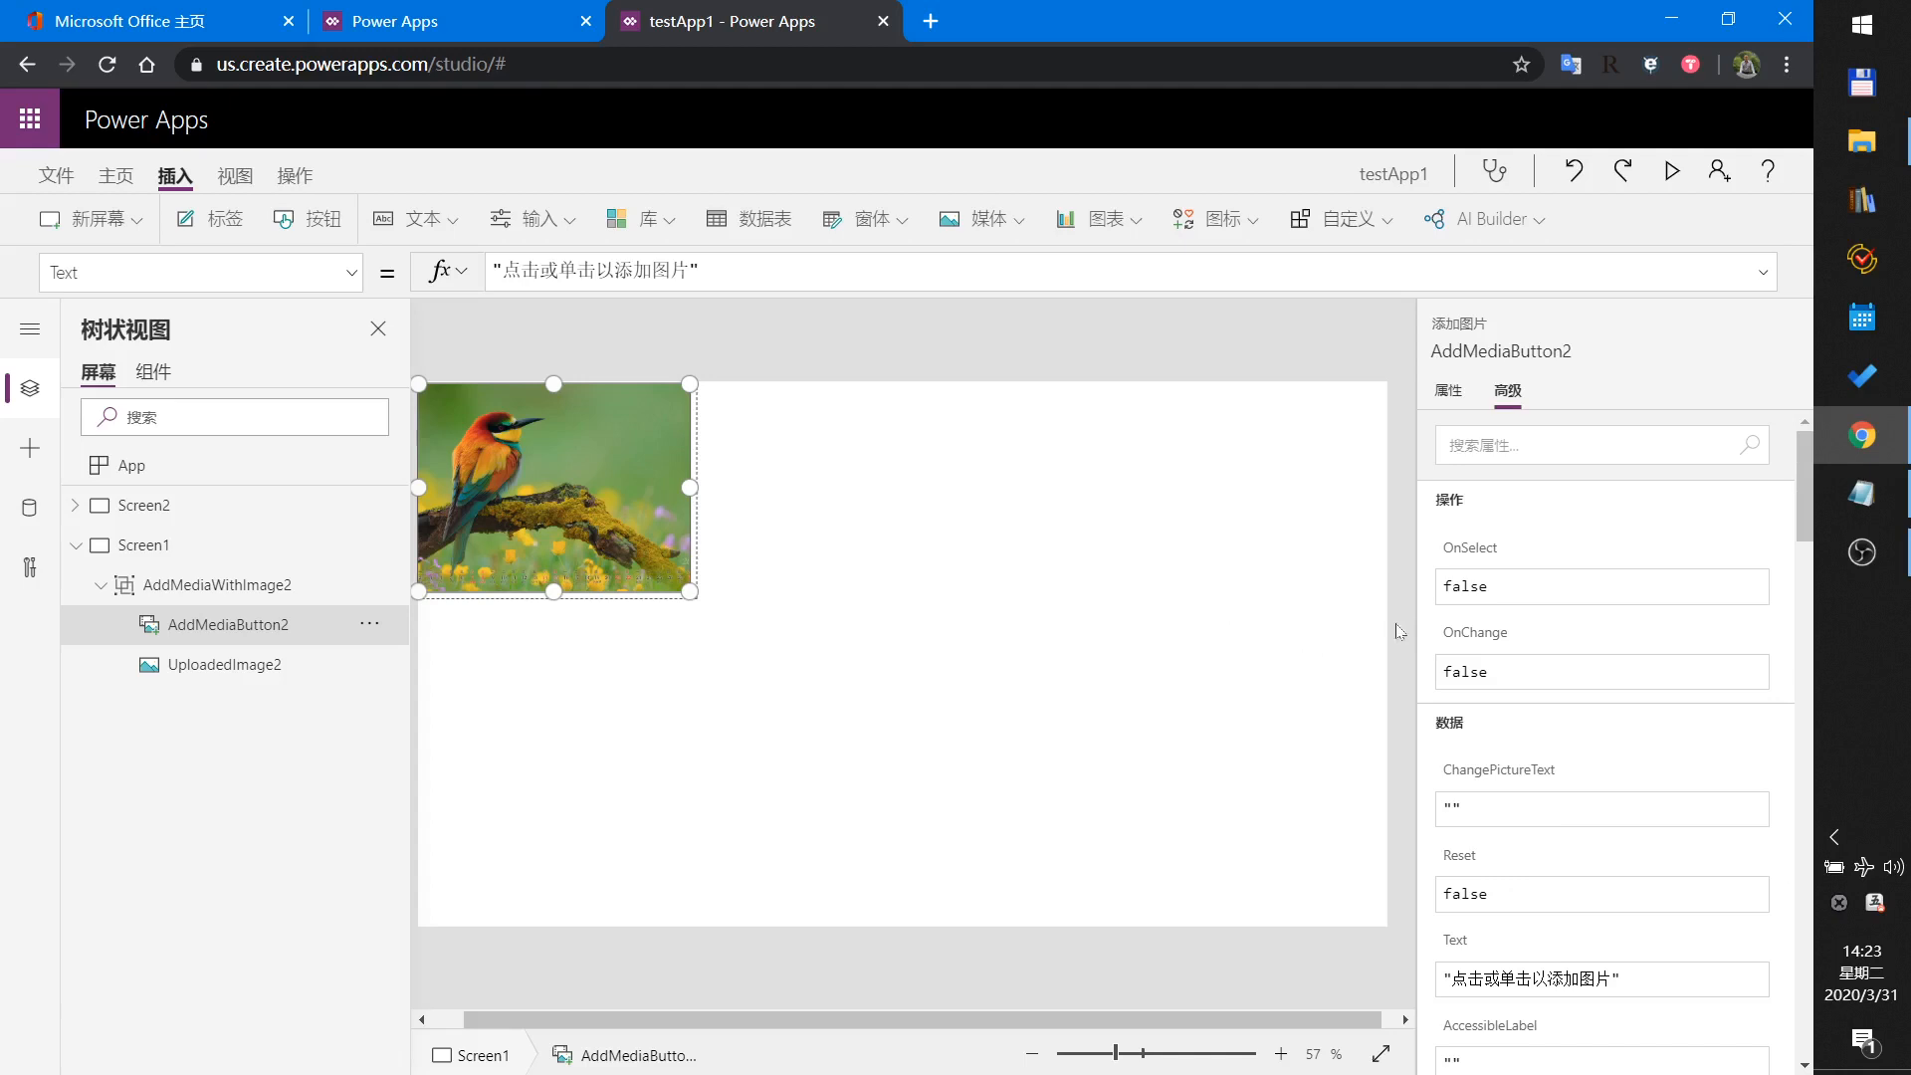
Insert Slider3 and position it just below the bird picture.
left_click(142, 544)
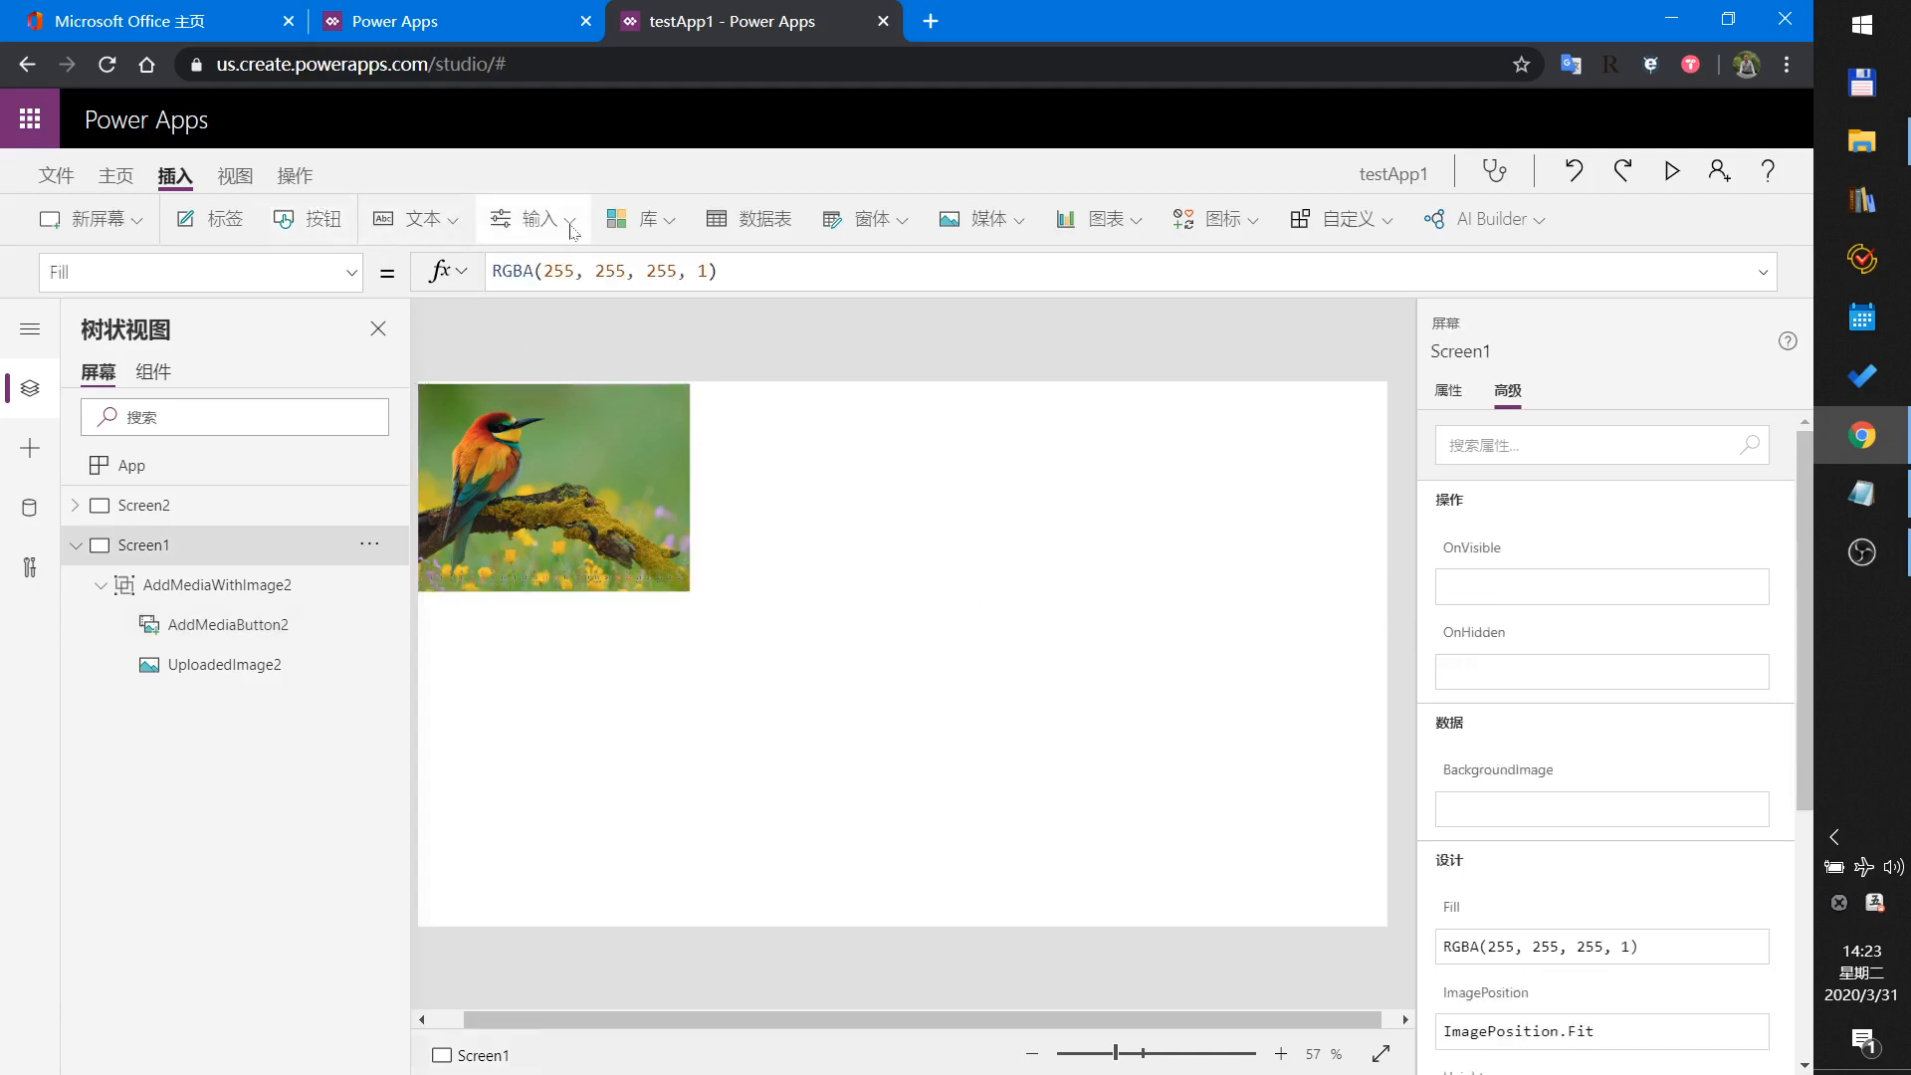
left_click(533, 218)
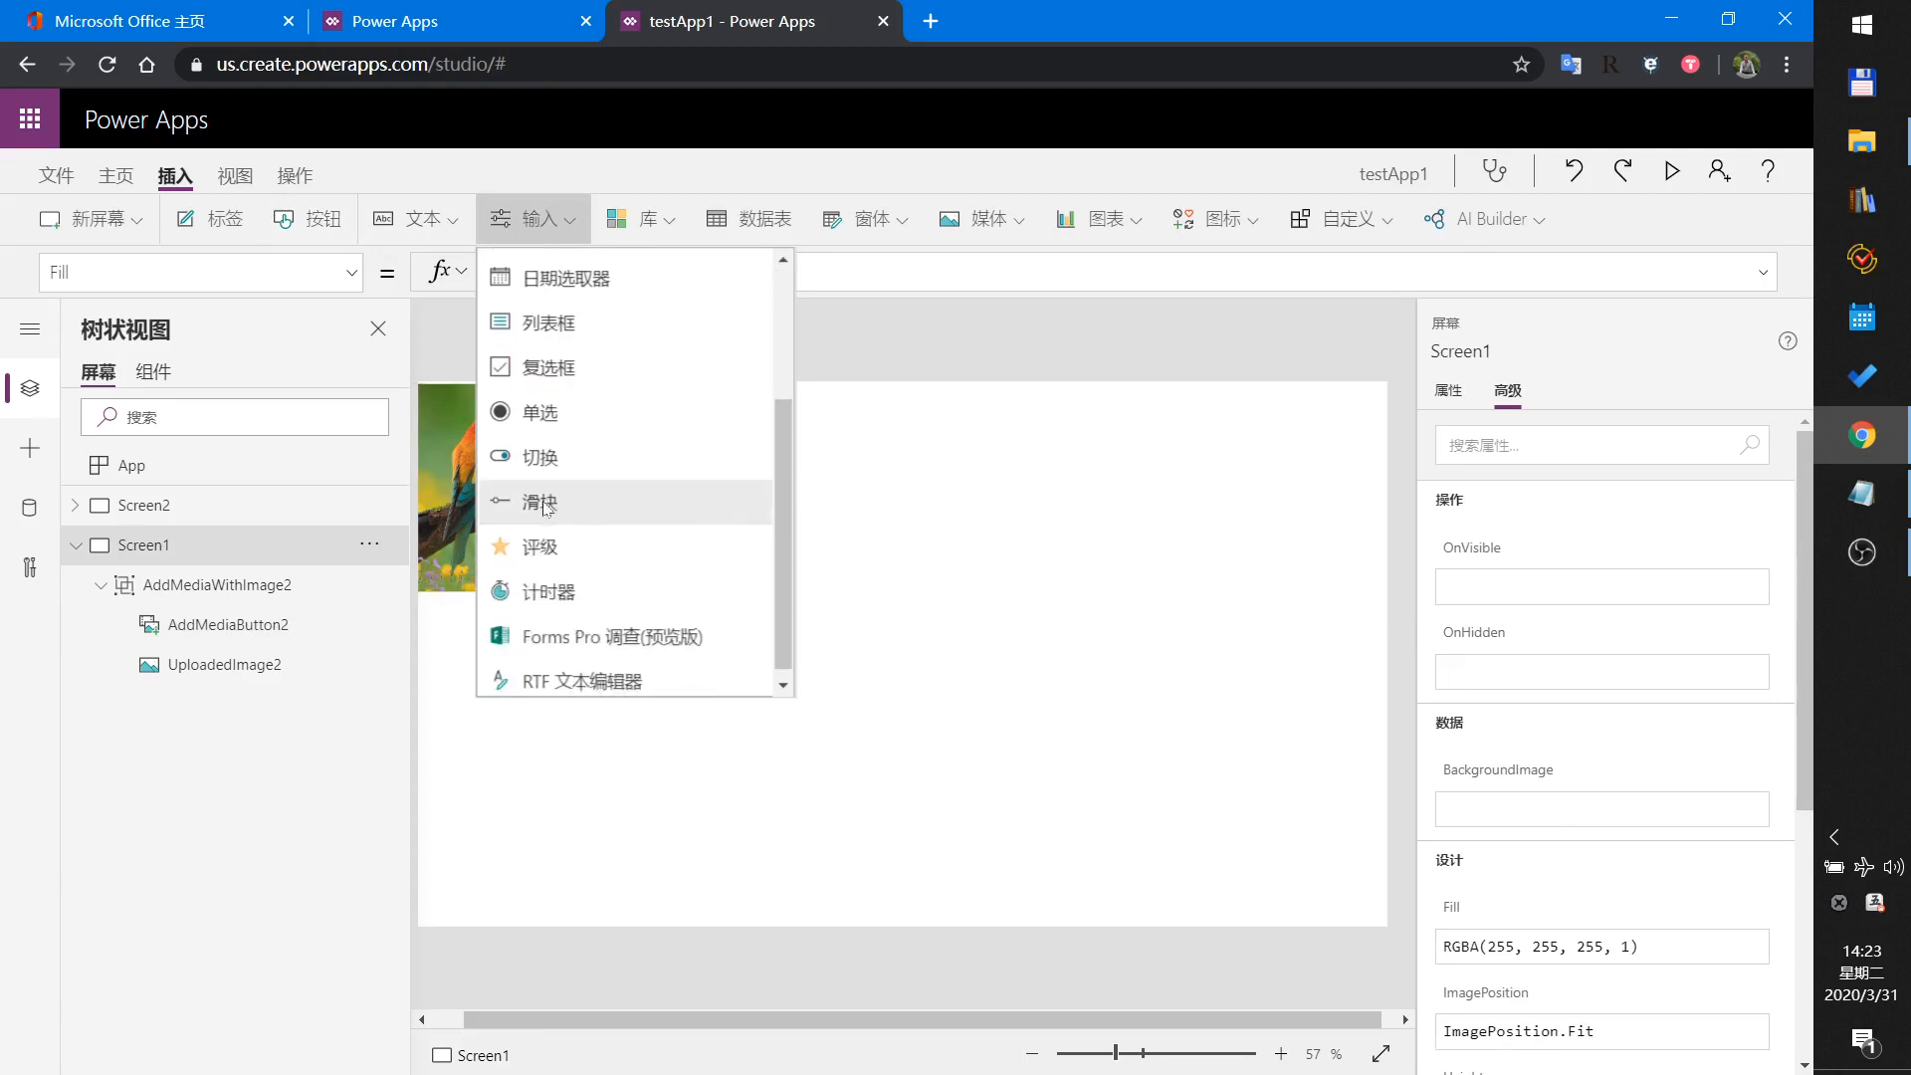
left_click(539, 502)
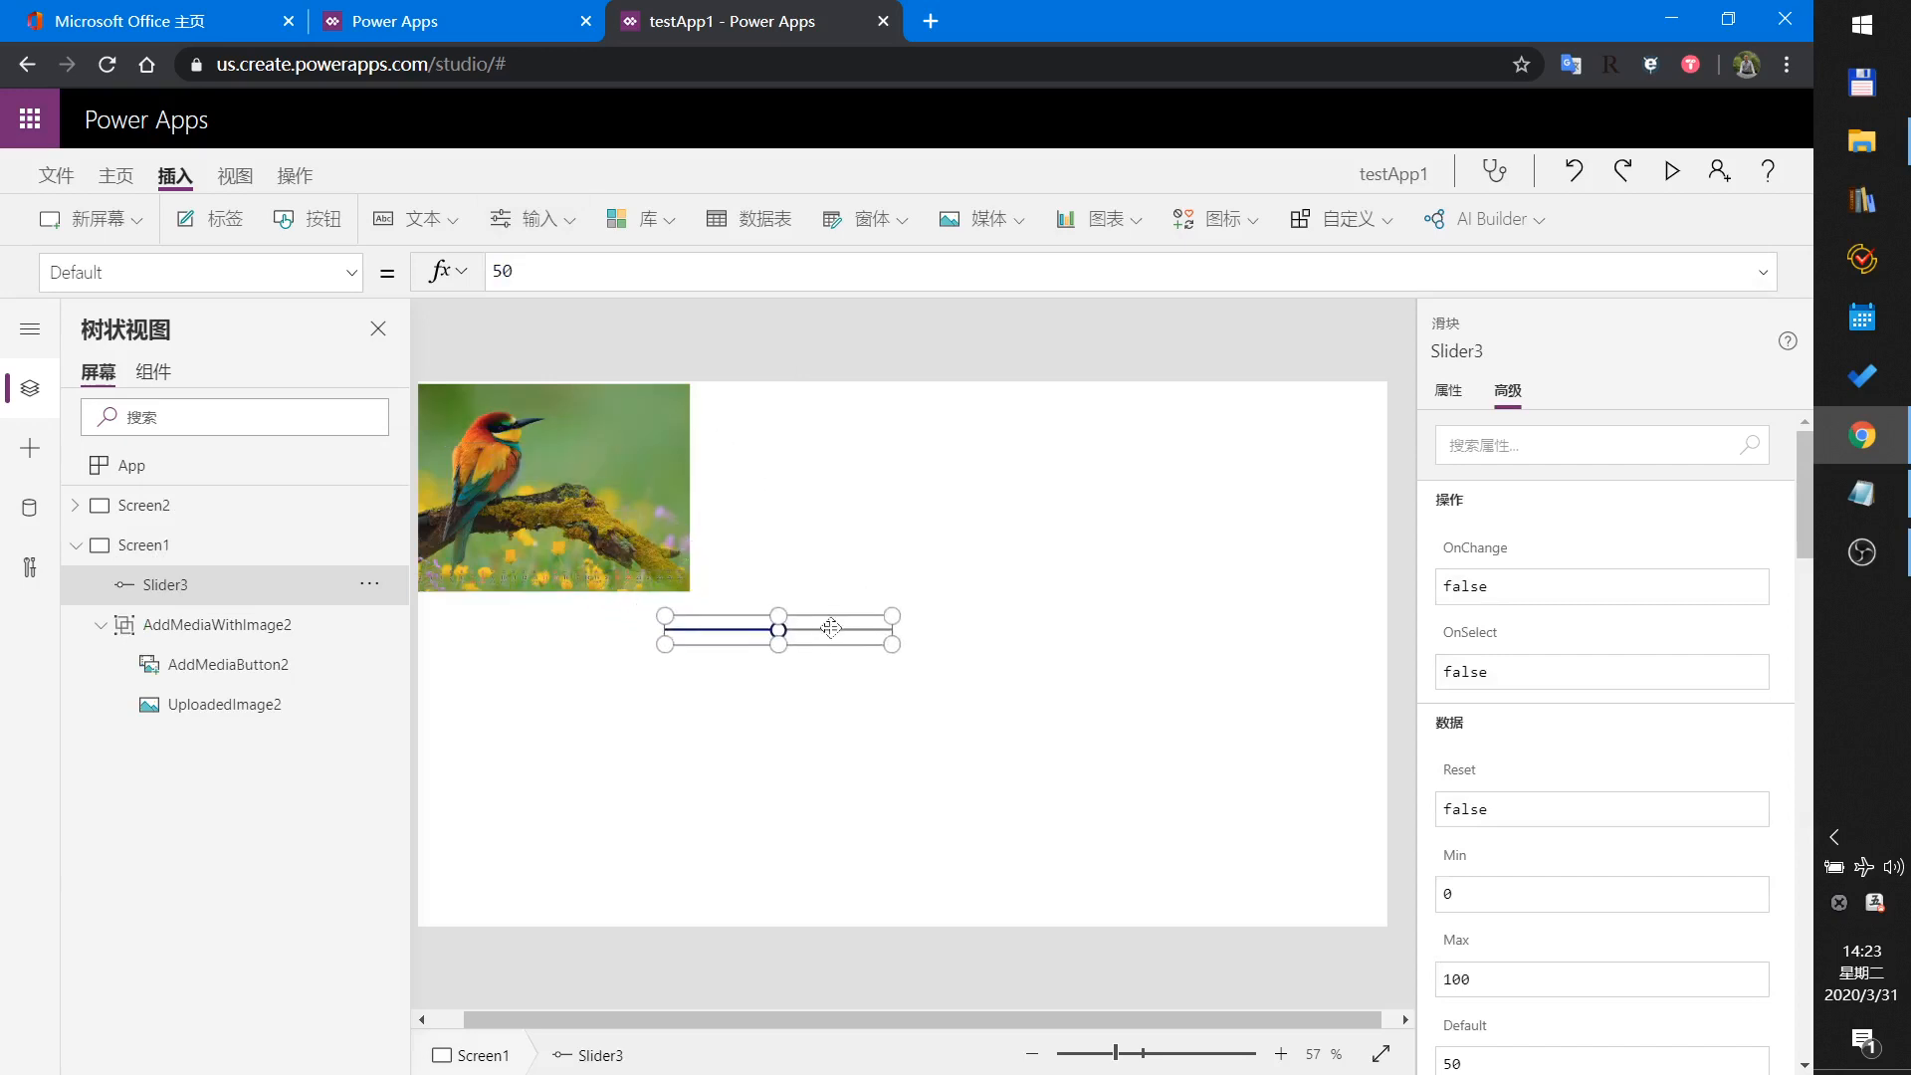
left_click_drag(781, 629, 814, 623)
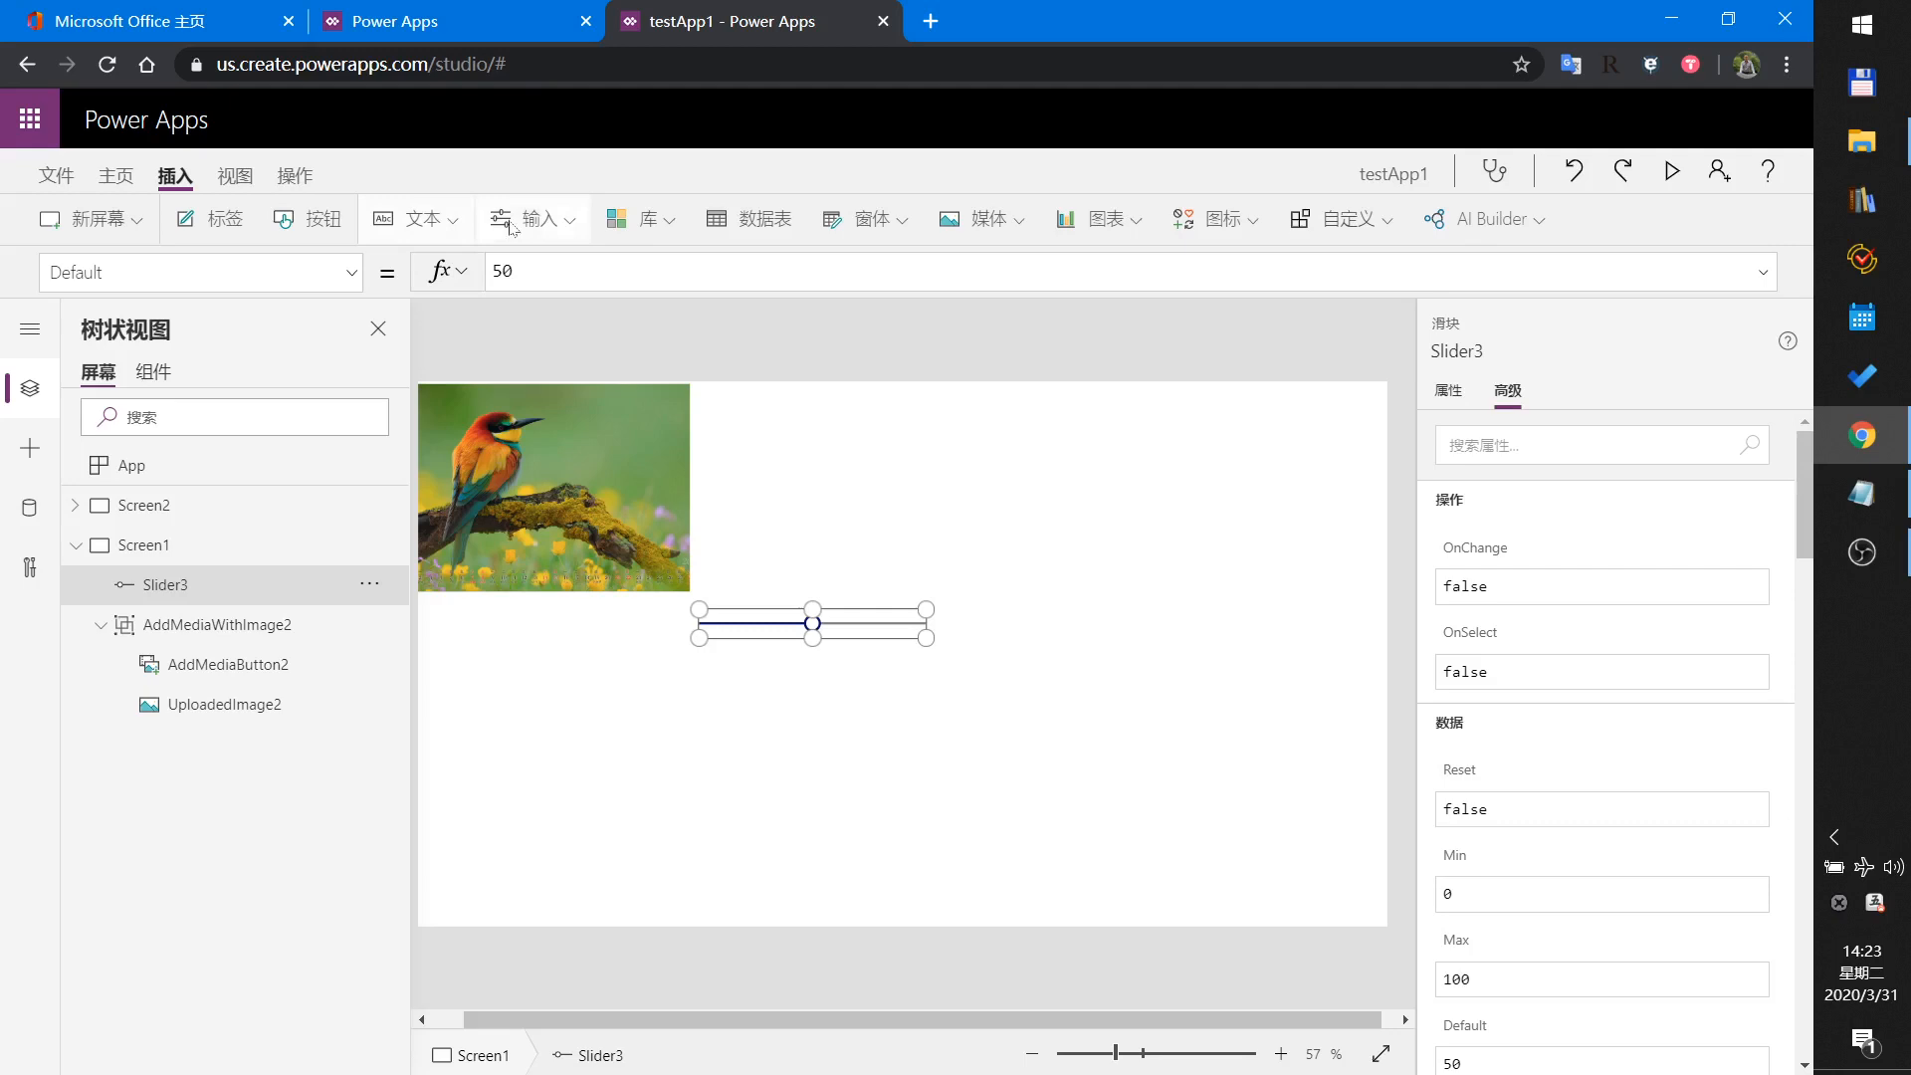
Insert a second slider, Slider4, onto Screen1.
left_click(533, 217)
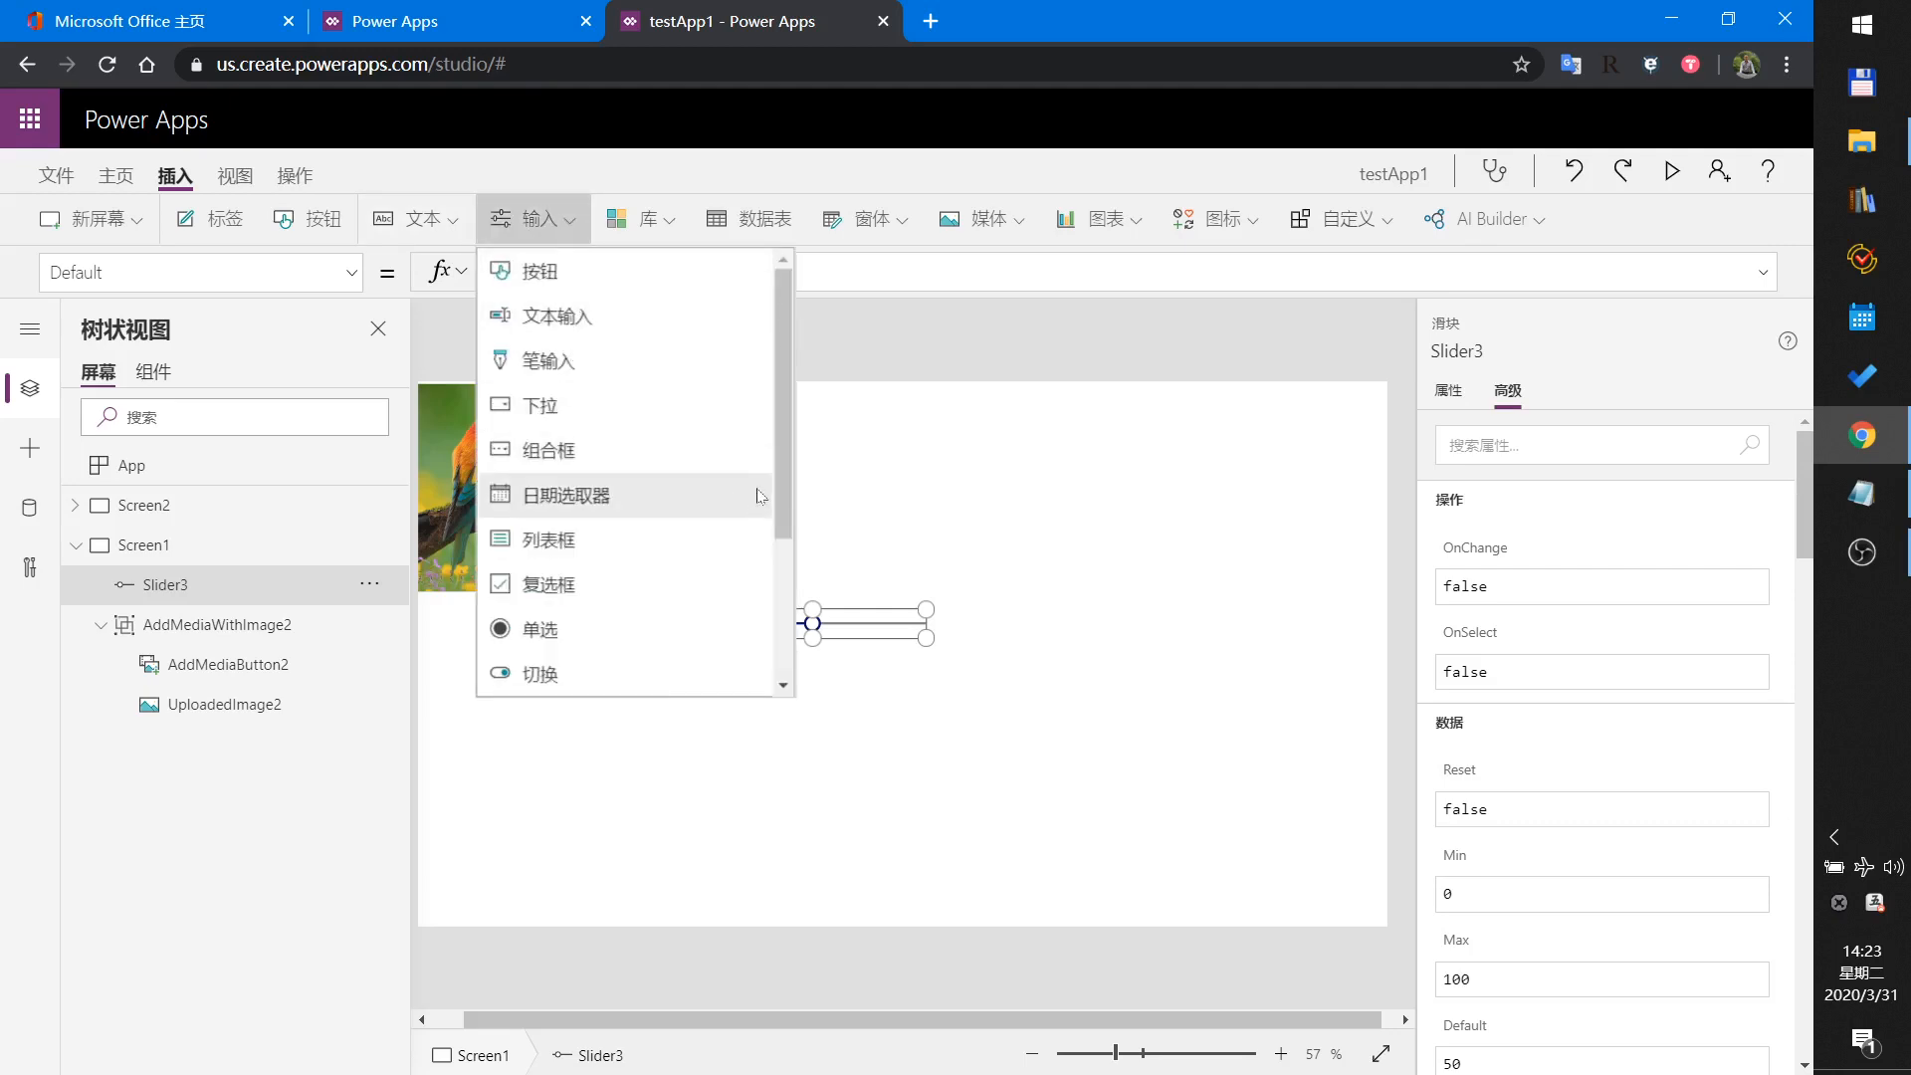
scroll("down", 3)
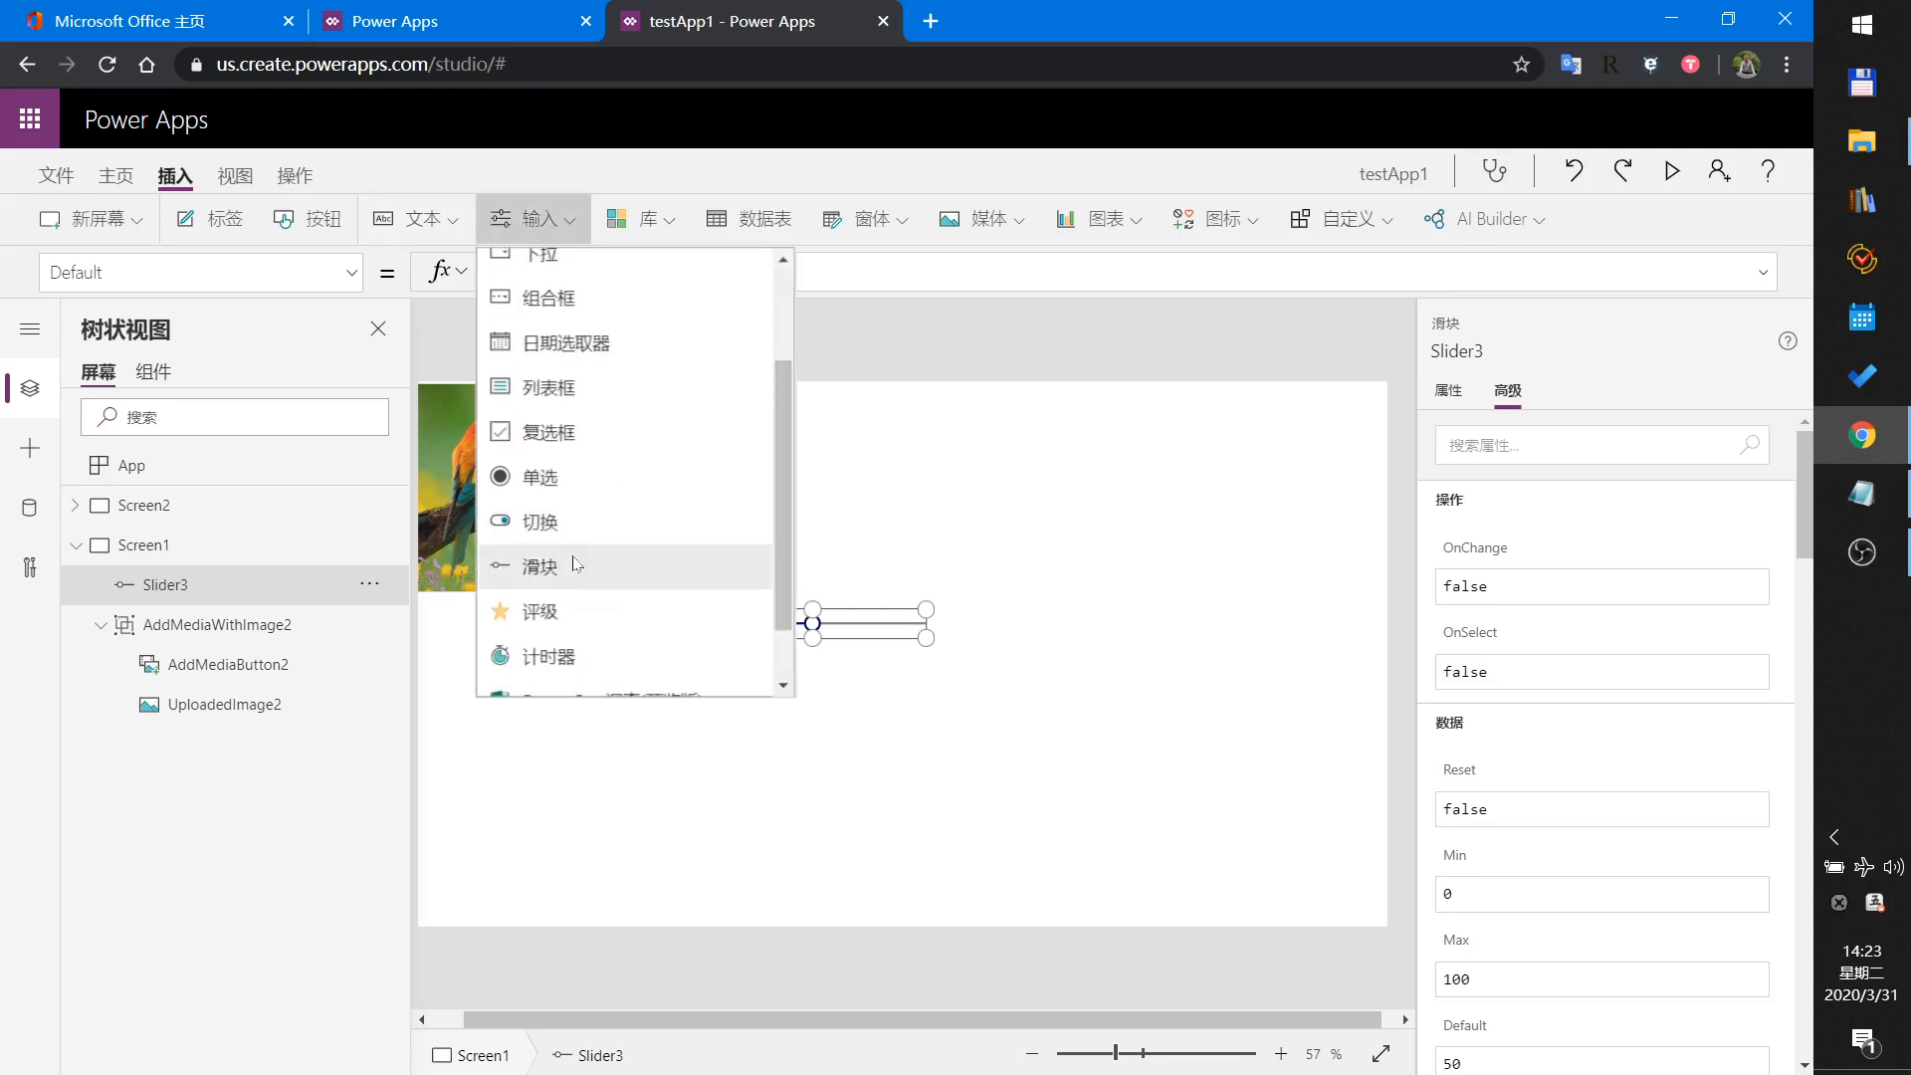
left_click(538, 565)
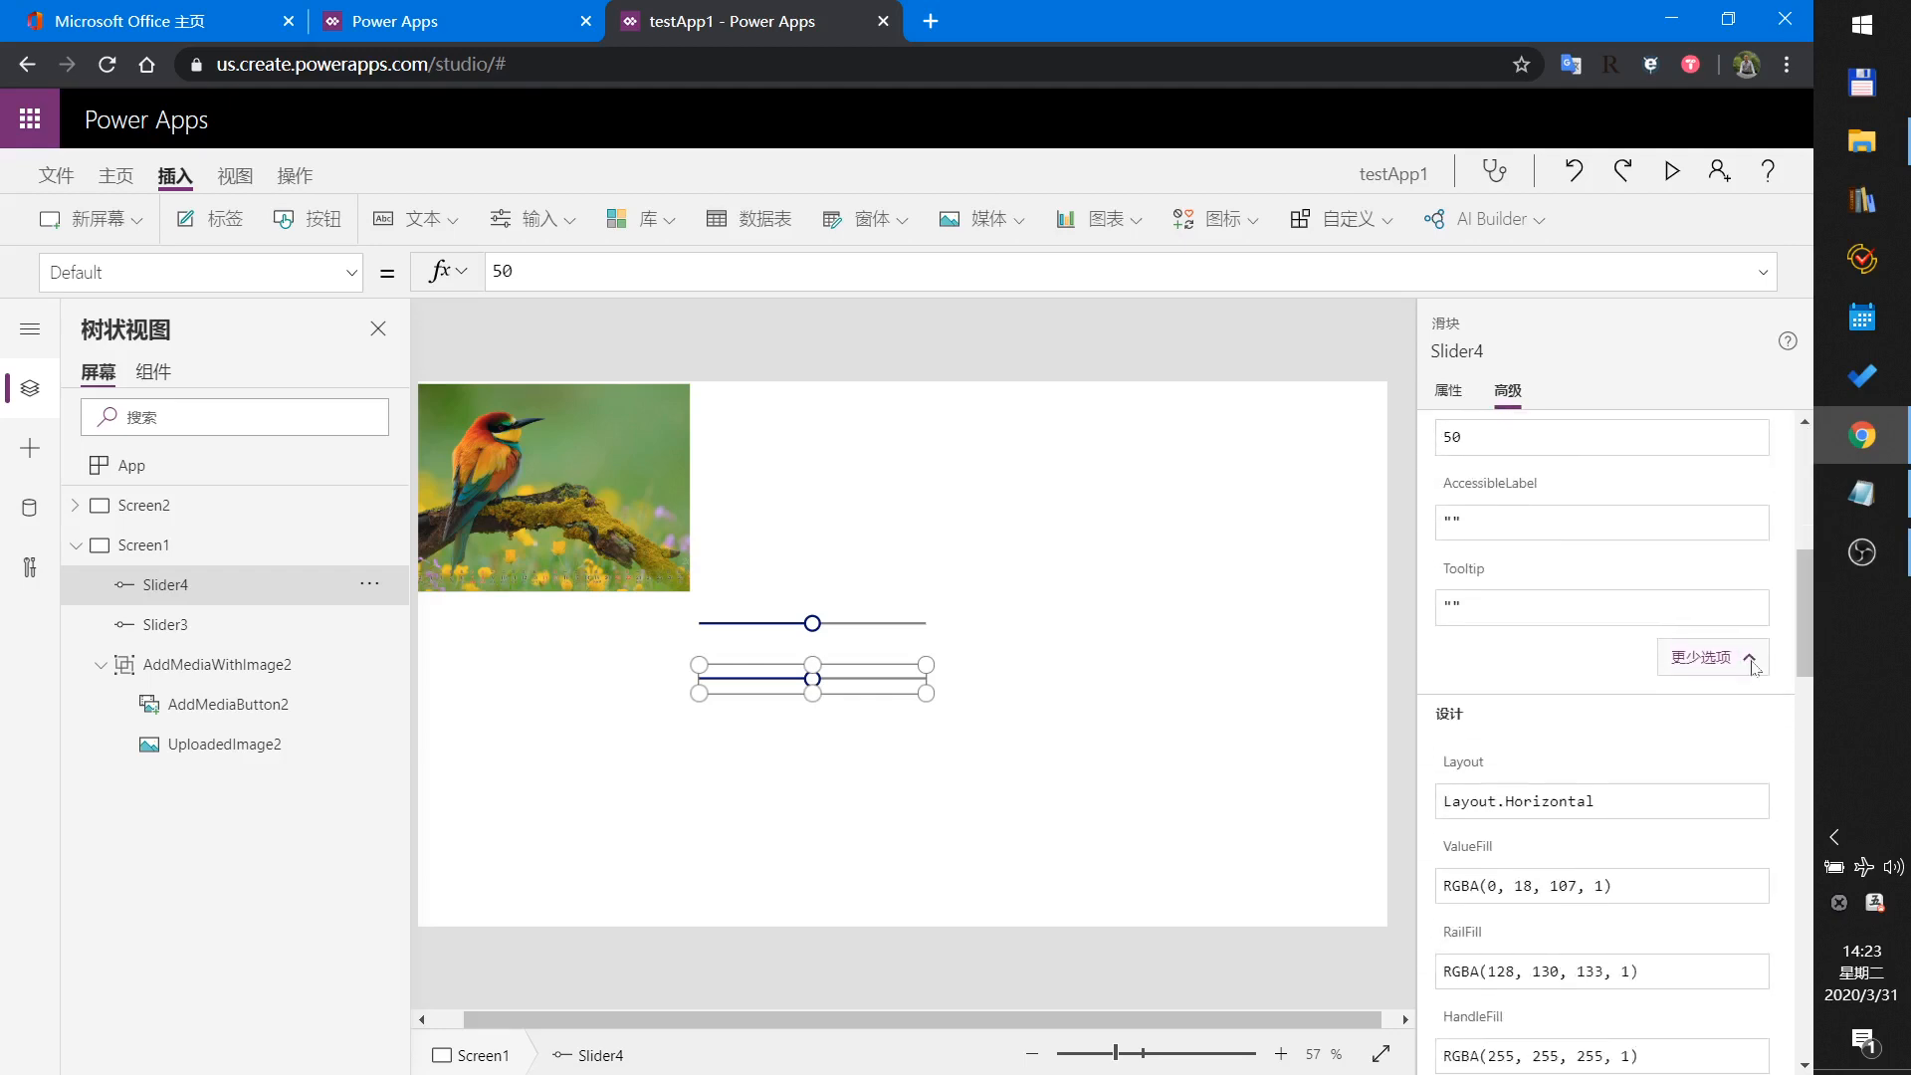
Change Slider4's Layout from Horizontal to Layout.Vertical, then select Slider3.
left_click(1601, 800)
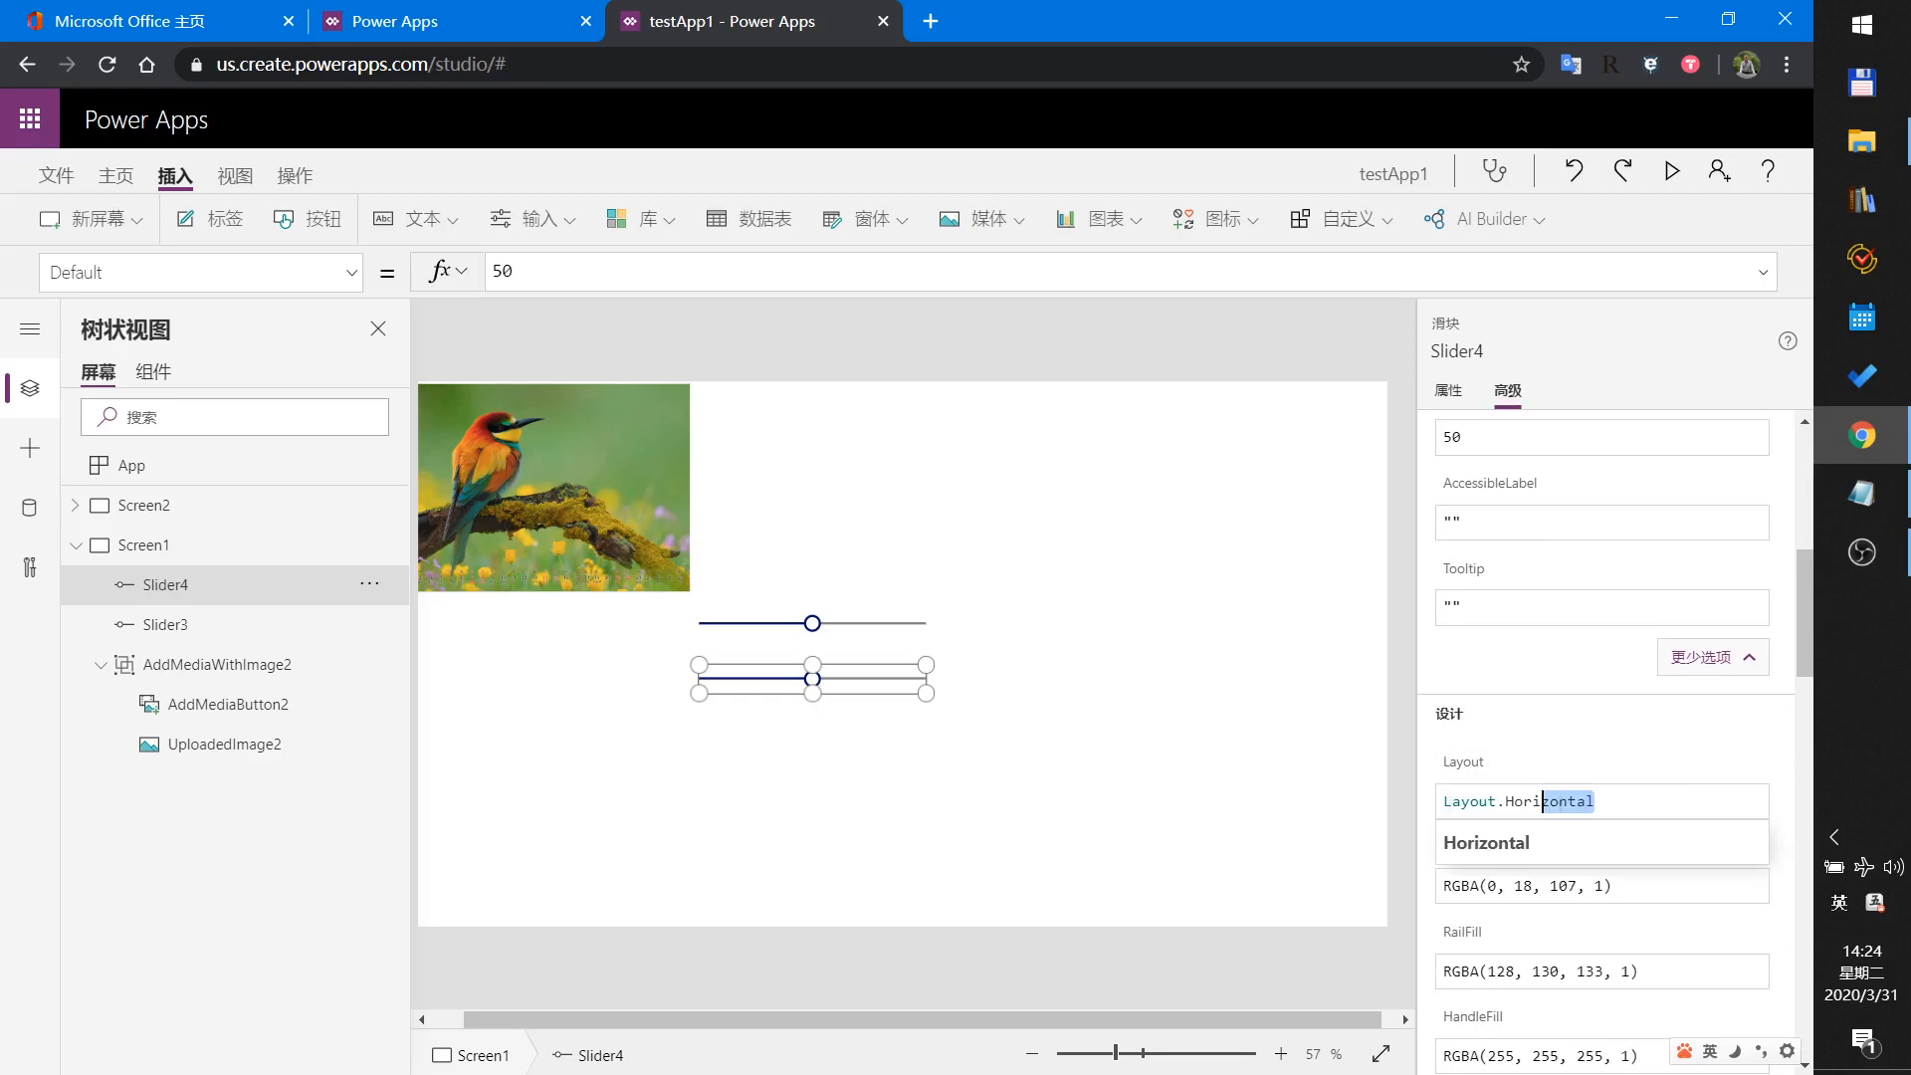
double_click(1517, 800)
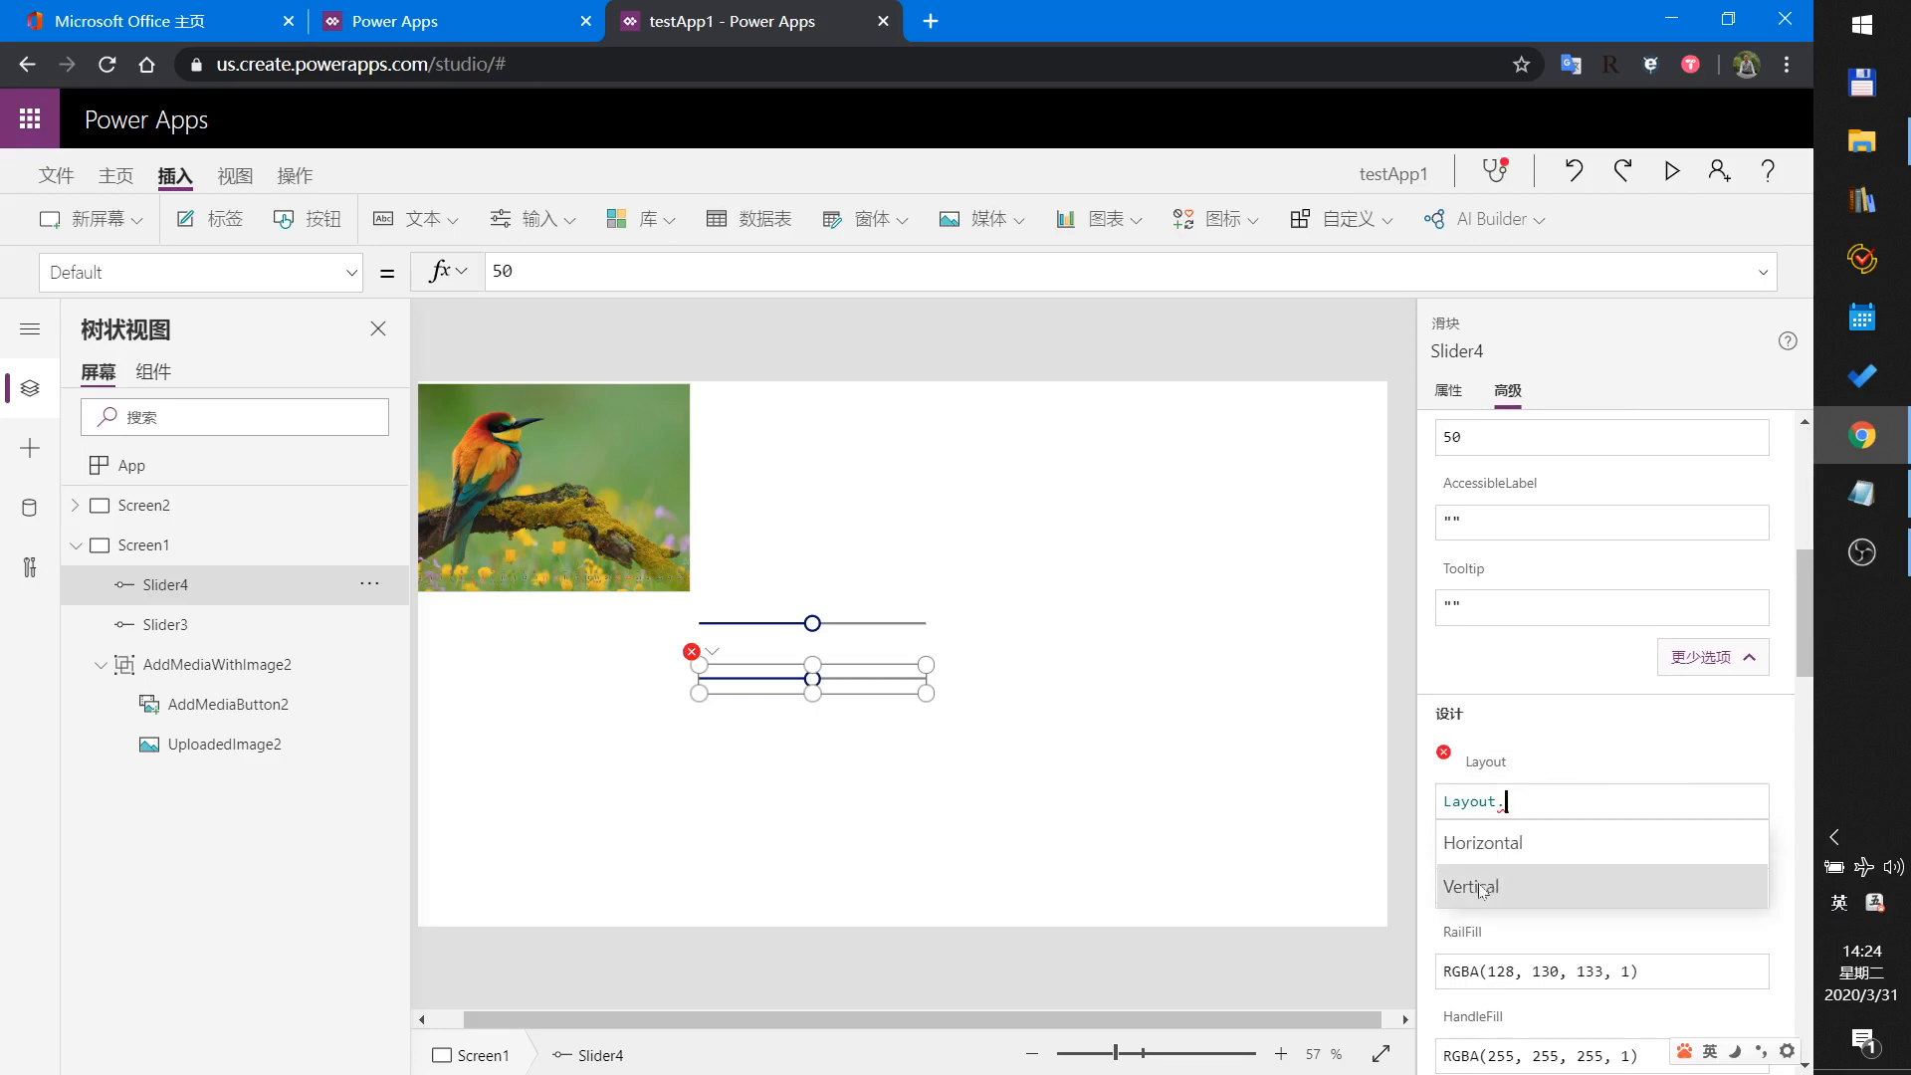
left_click(1470, 885)
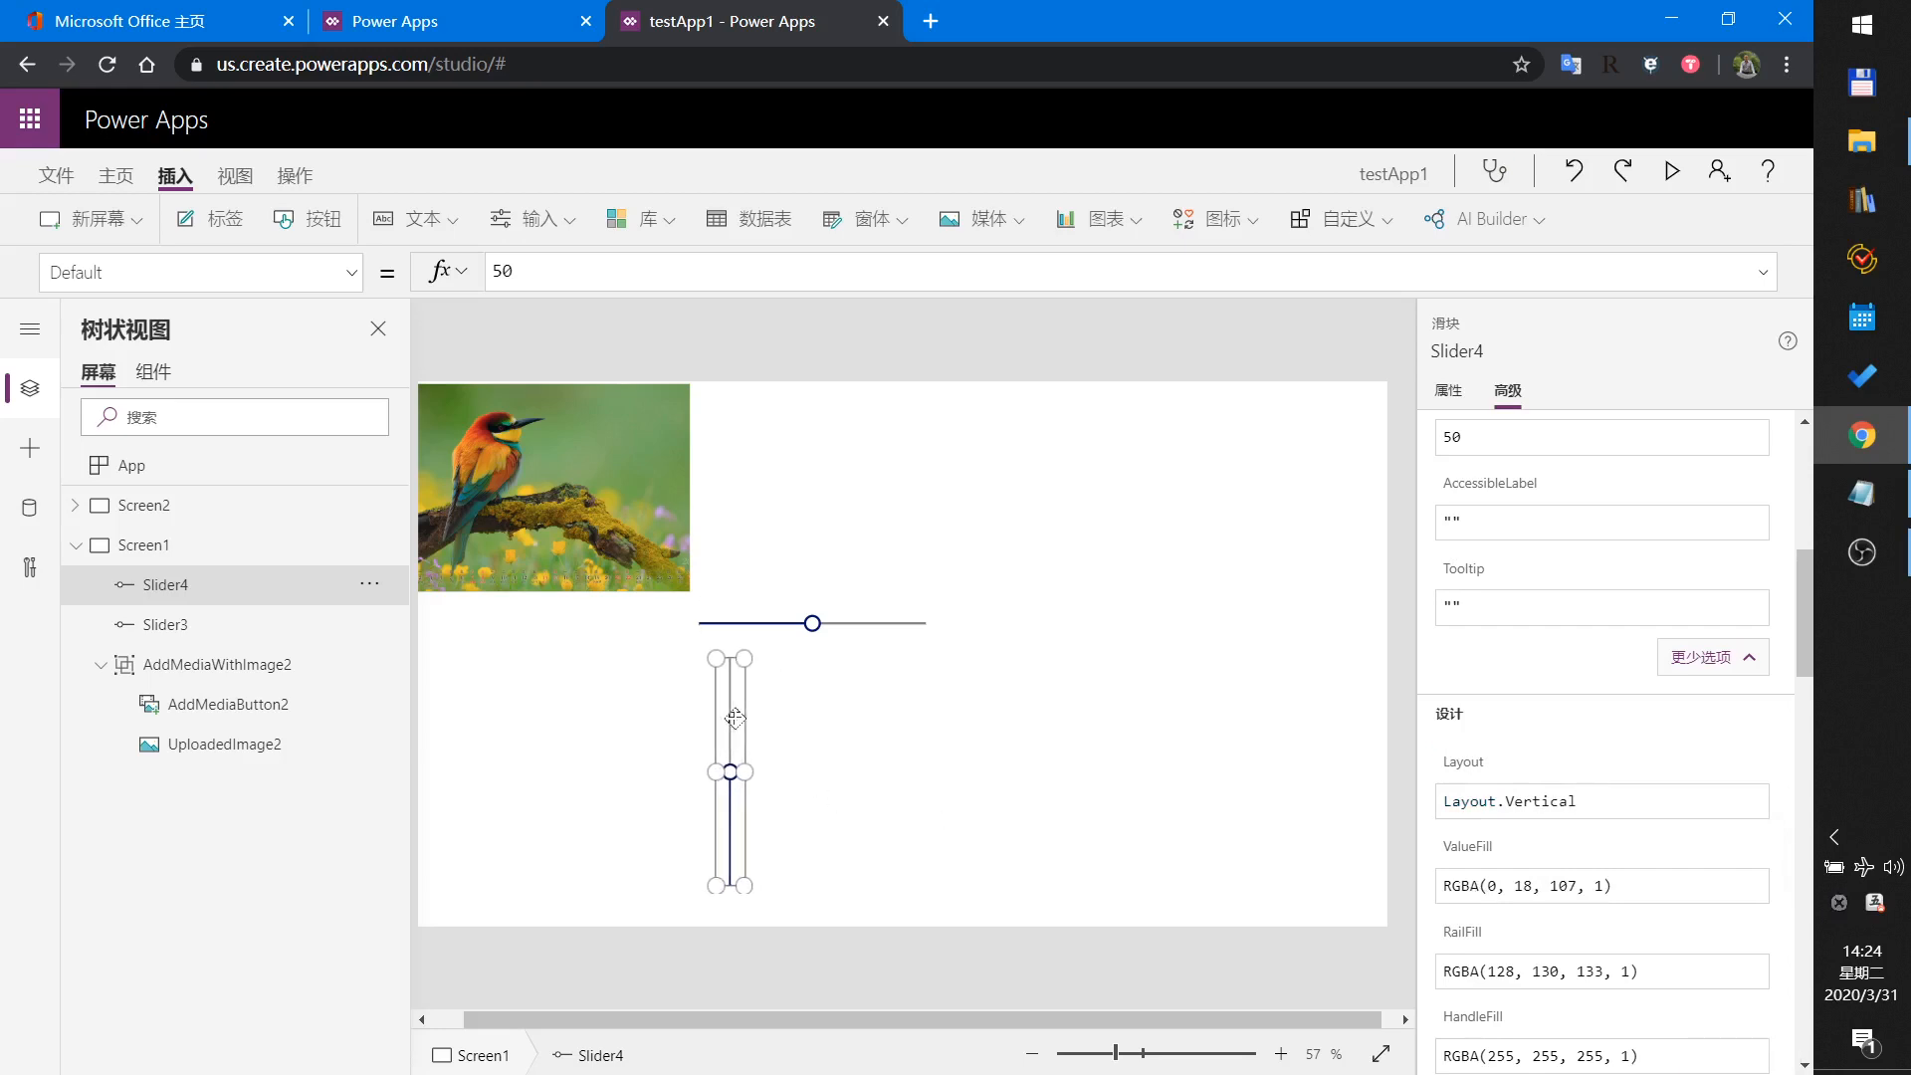
left_click(164, 624)
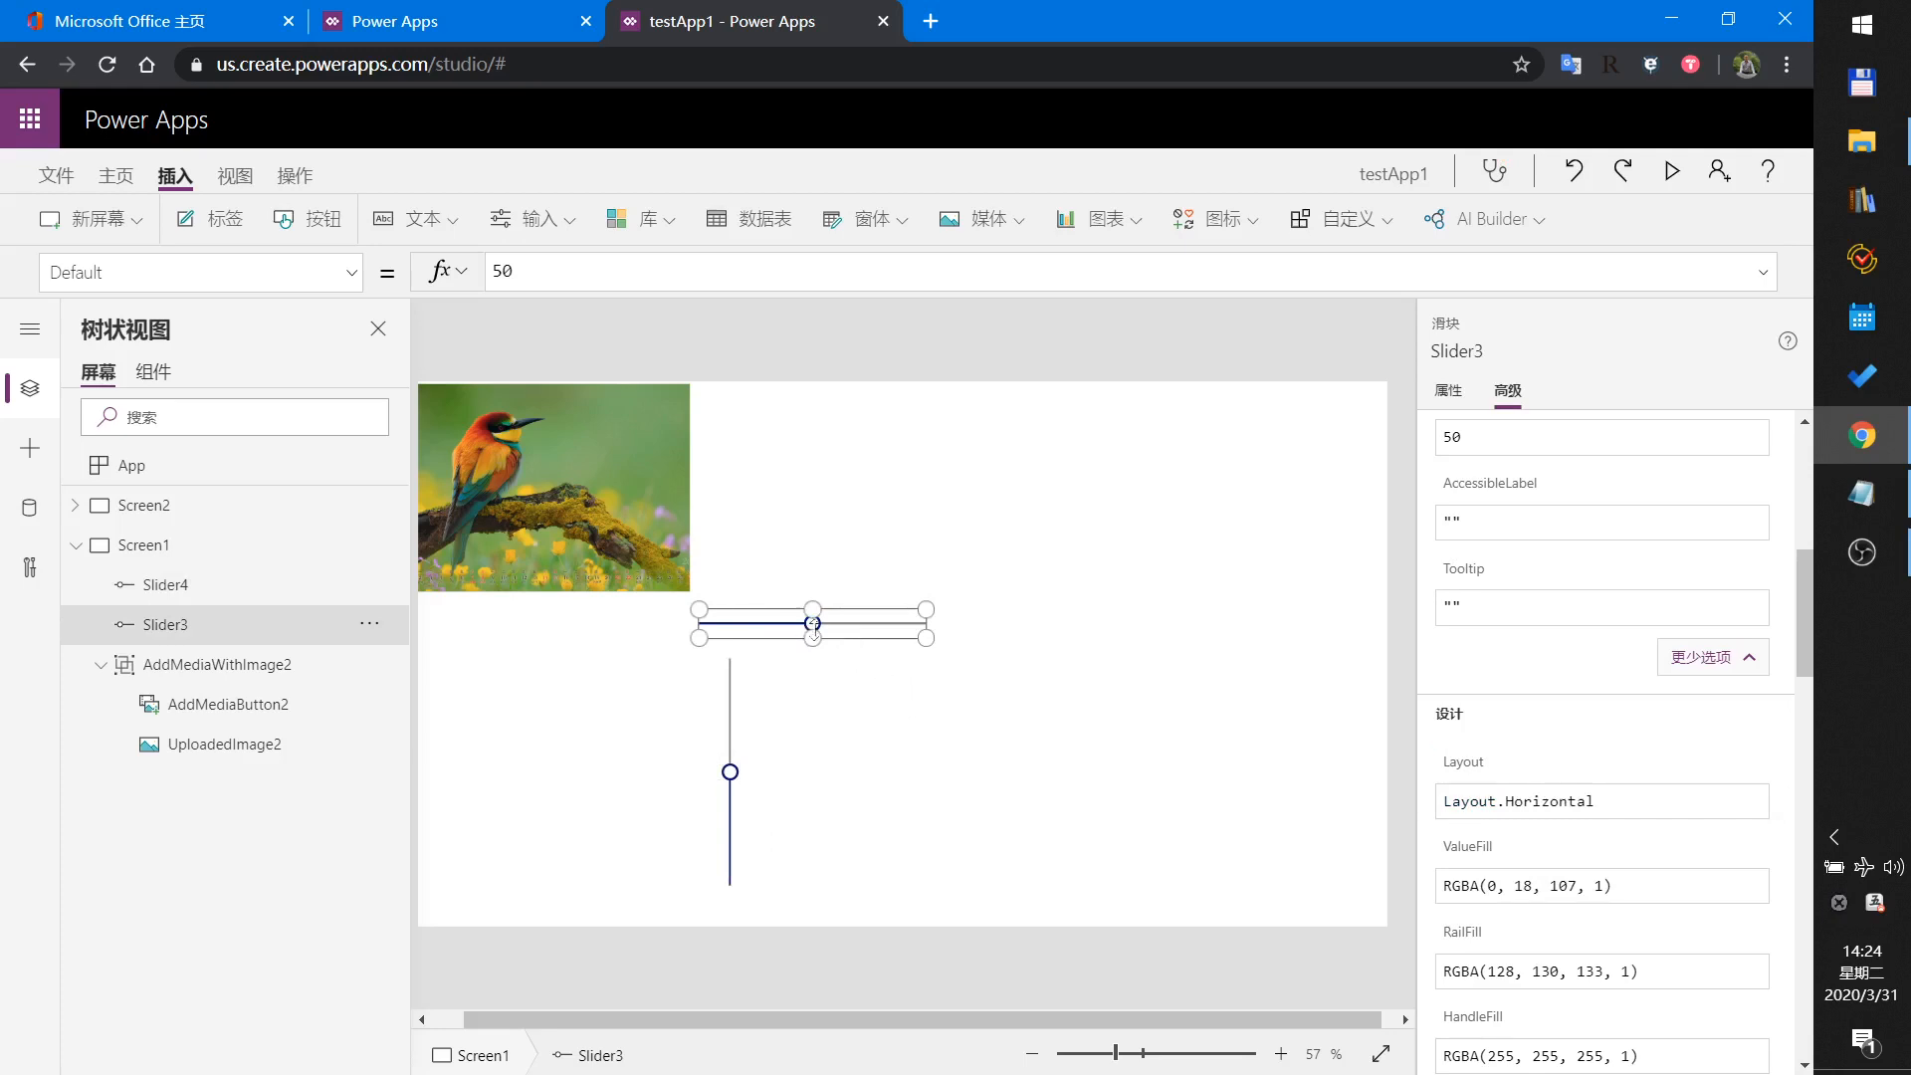
mouse_move(829, 633)
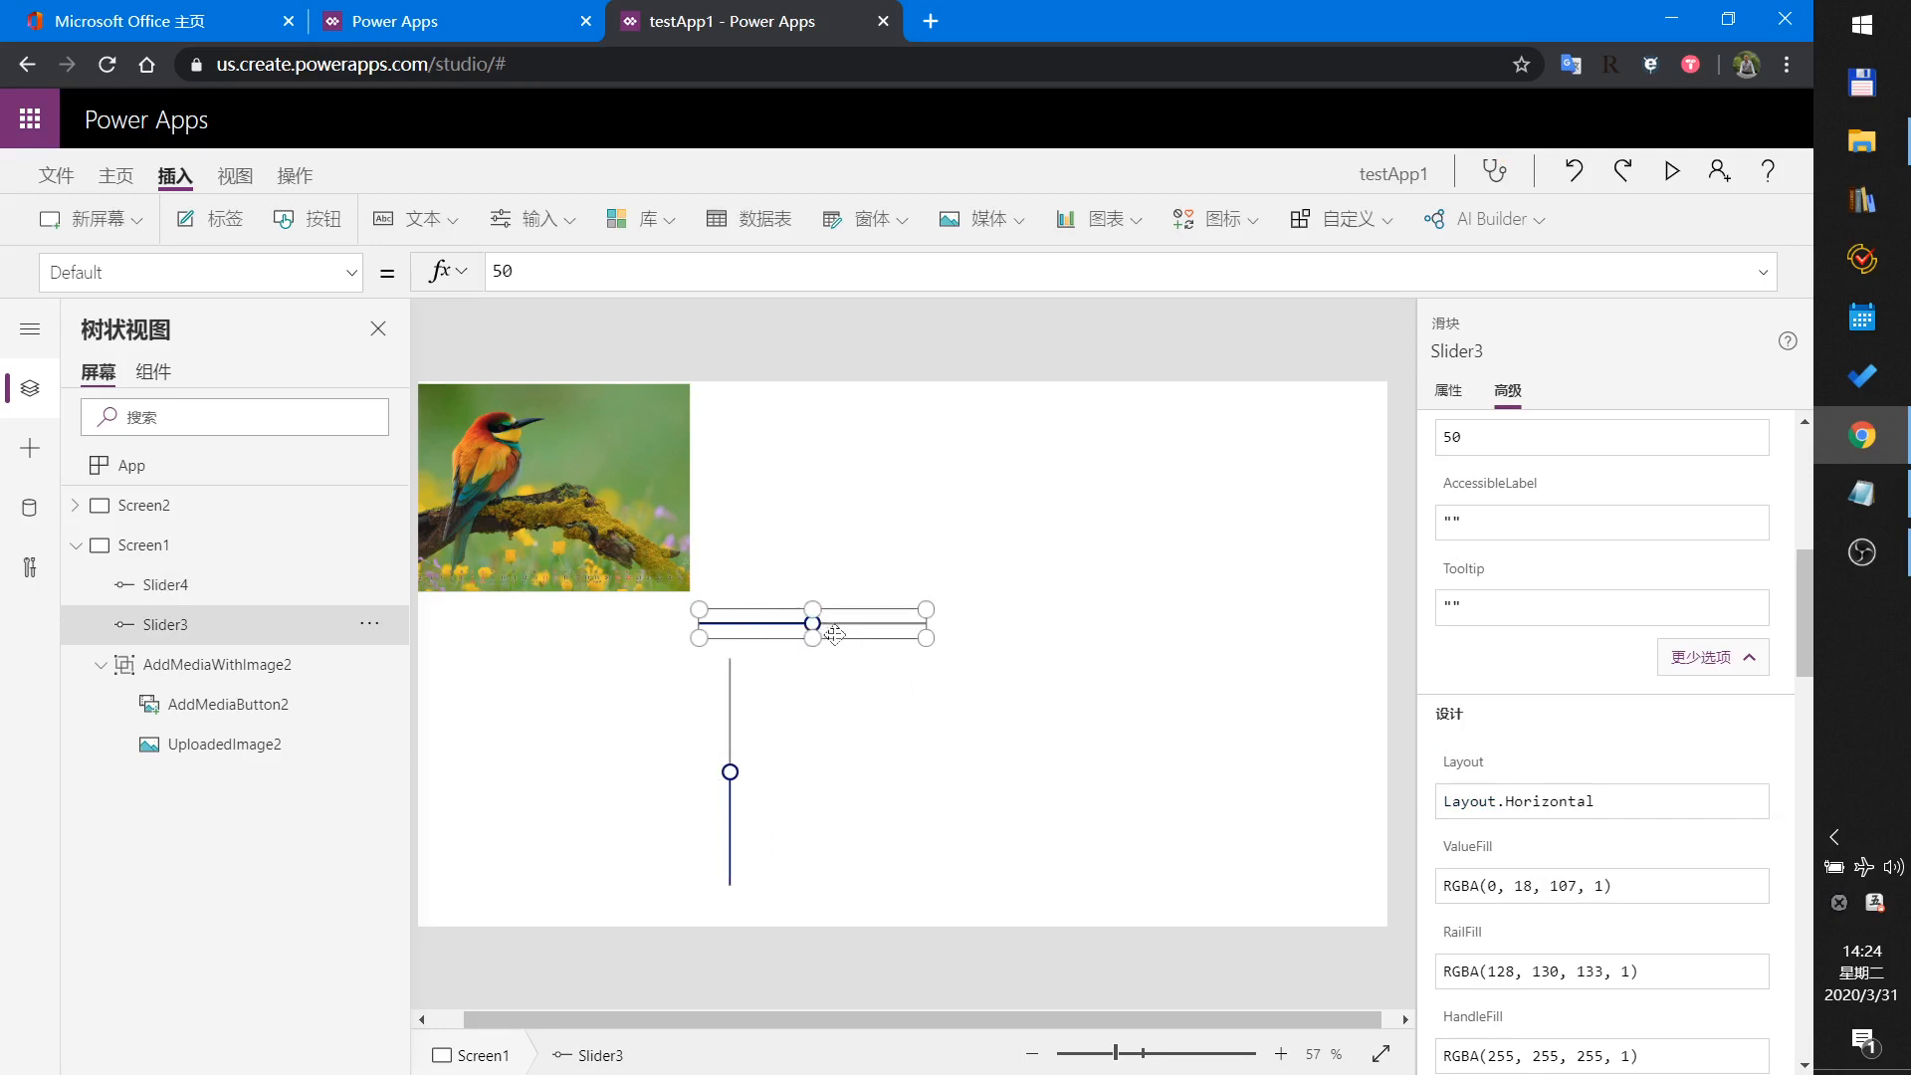
mouse_move(625, 533)
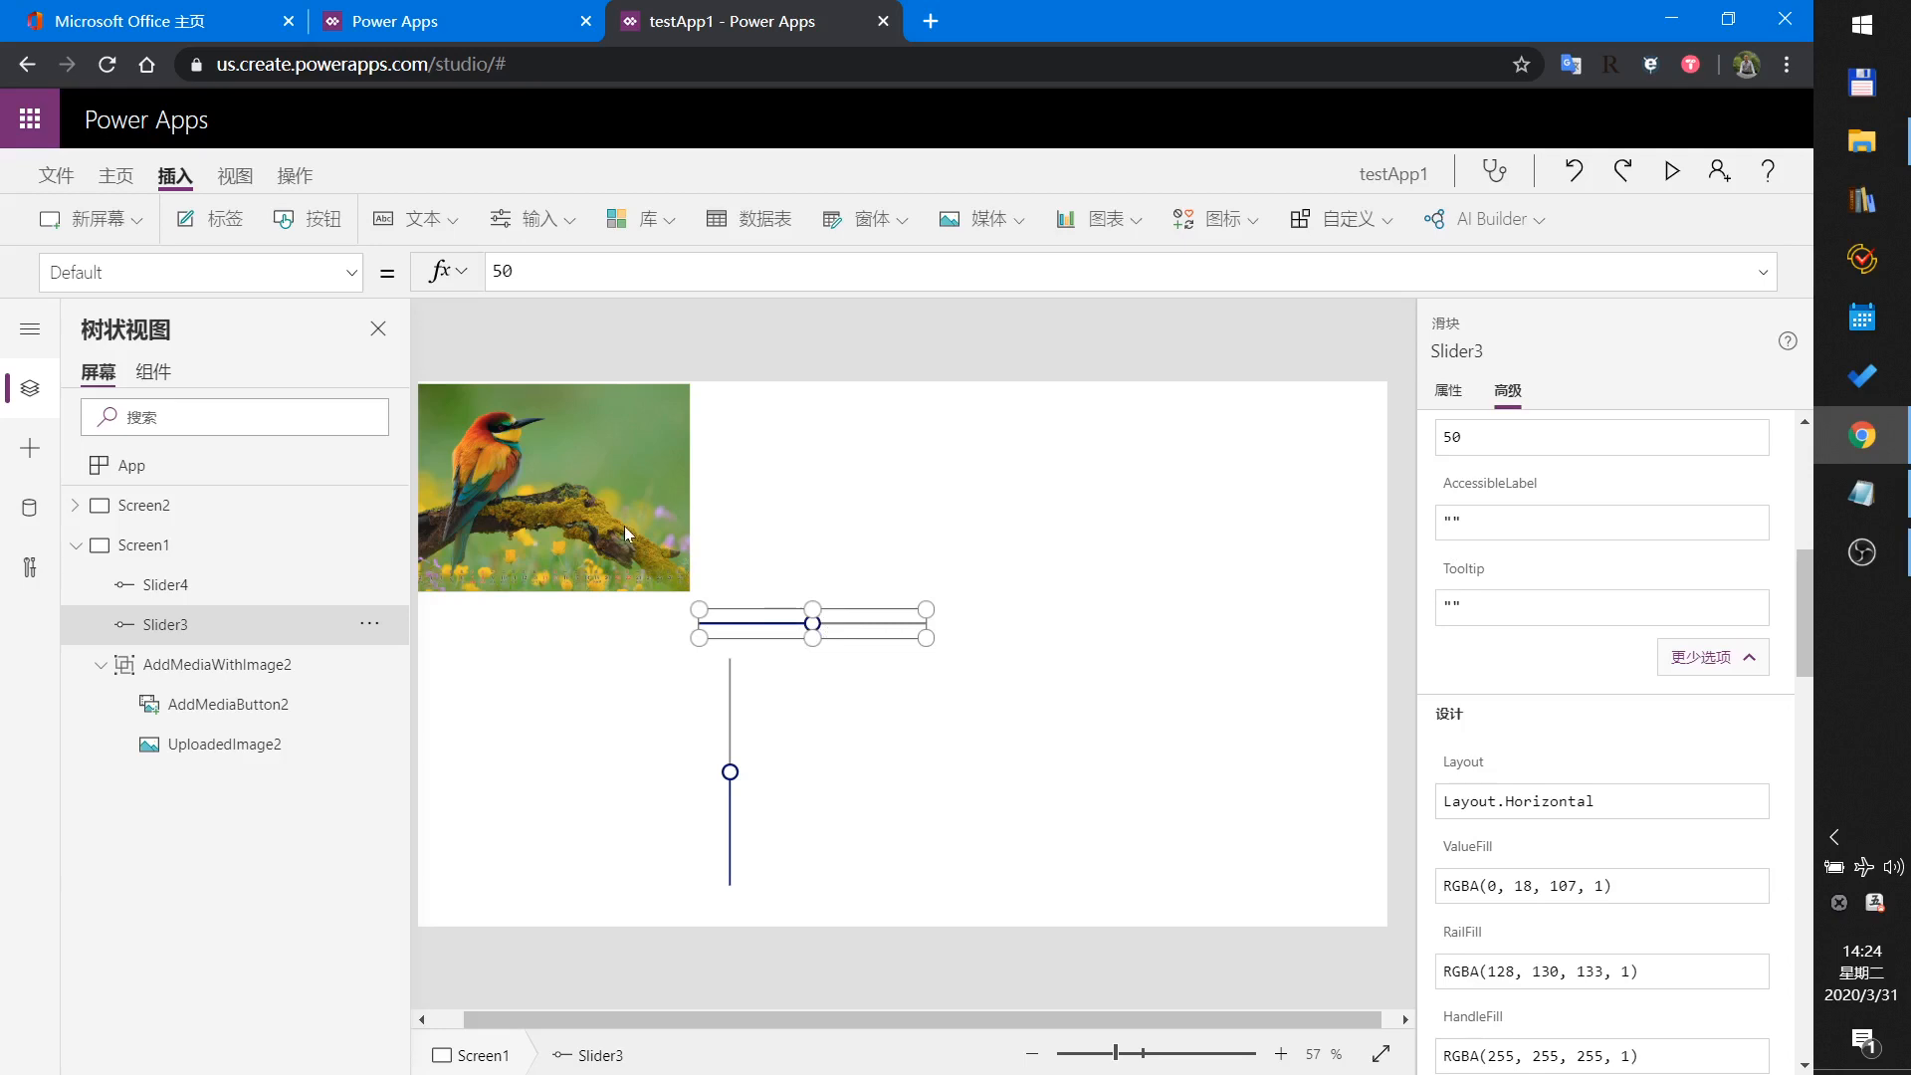
Select the picture group, begin editing its X, then pick AddMediaButton2 in the tree.
left_click(553, 486)
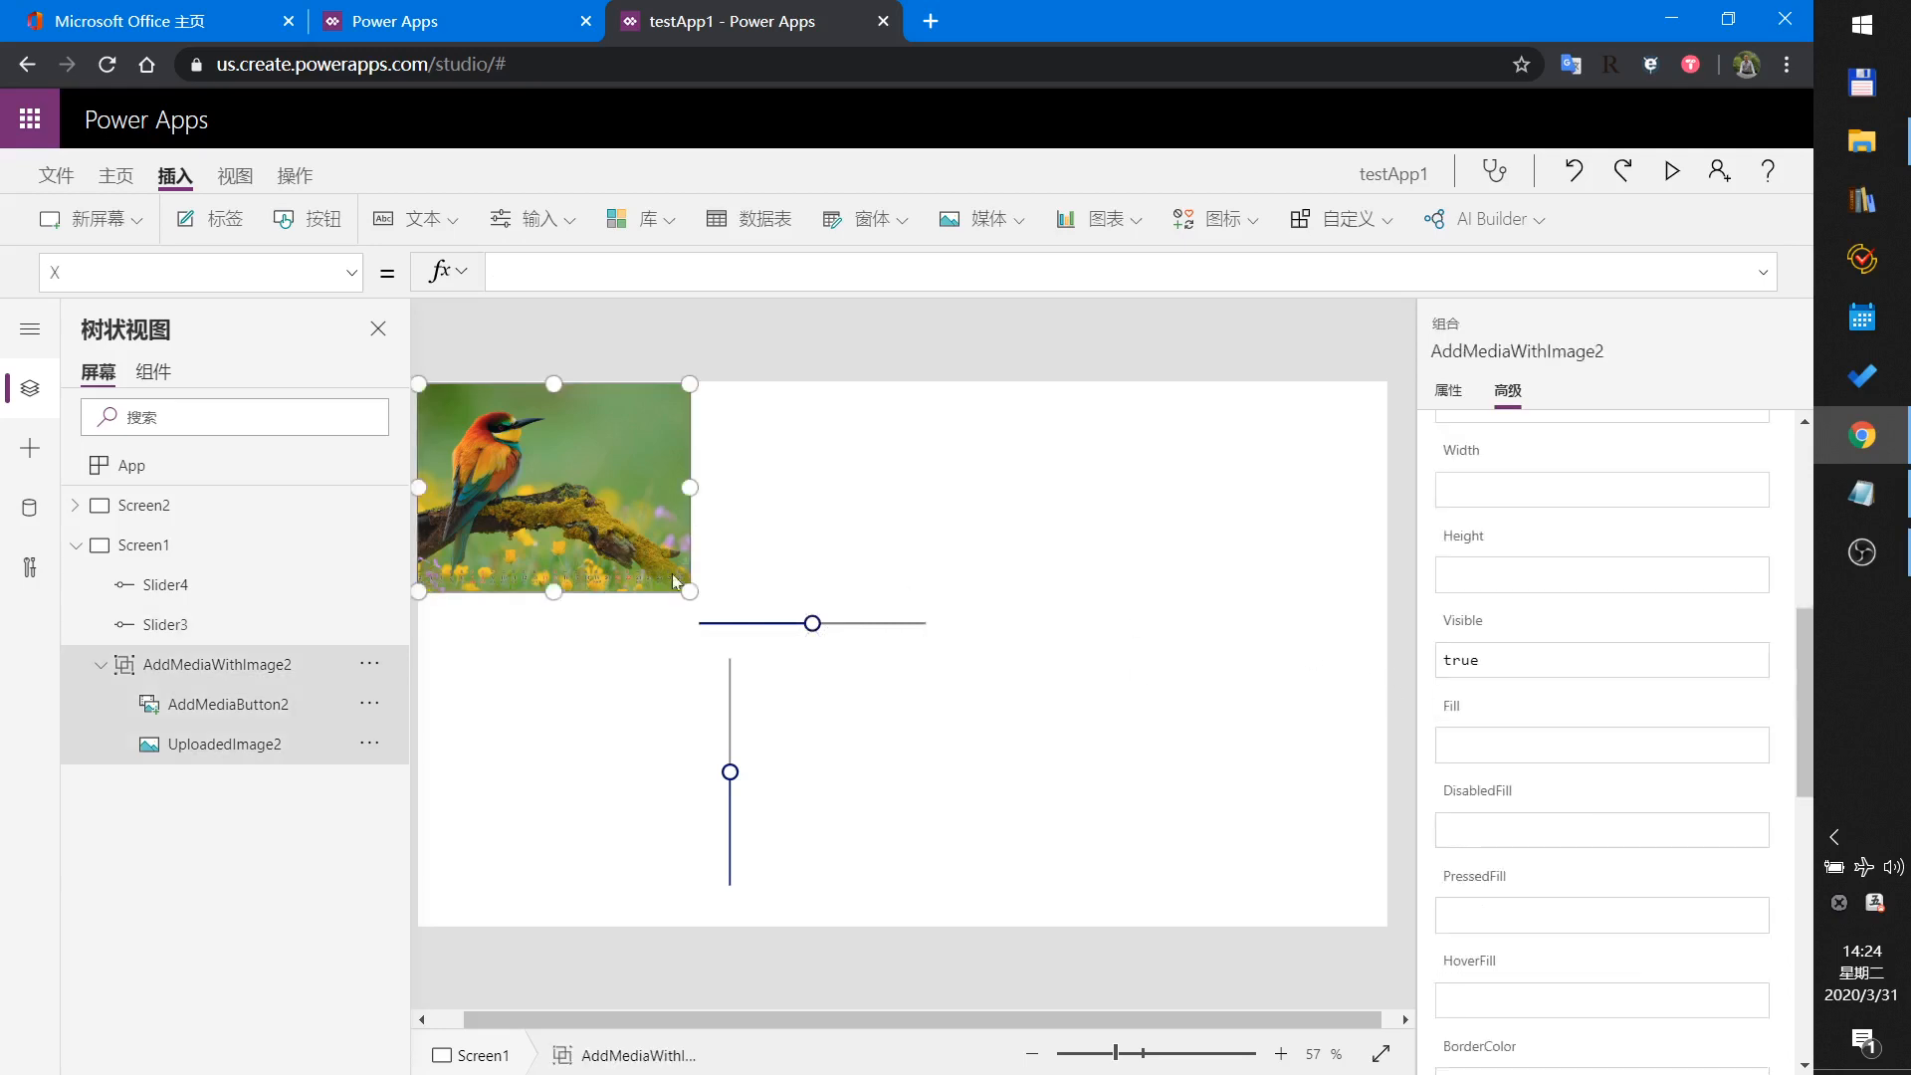
mouse_move(988, 581)
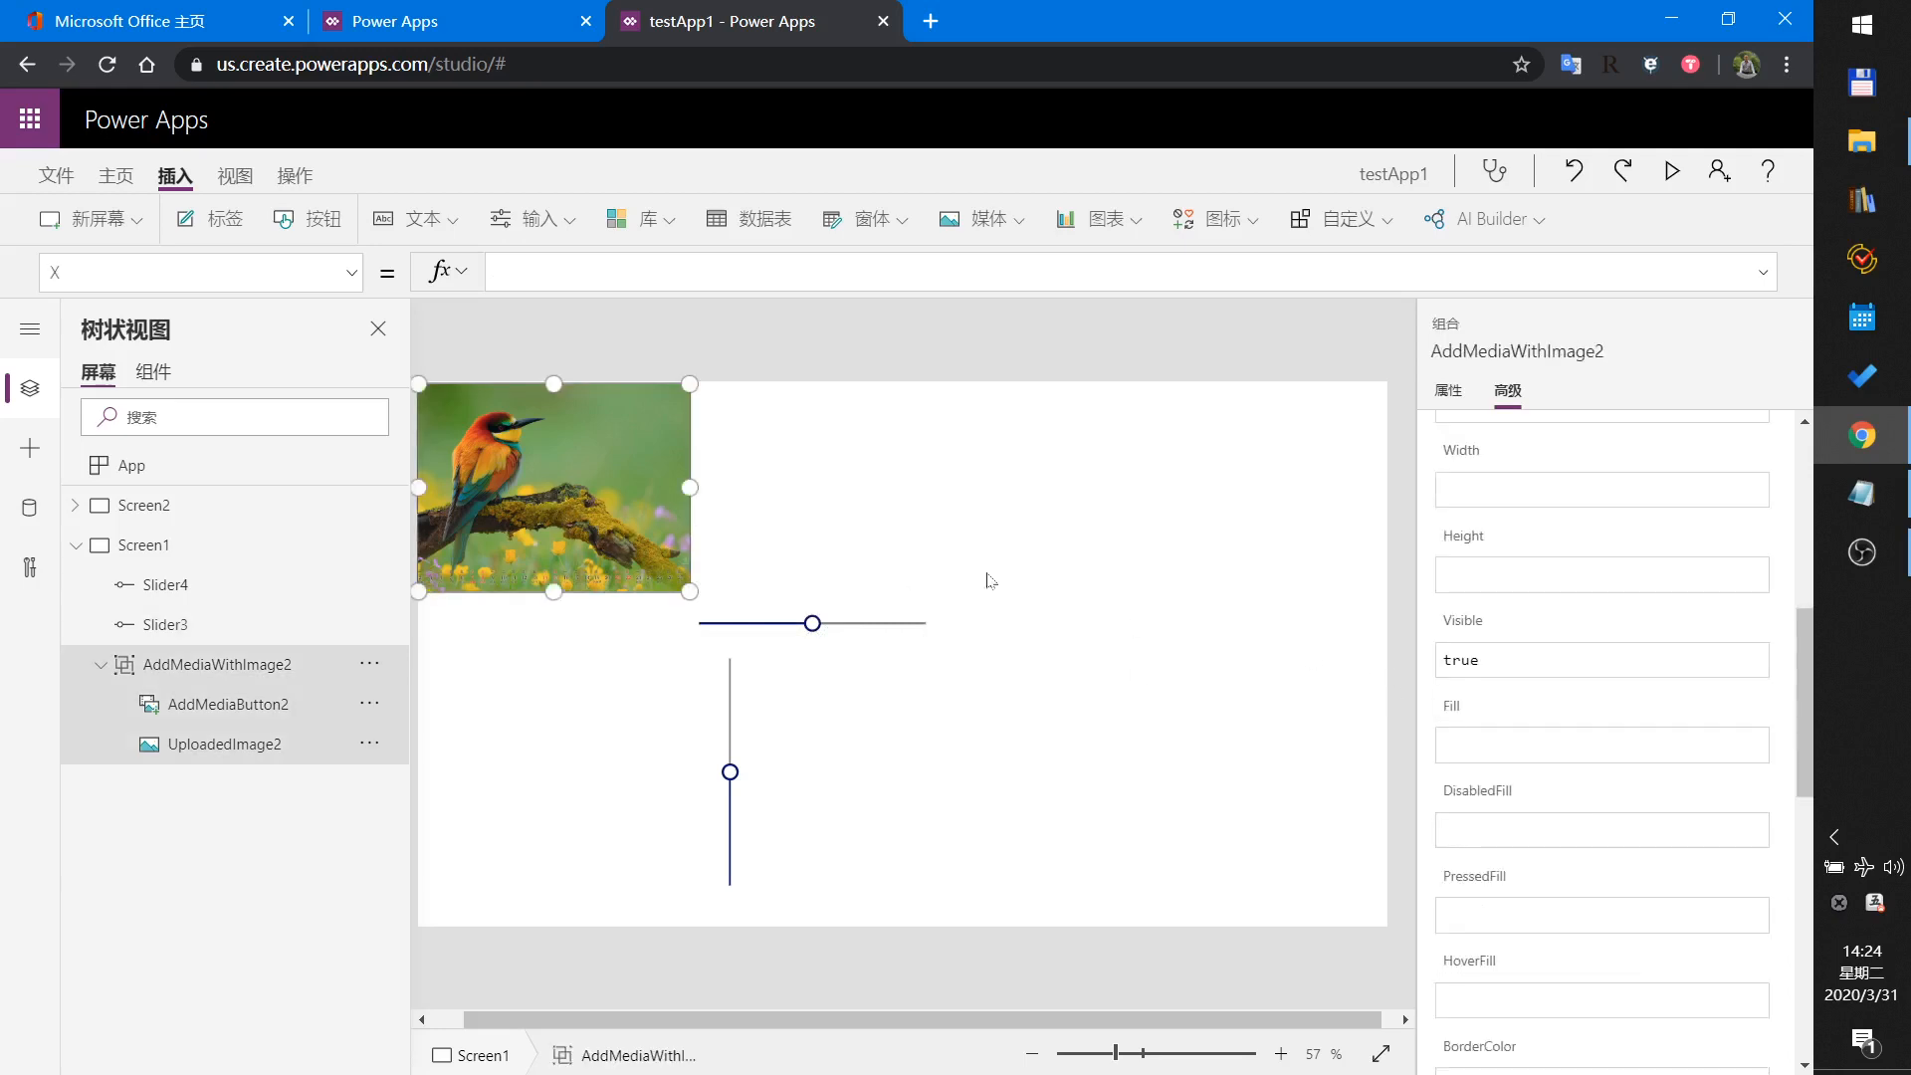
scroll("down", 3)
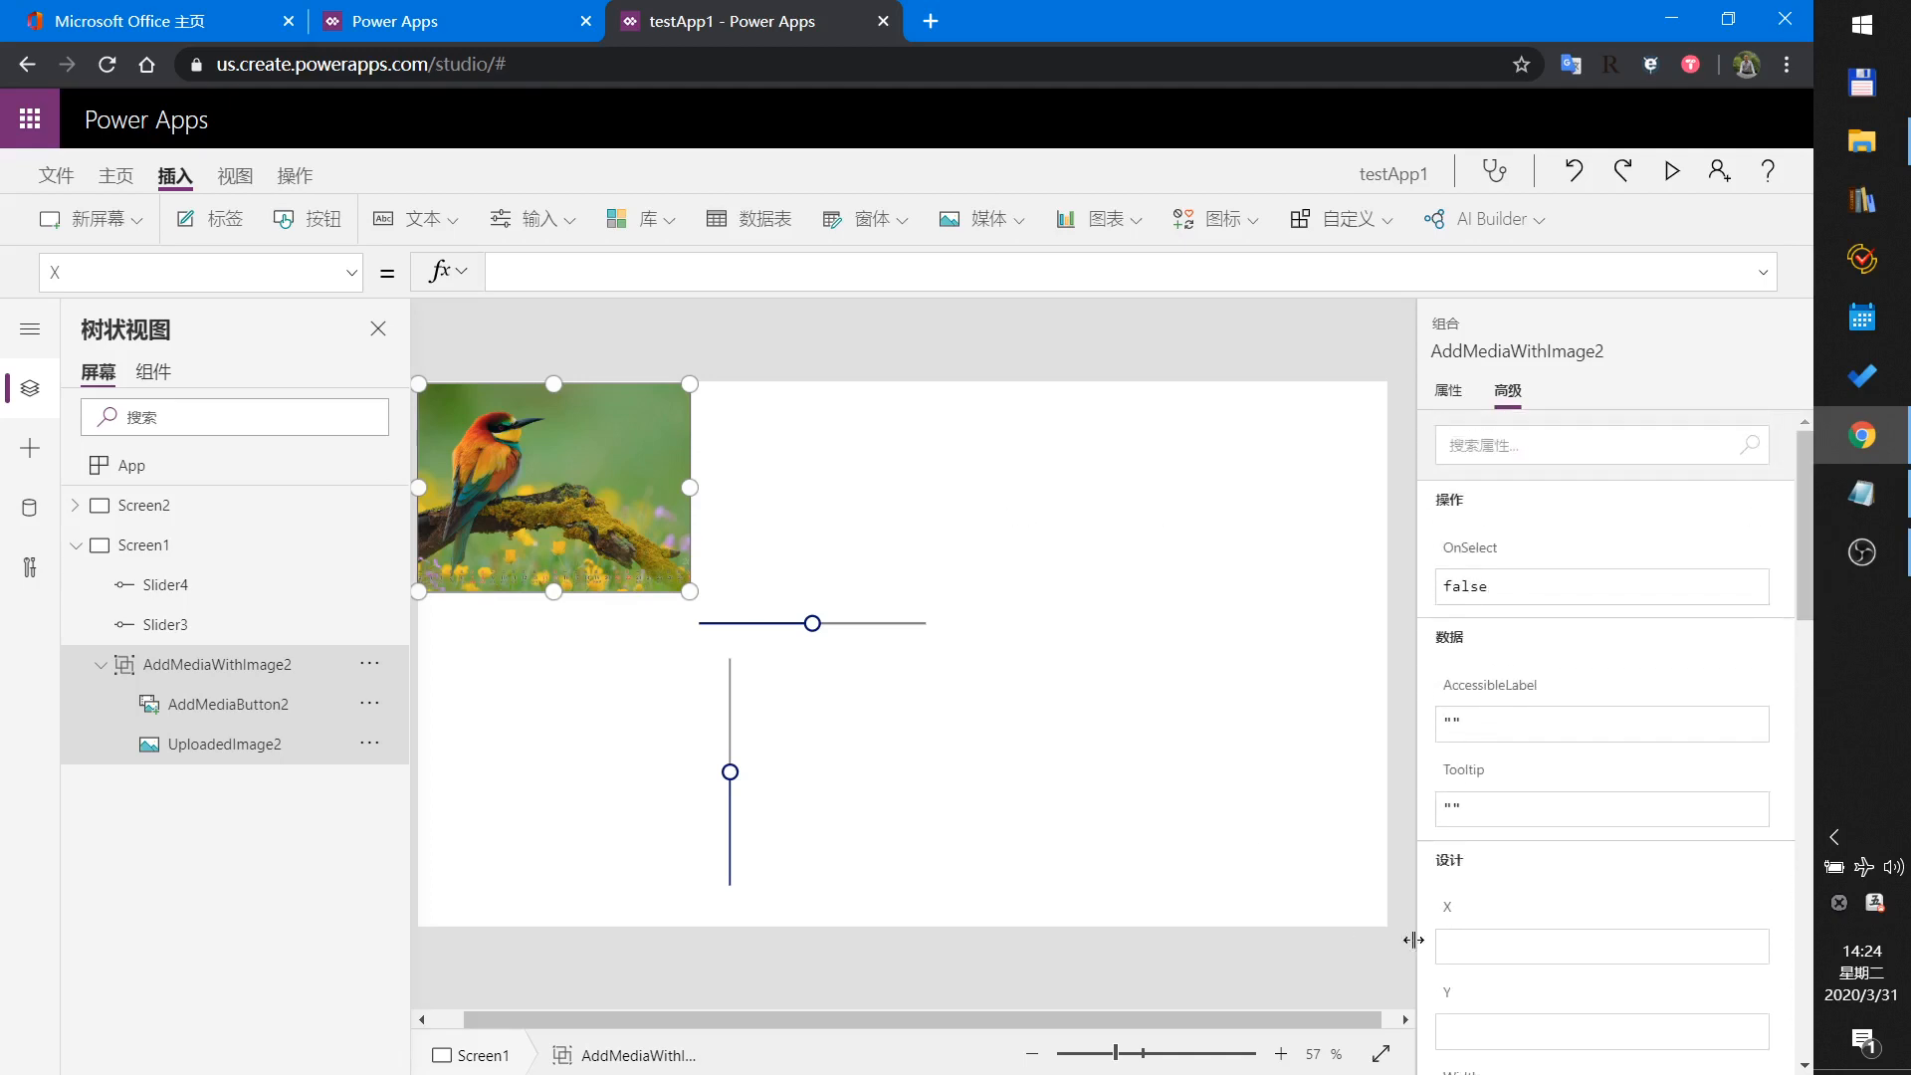
left_click(1600, 945)
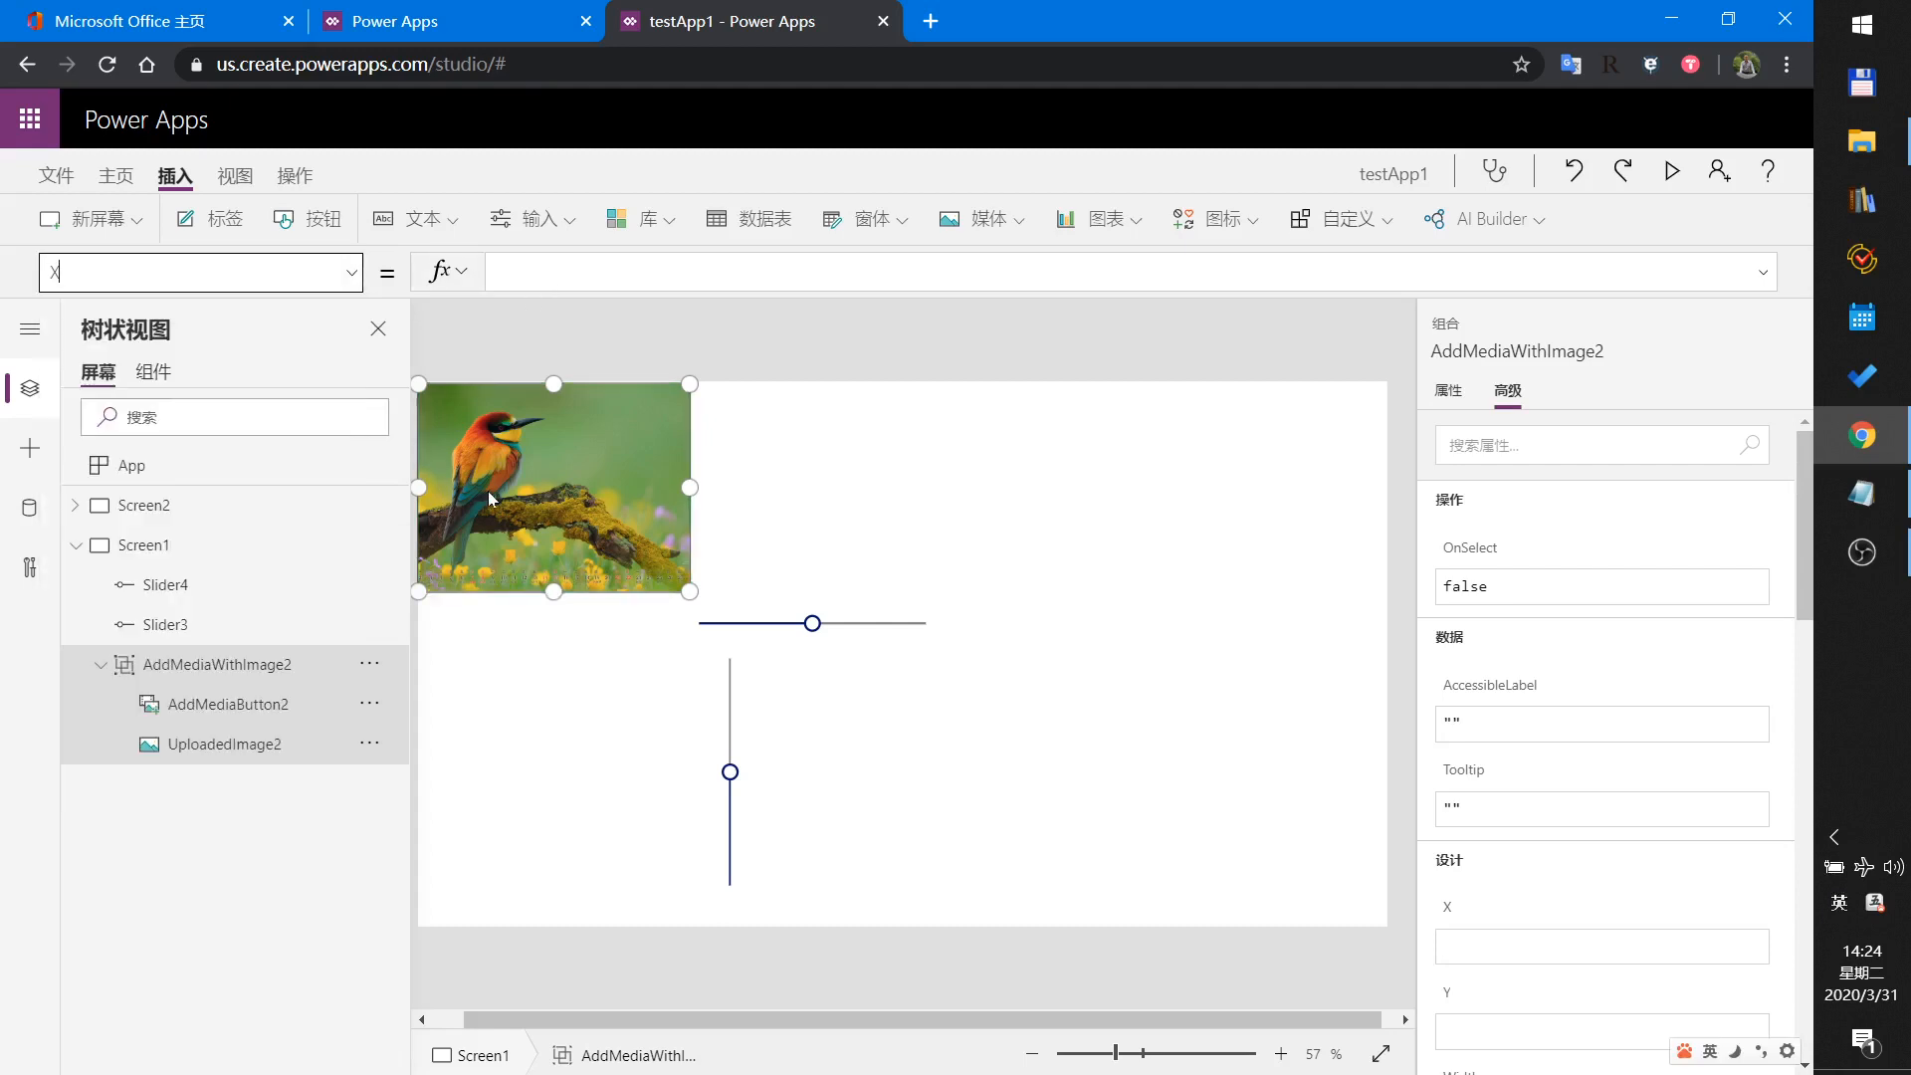
mouse_move(516, 505)
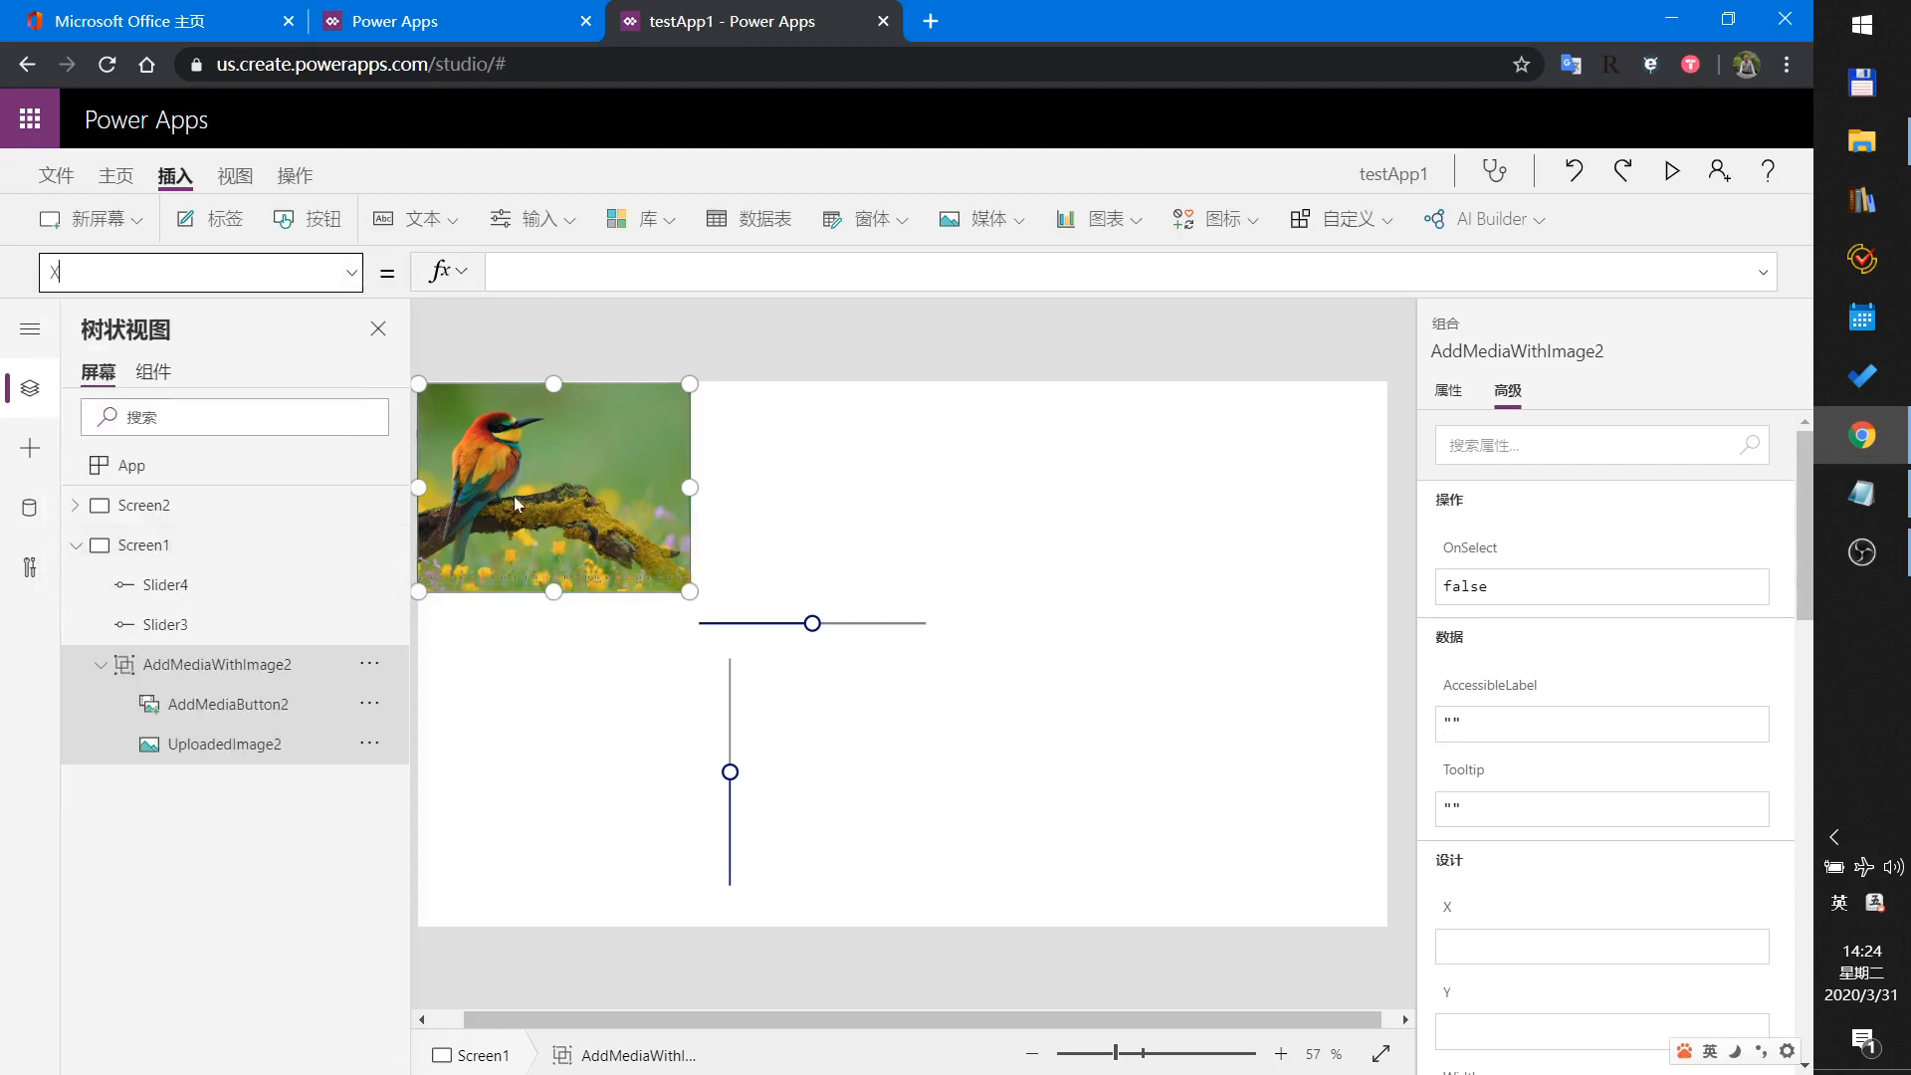
left_click(228, 704)
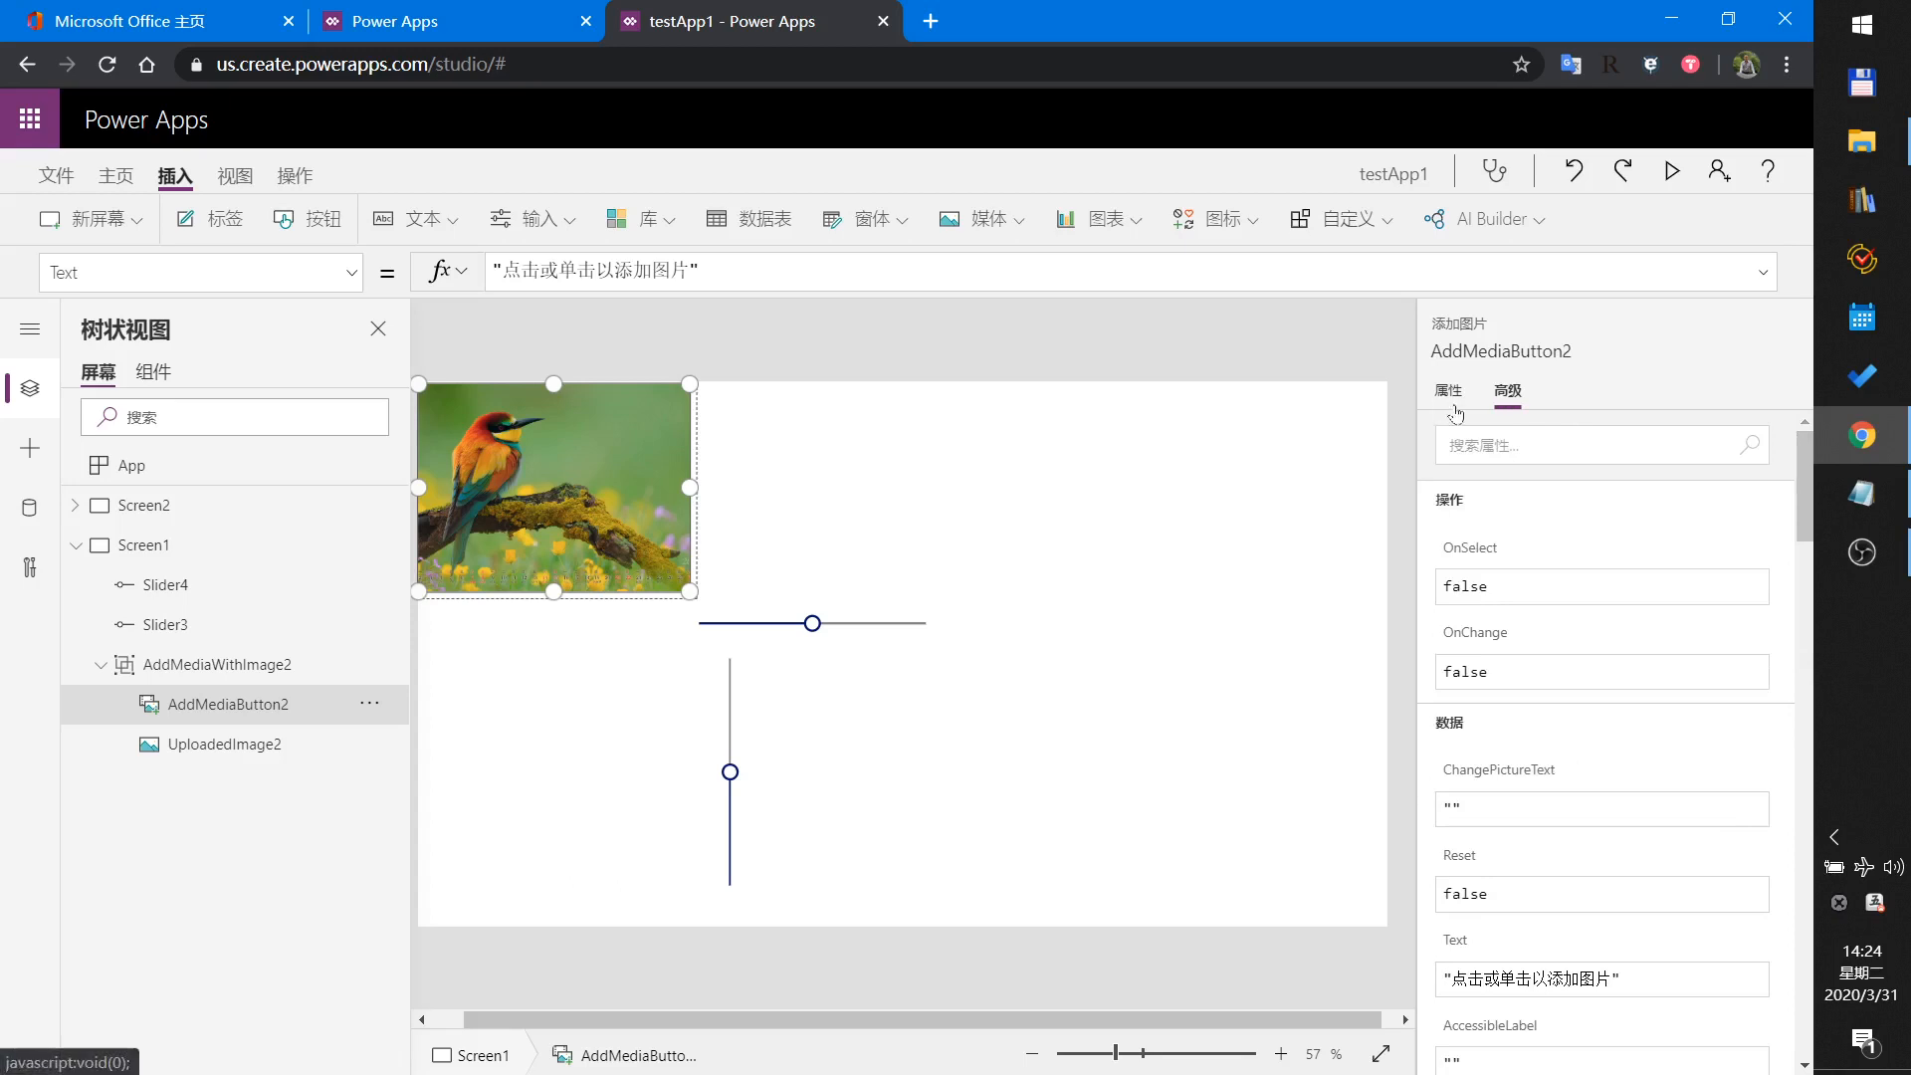
Switch AddMediaButton2's property views and display its X value.
left_click(1449, 390)
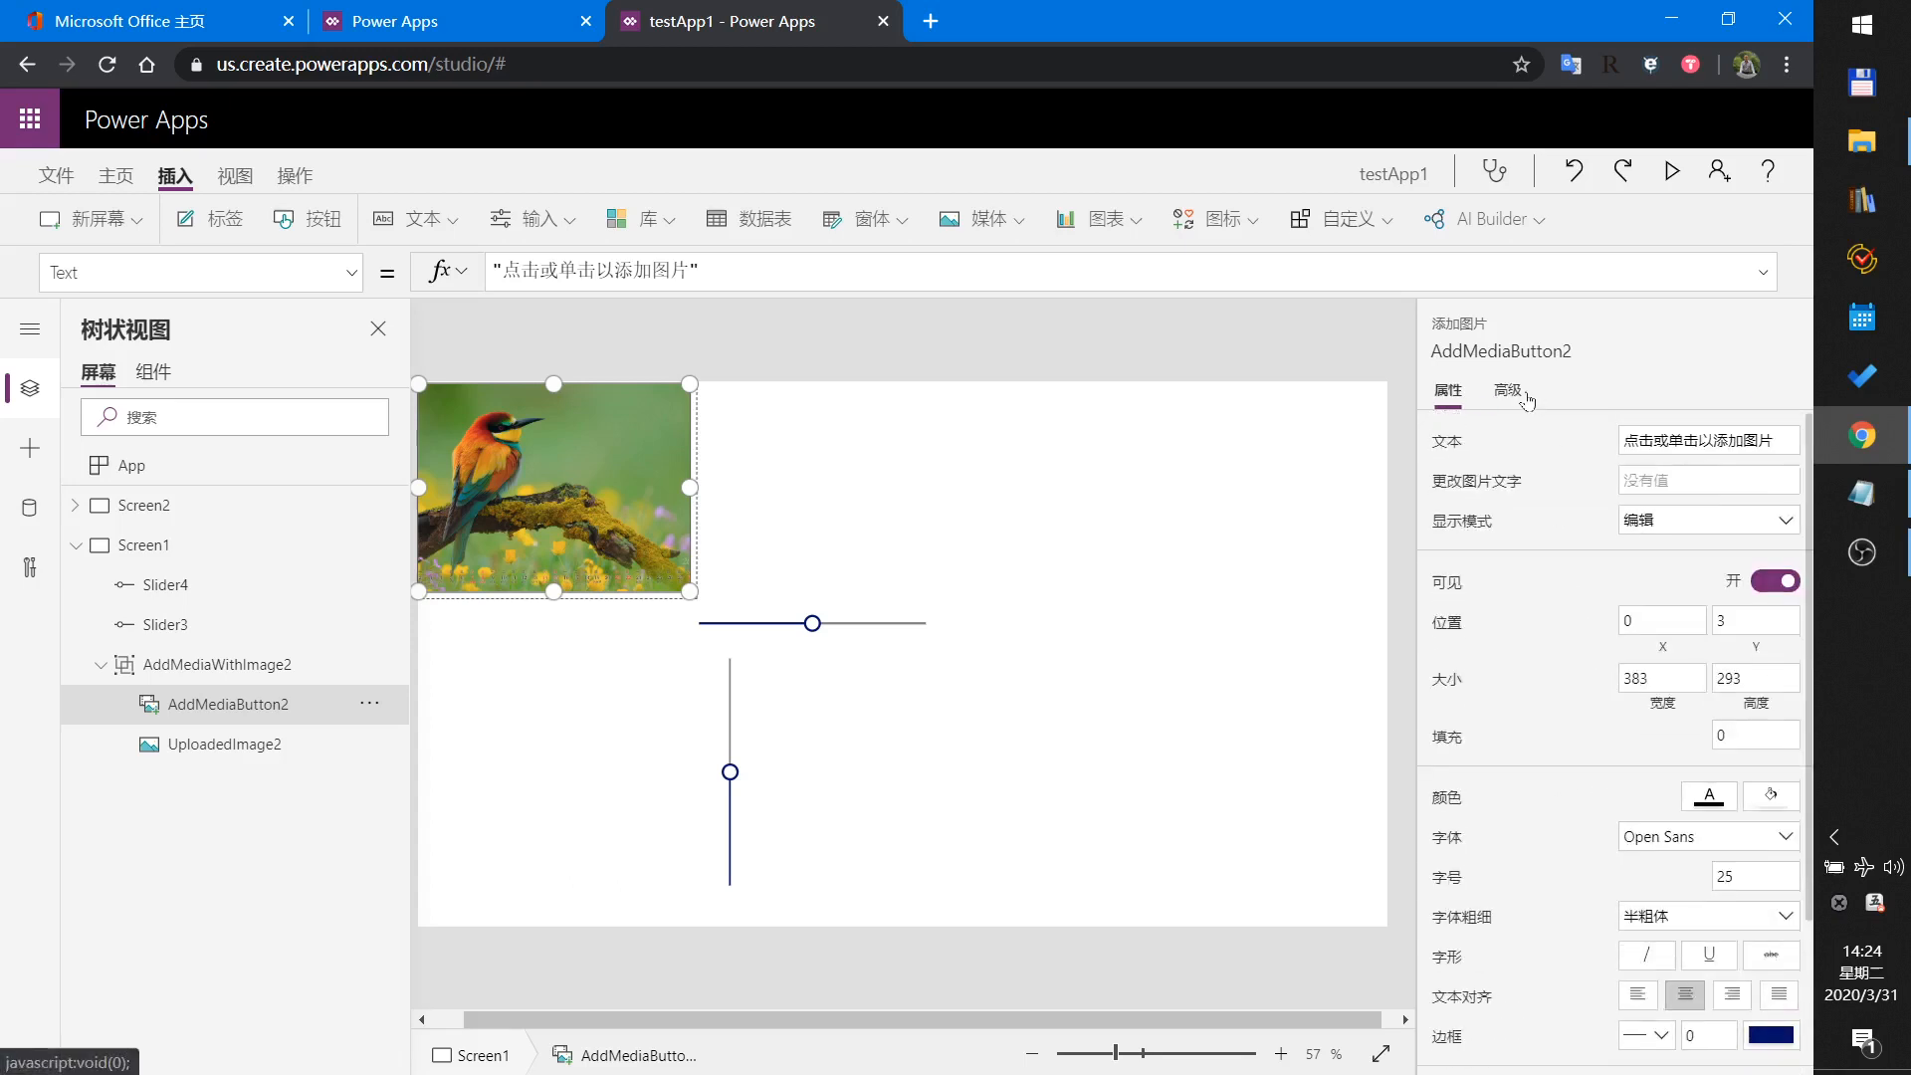
left_click(1507, 391)
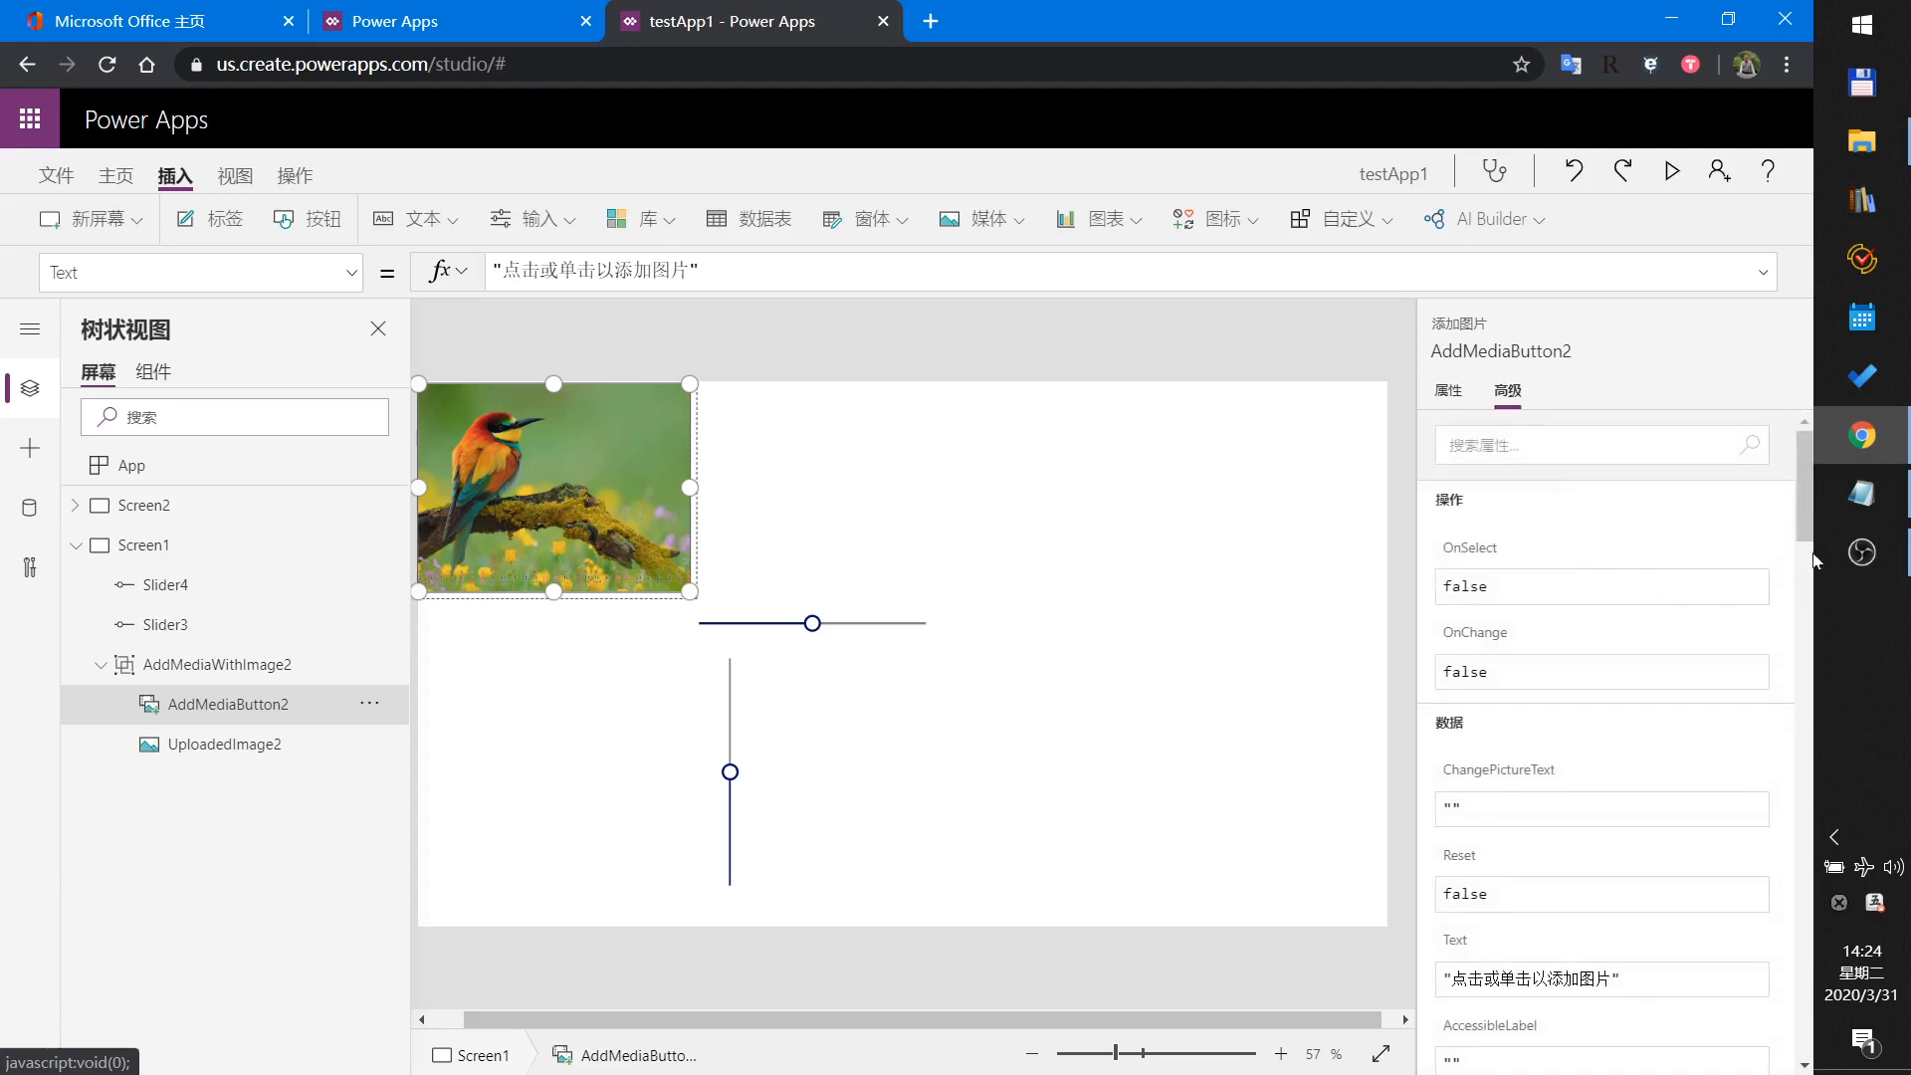
scroll("down", 3)
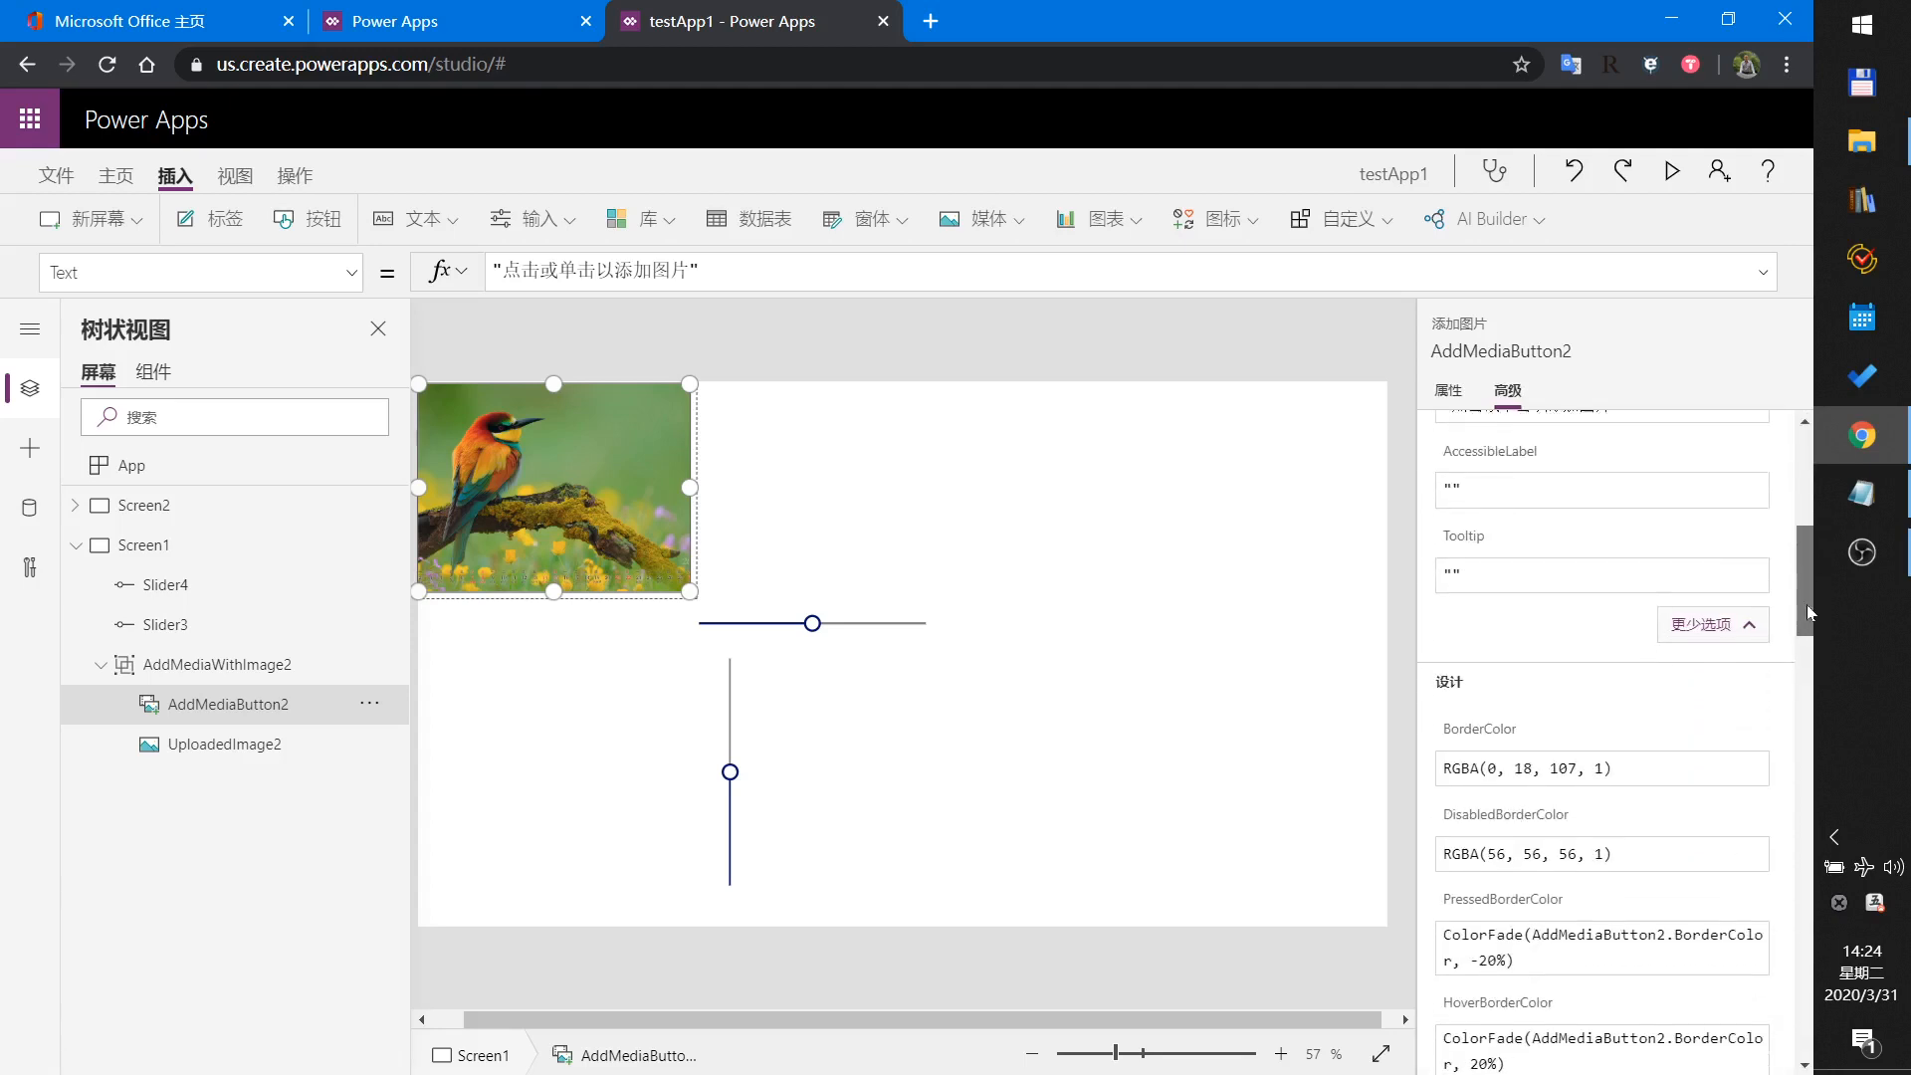
scroll("down", 3)
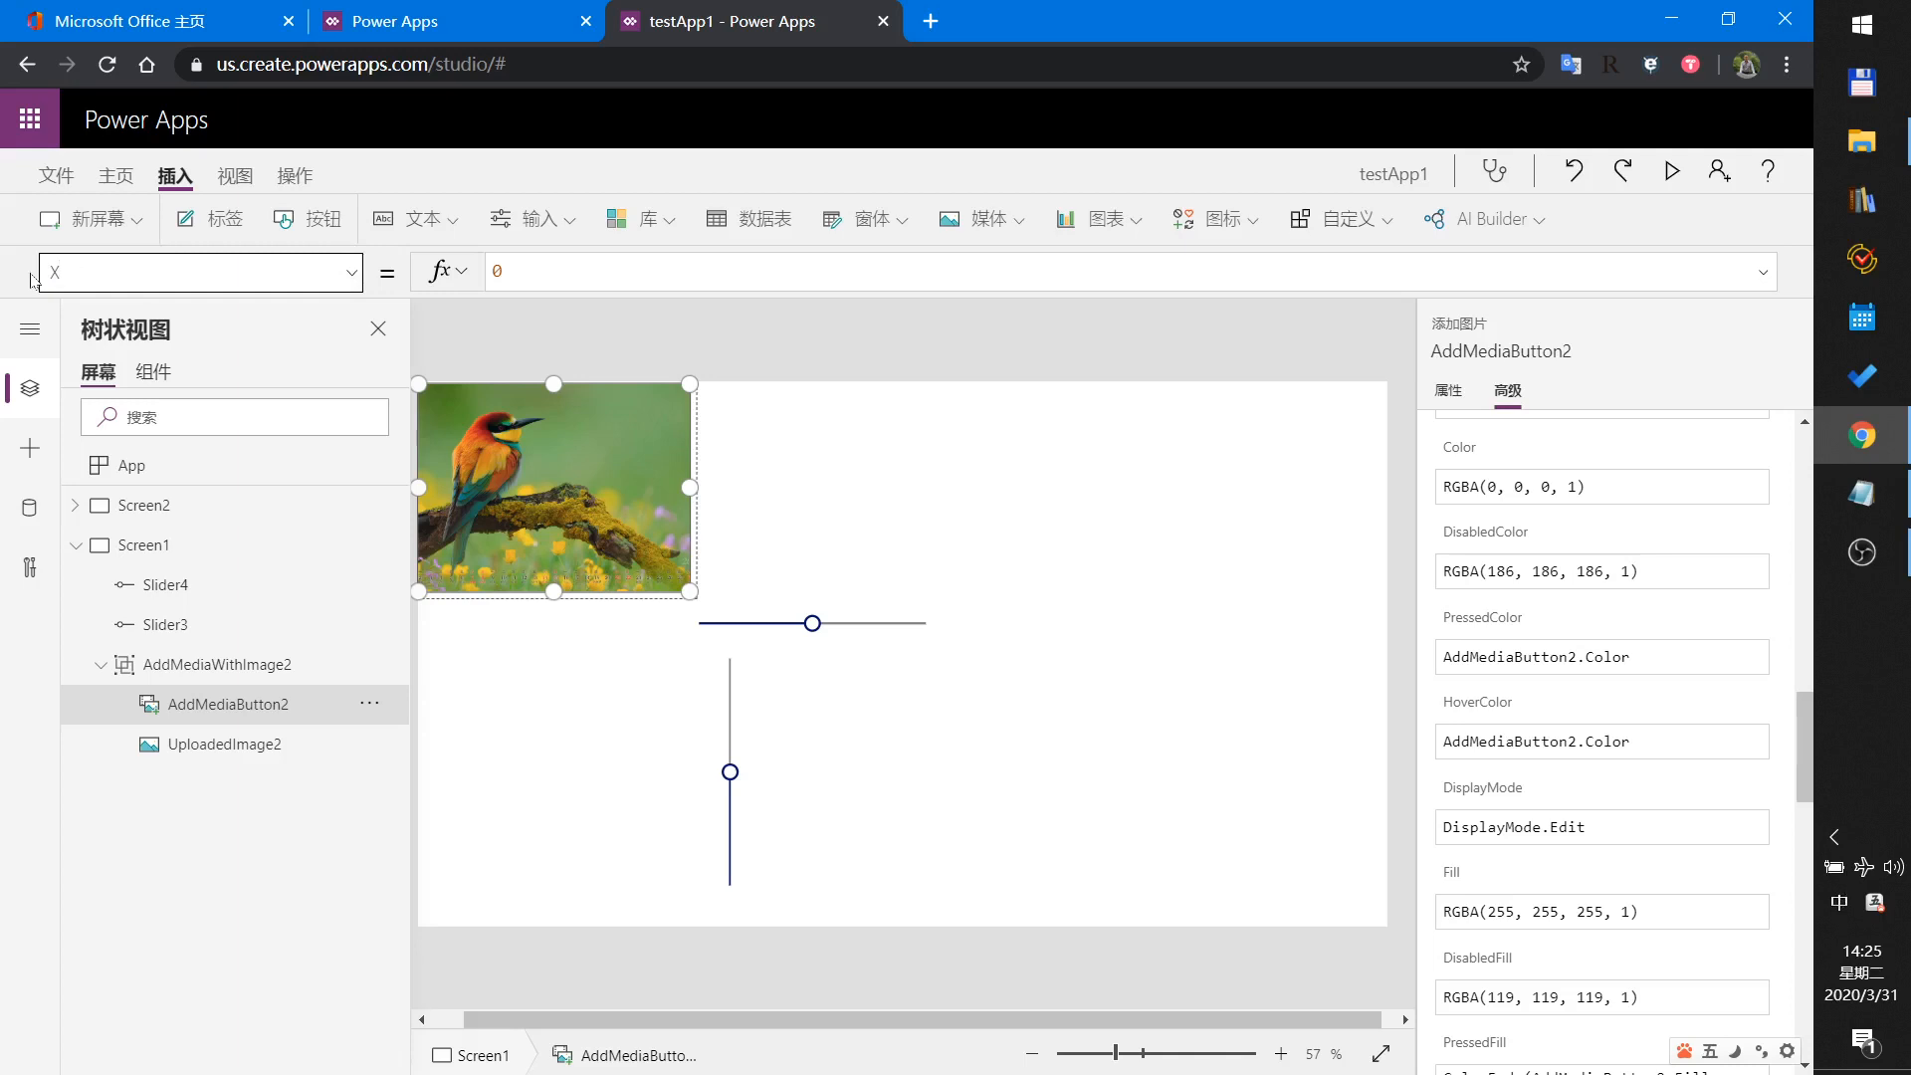
left_click(511, 270)
type("508")
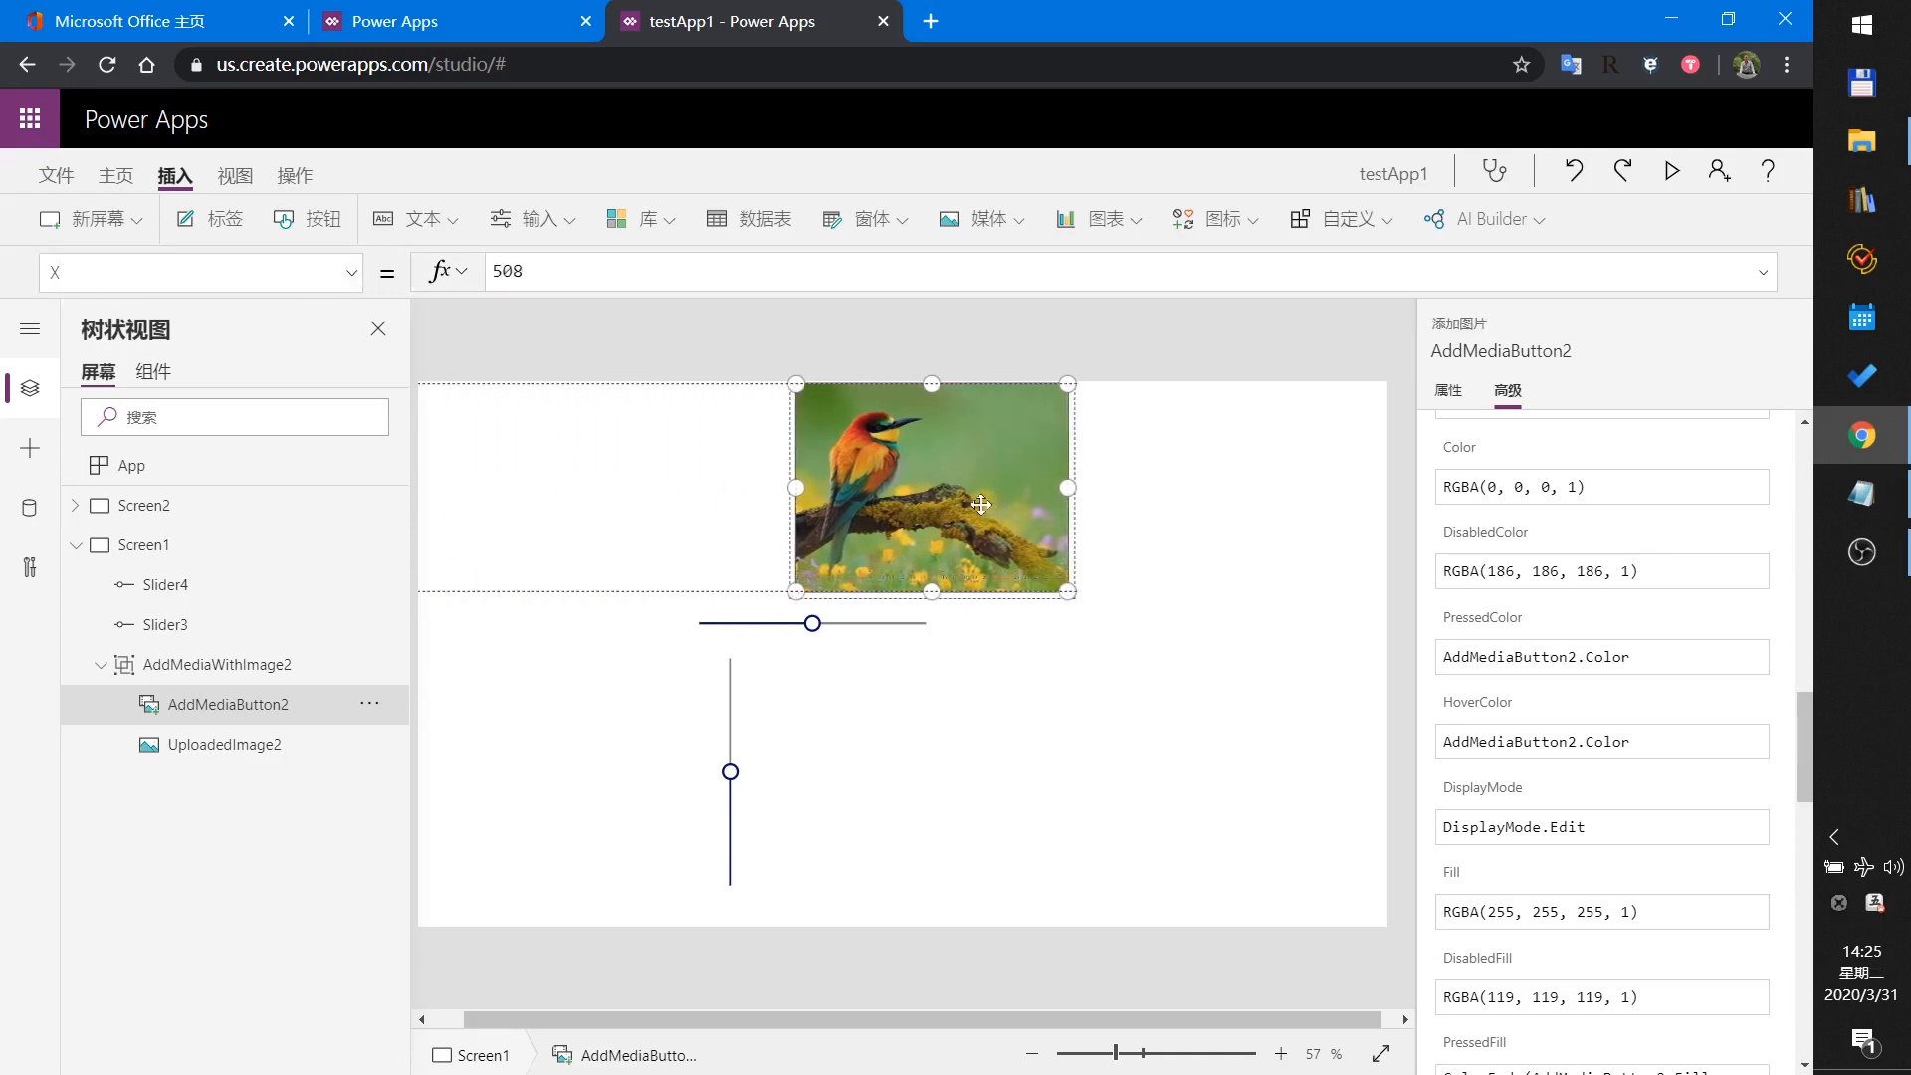
Drag the picture to the right edge to read max X 983, then restore it.
left_click_drag(932, 488, 1249, 482)
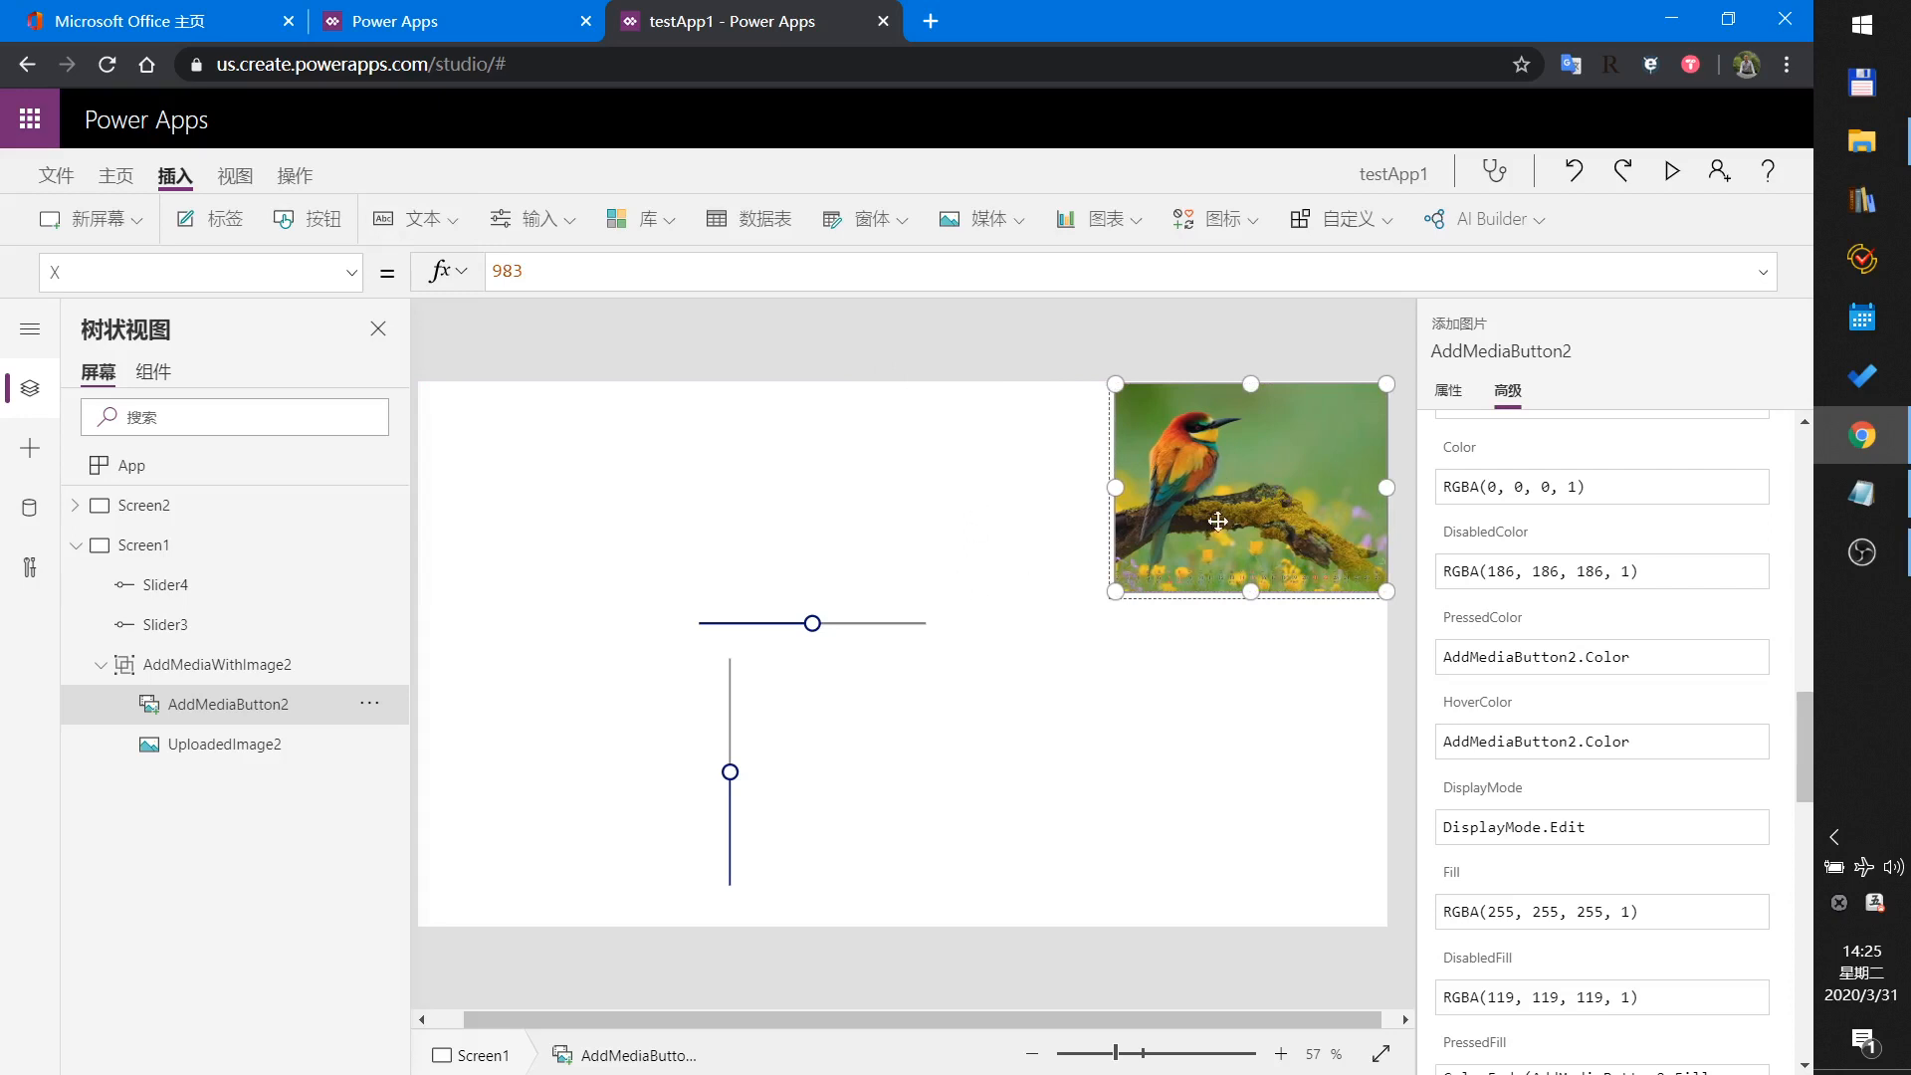
left_click_drag(1249, 488, 685, 520)
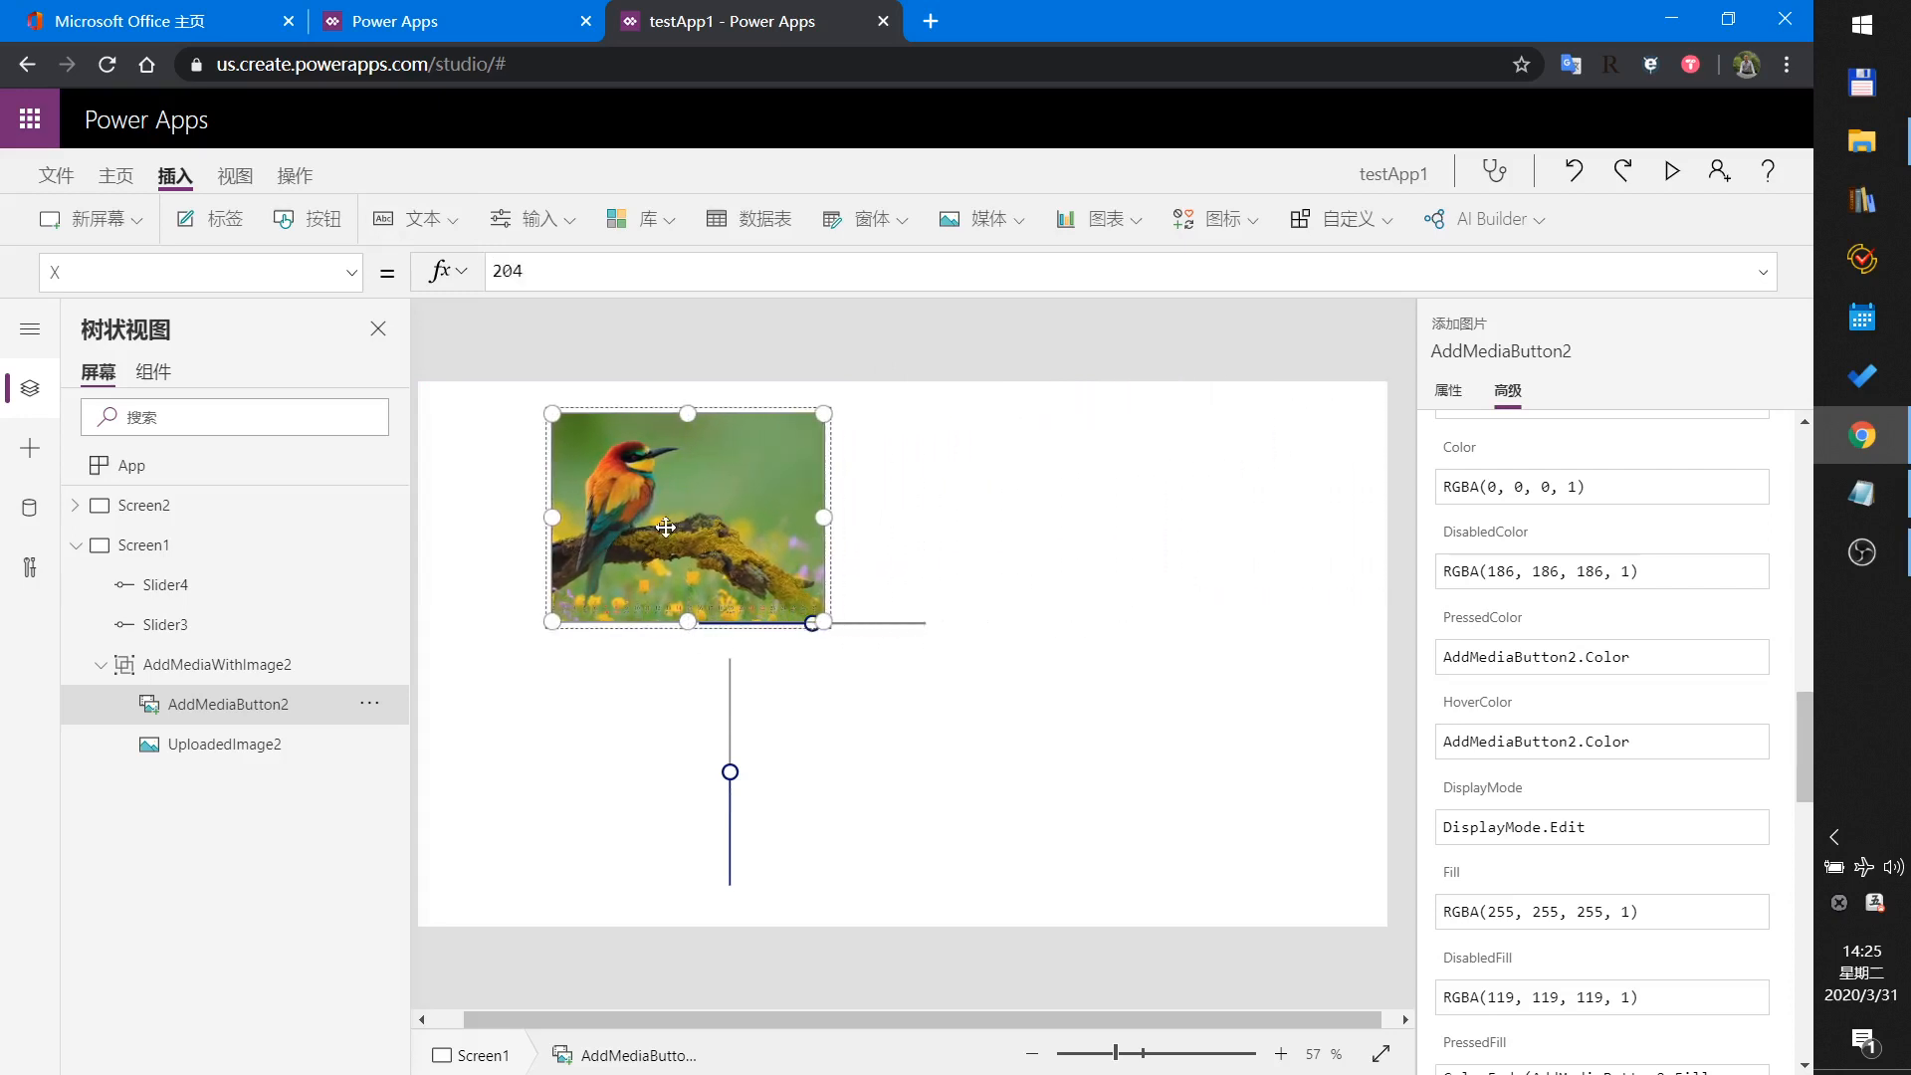
left_click_drag(686, 516, 562, 490)
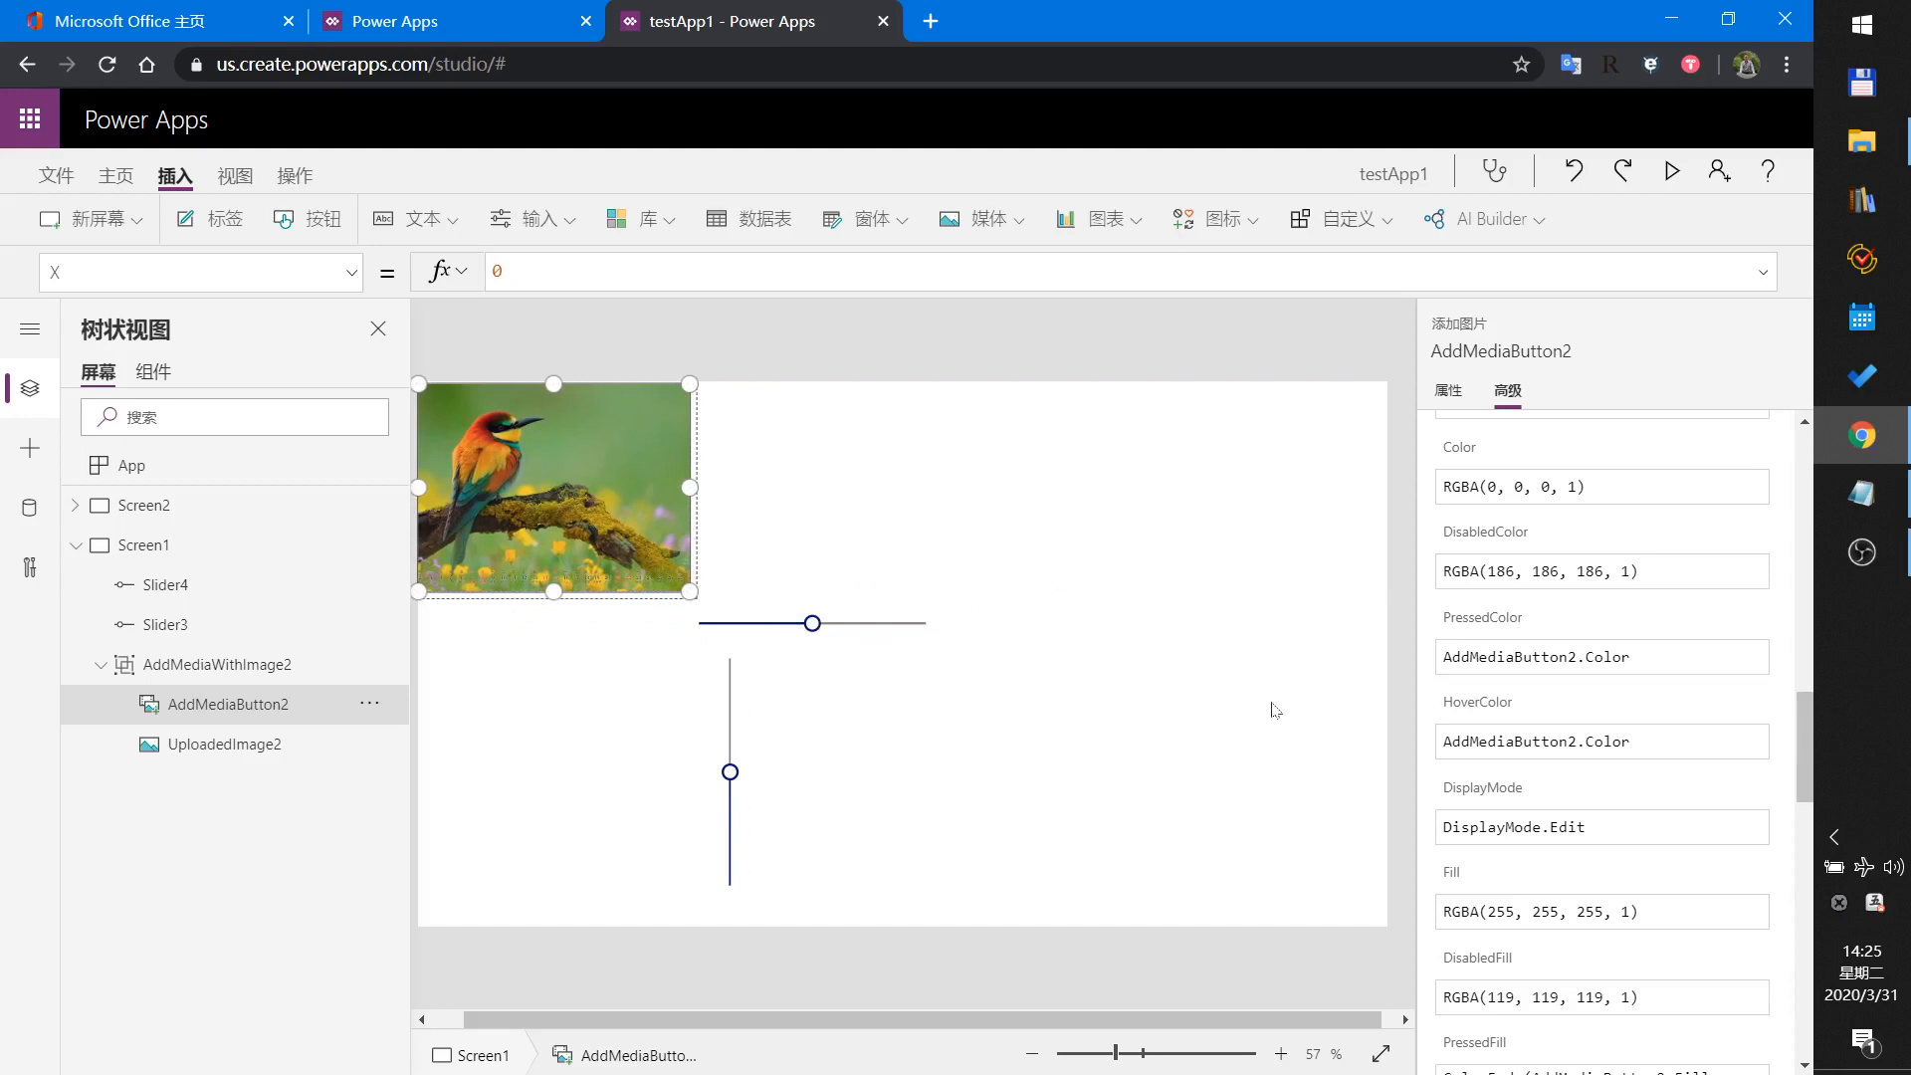
left_click(813, 623)
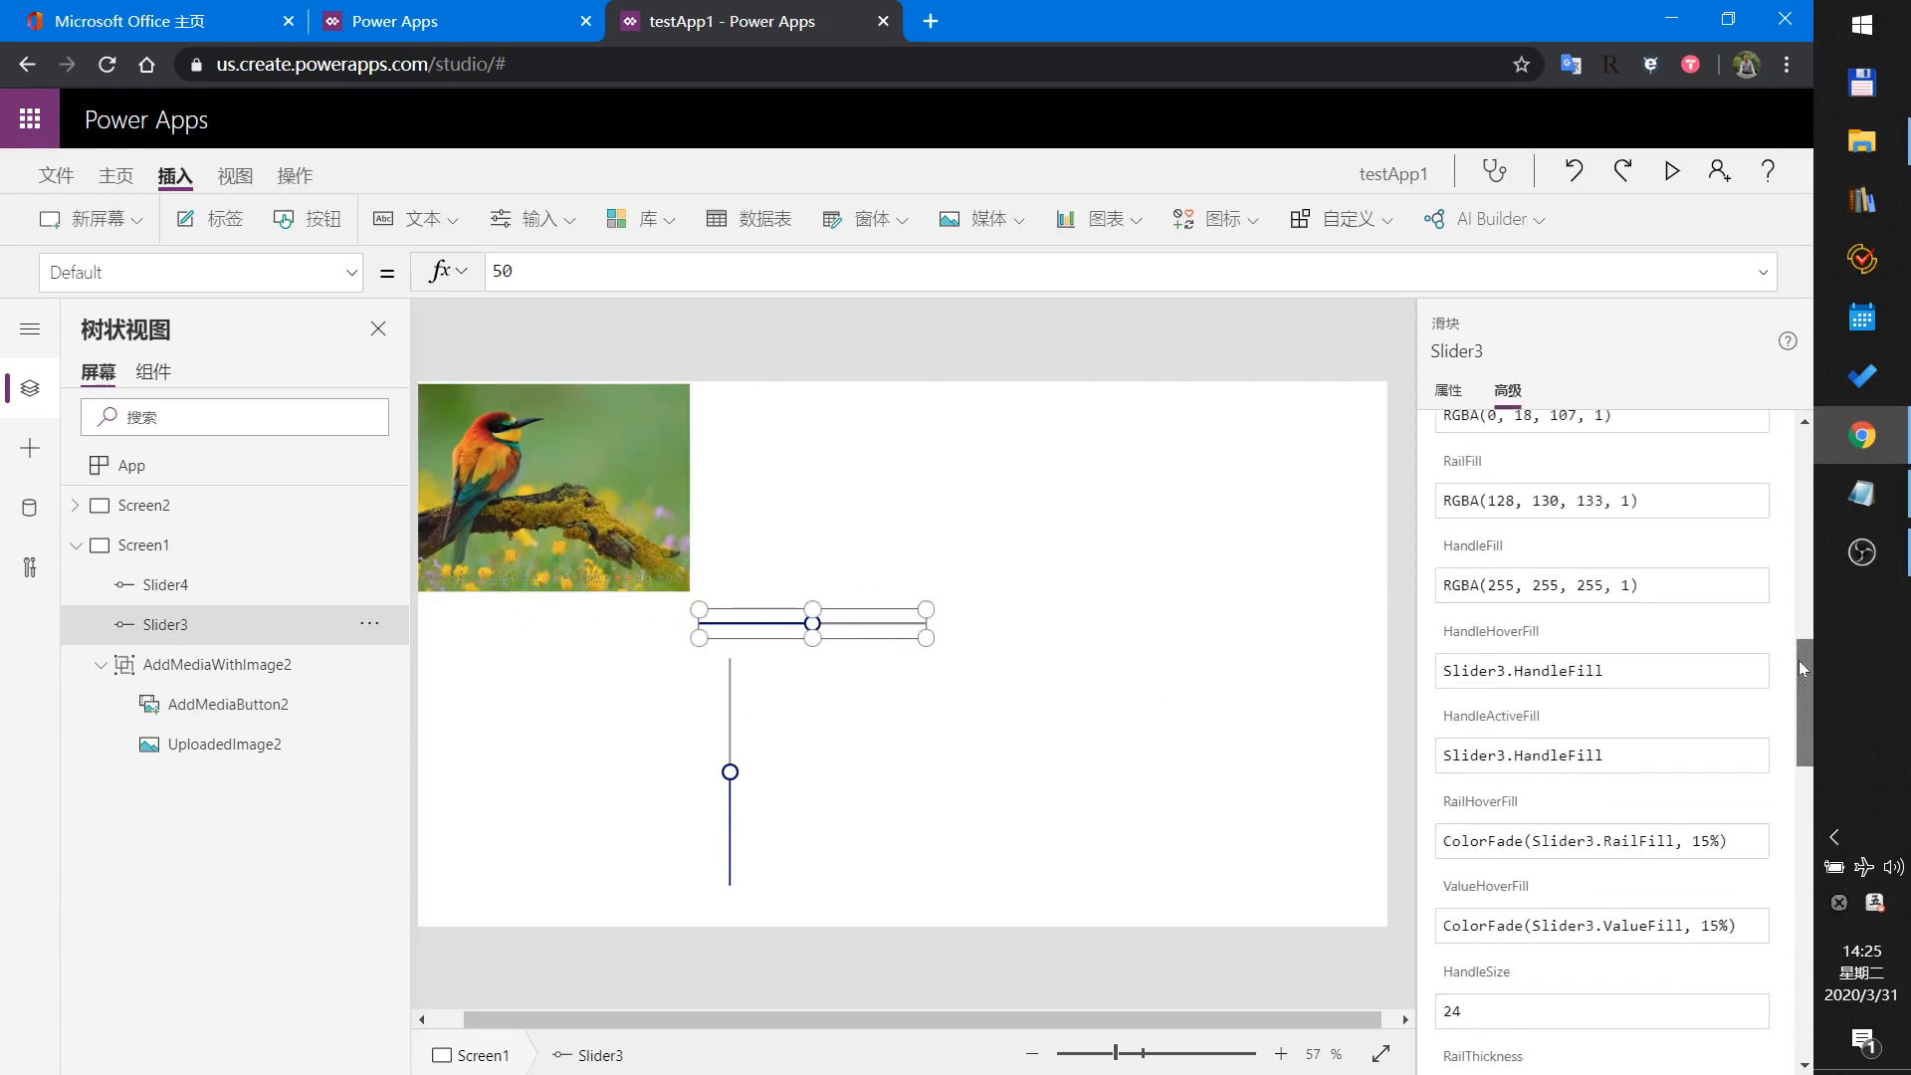
Set Slider3's Max to 983 and Default to 0, then select AddMediaWithImage2.
scroll("down", 3)
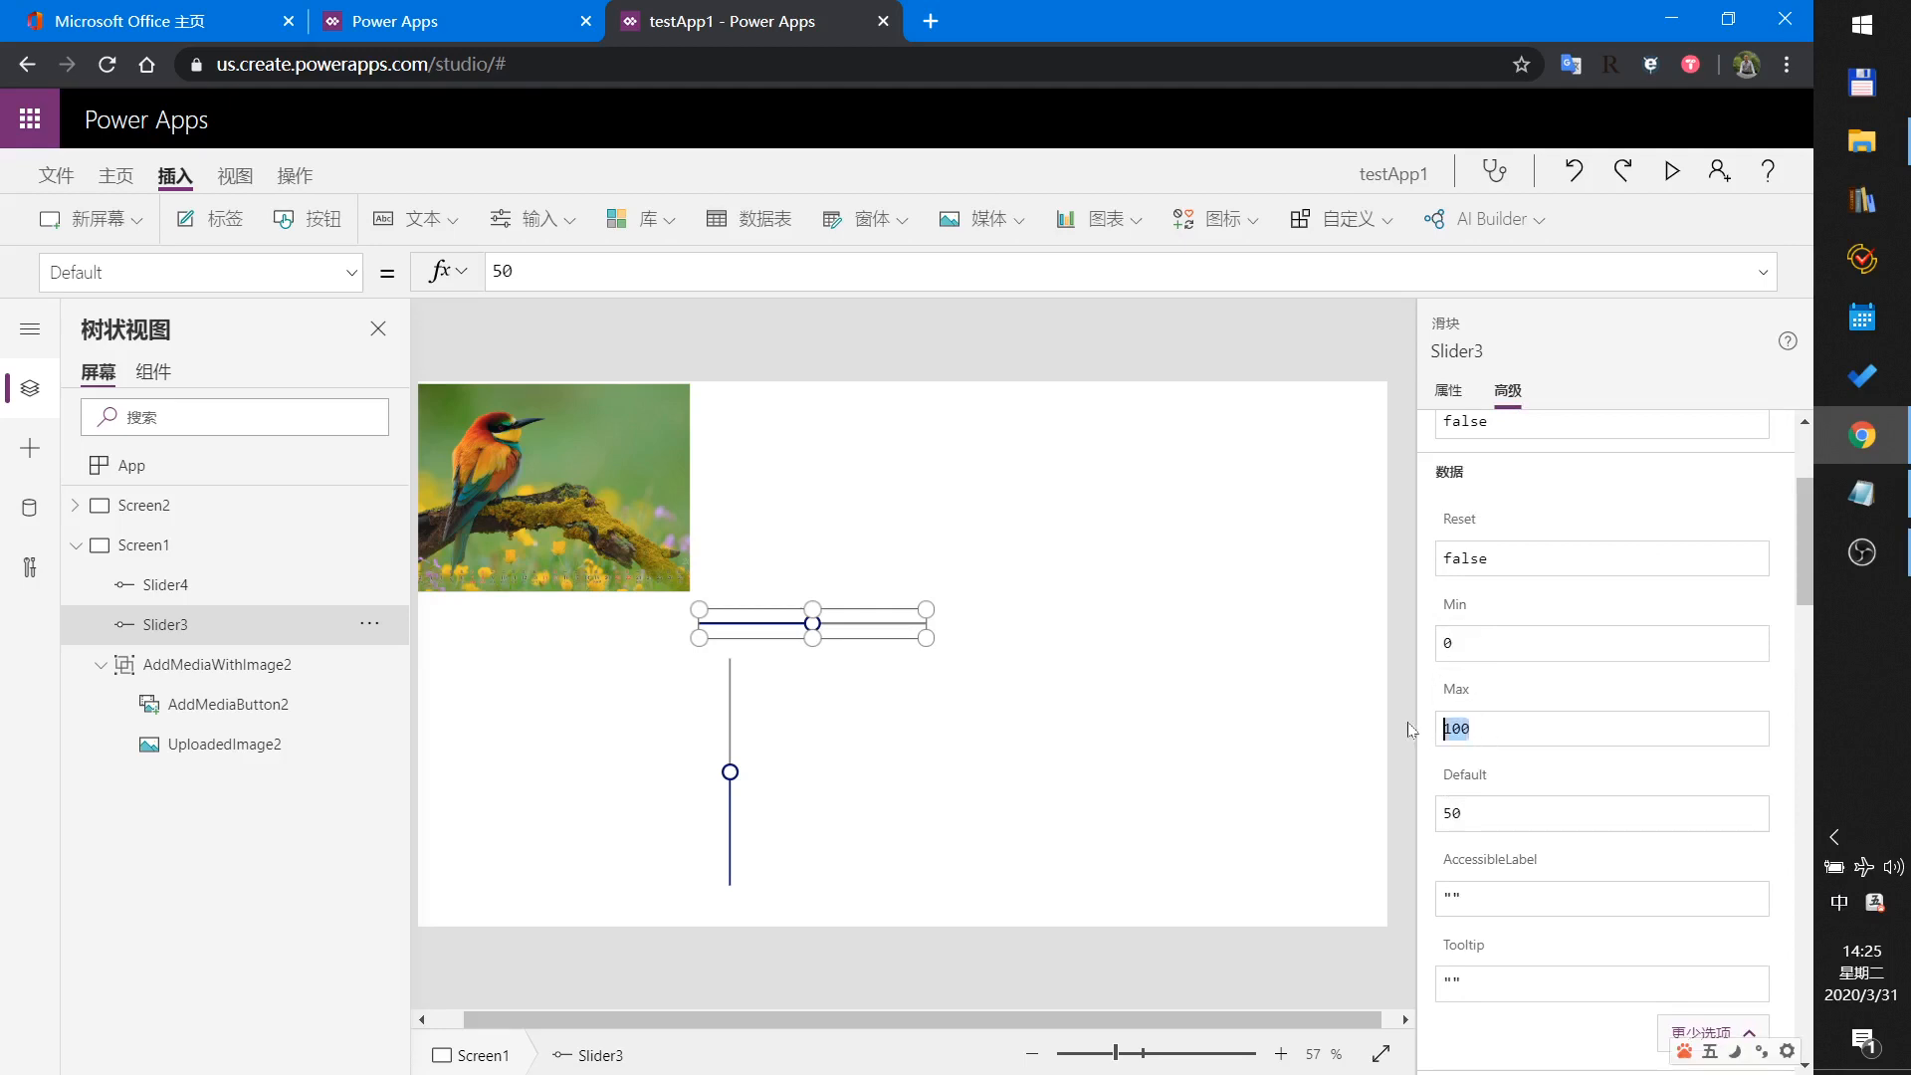
type("983")
left_click(1603, 814)
type("0")
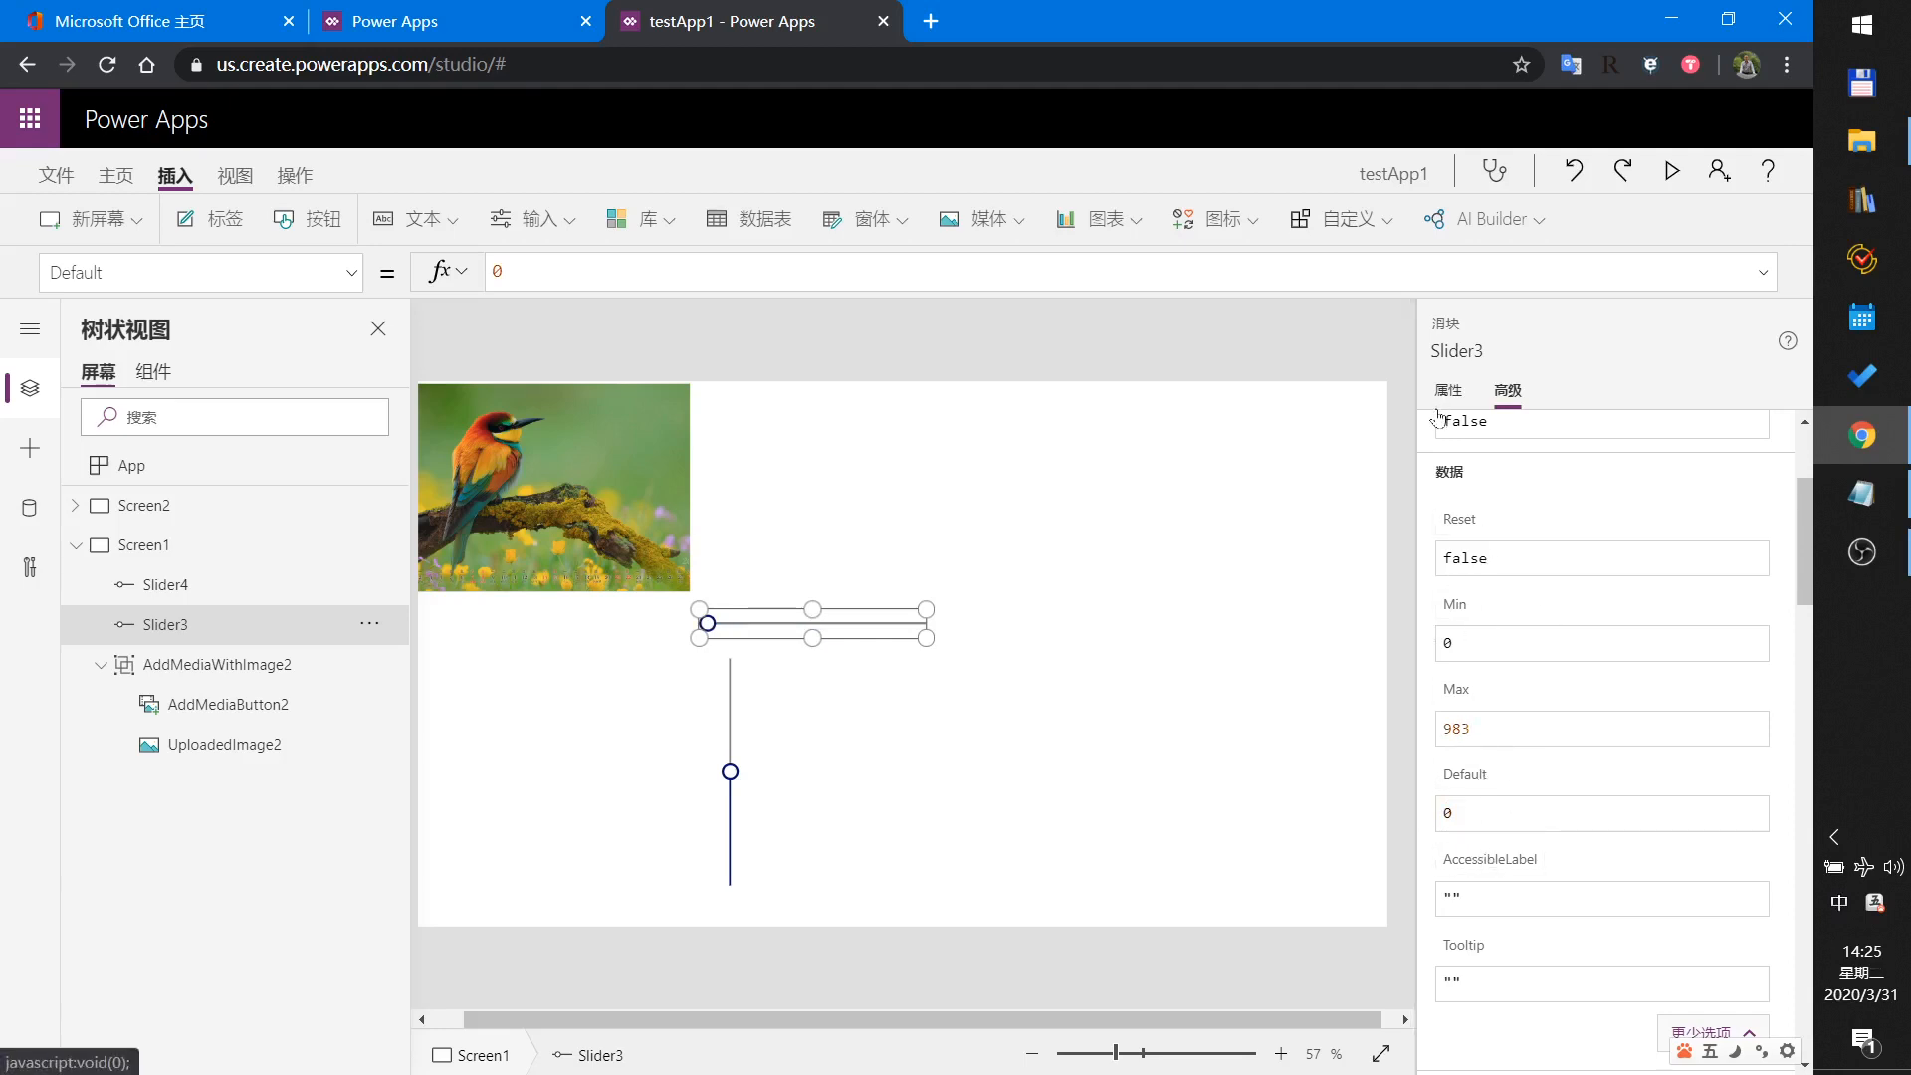
double_click(1456, 351)
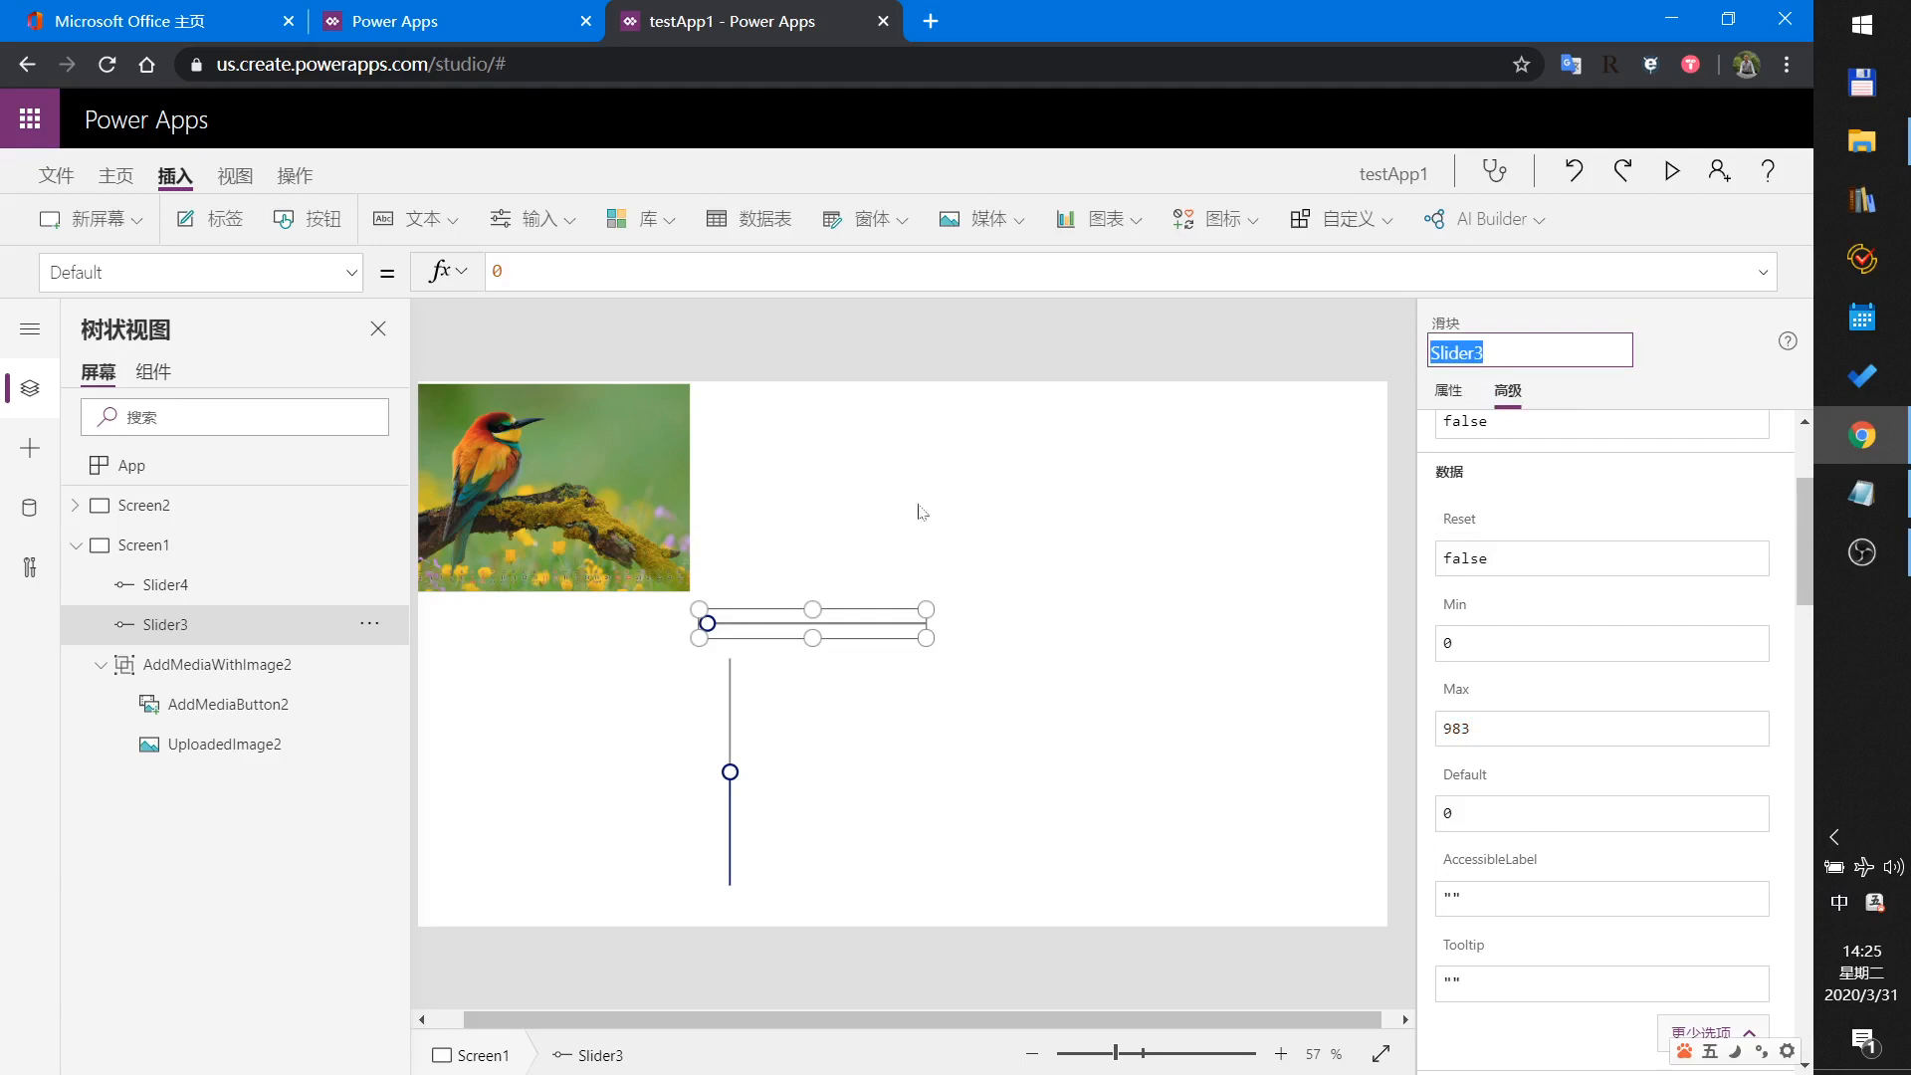
left_click(552, 487)
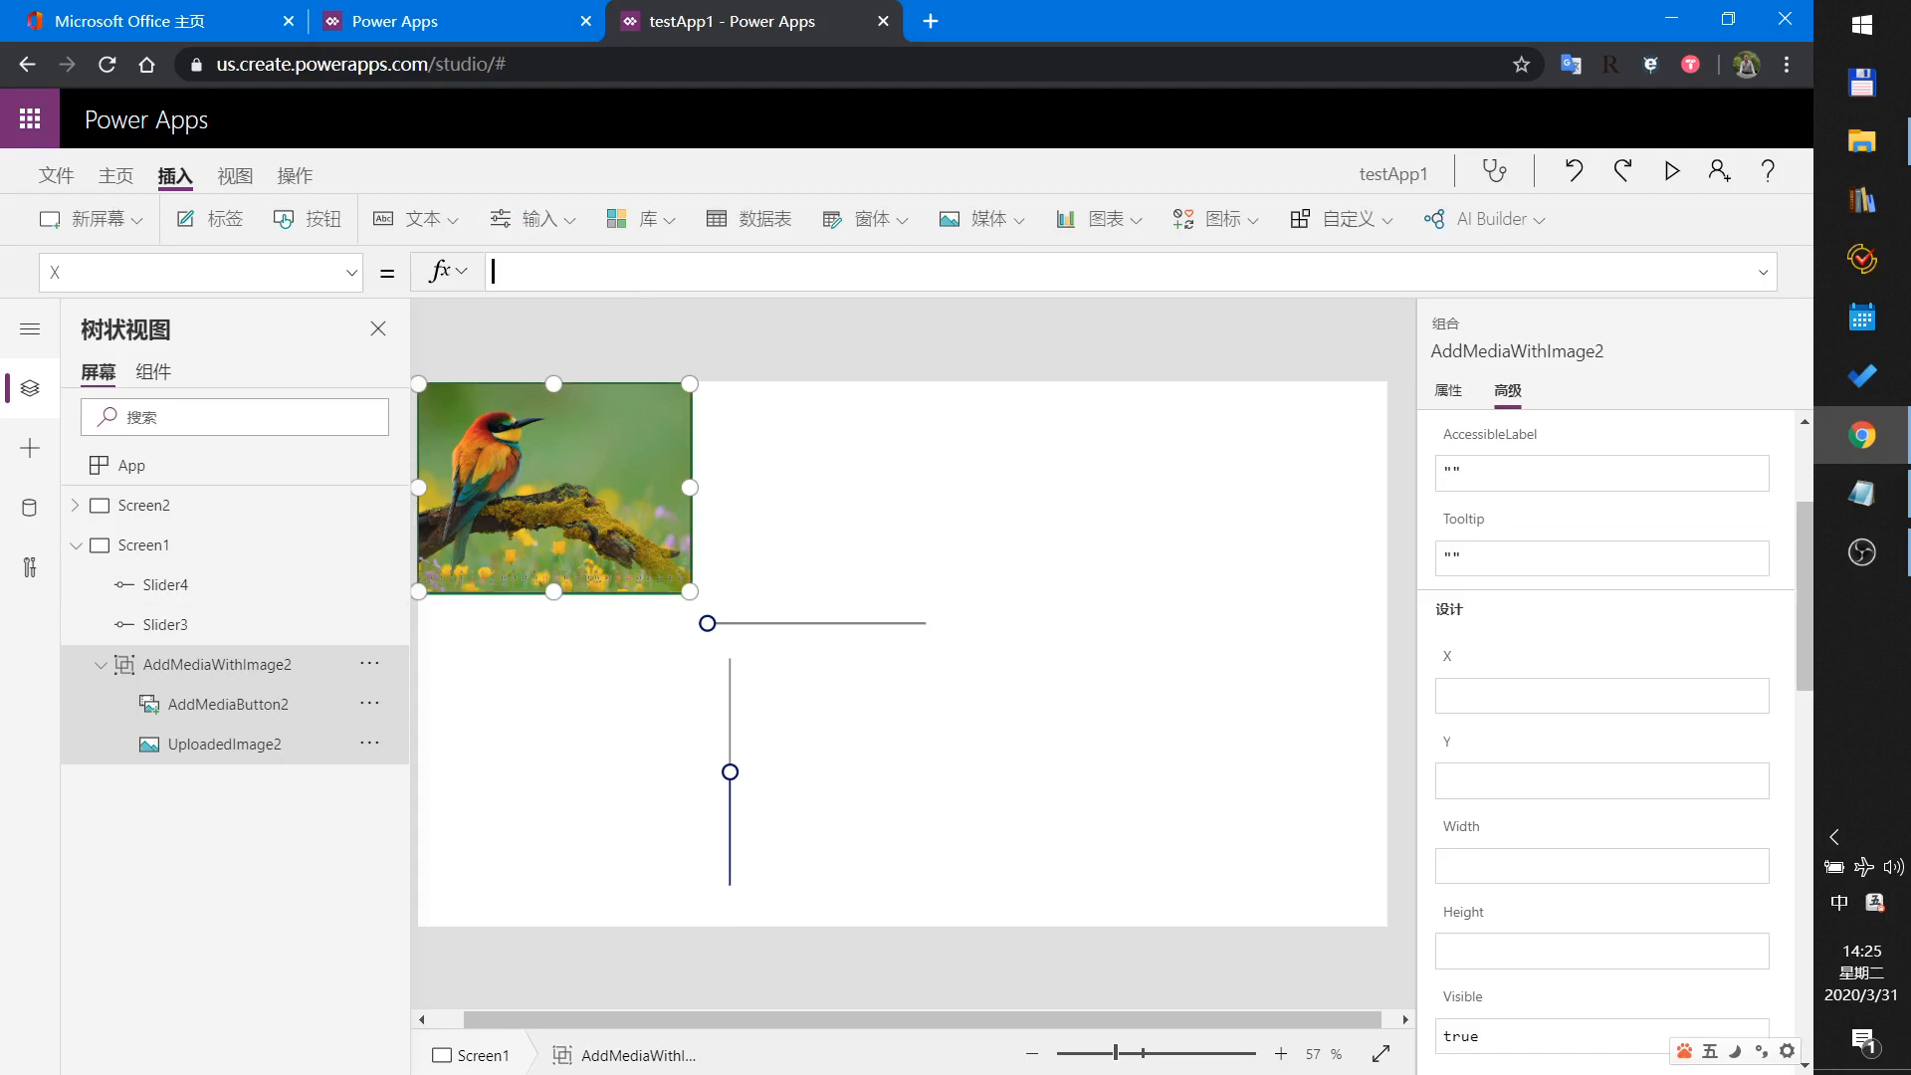
Bind the picture group's X to Slider3.Value and drag the horizontal slider in preview.
type("Sli")
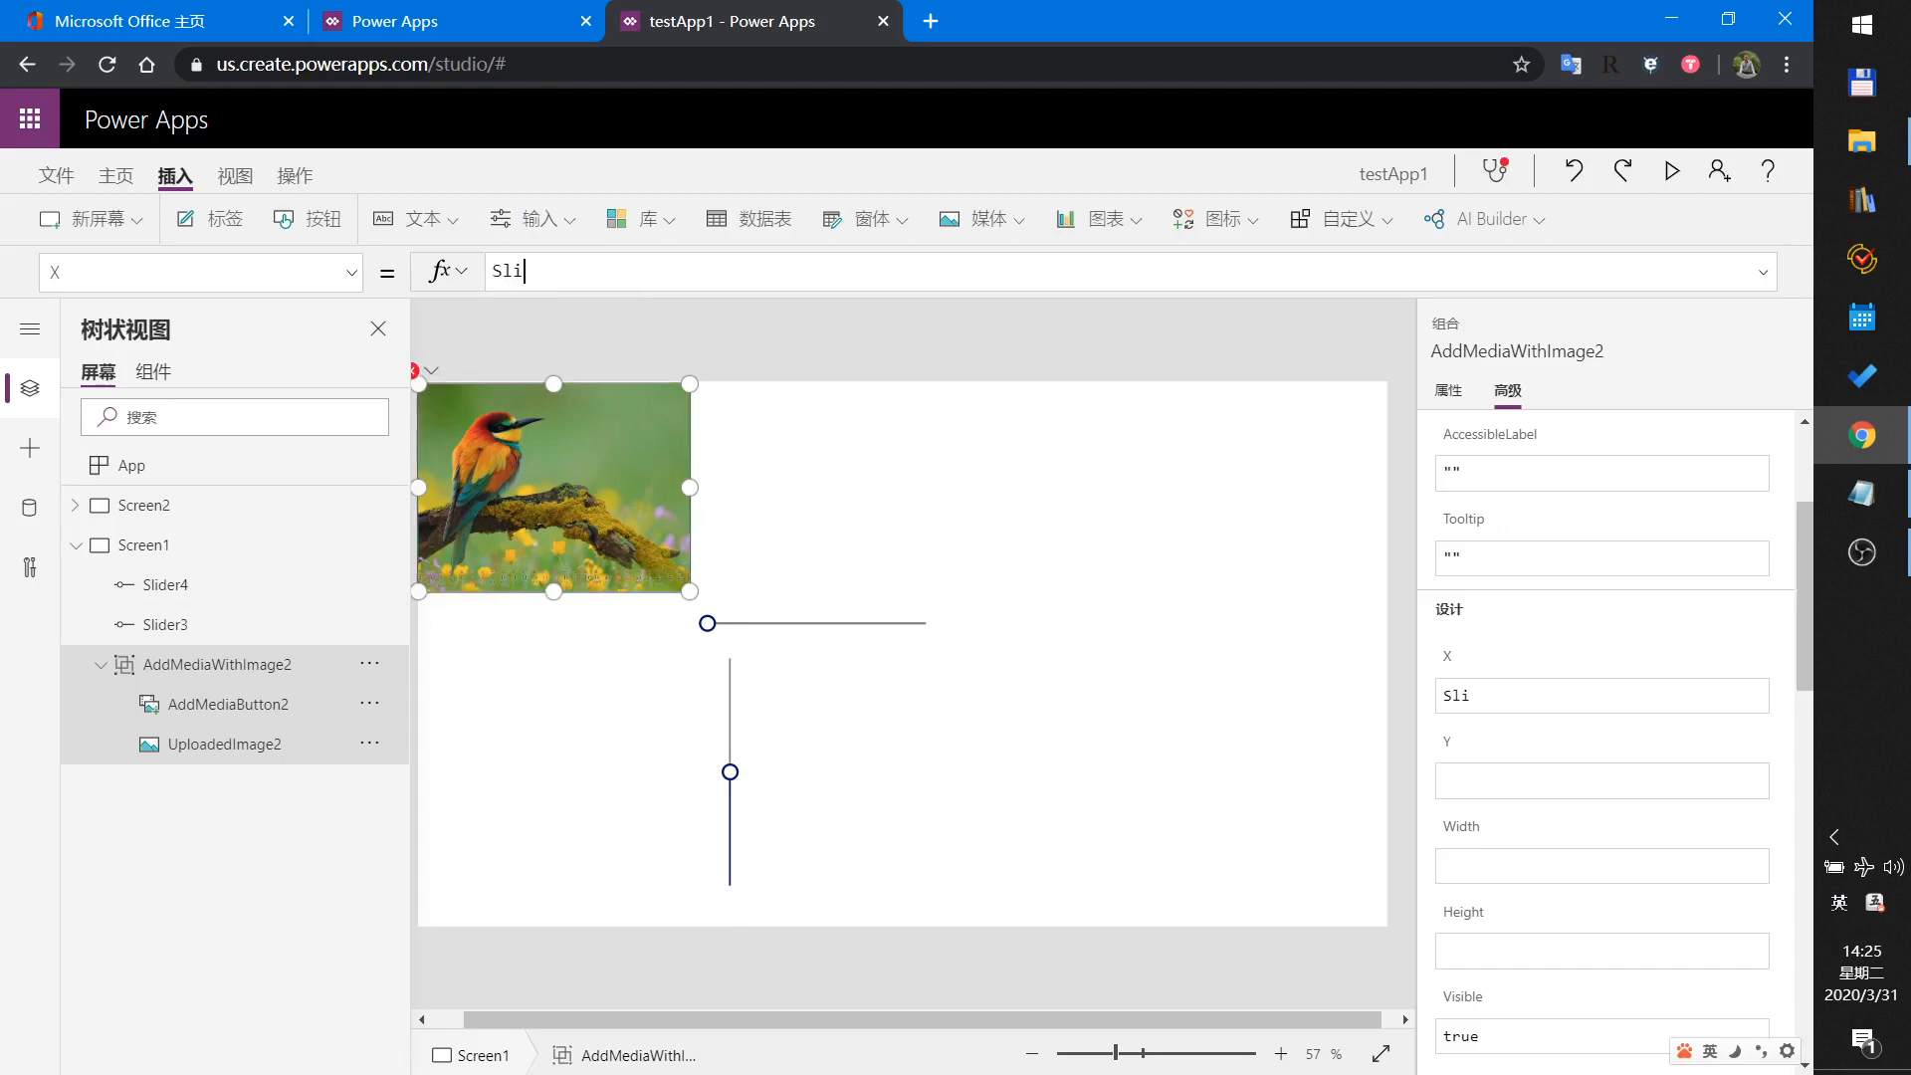
type("der3")
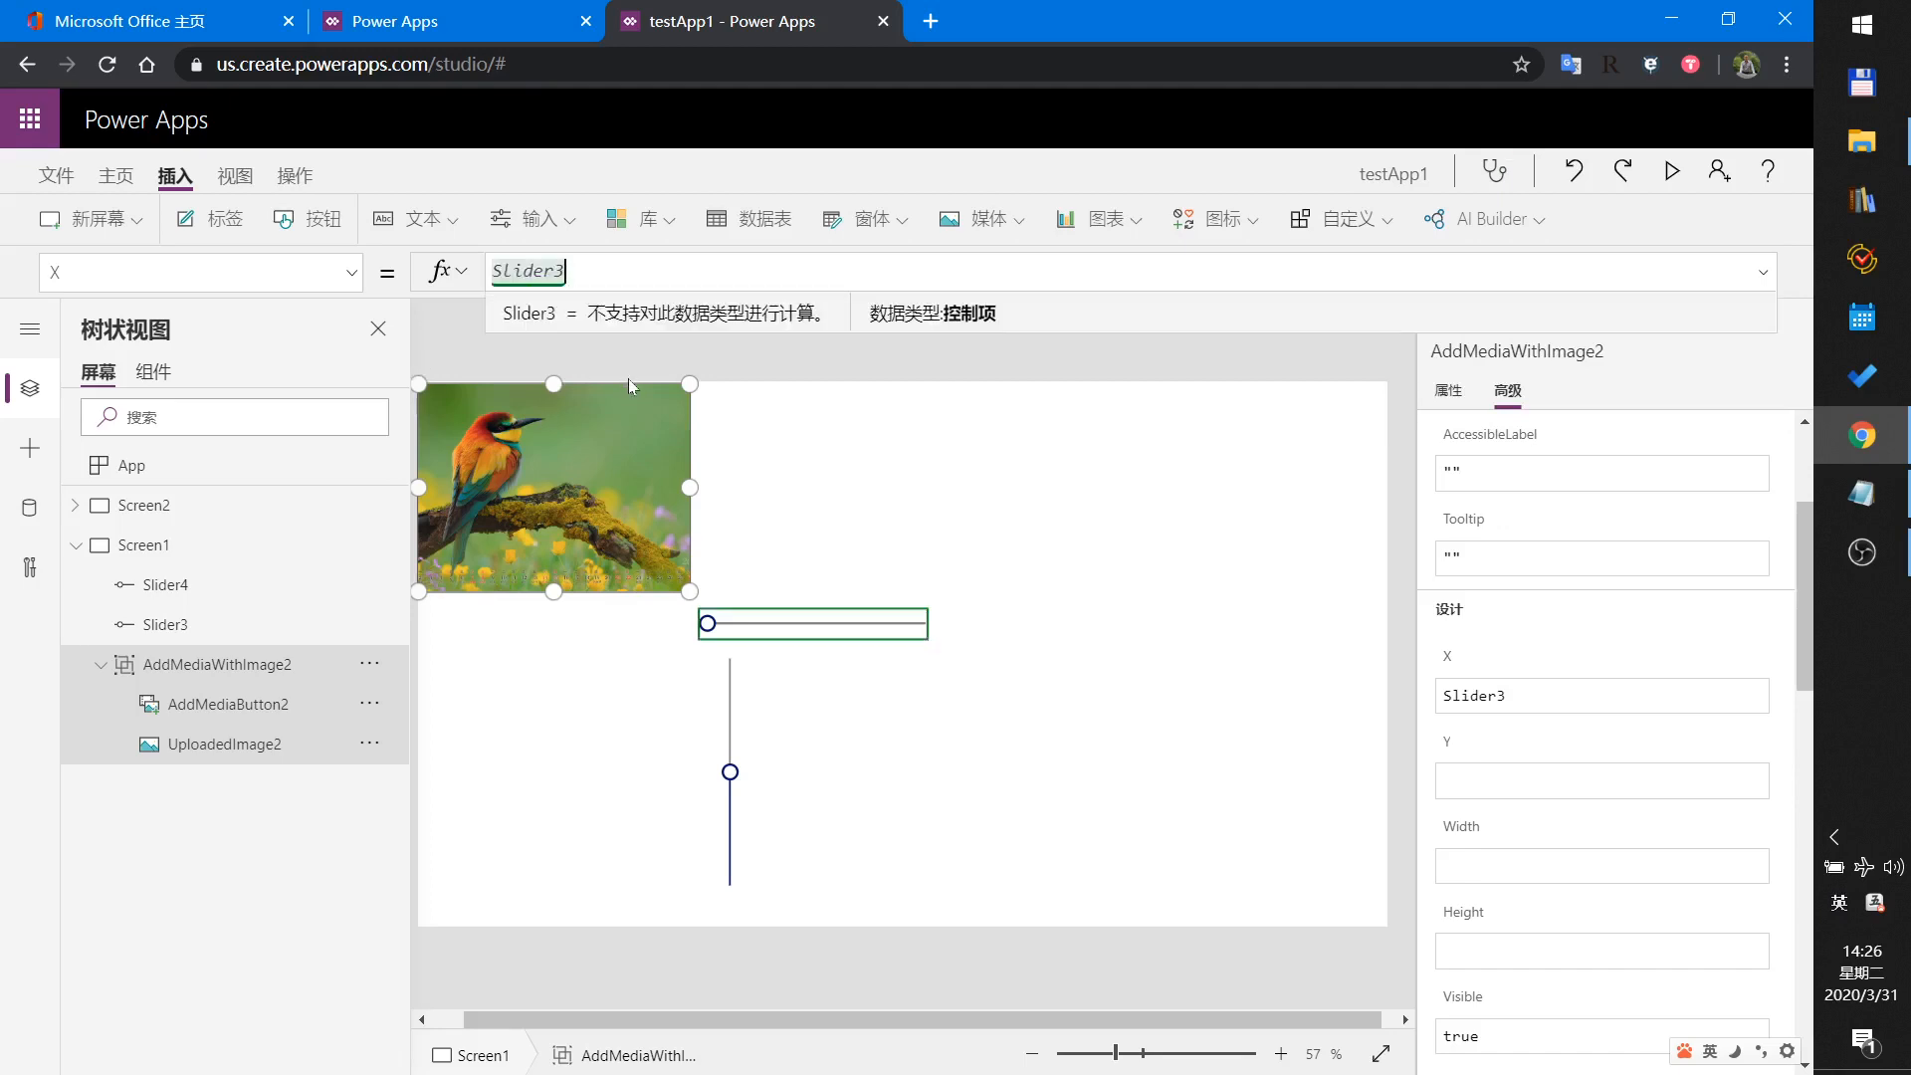
type(".")
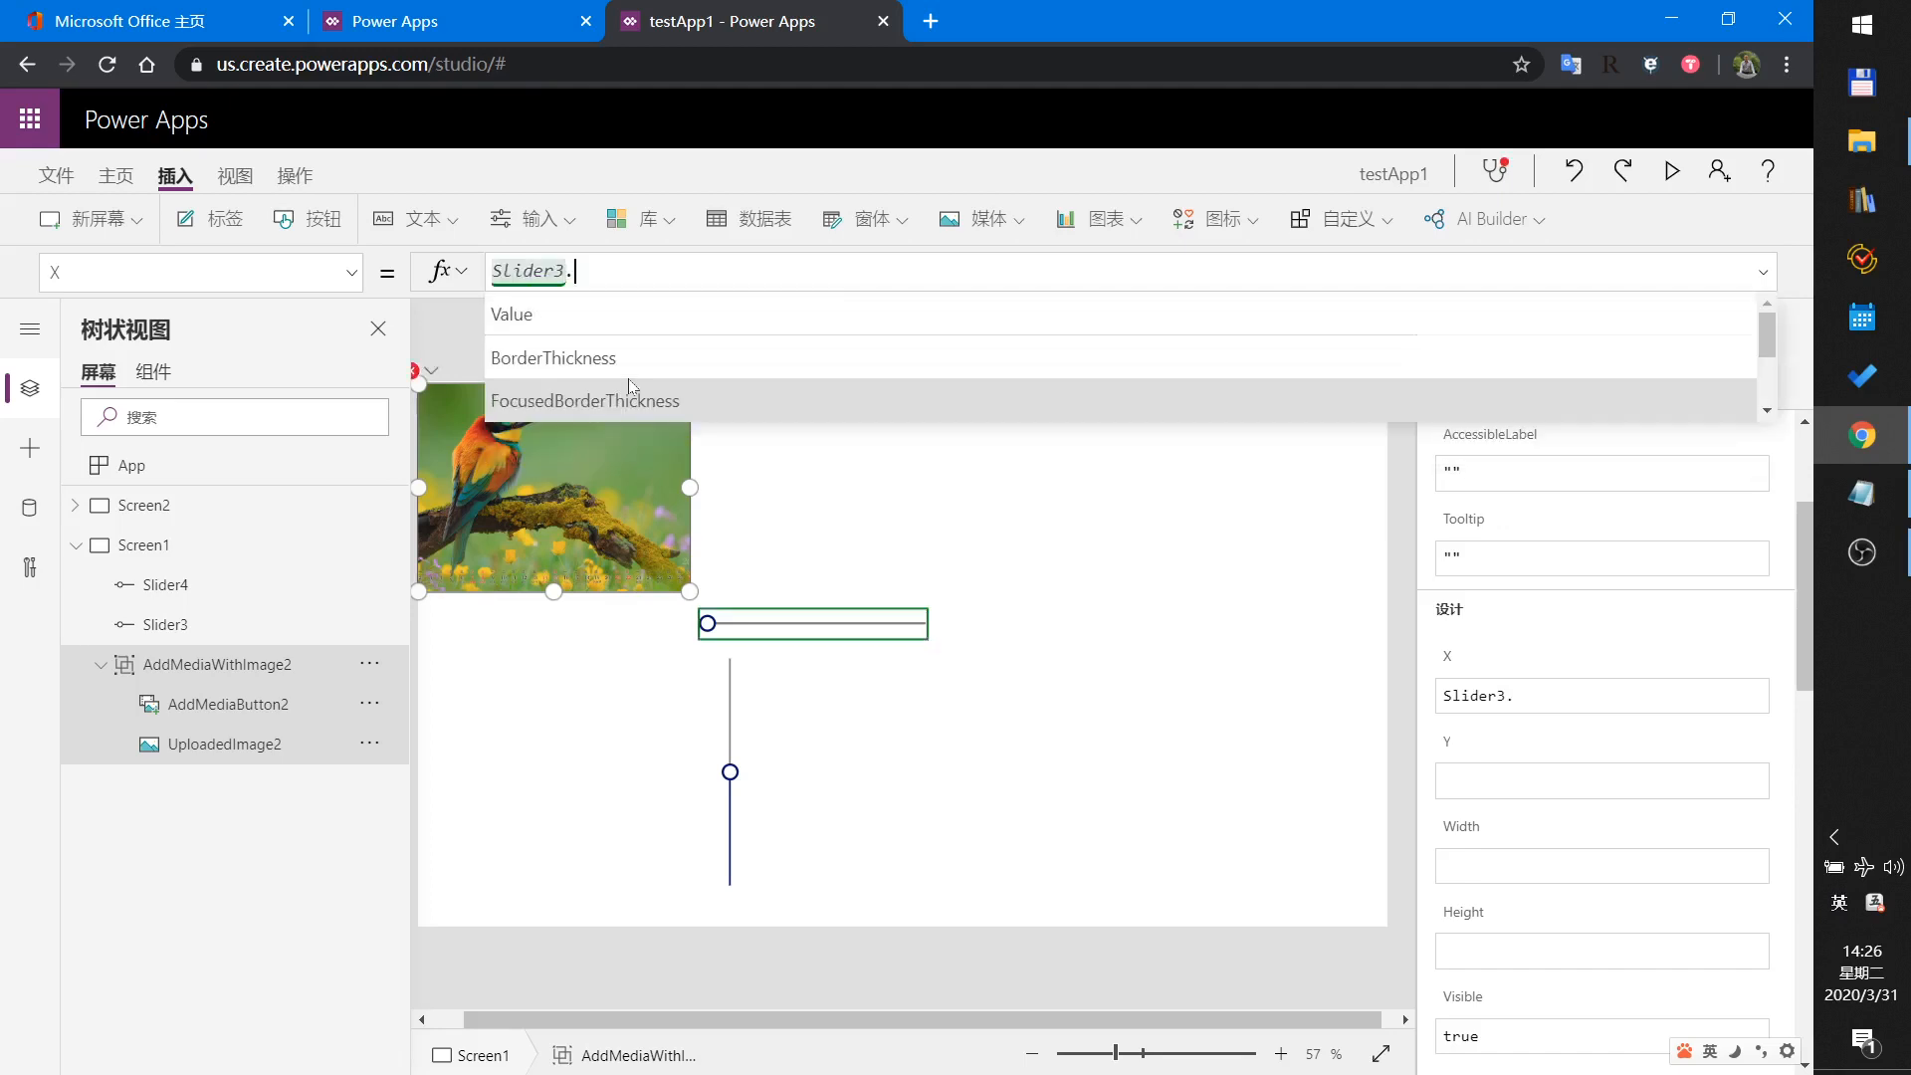
mouse_move(512, 314)
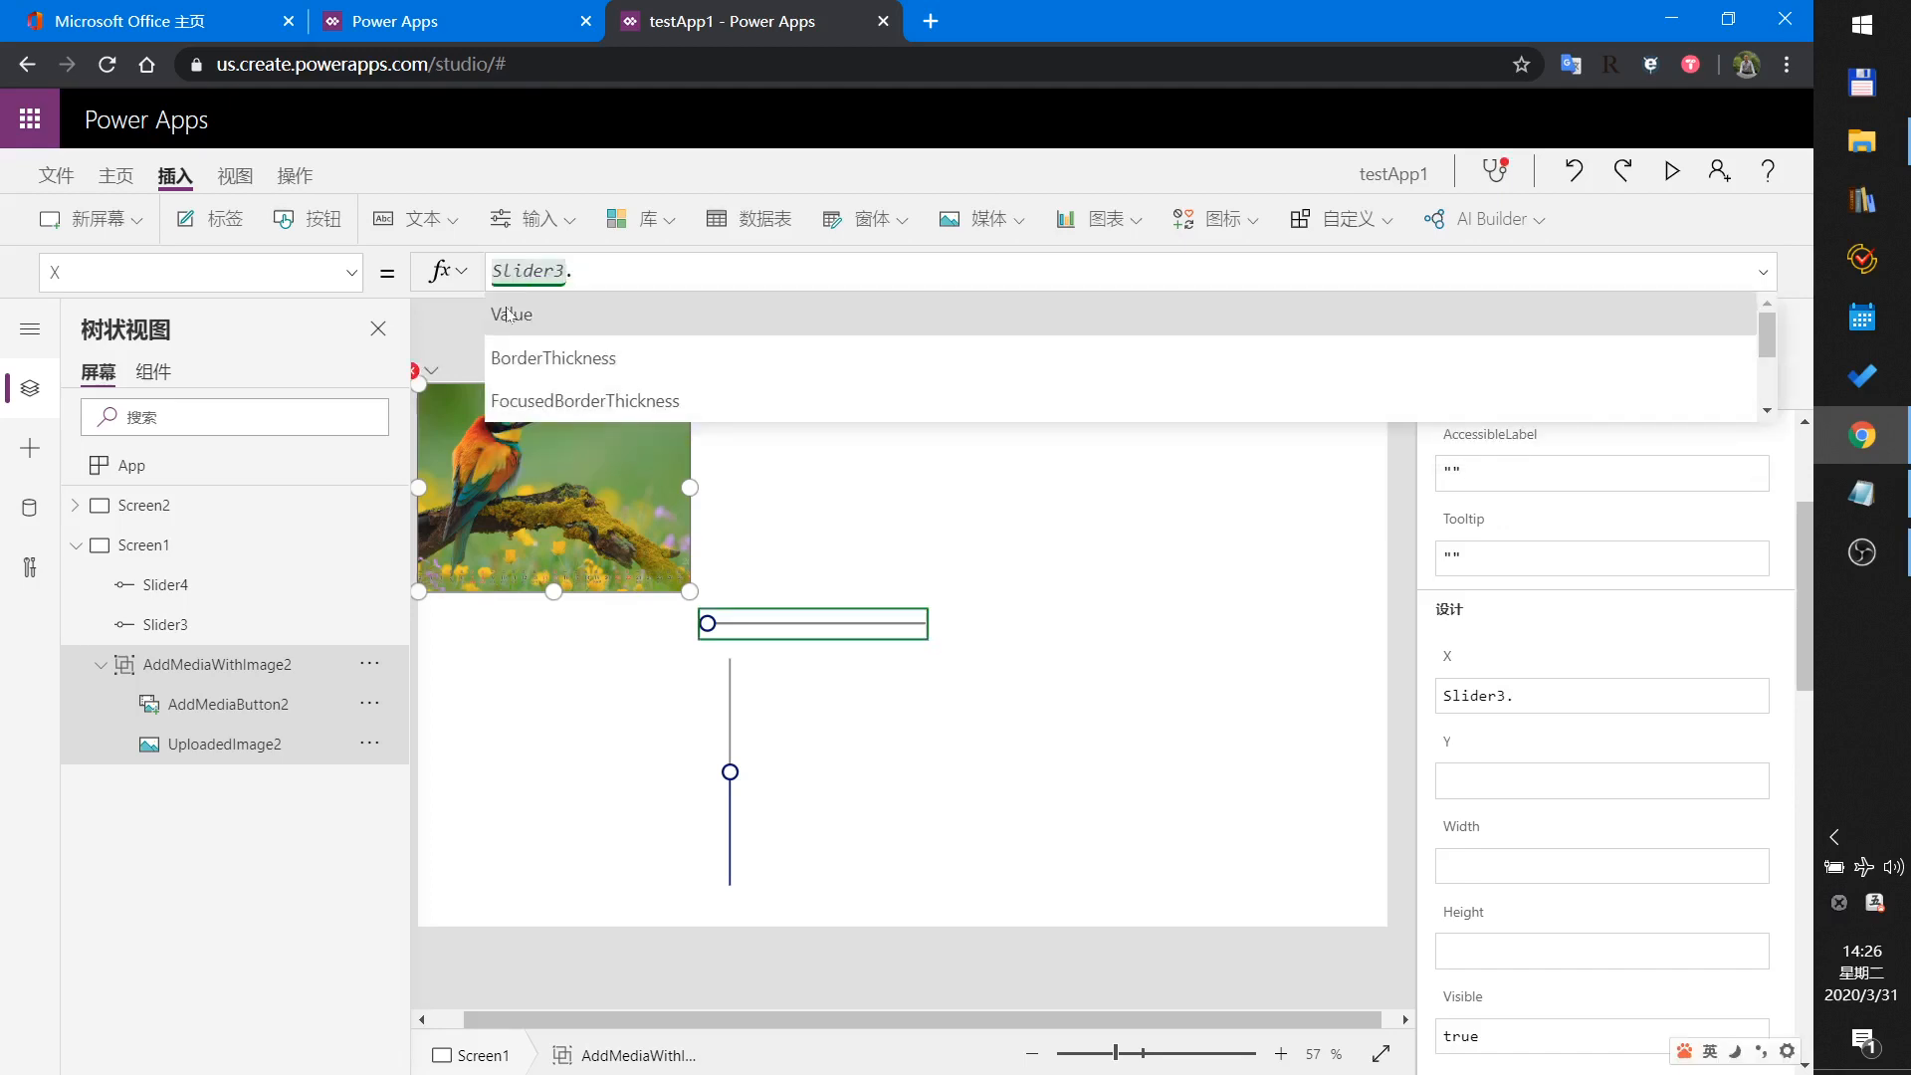
left_click(512, 313)
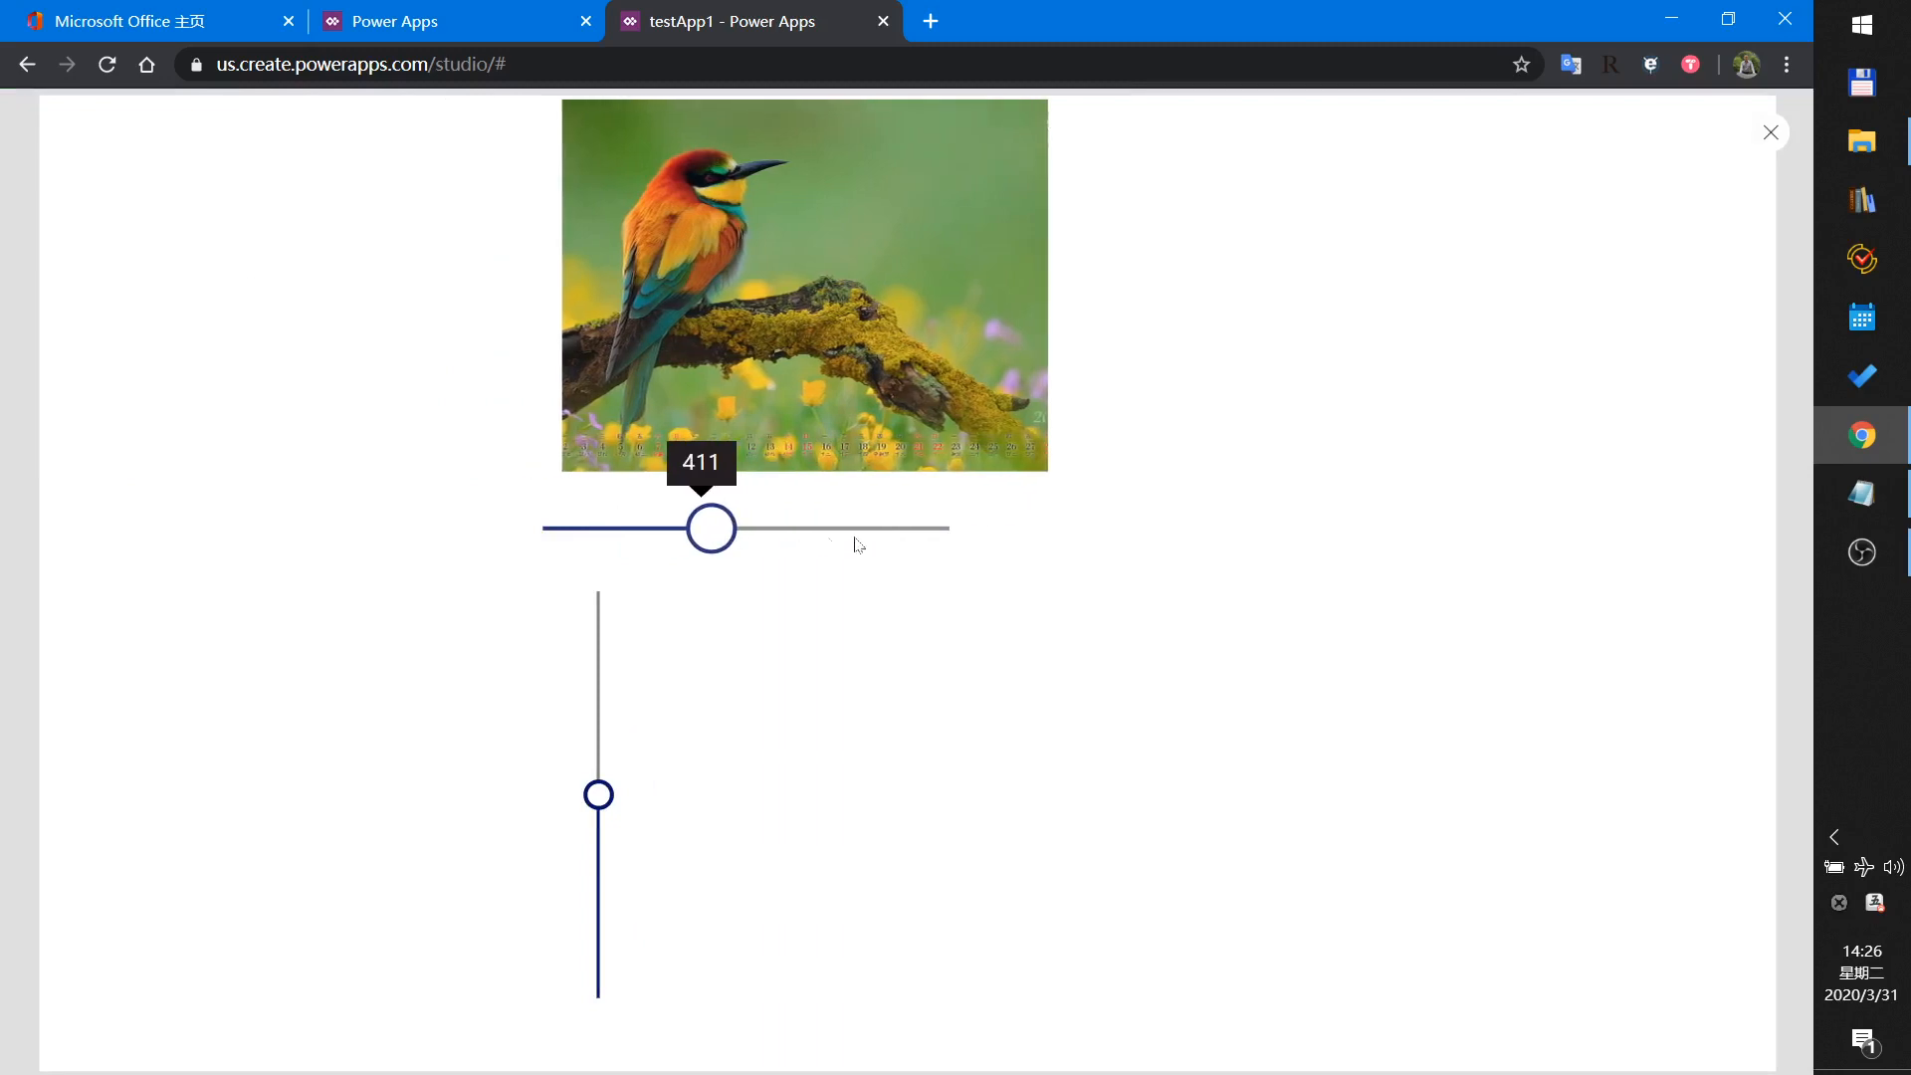
left_click_drag(711, 527, 566, 527)
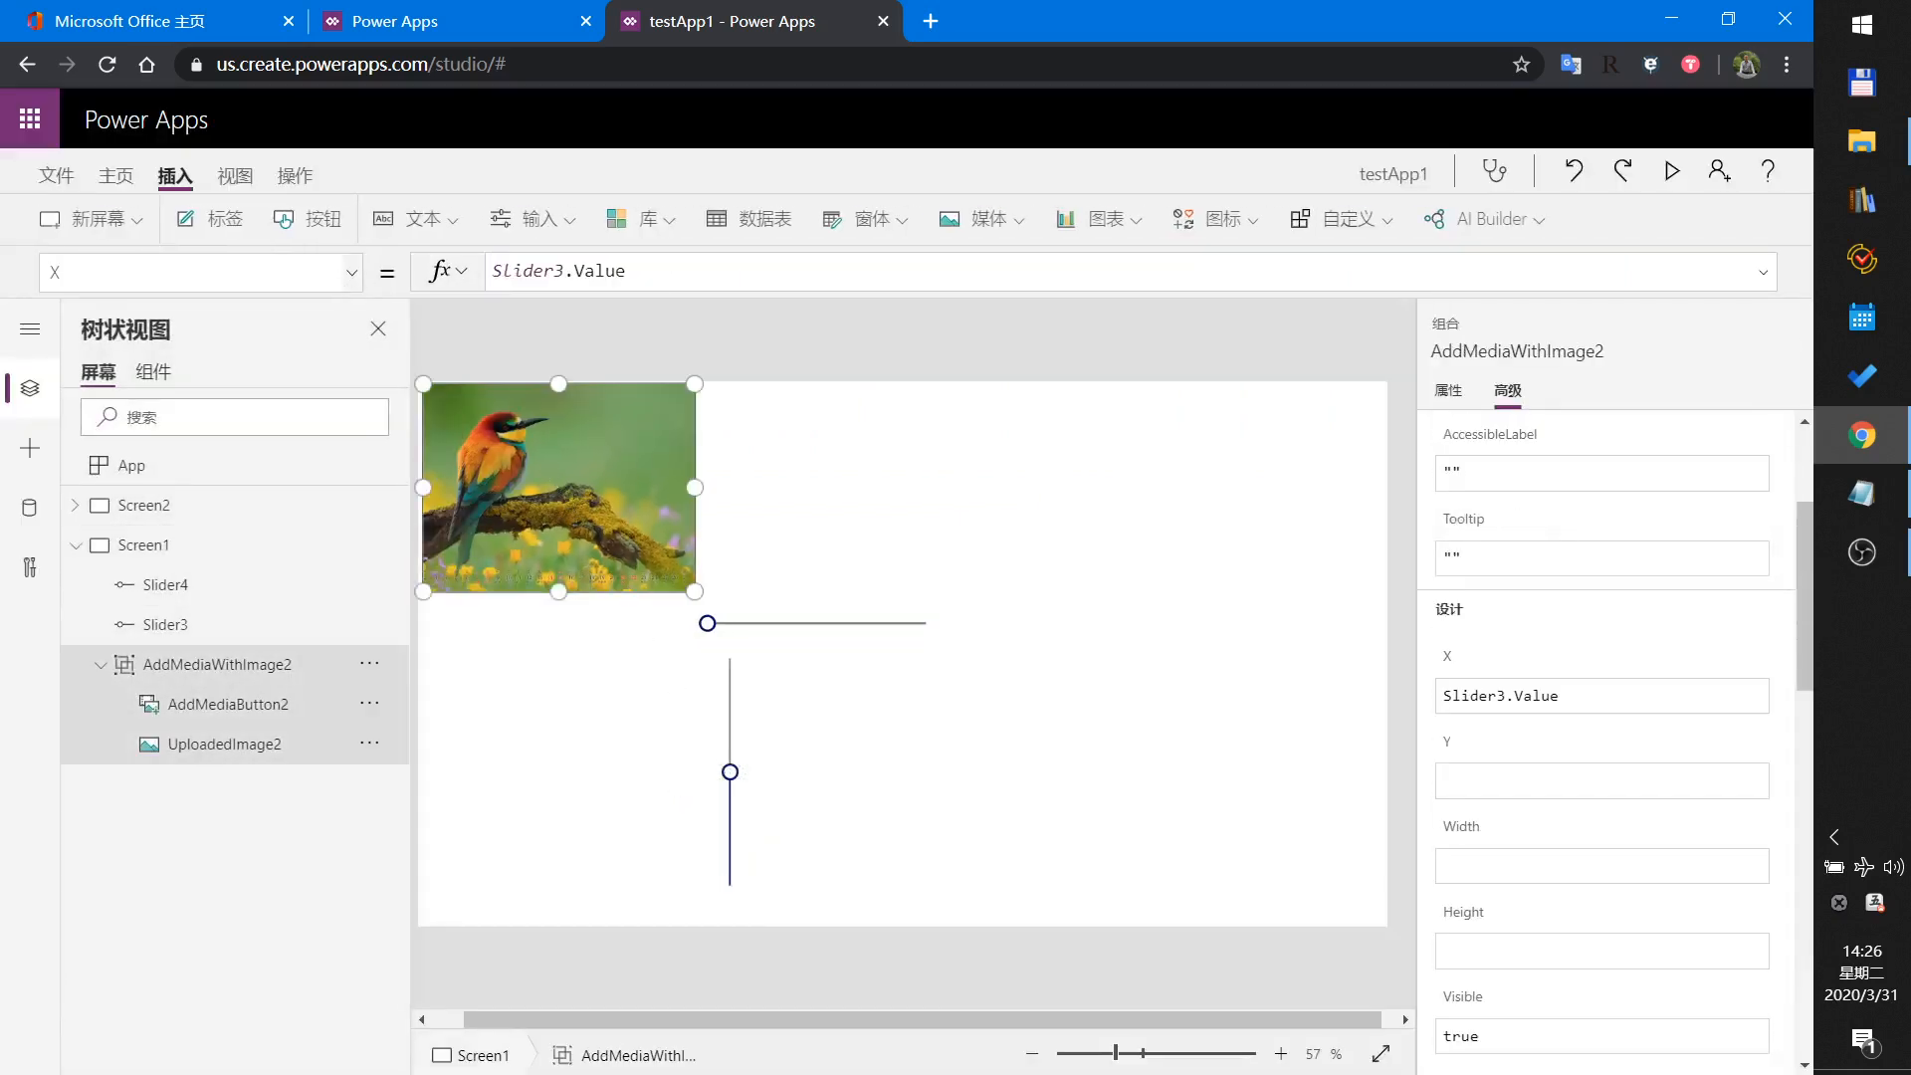
Drag AddMediaButton2 down to the bottom edge and display its Y value.
left_click(195, 271)
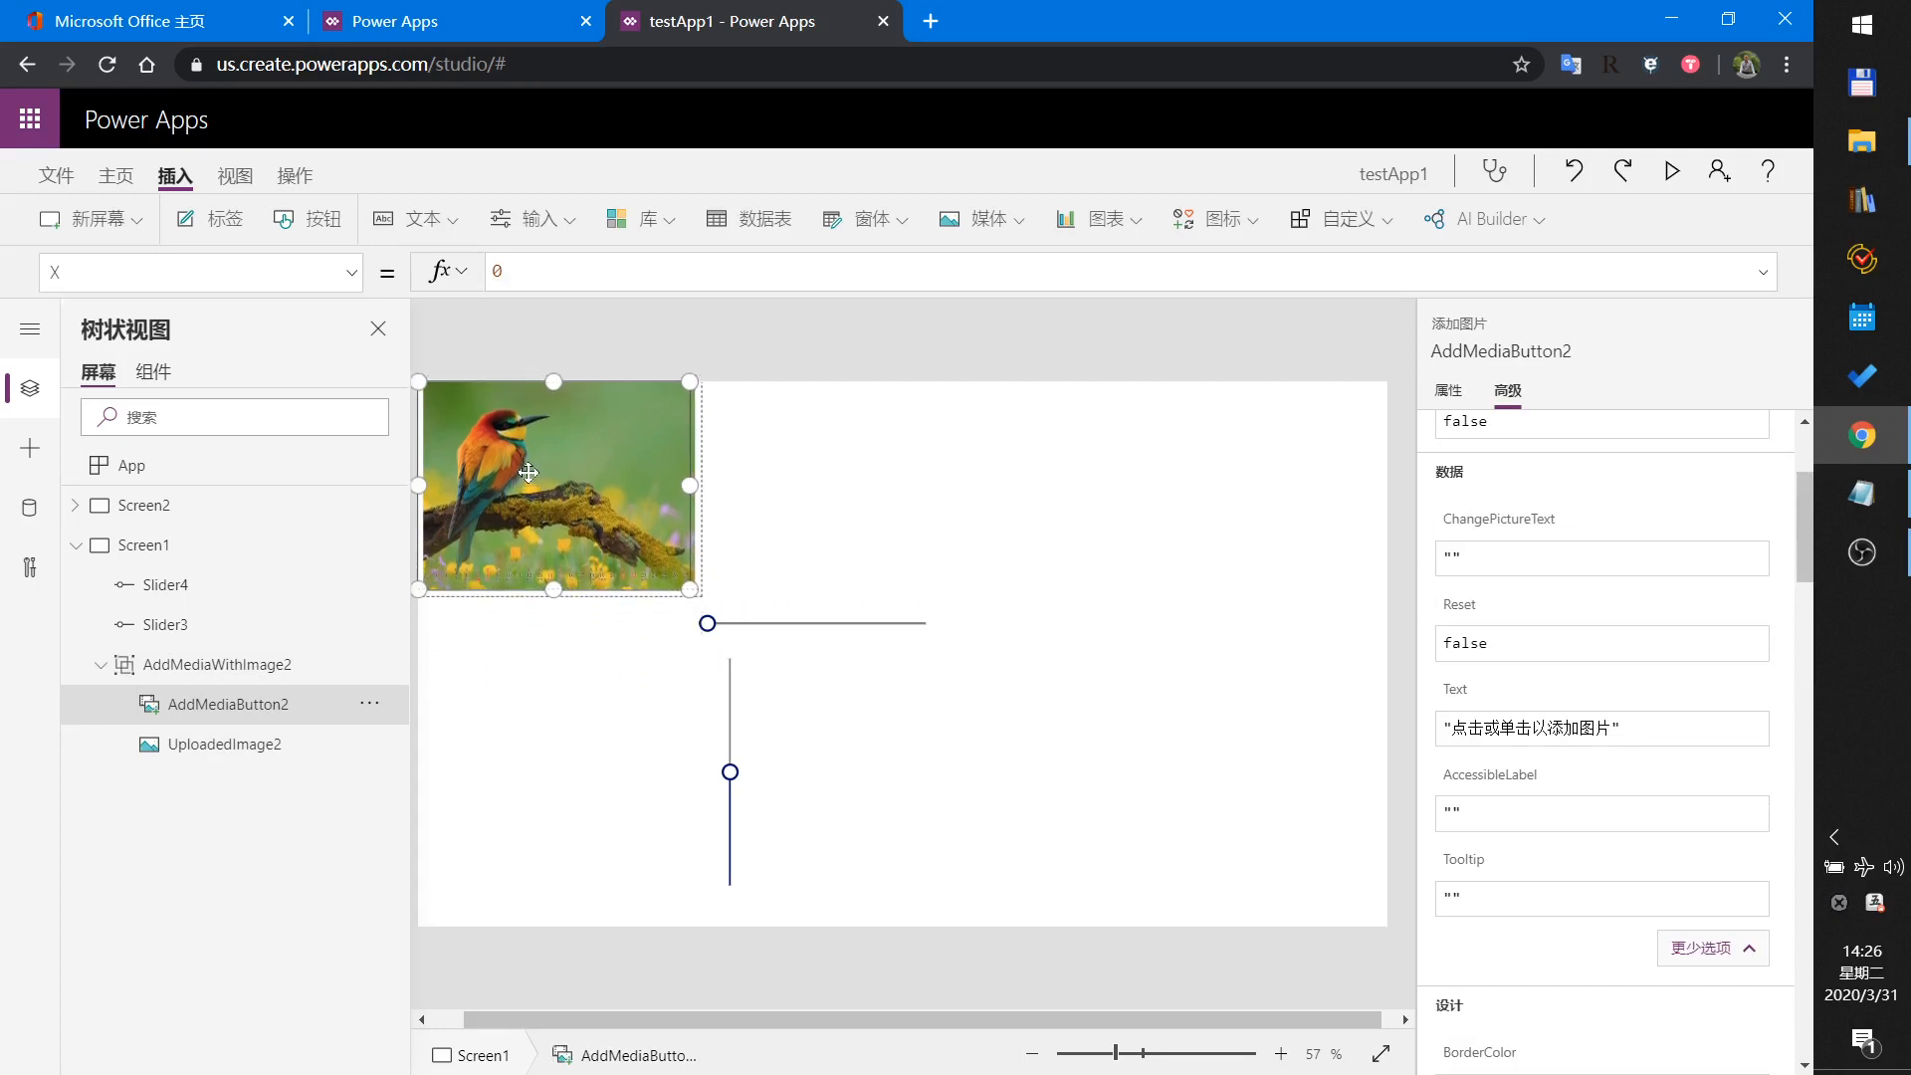
left_click_drag(555, 485, 554, 564)
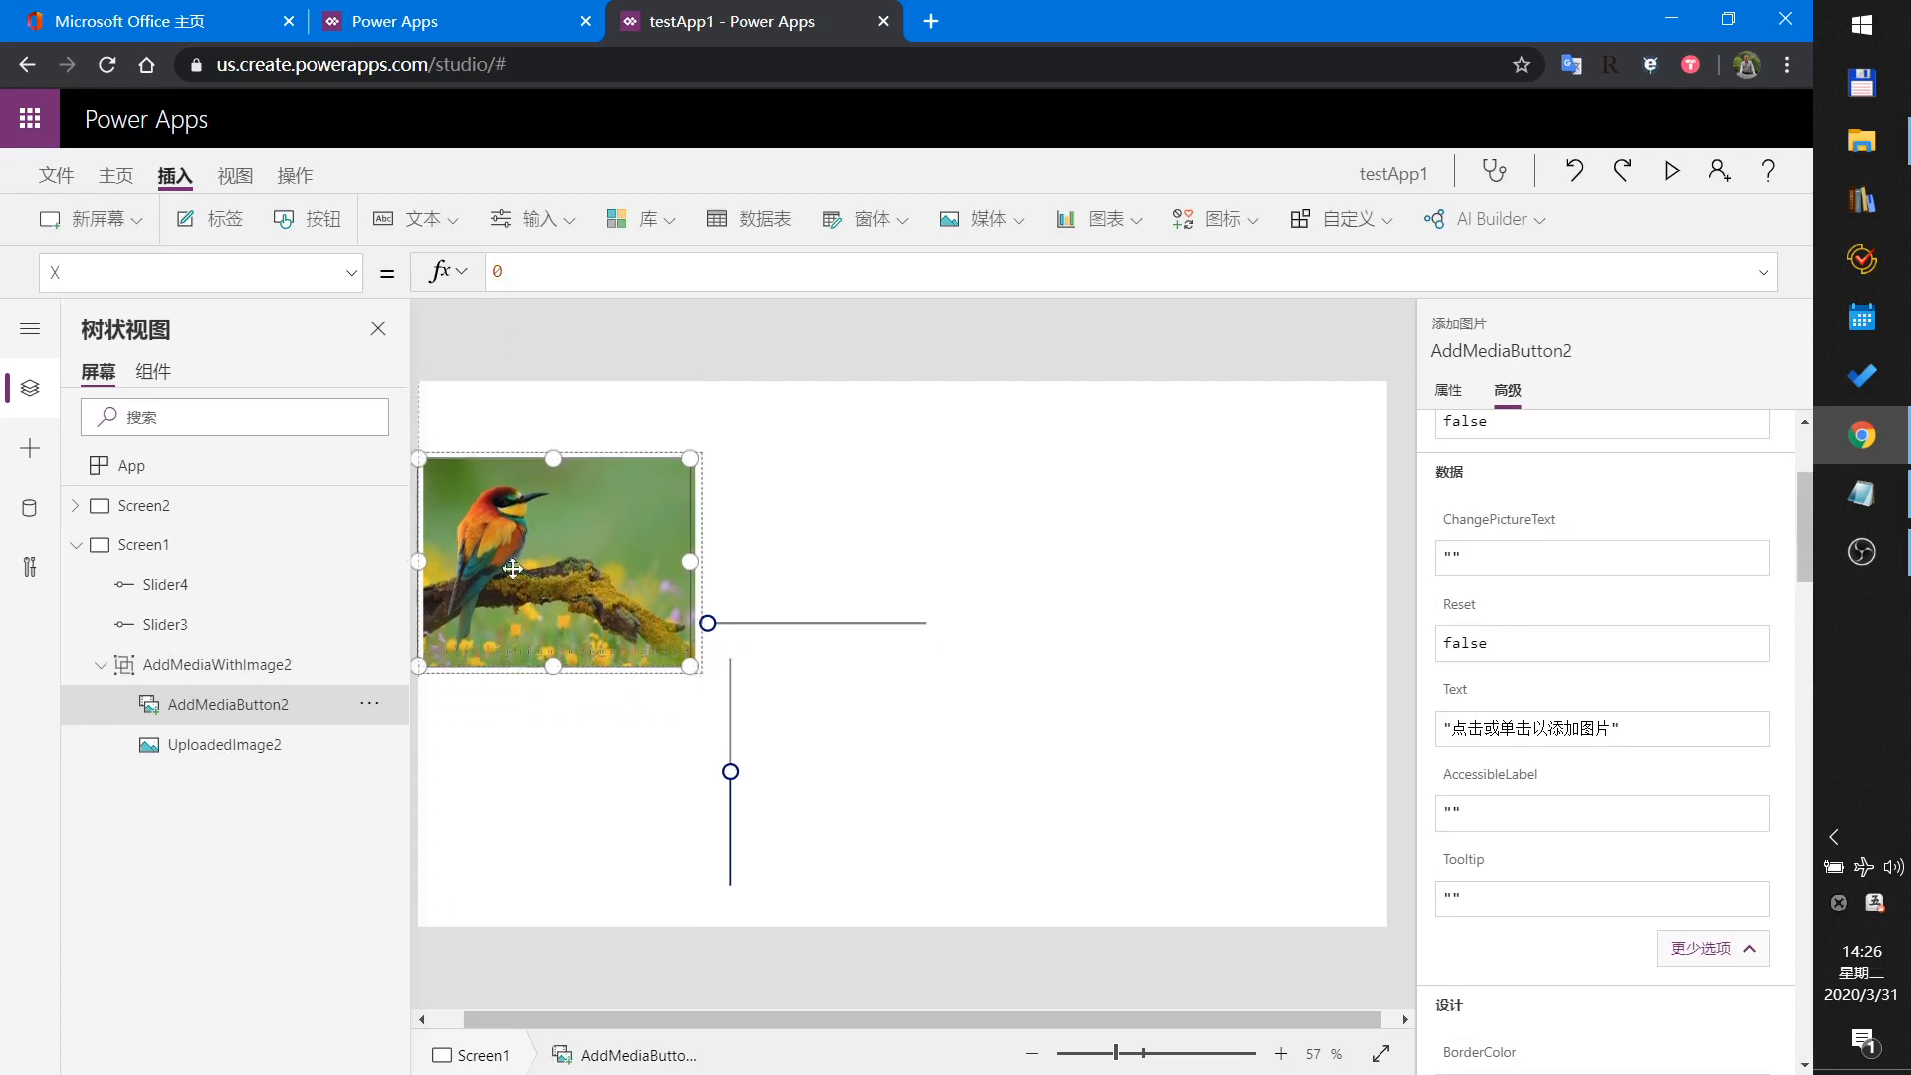
left_click_drag(553, 562, 554, 820)
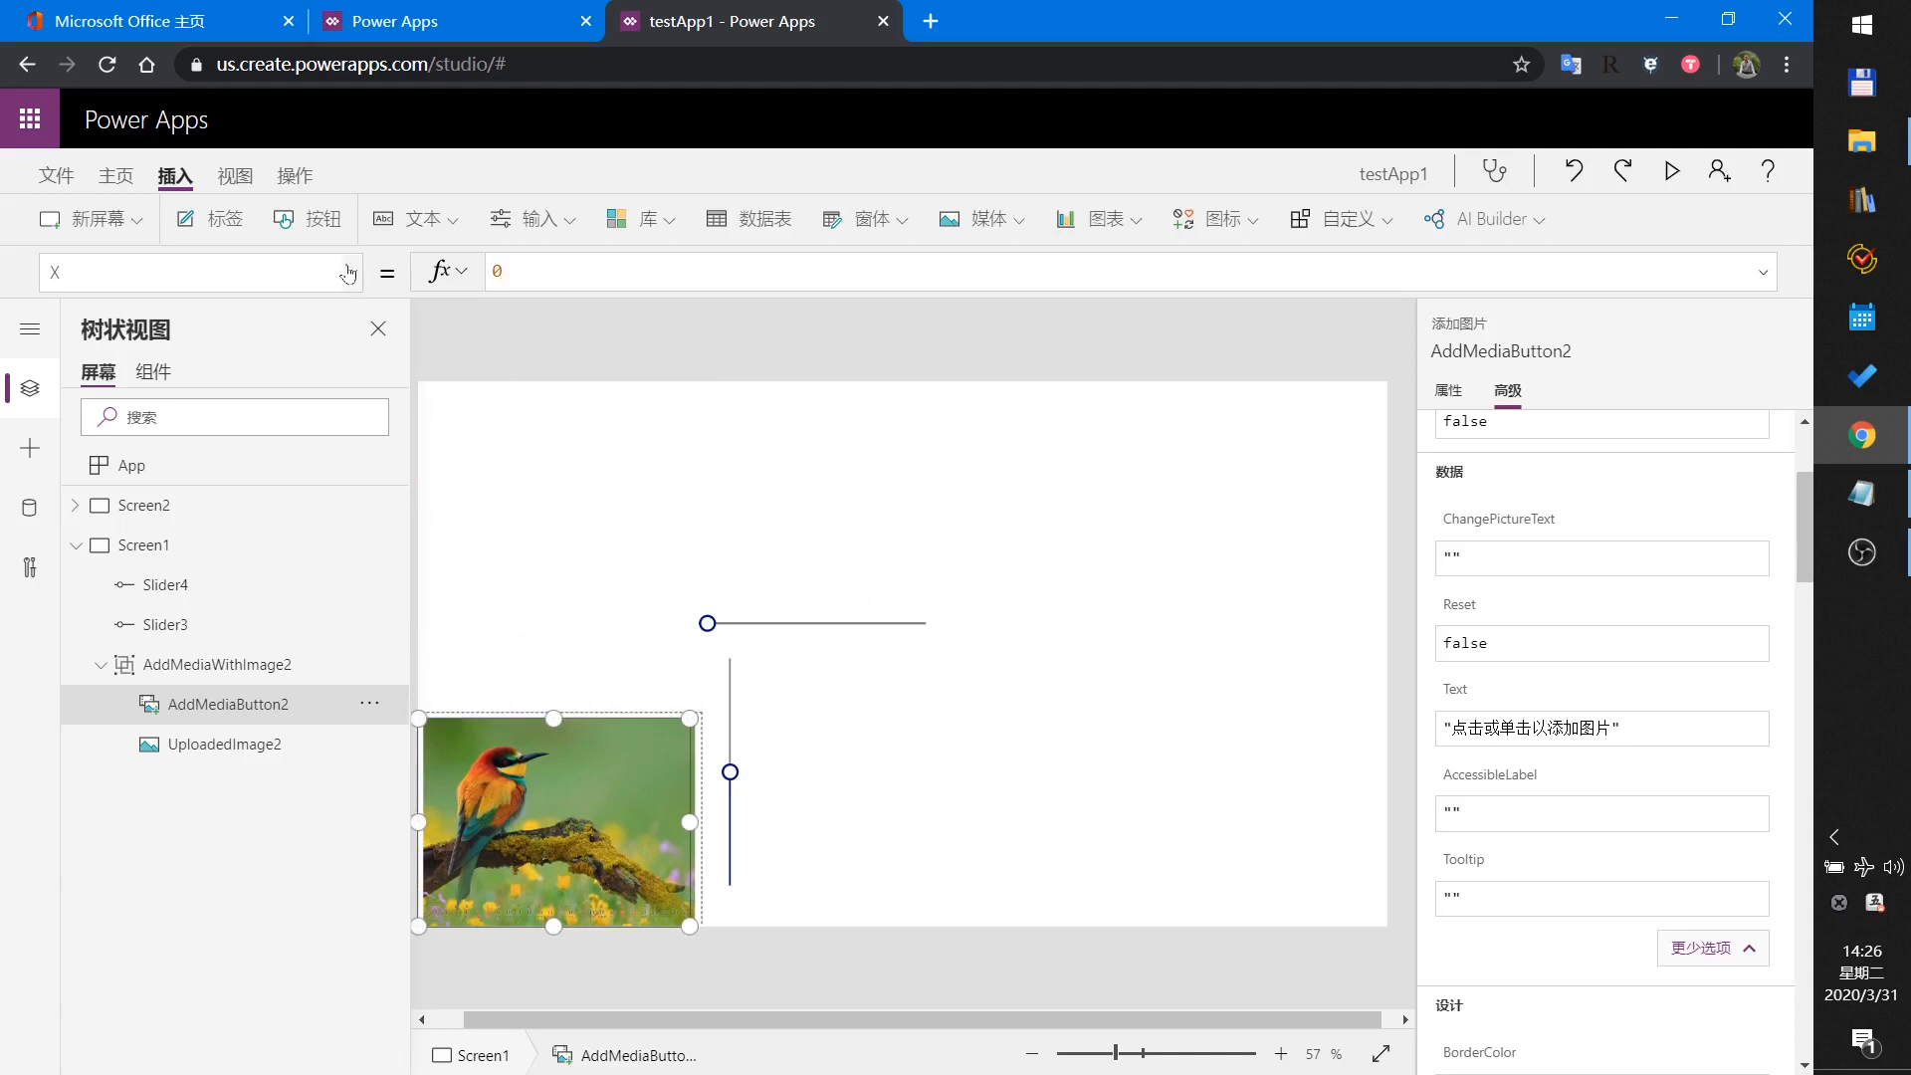
left_click(346, 271)
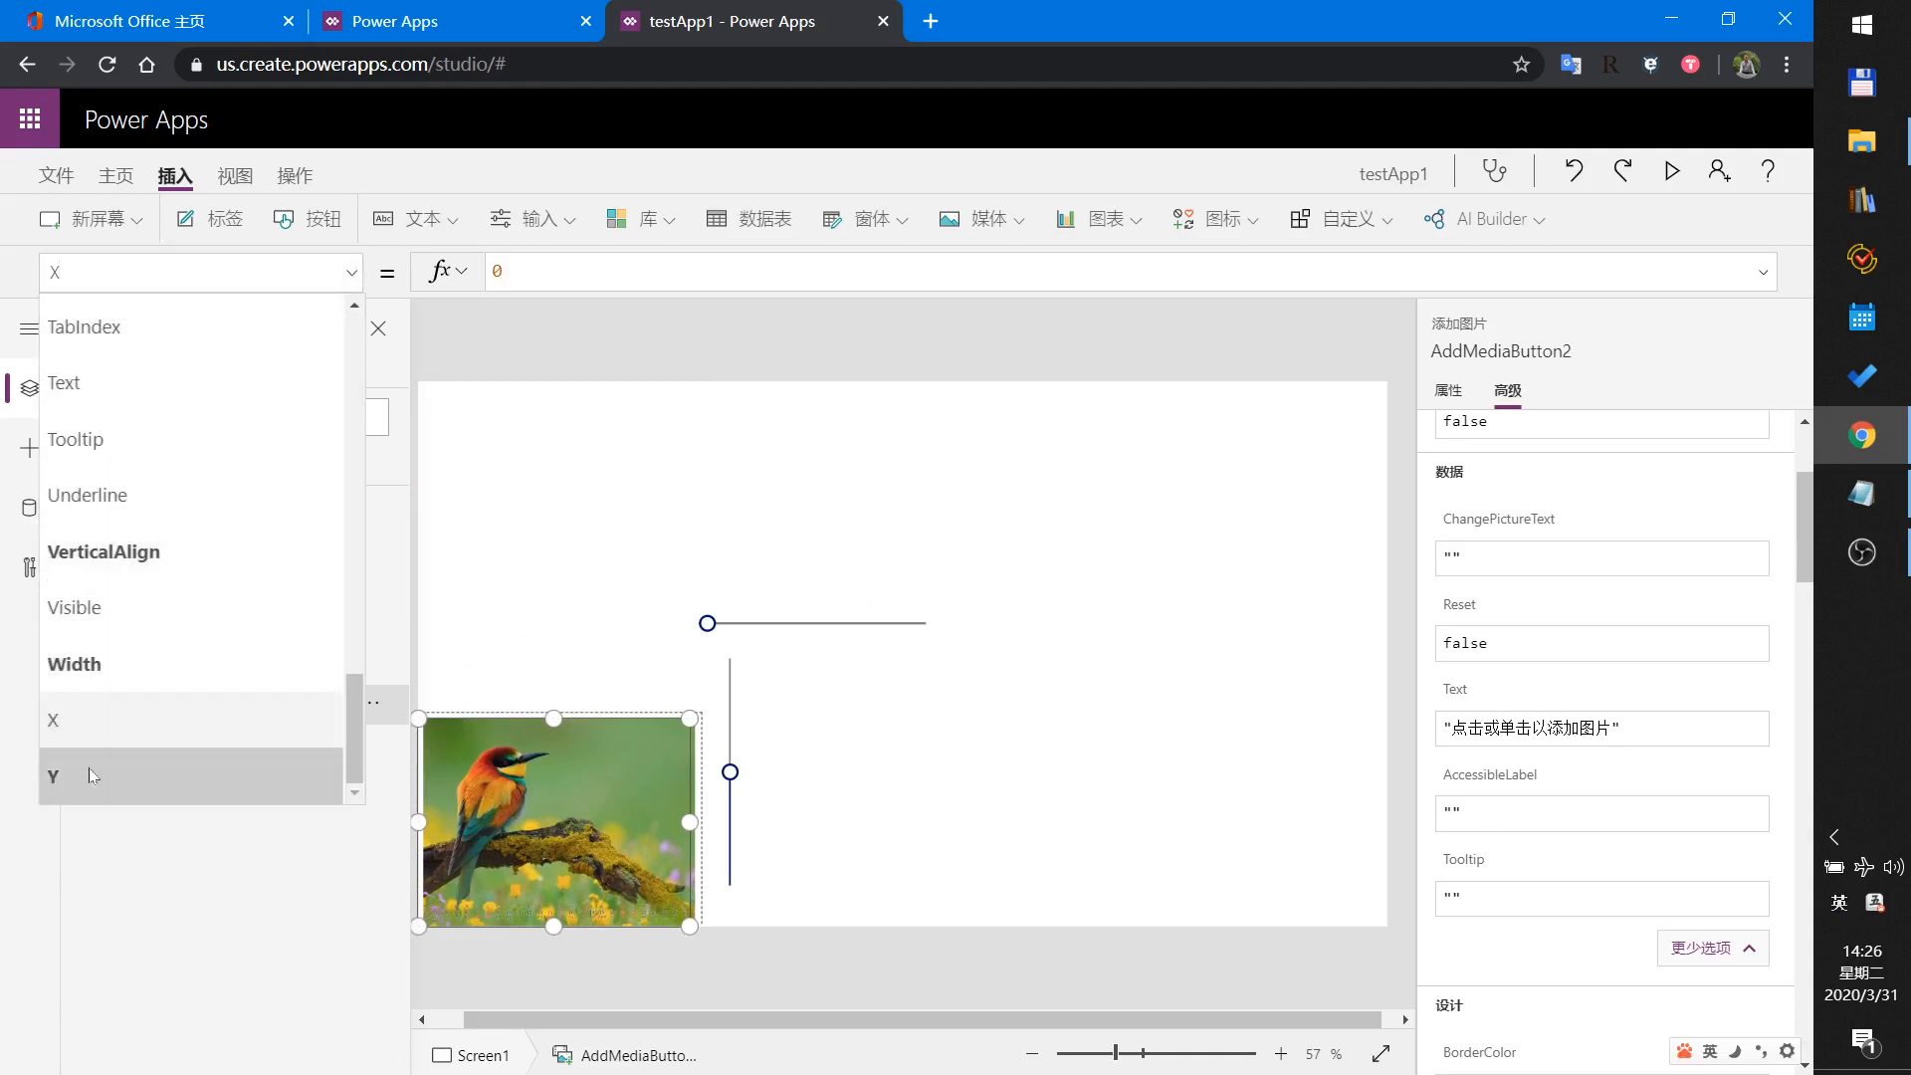
left_click(54, 776)
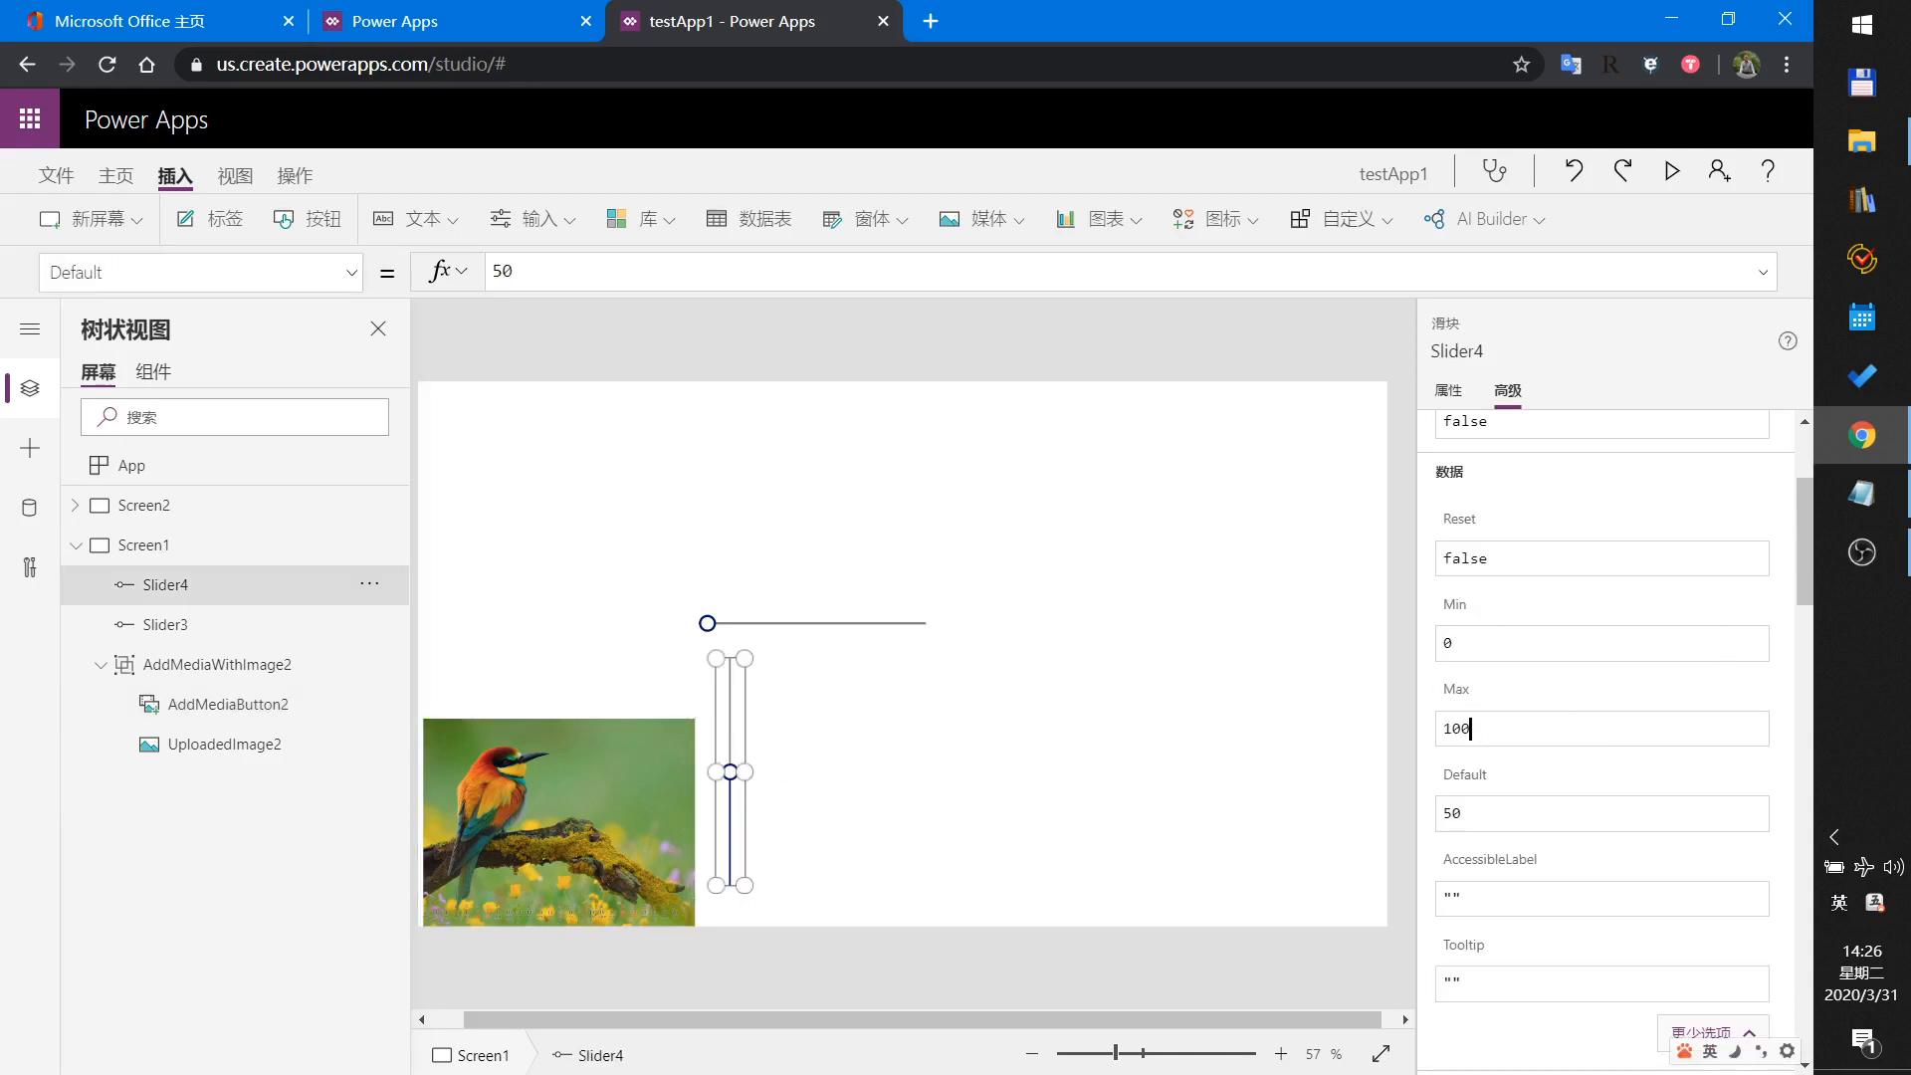
Set Slider4's Max to 475 and its Default to 475.
type("4")
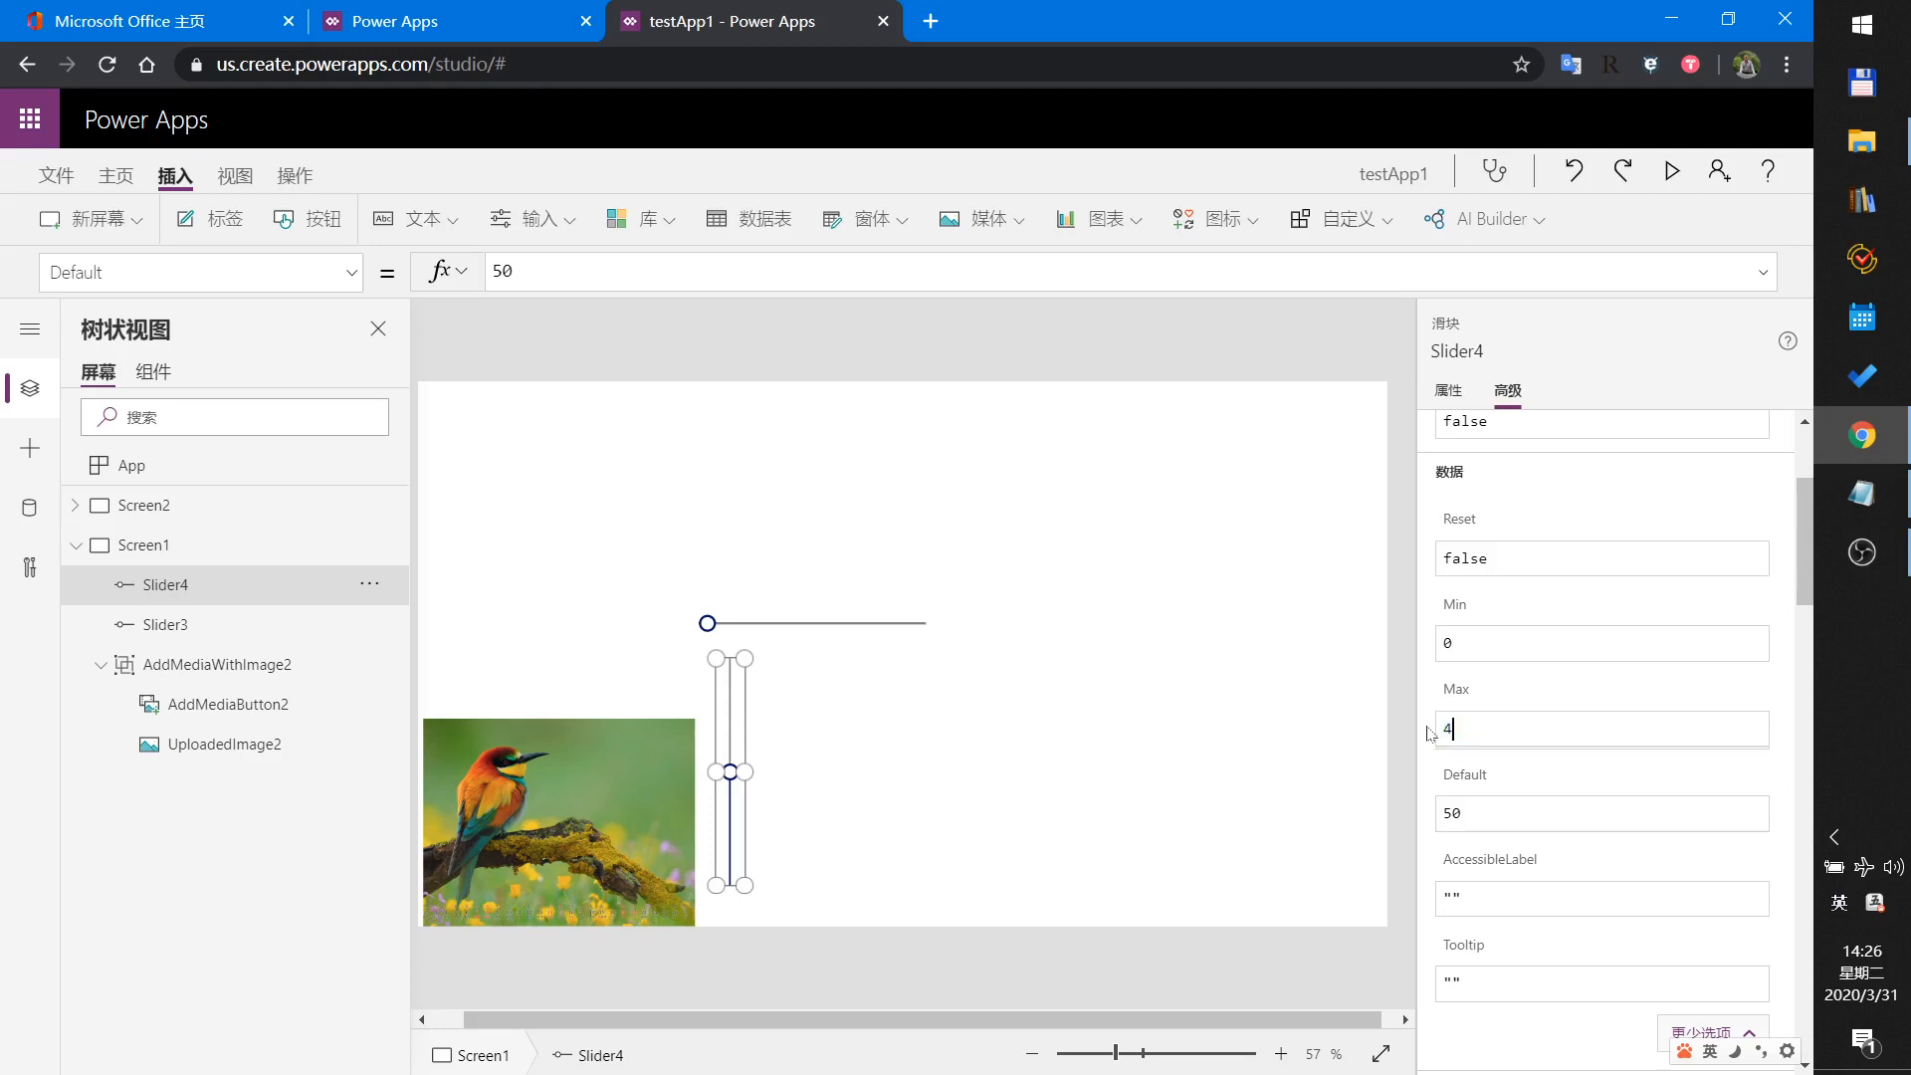
type("75")
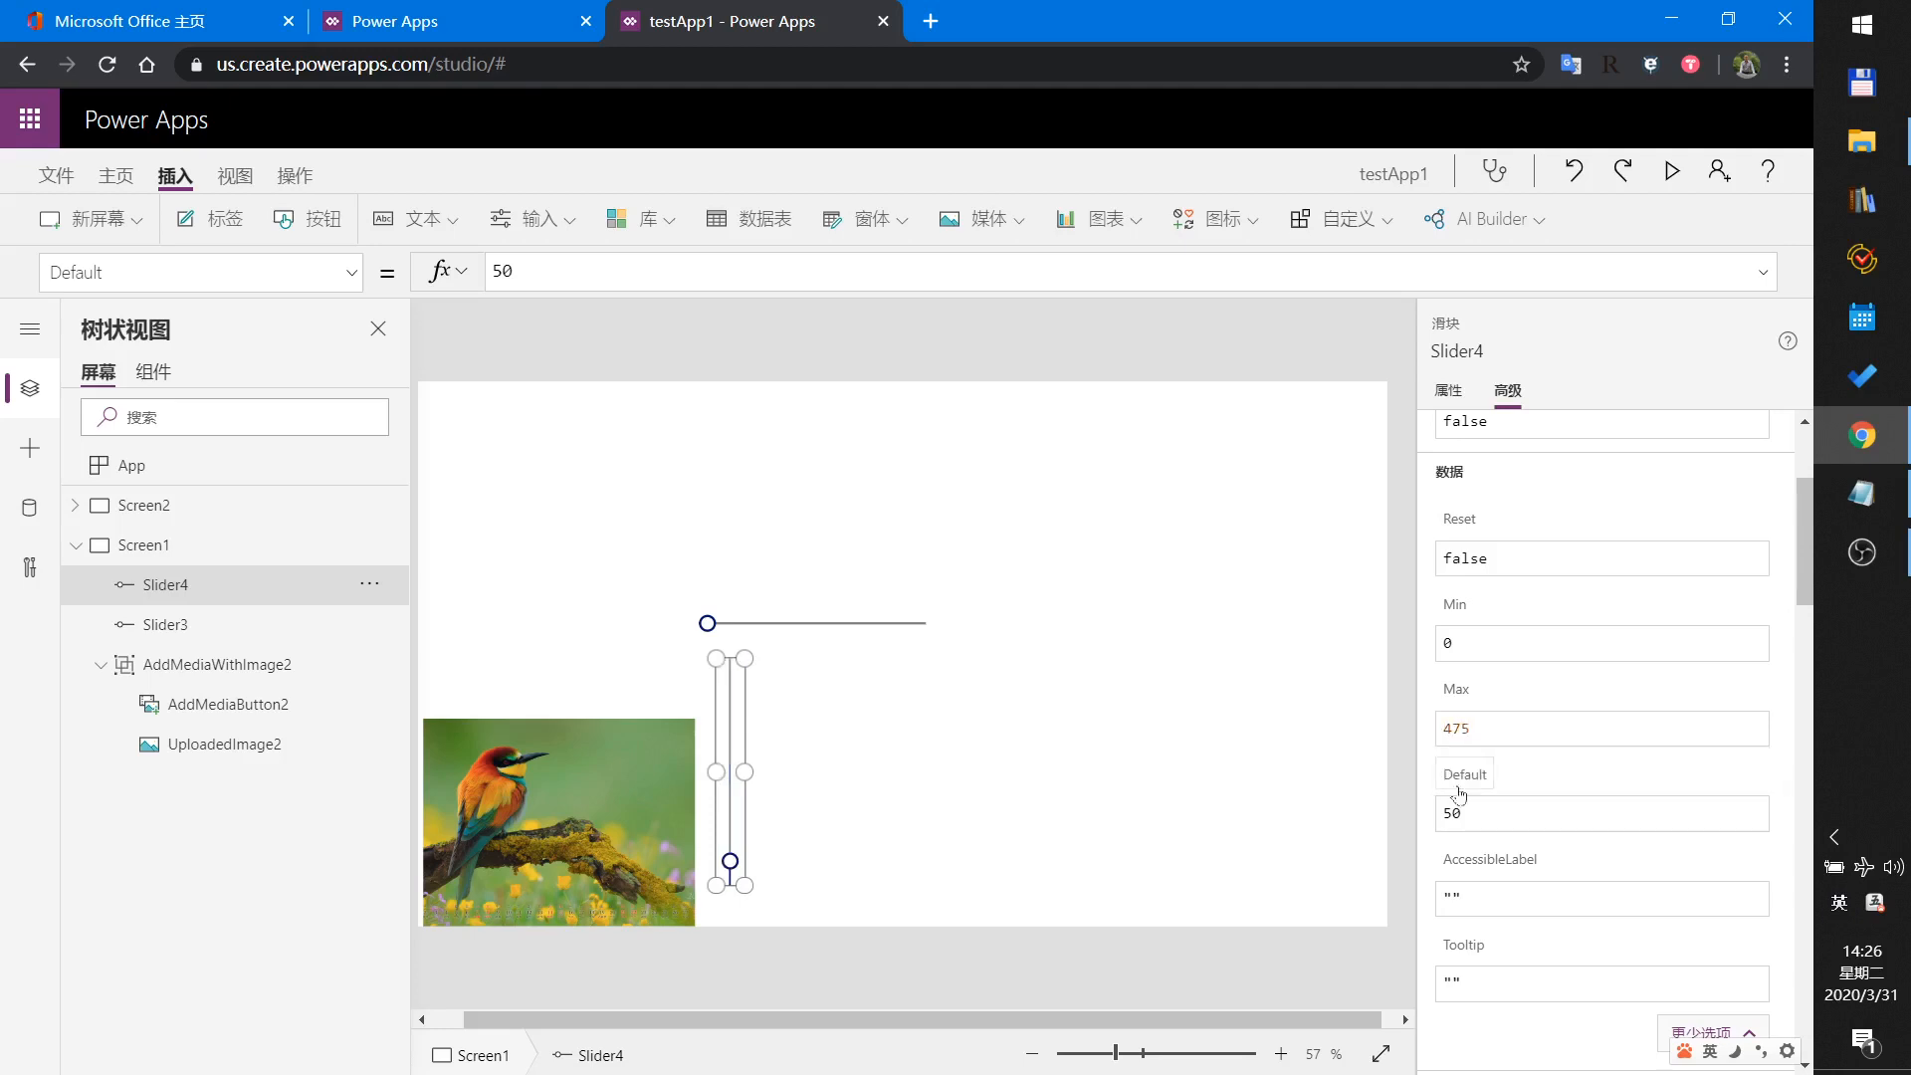
left_click(1601, 813)
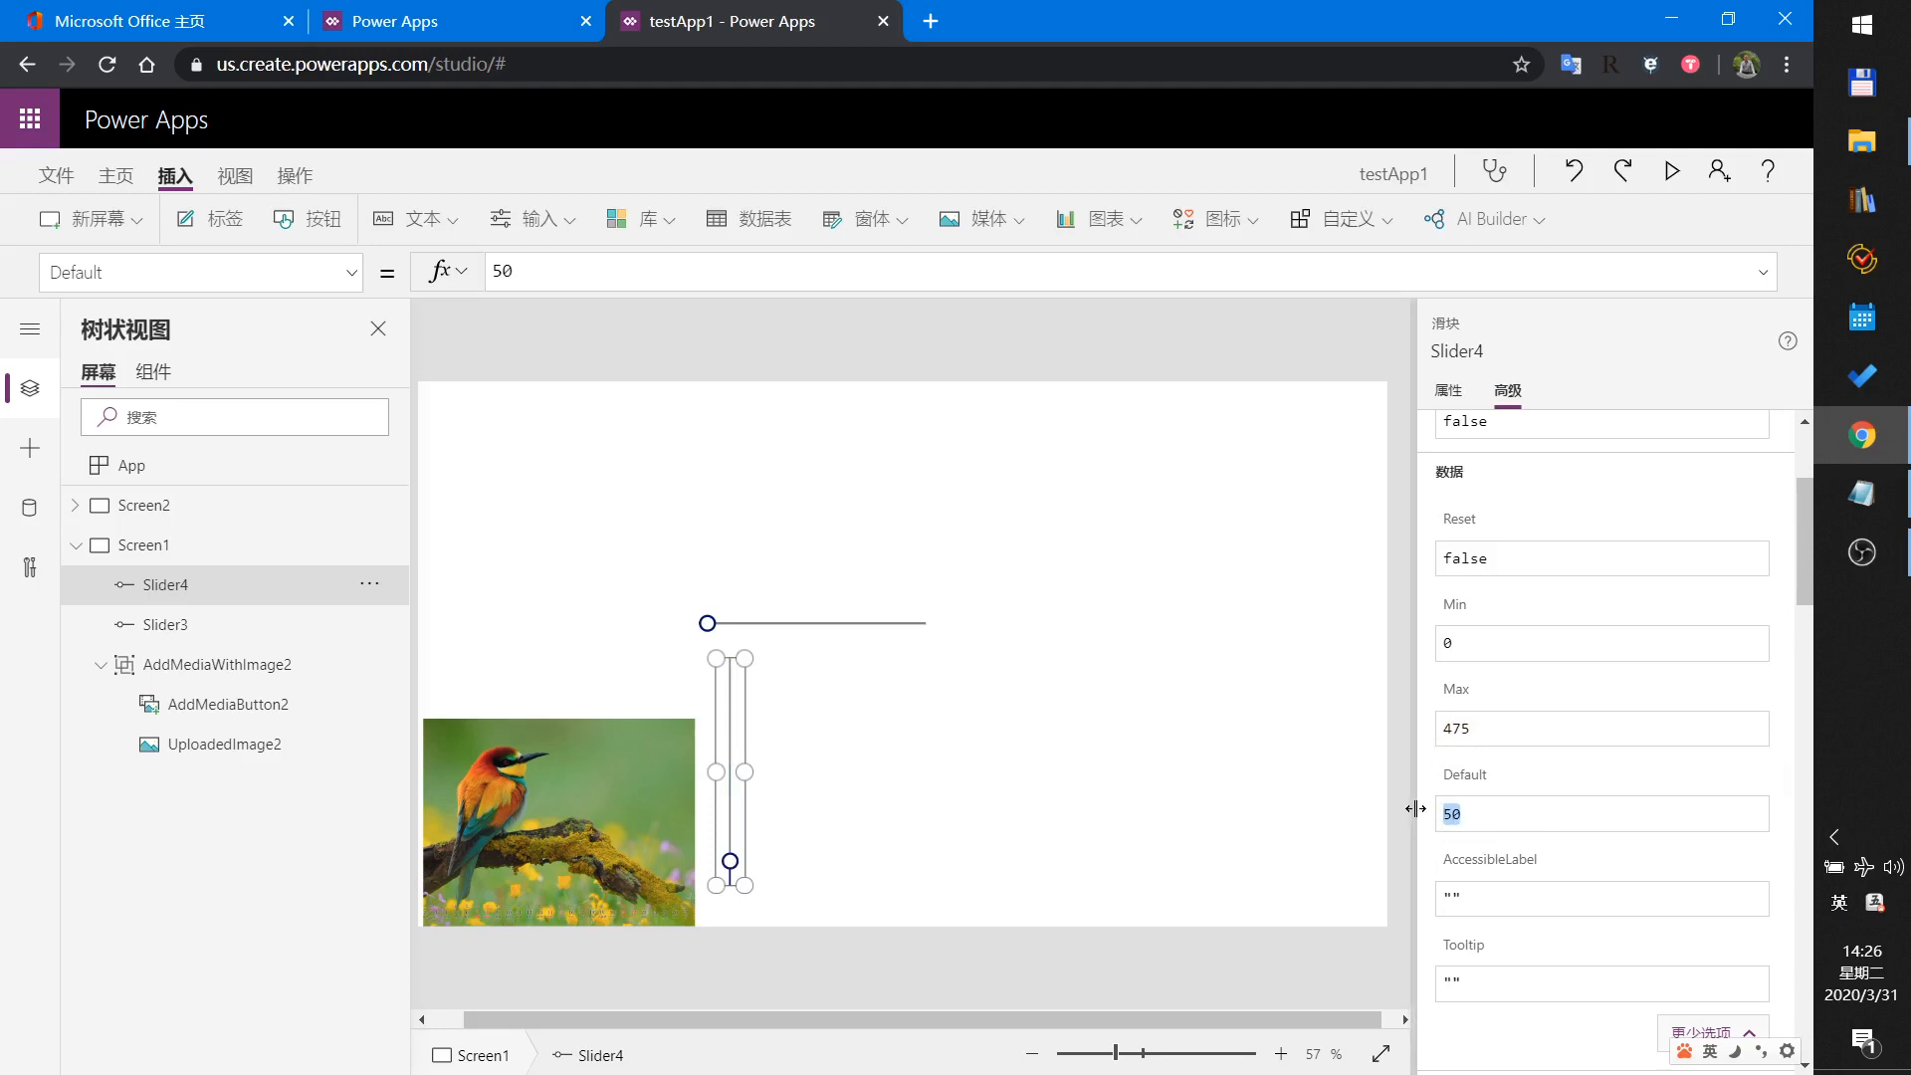
type("47")
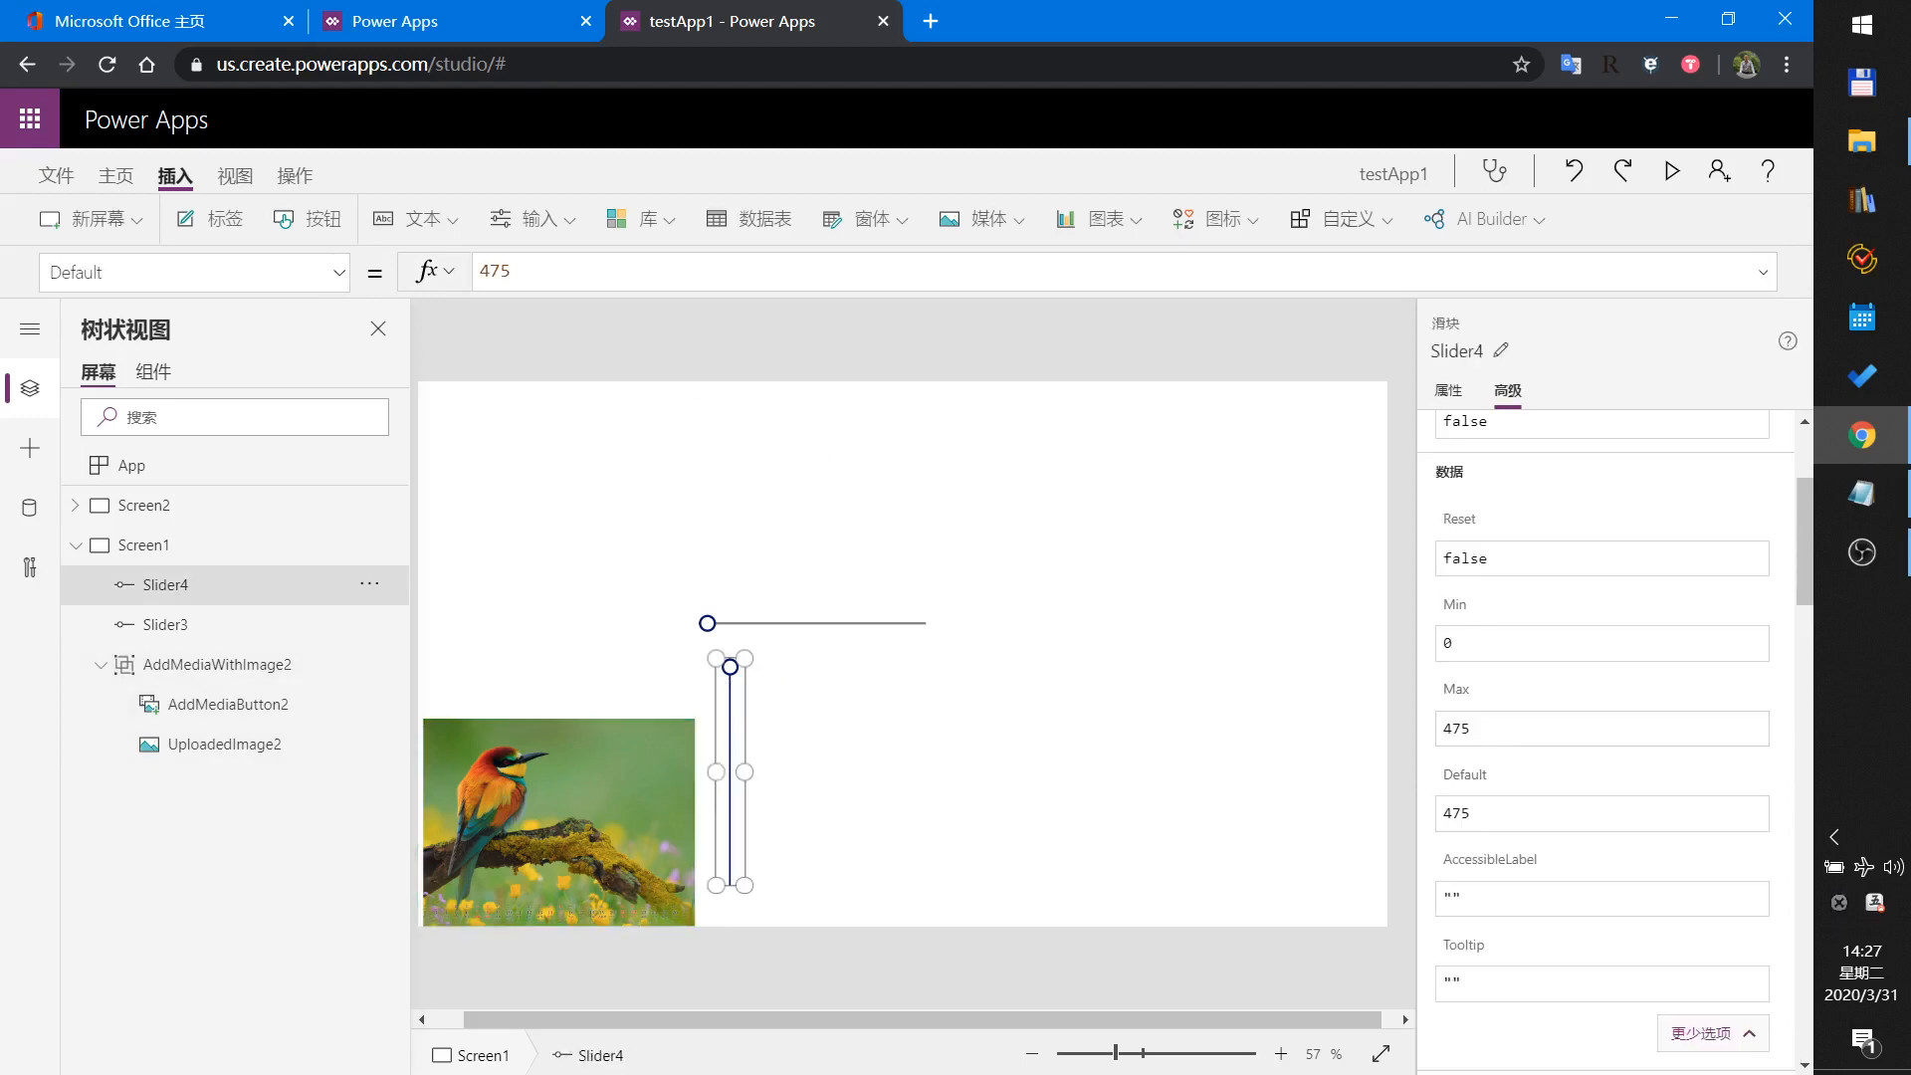
left_click(216, 664)
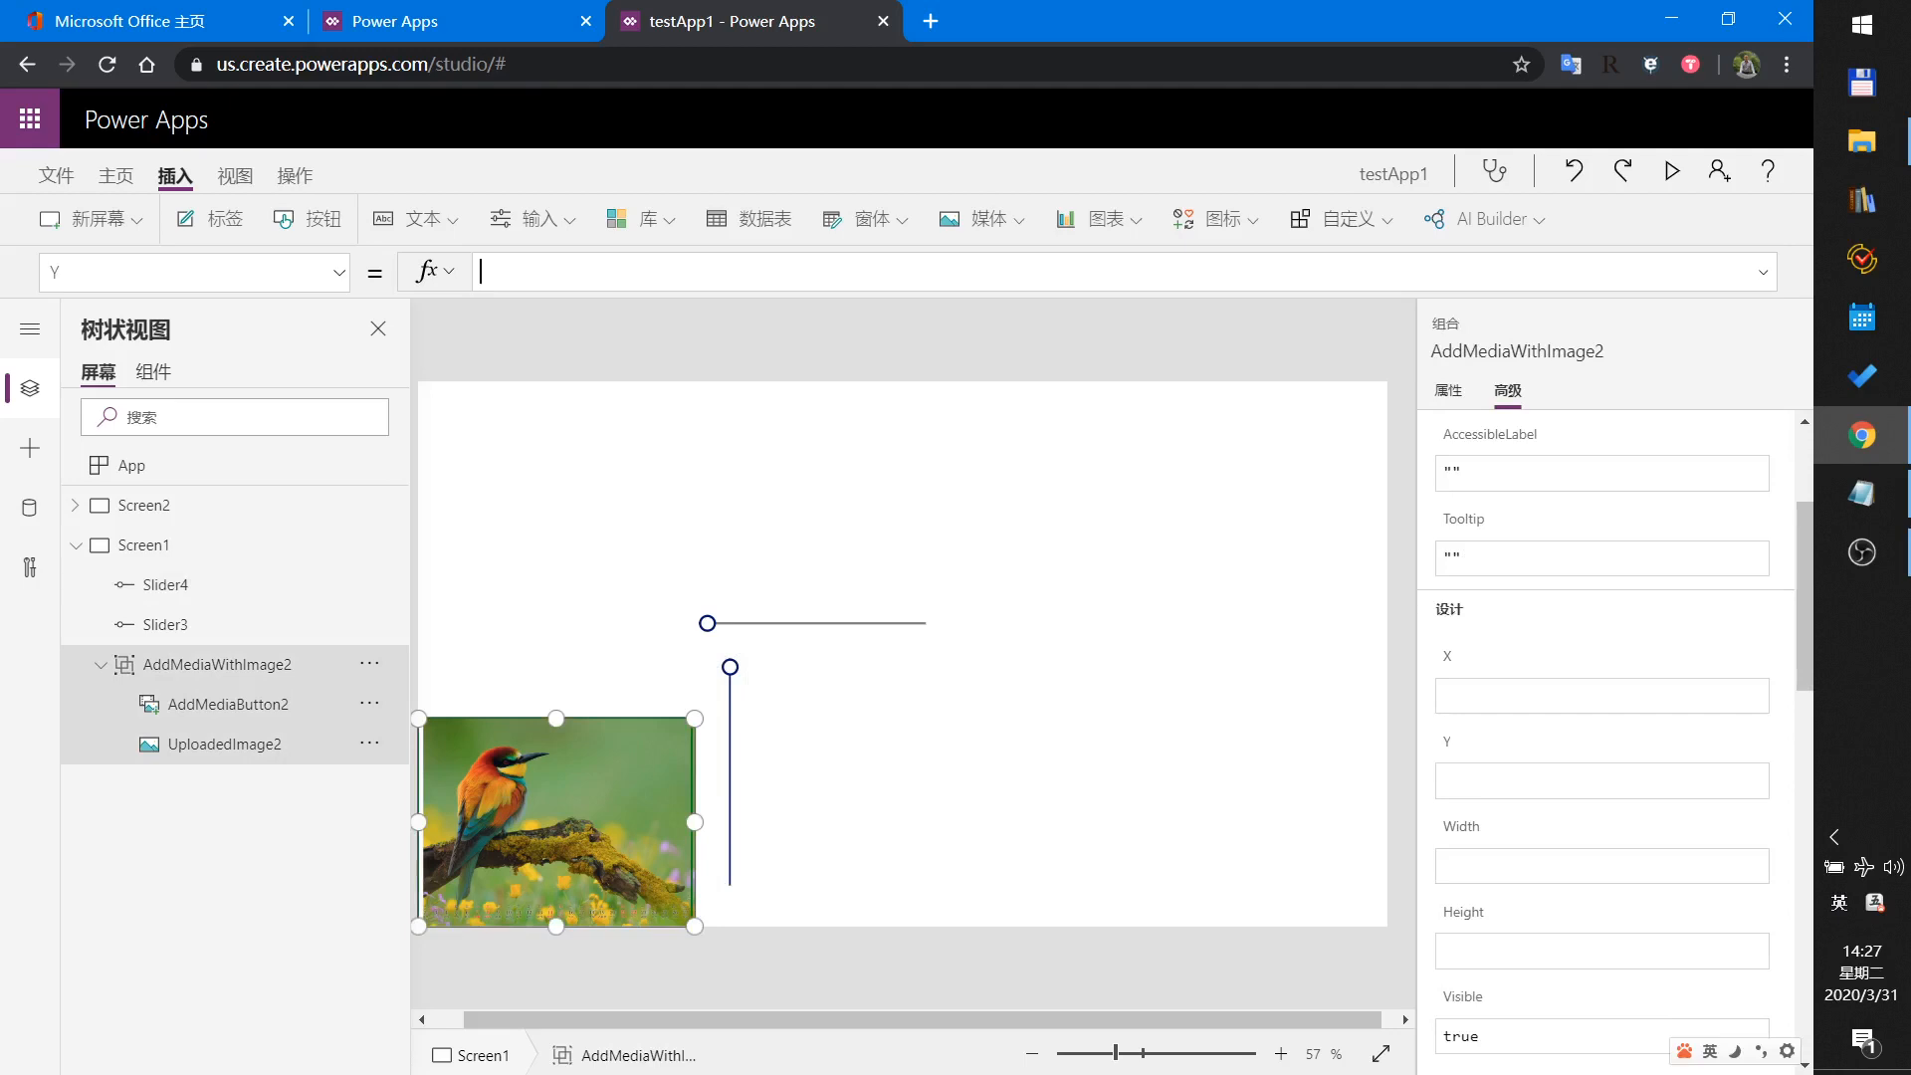
Enter Slider4.Value as the picture group's Y formula.
type("Sli")
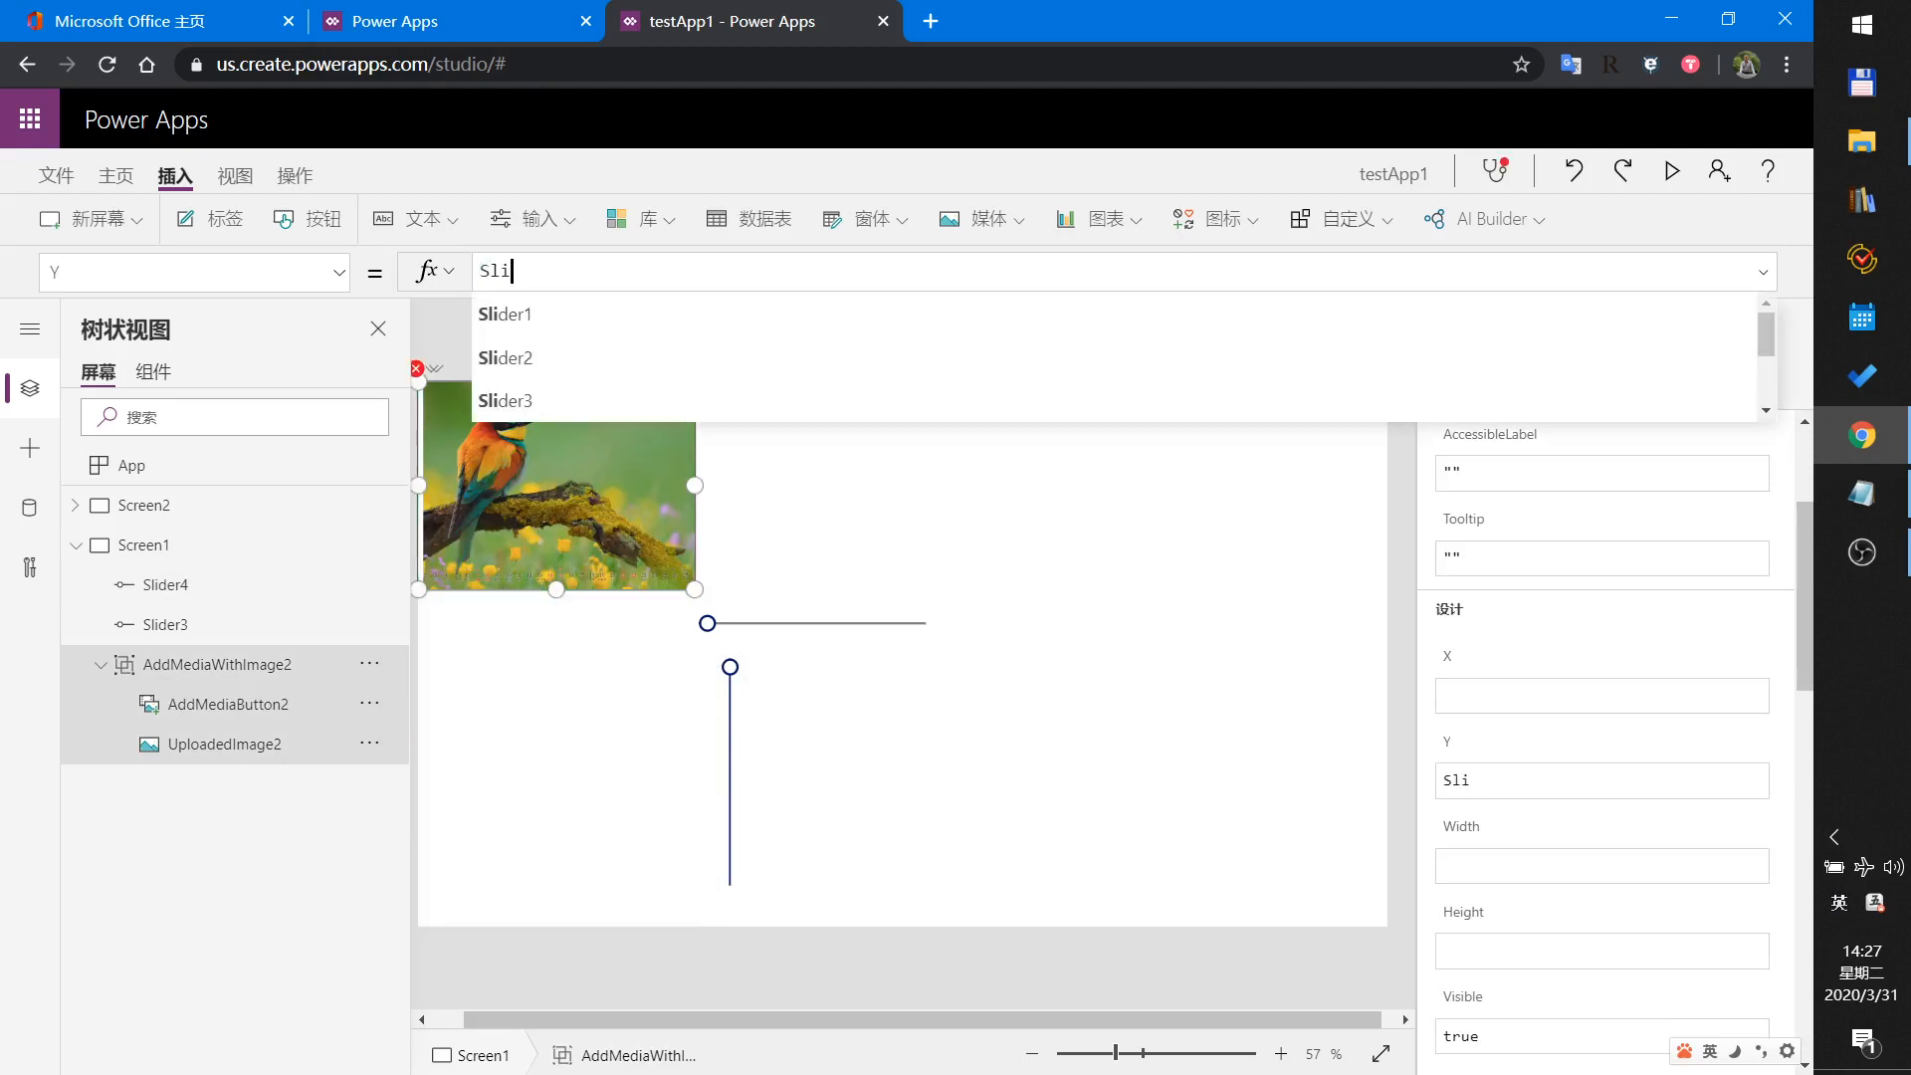
left_click(504, 314)
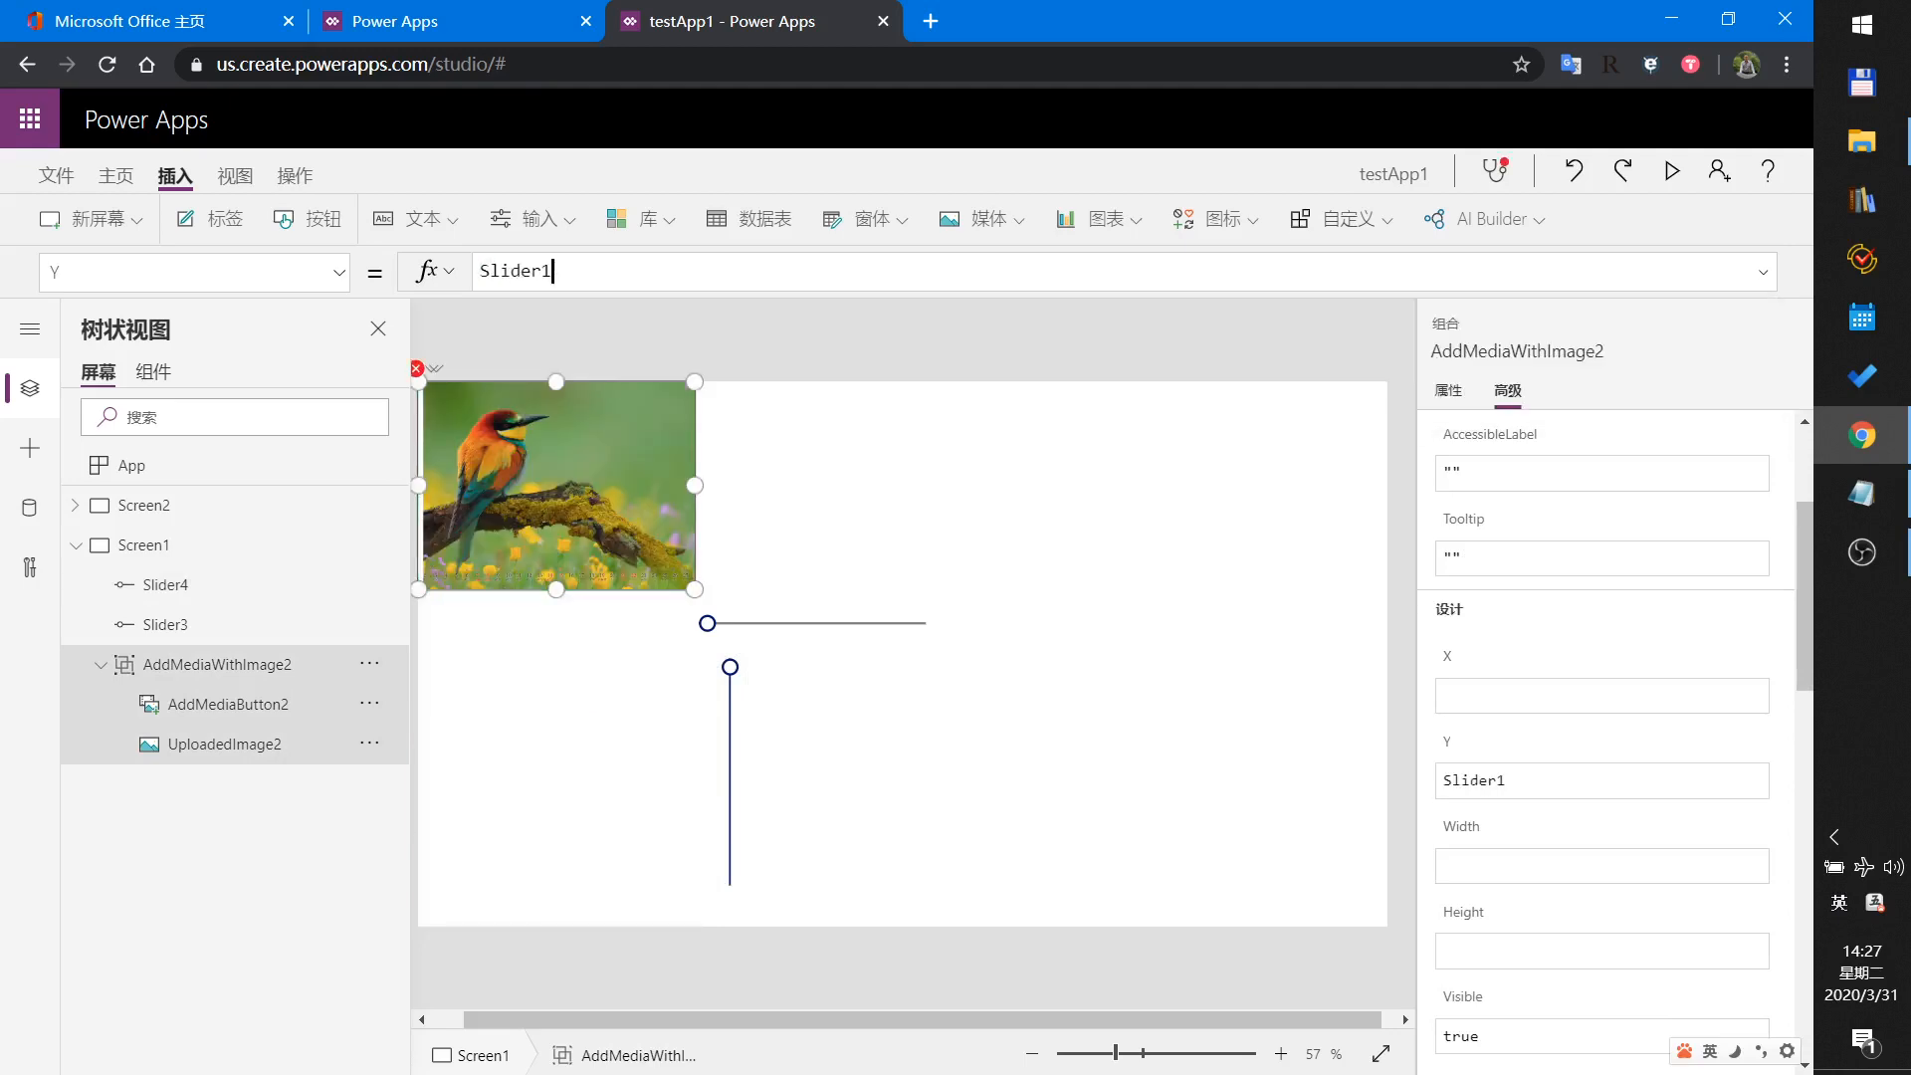
type("Slider4")
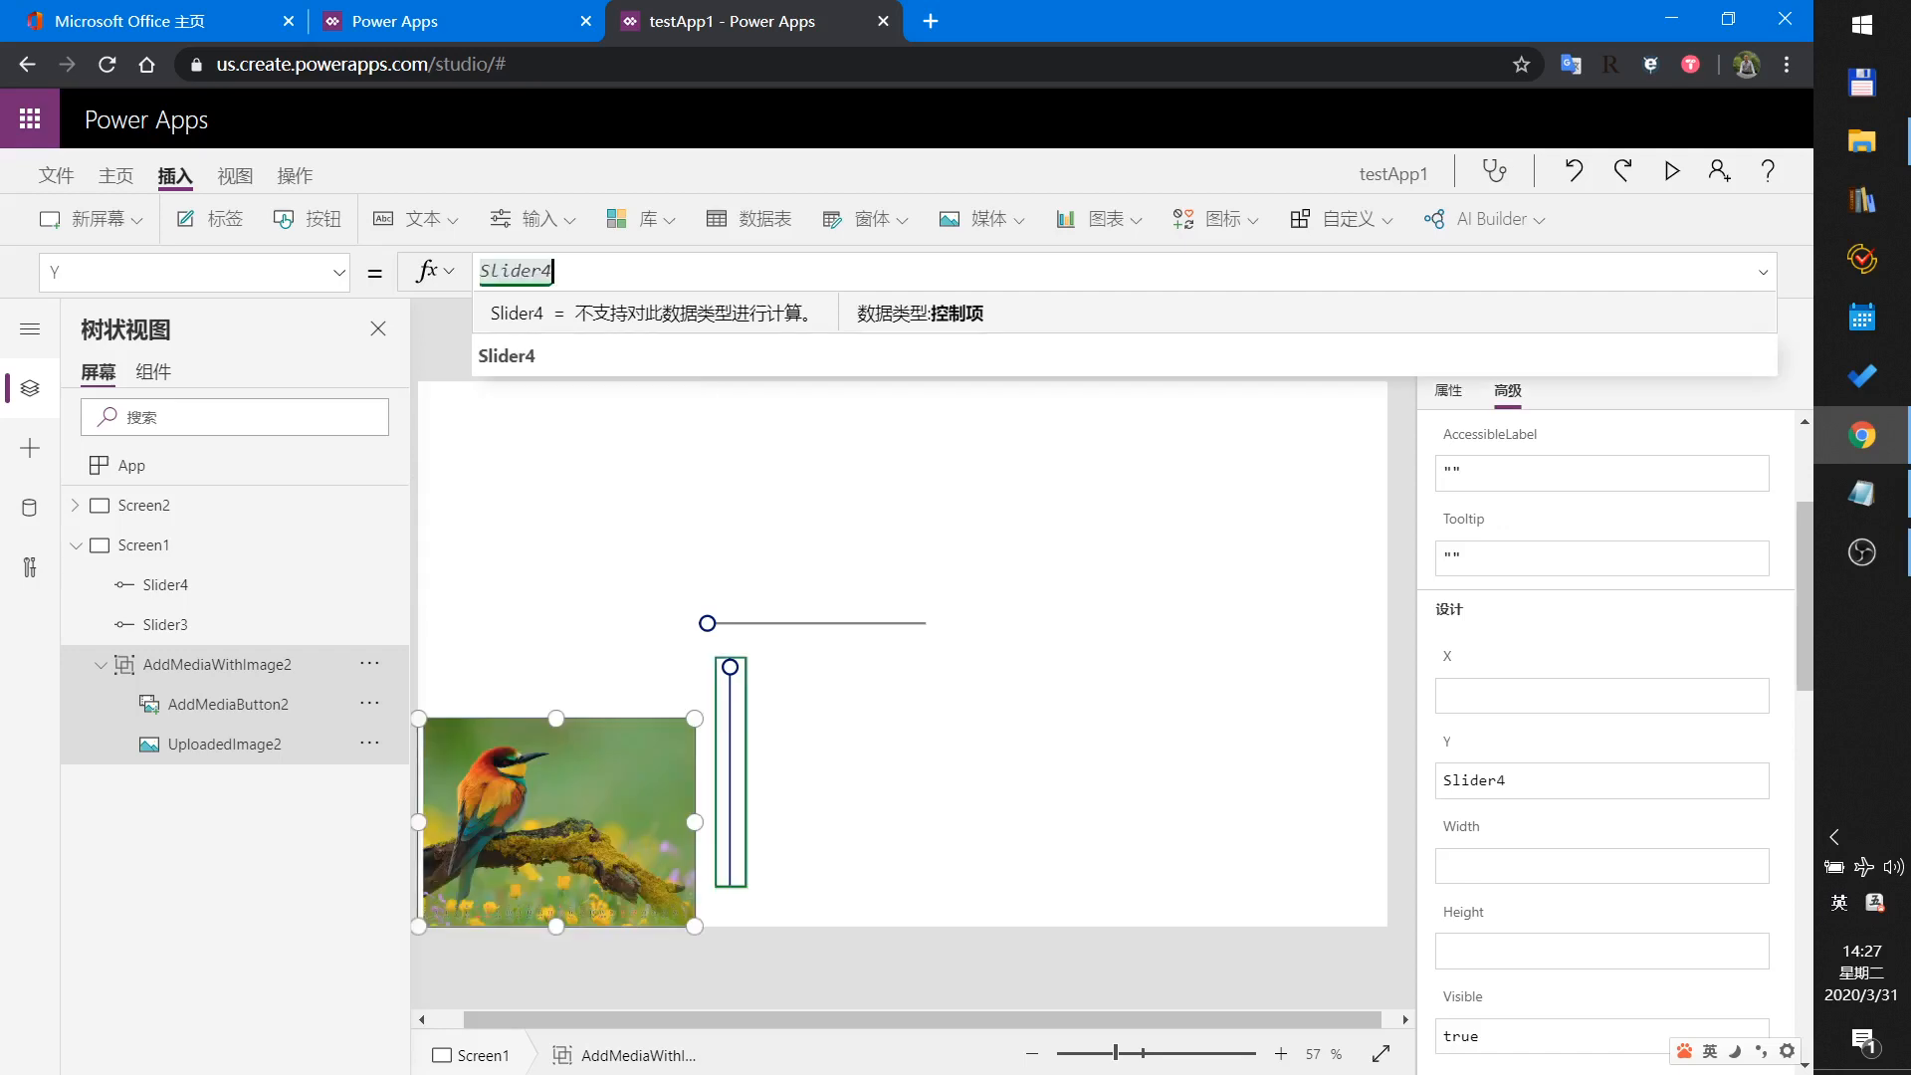
type(".va")
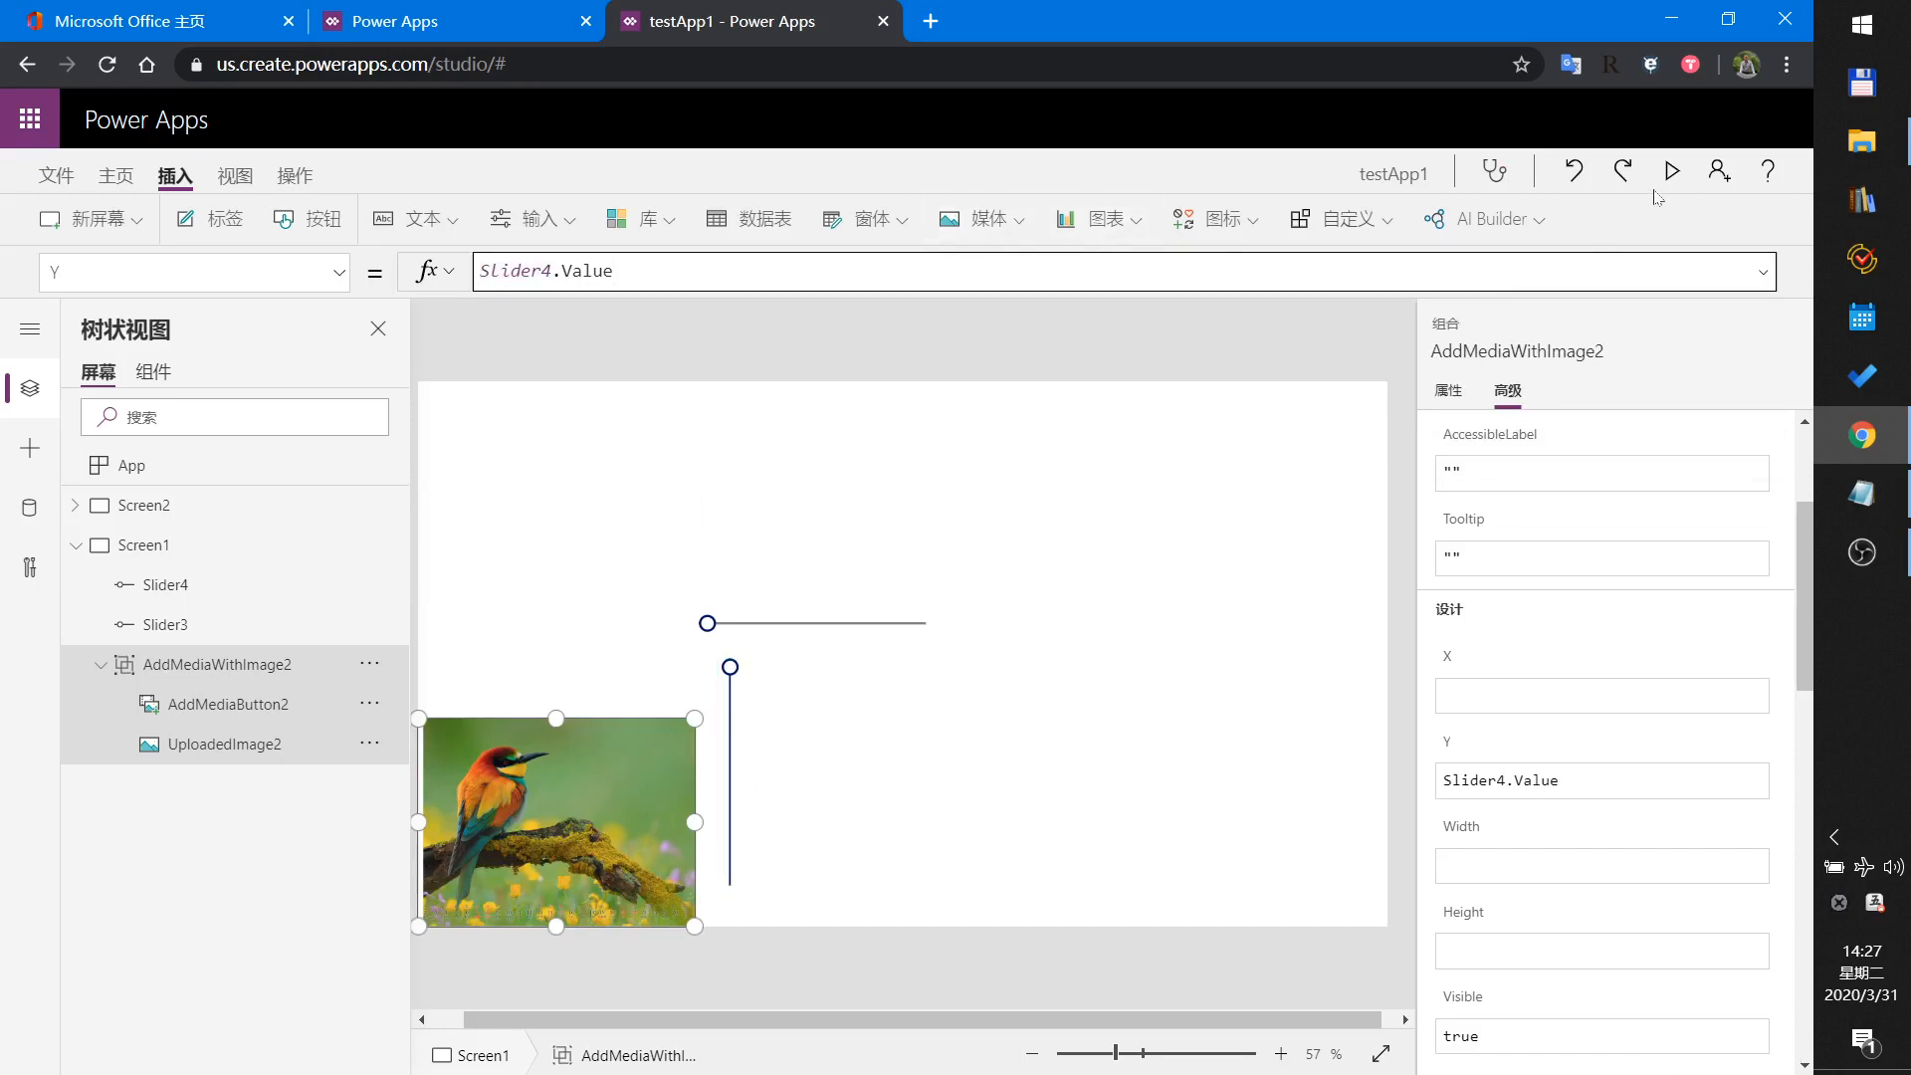
Preview the app, drag the vertical slider up and down, then close preview.
left_click(1671, 170)
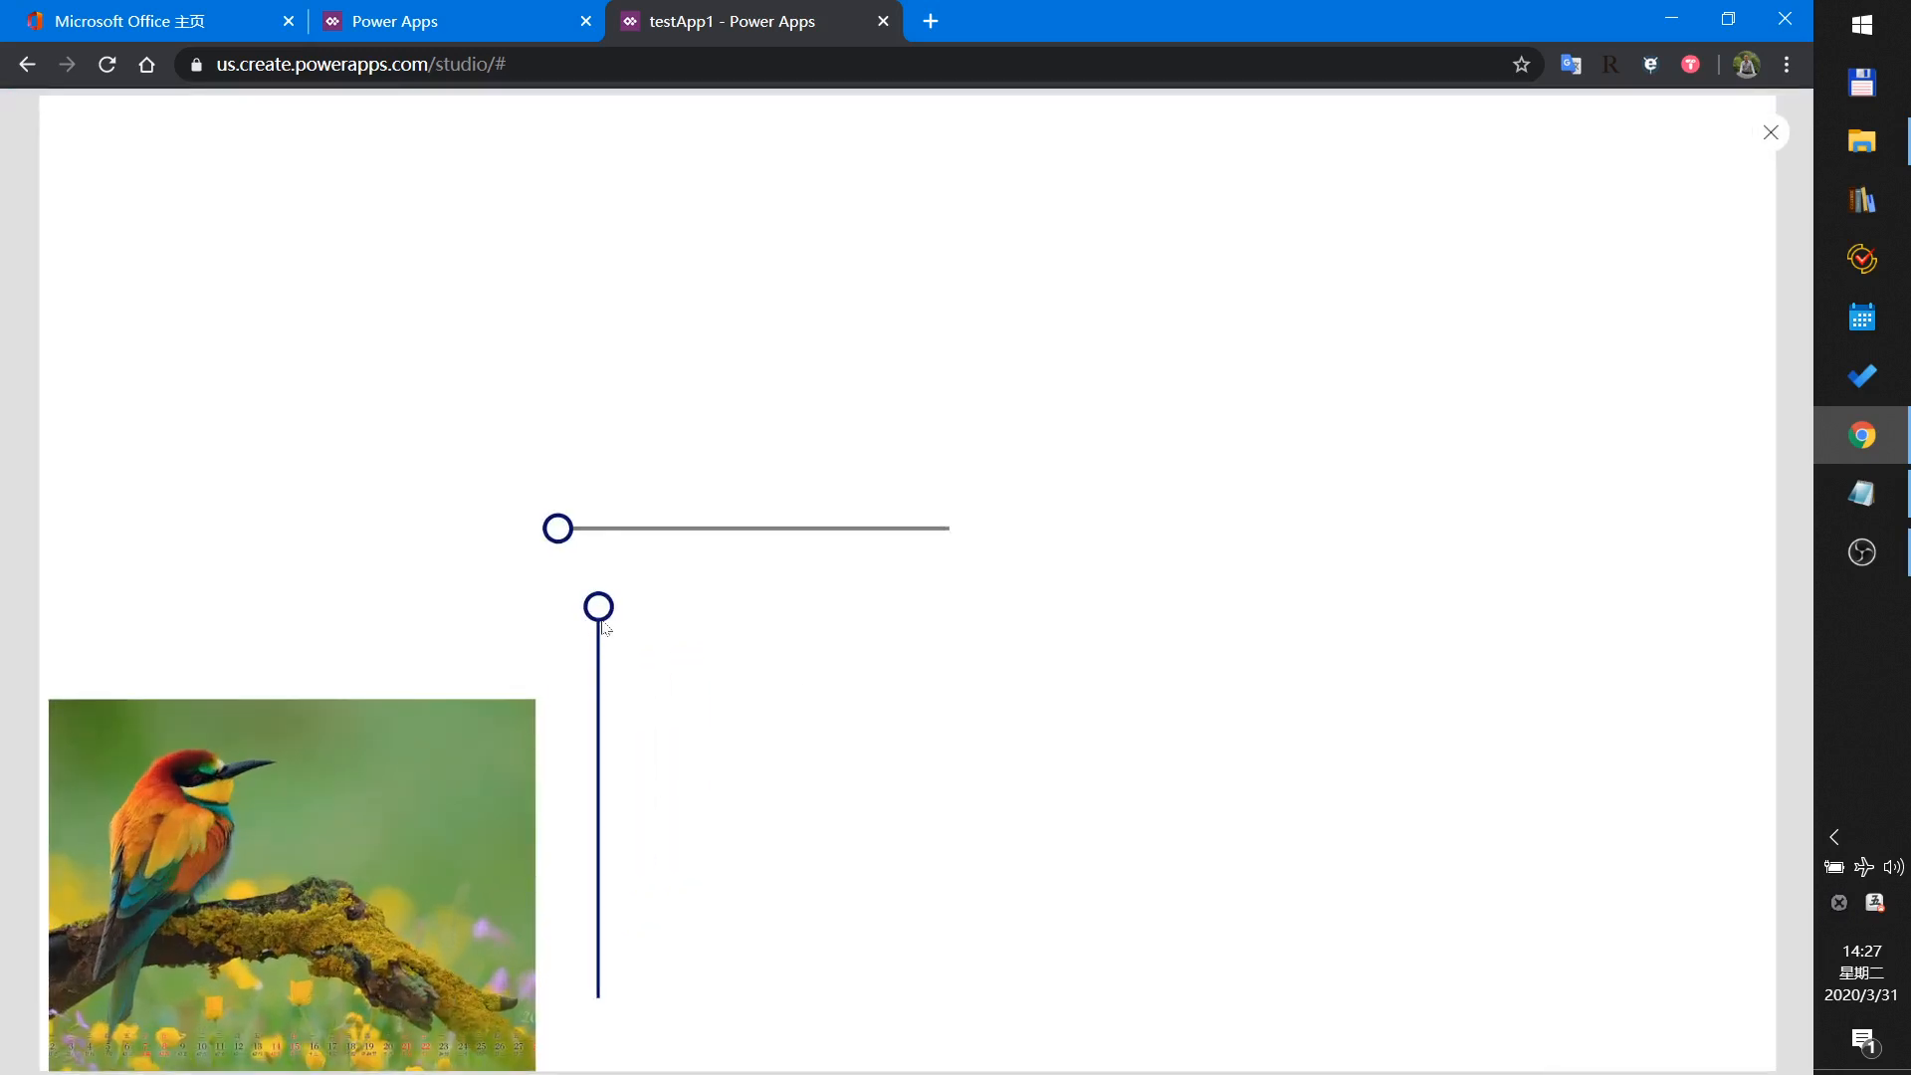
left_click_drag(598, 606, 598, 854)
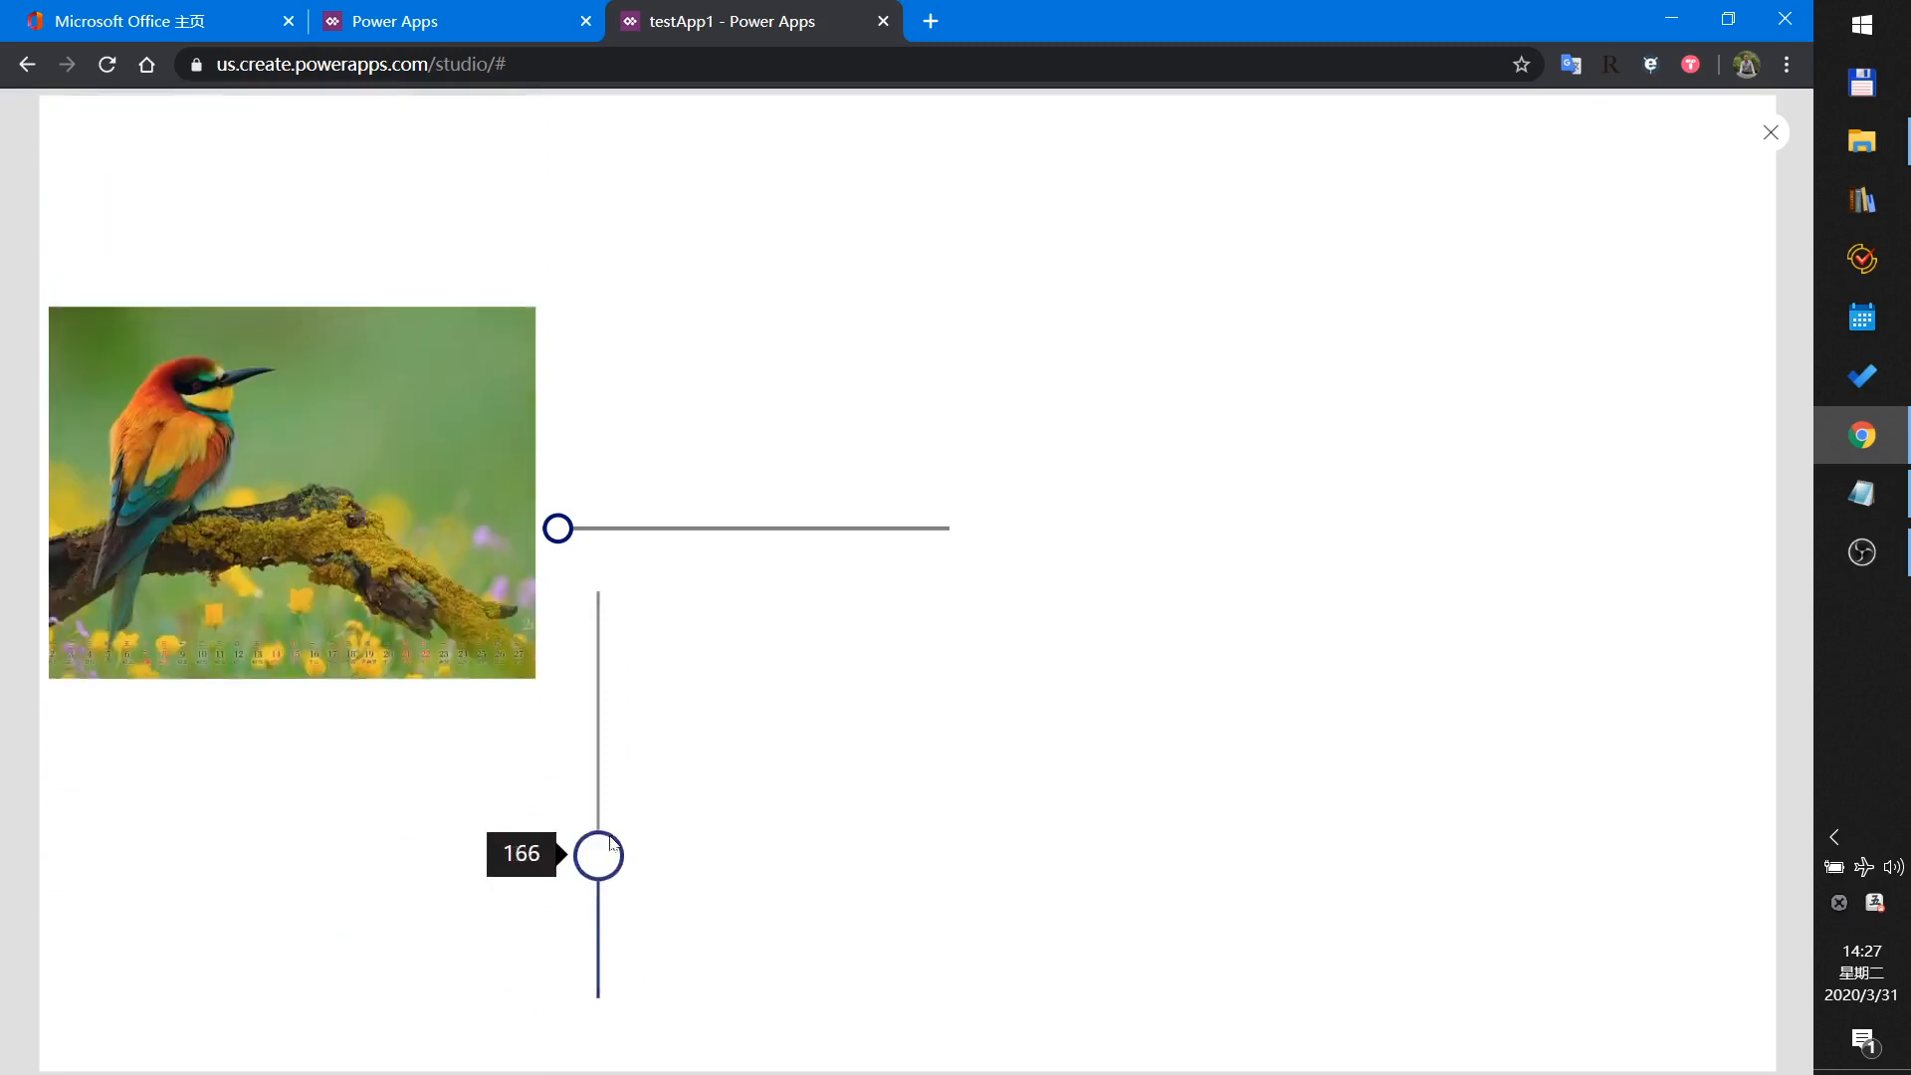
left_click_drag(597, 853, 597, 685)
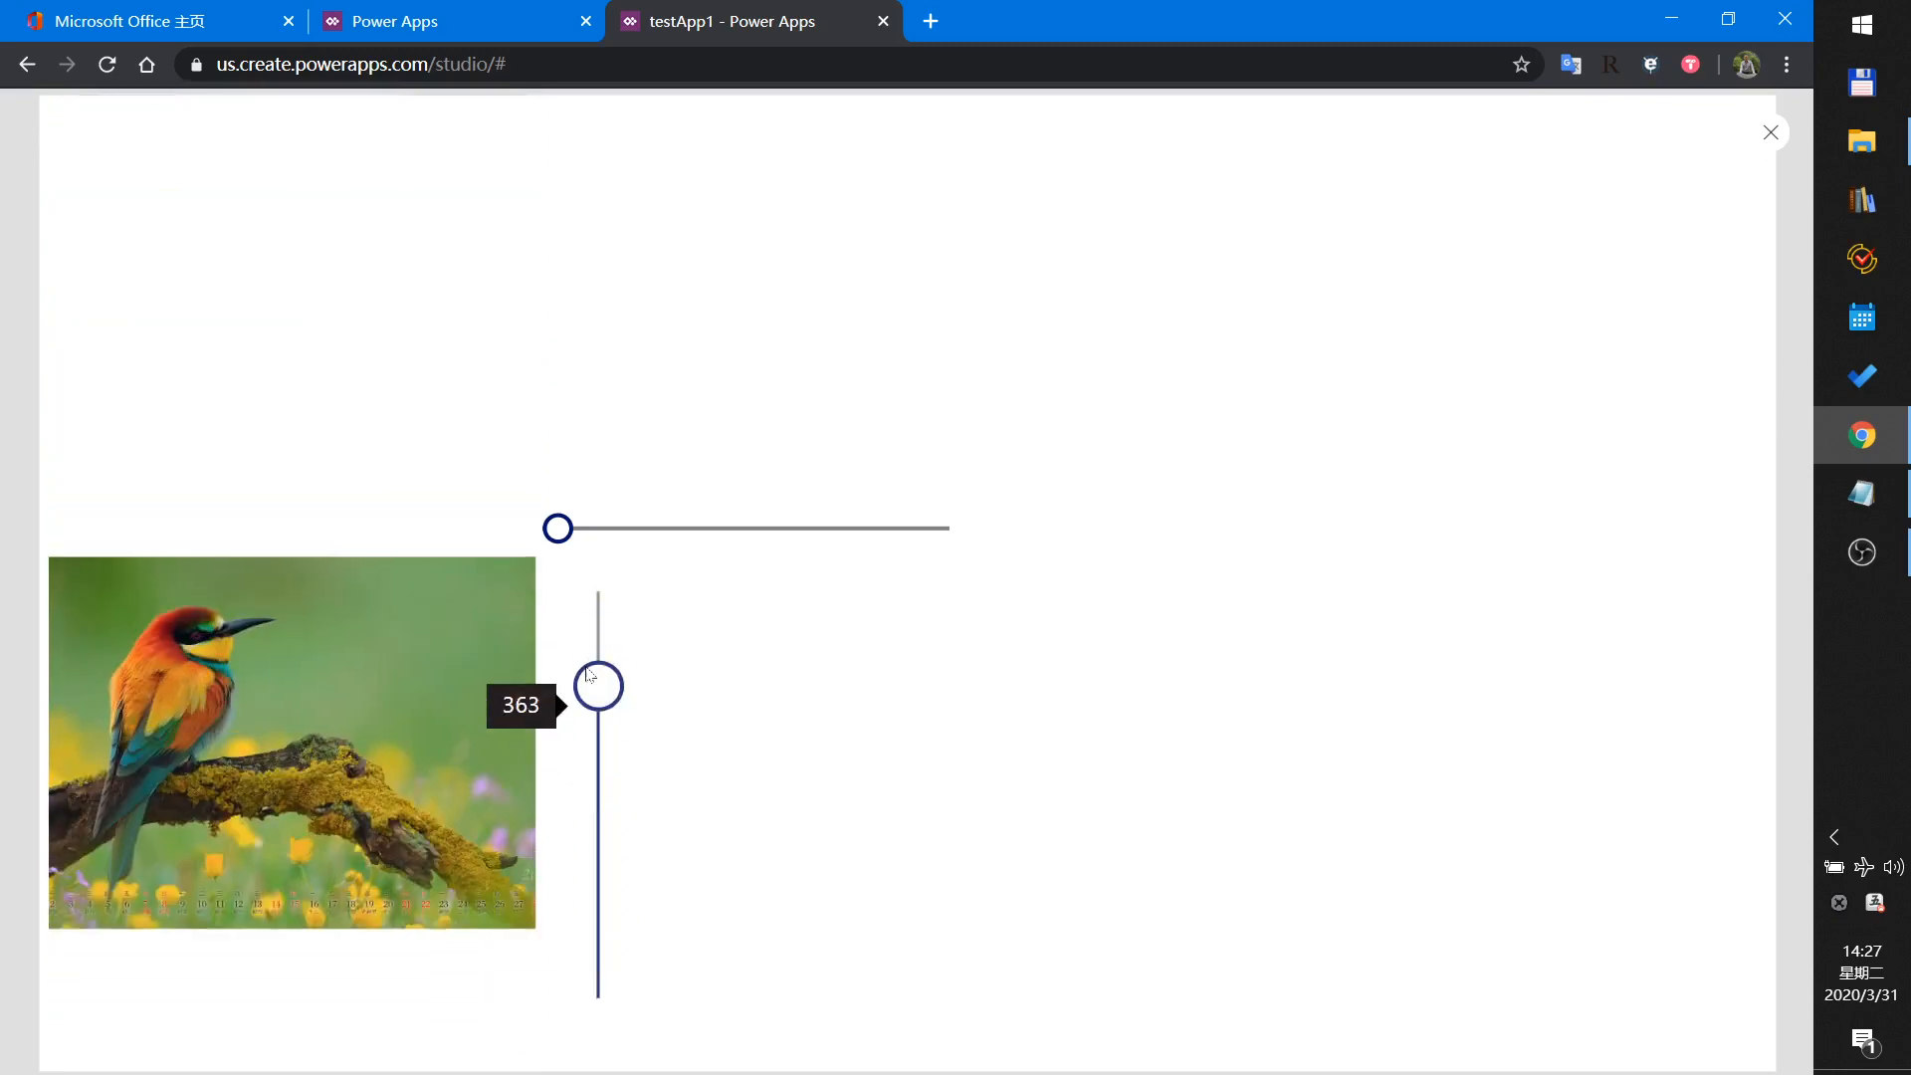
left_click_drag(597, 686, 597, 615)
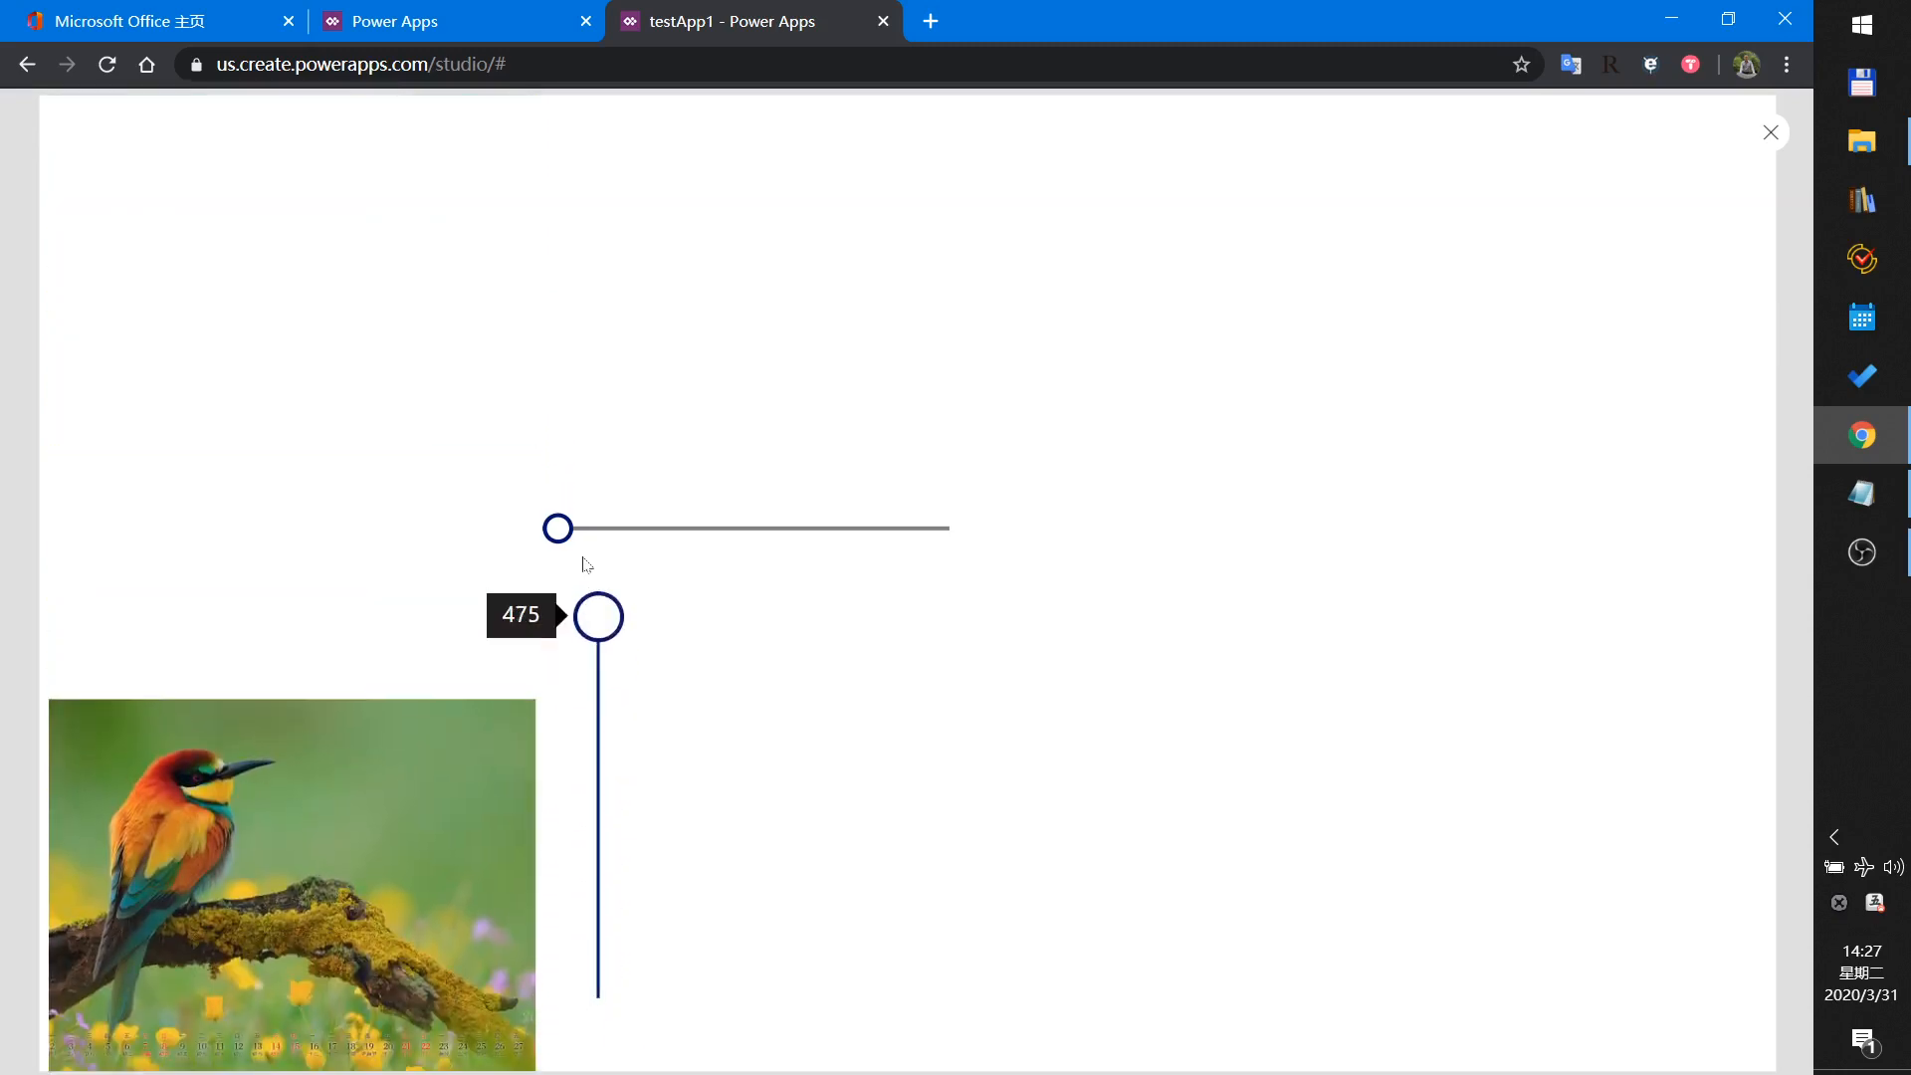
left_click_drag(598, 615, 597, 695)
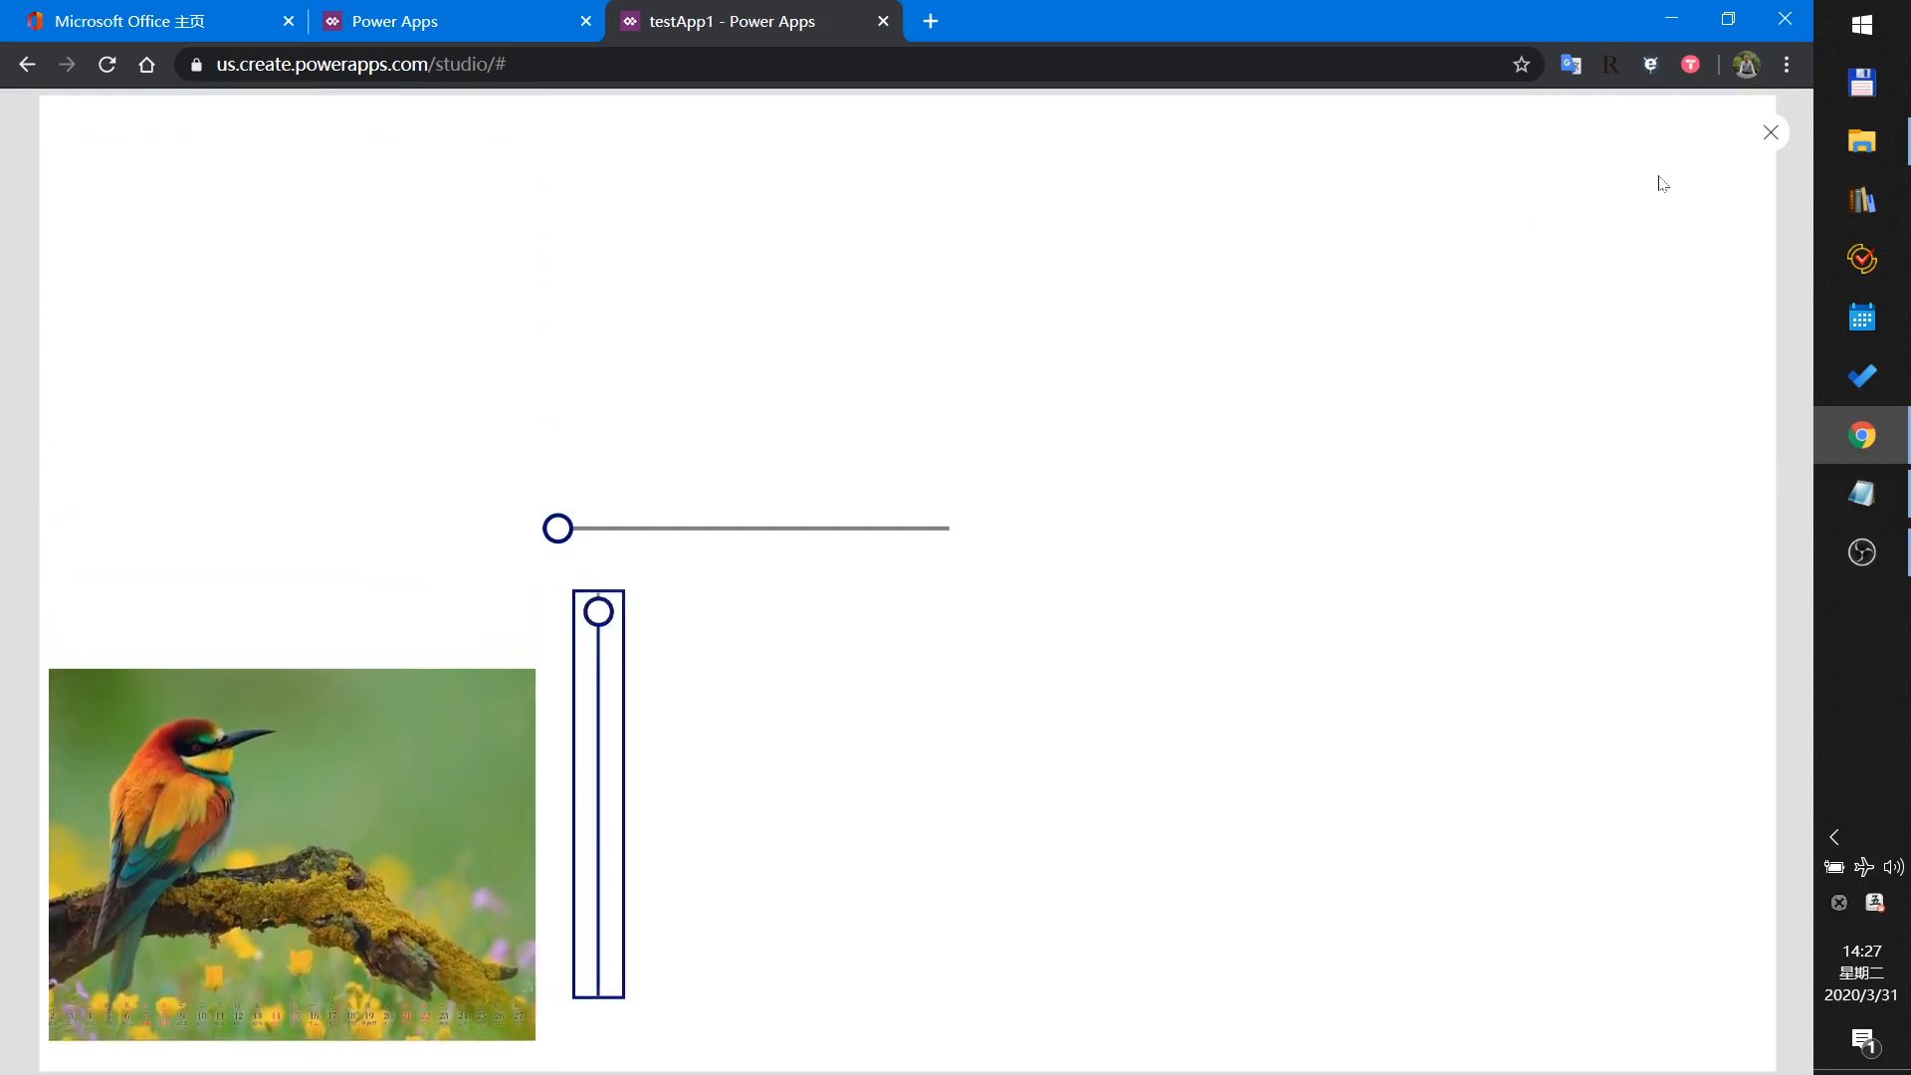
left_click(1770, 131)
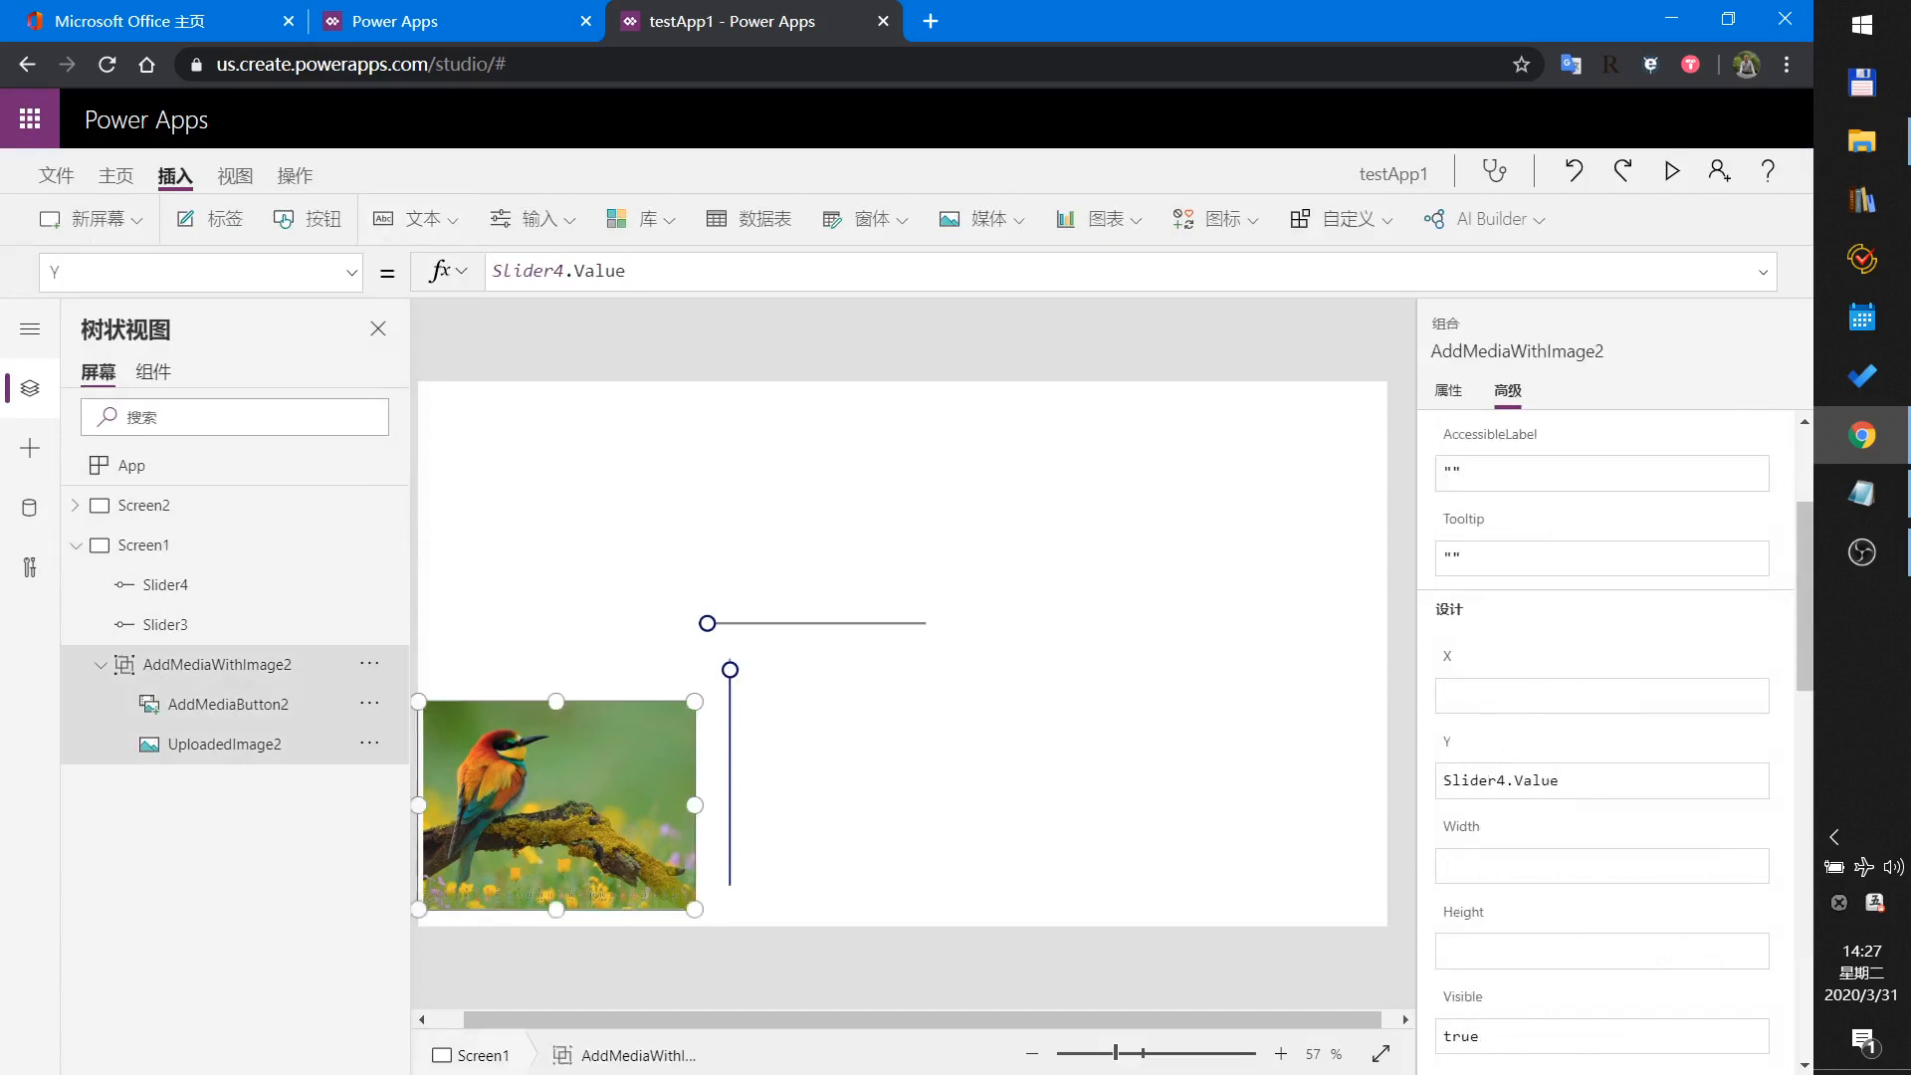
Change the Y formula to 475-Slider4.Value and test the vertical slider in preview.
left_click(573, 270)
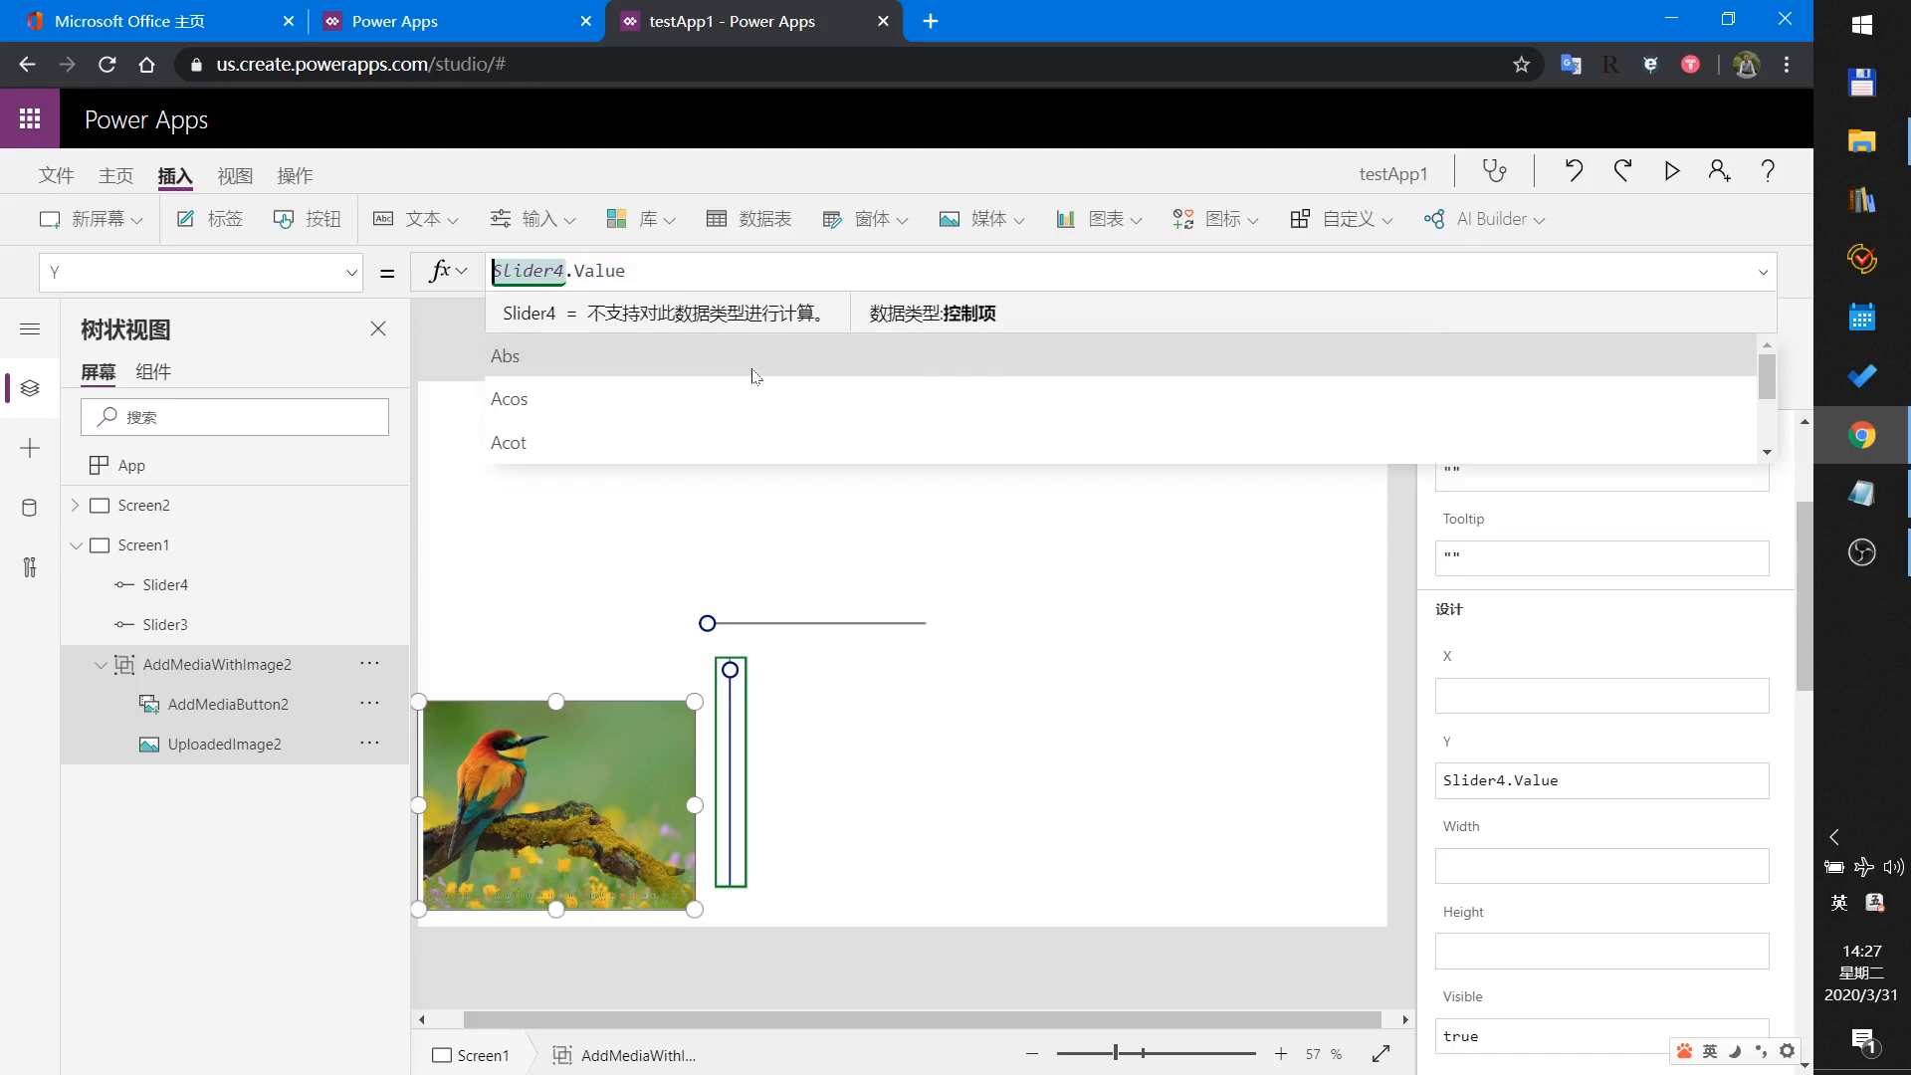
type("47")
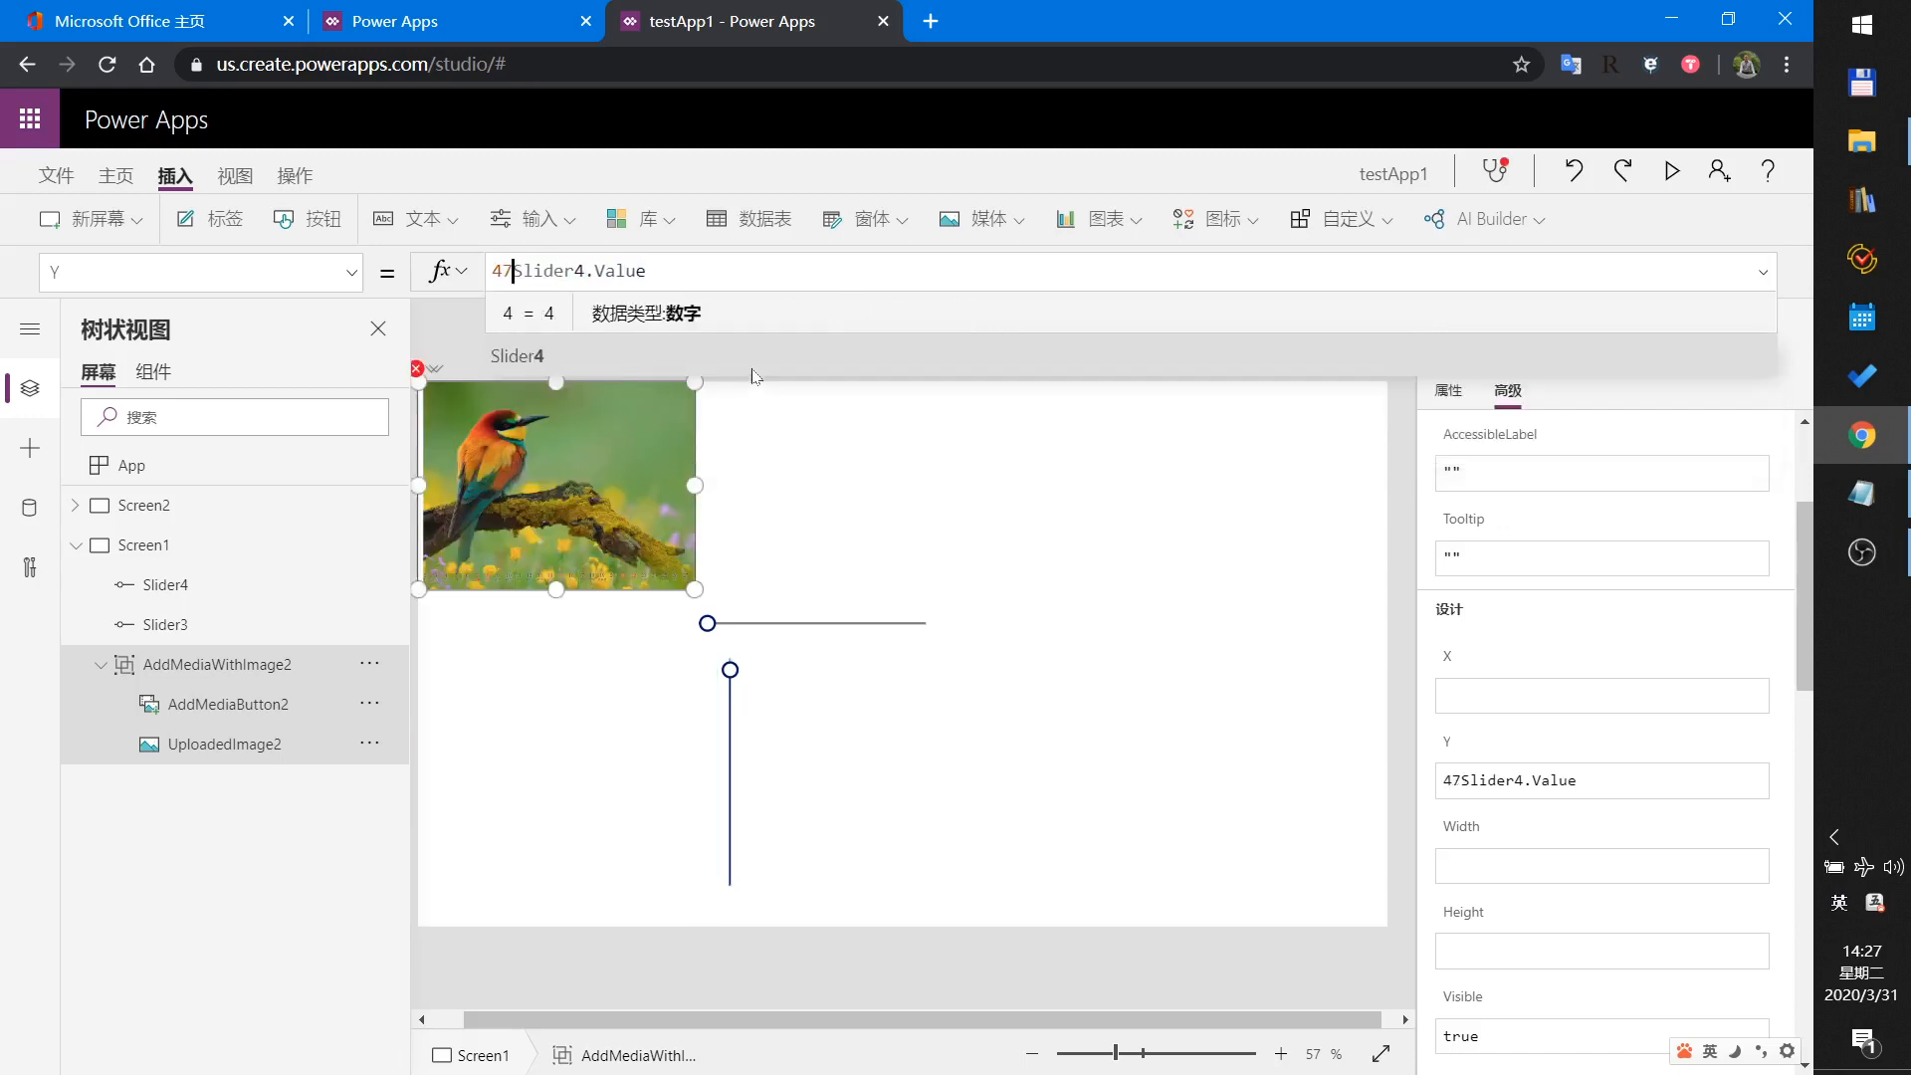
type("5-")
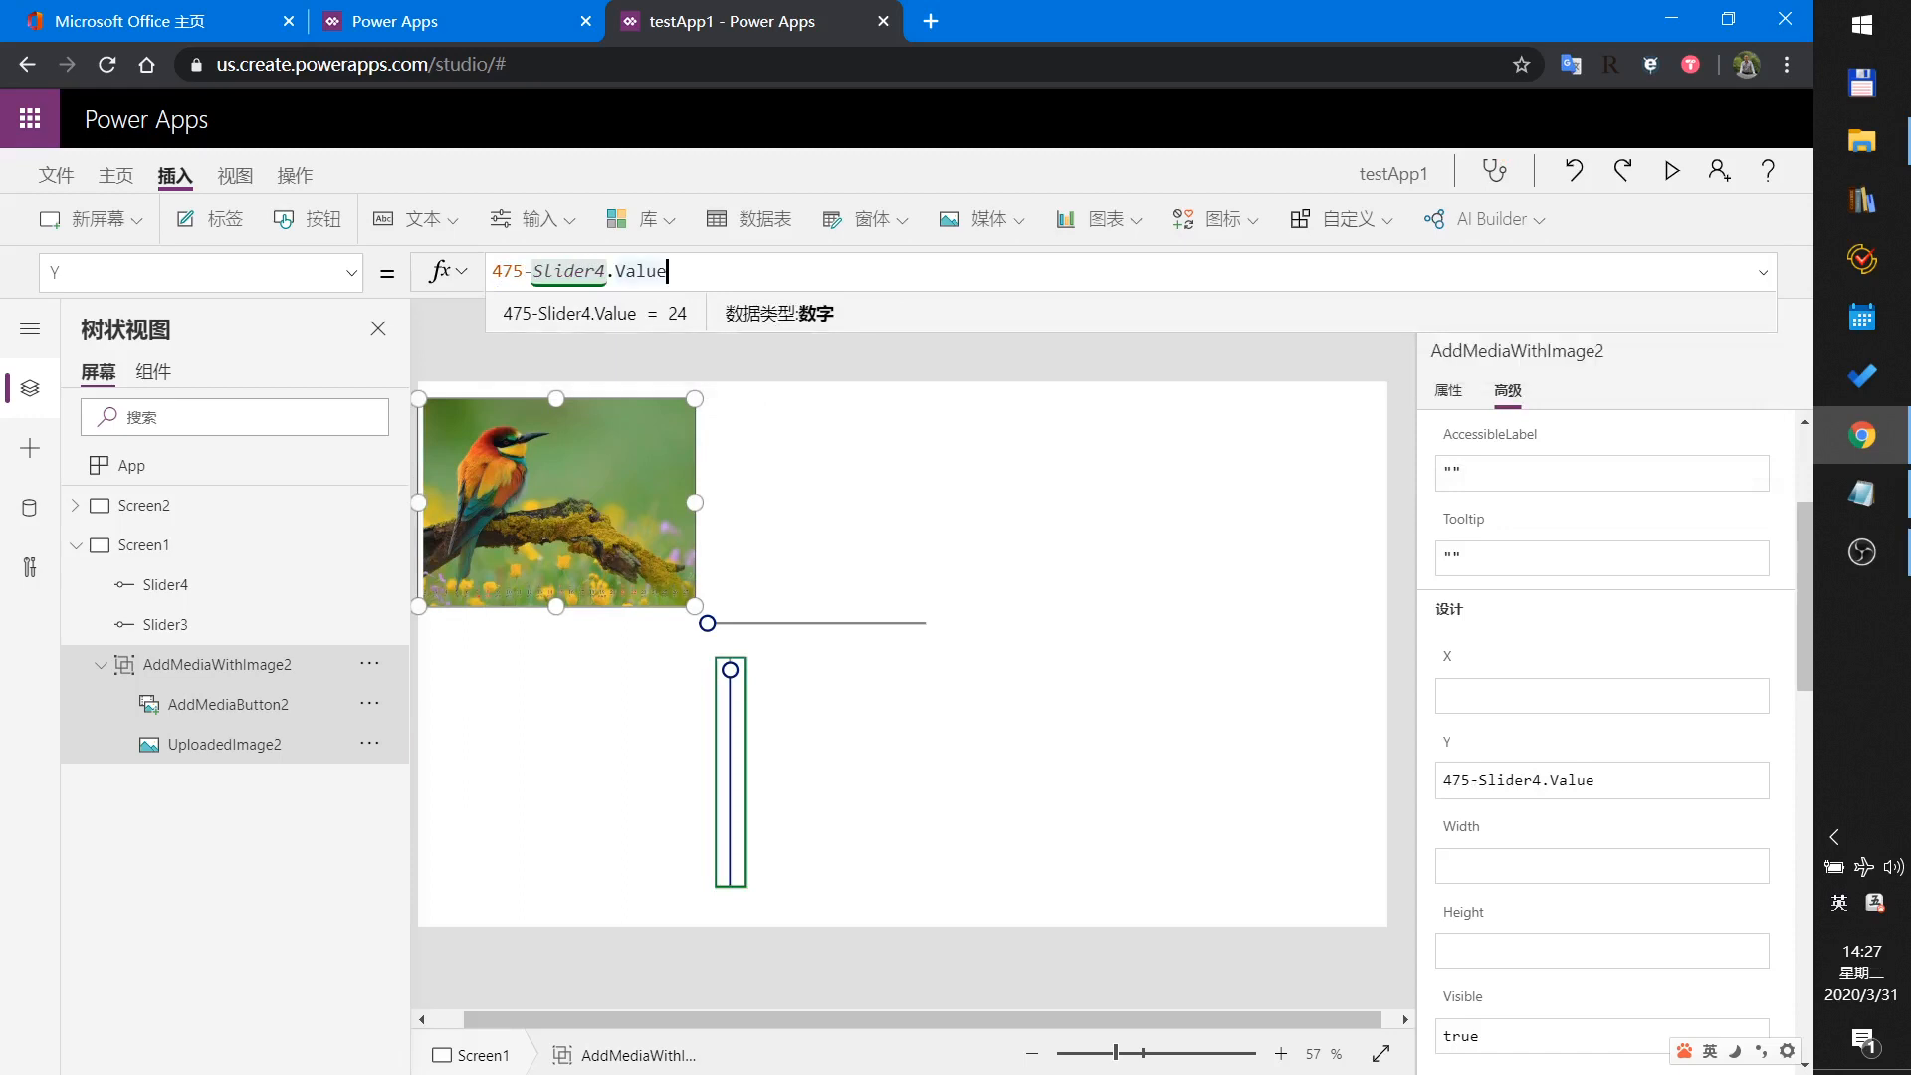
left_click(668, 271)
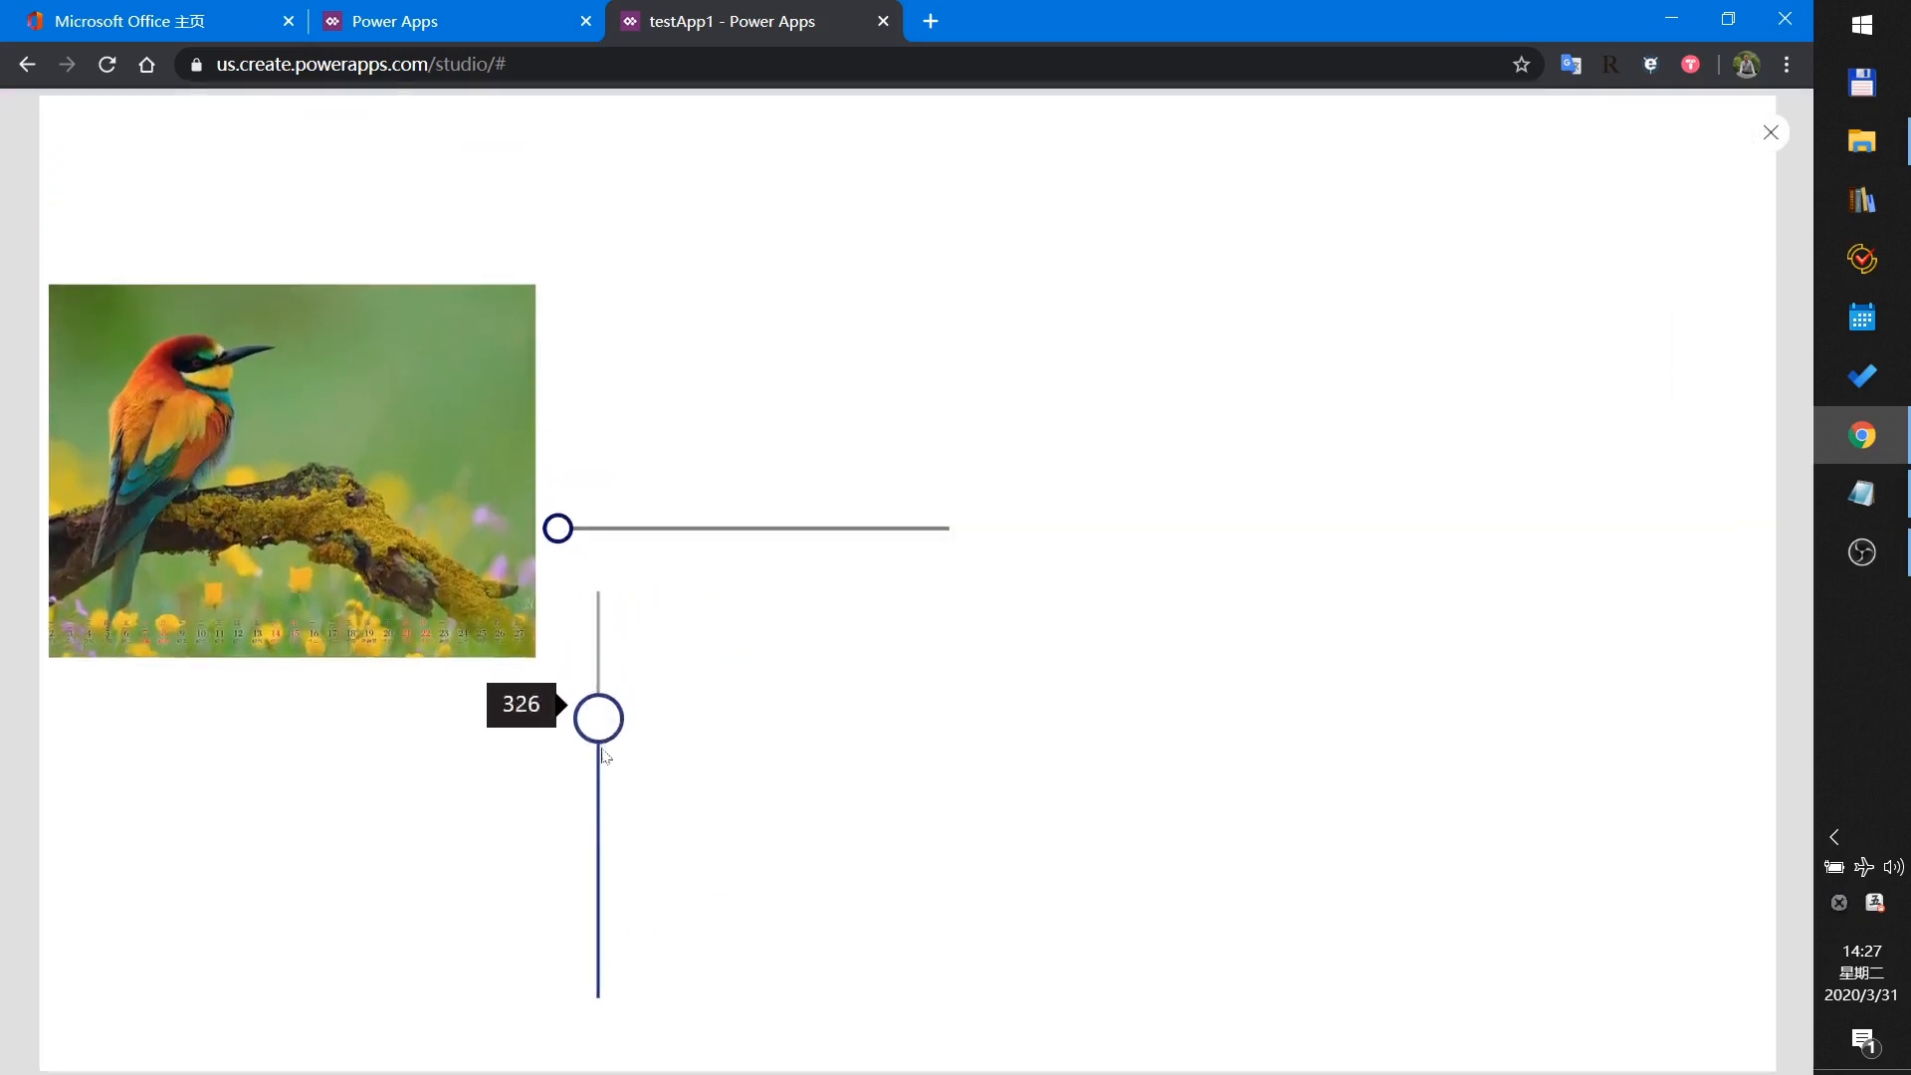
left_click_drag(597, 717, 598, 615)
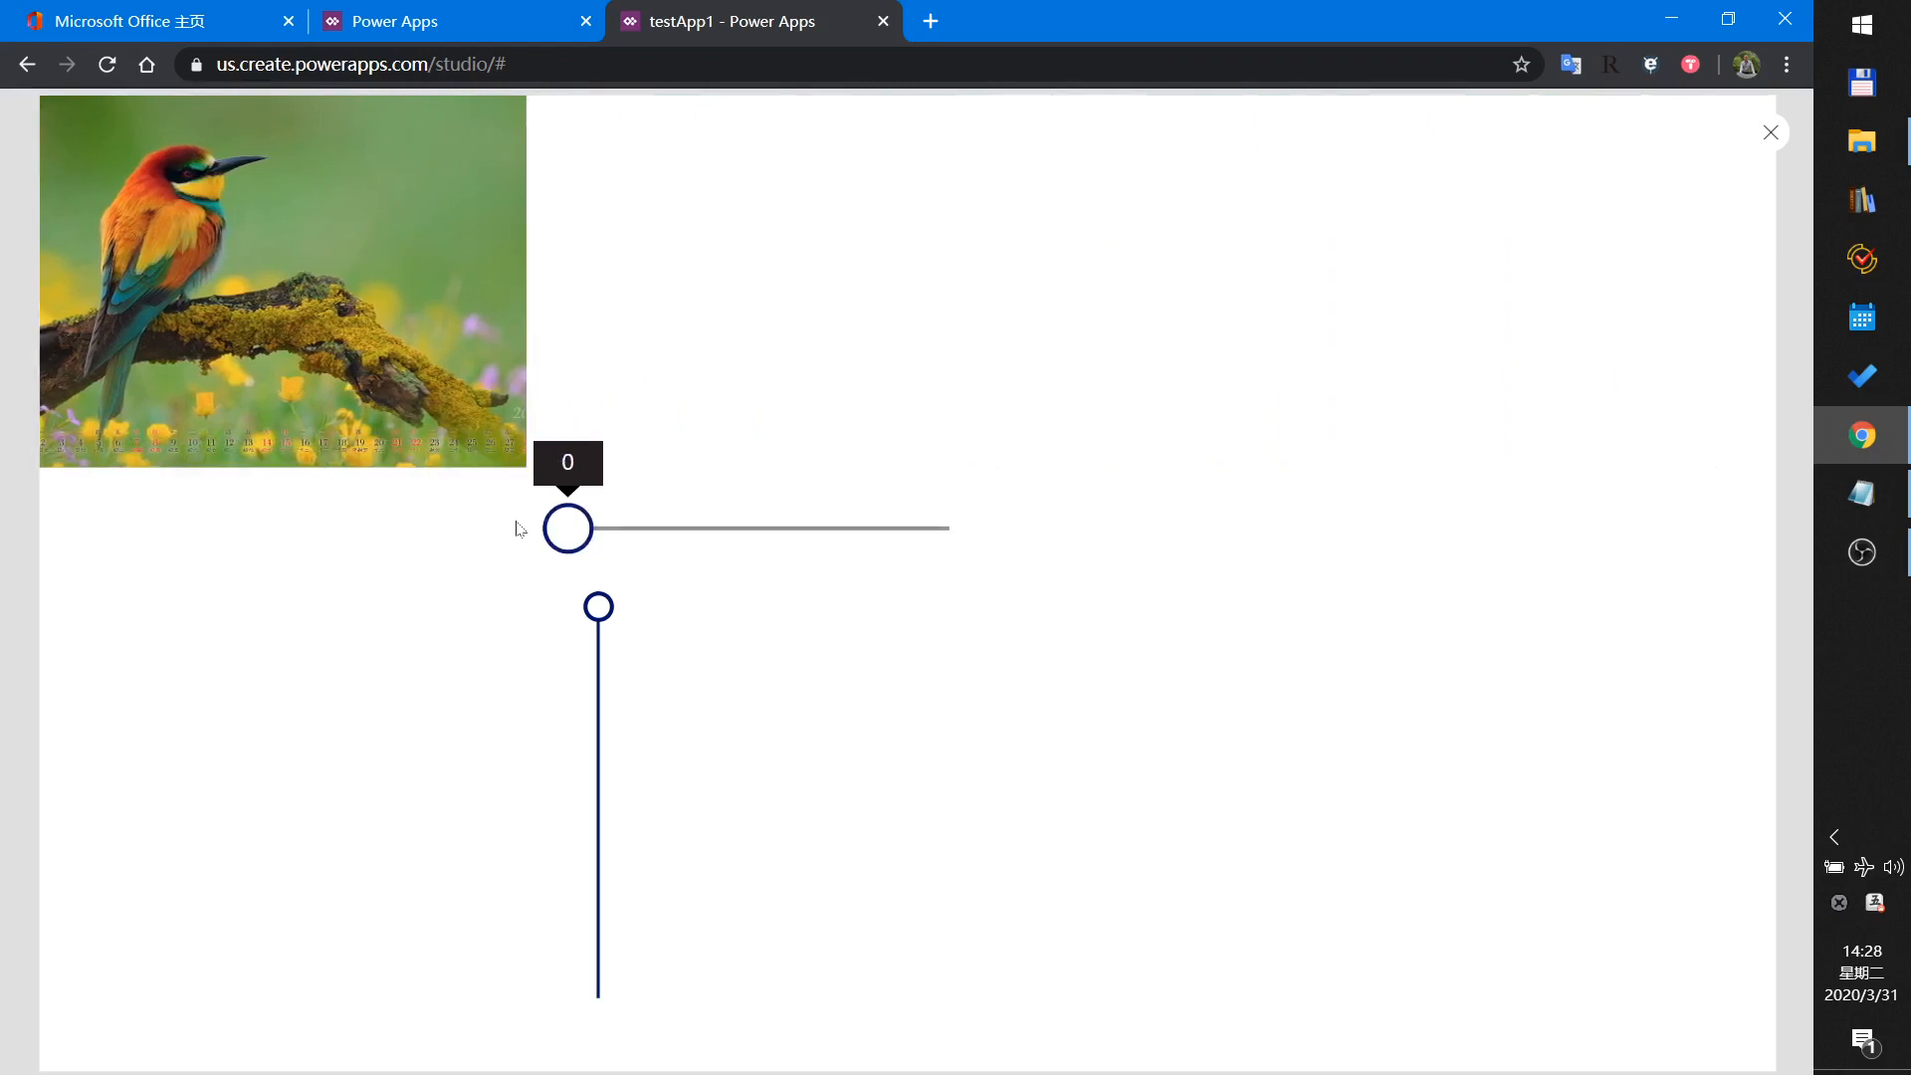
left_click_drag(598, 607, 598, 911)
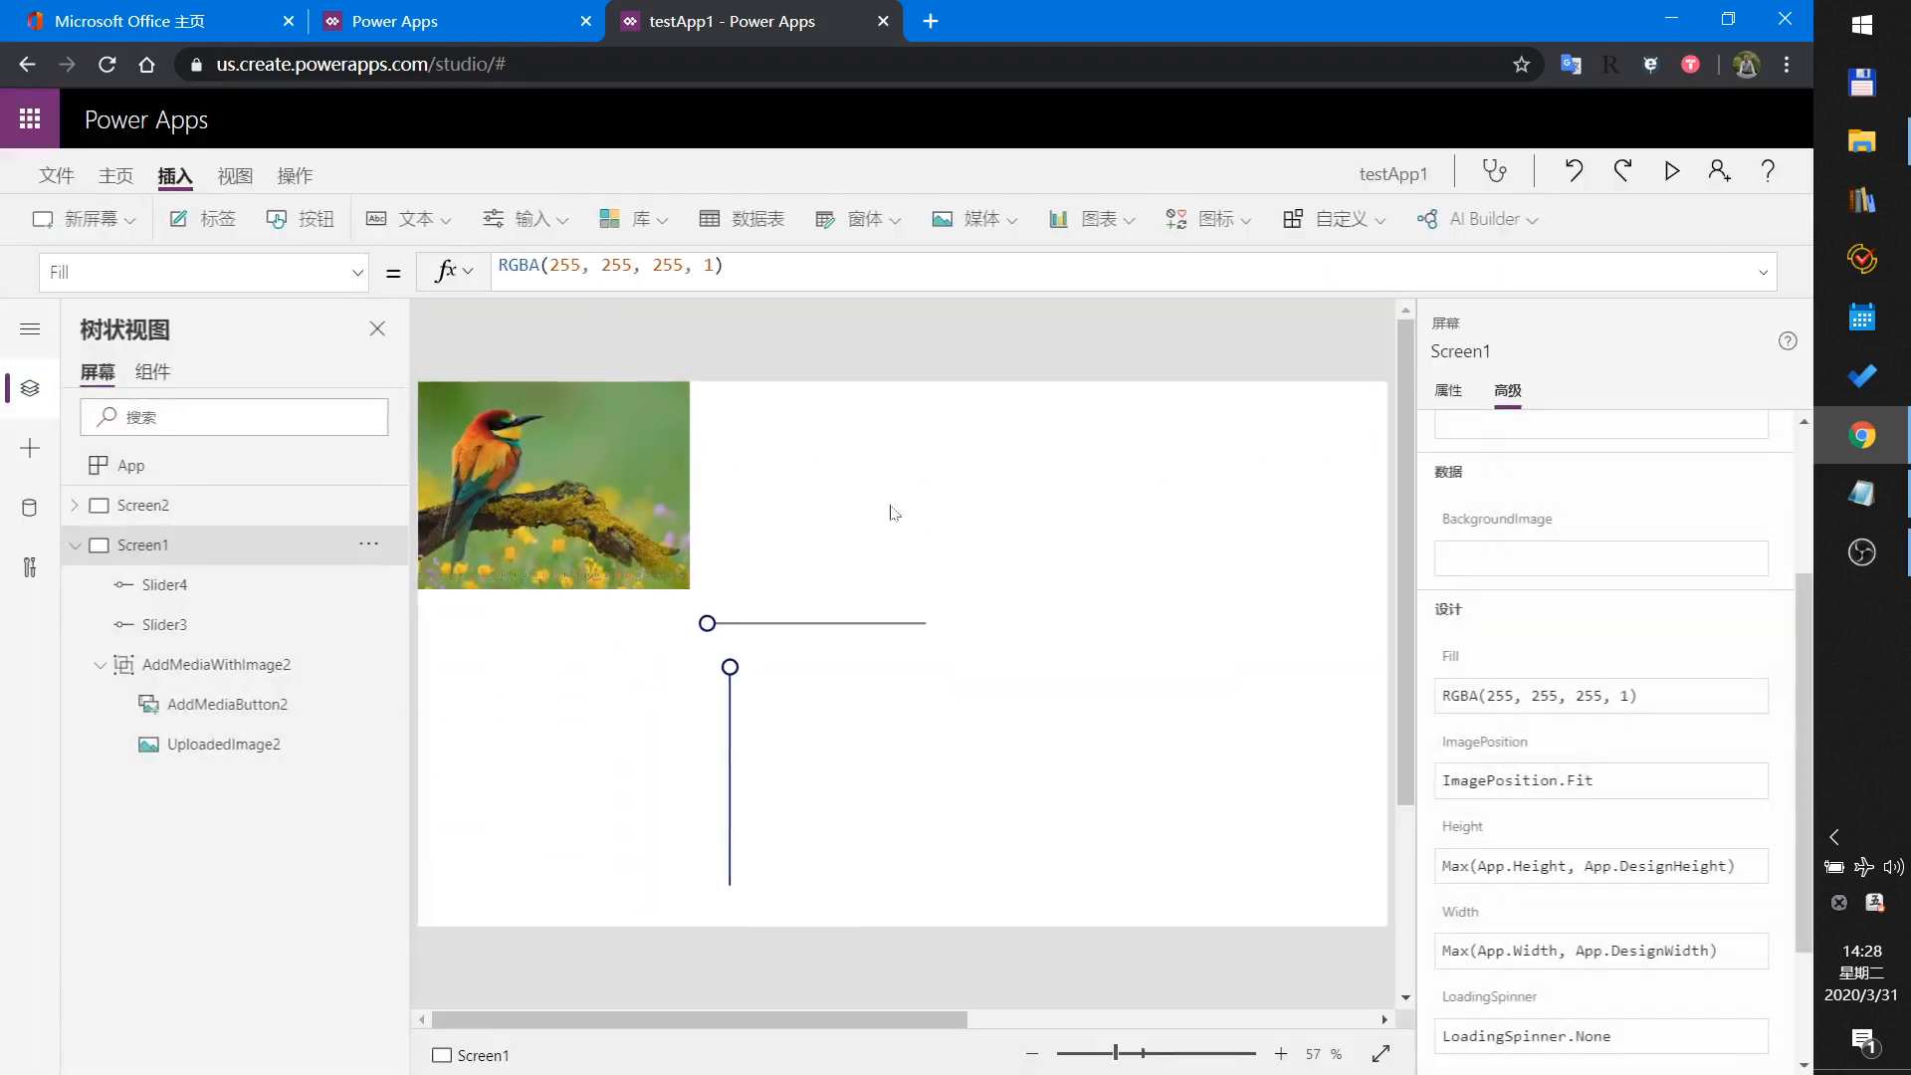
mouse_move(738, 728)
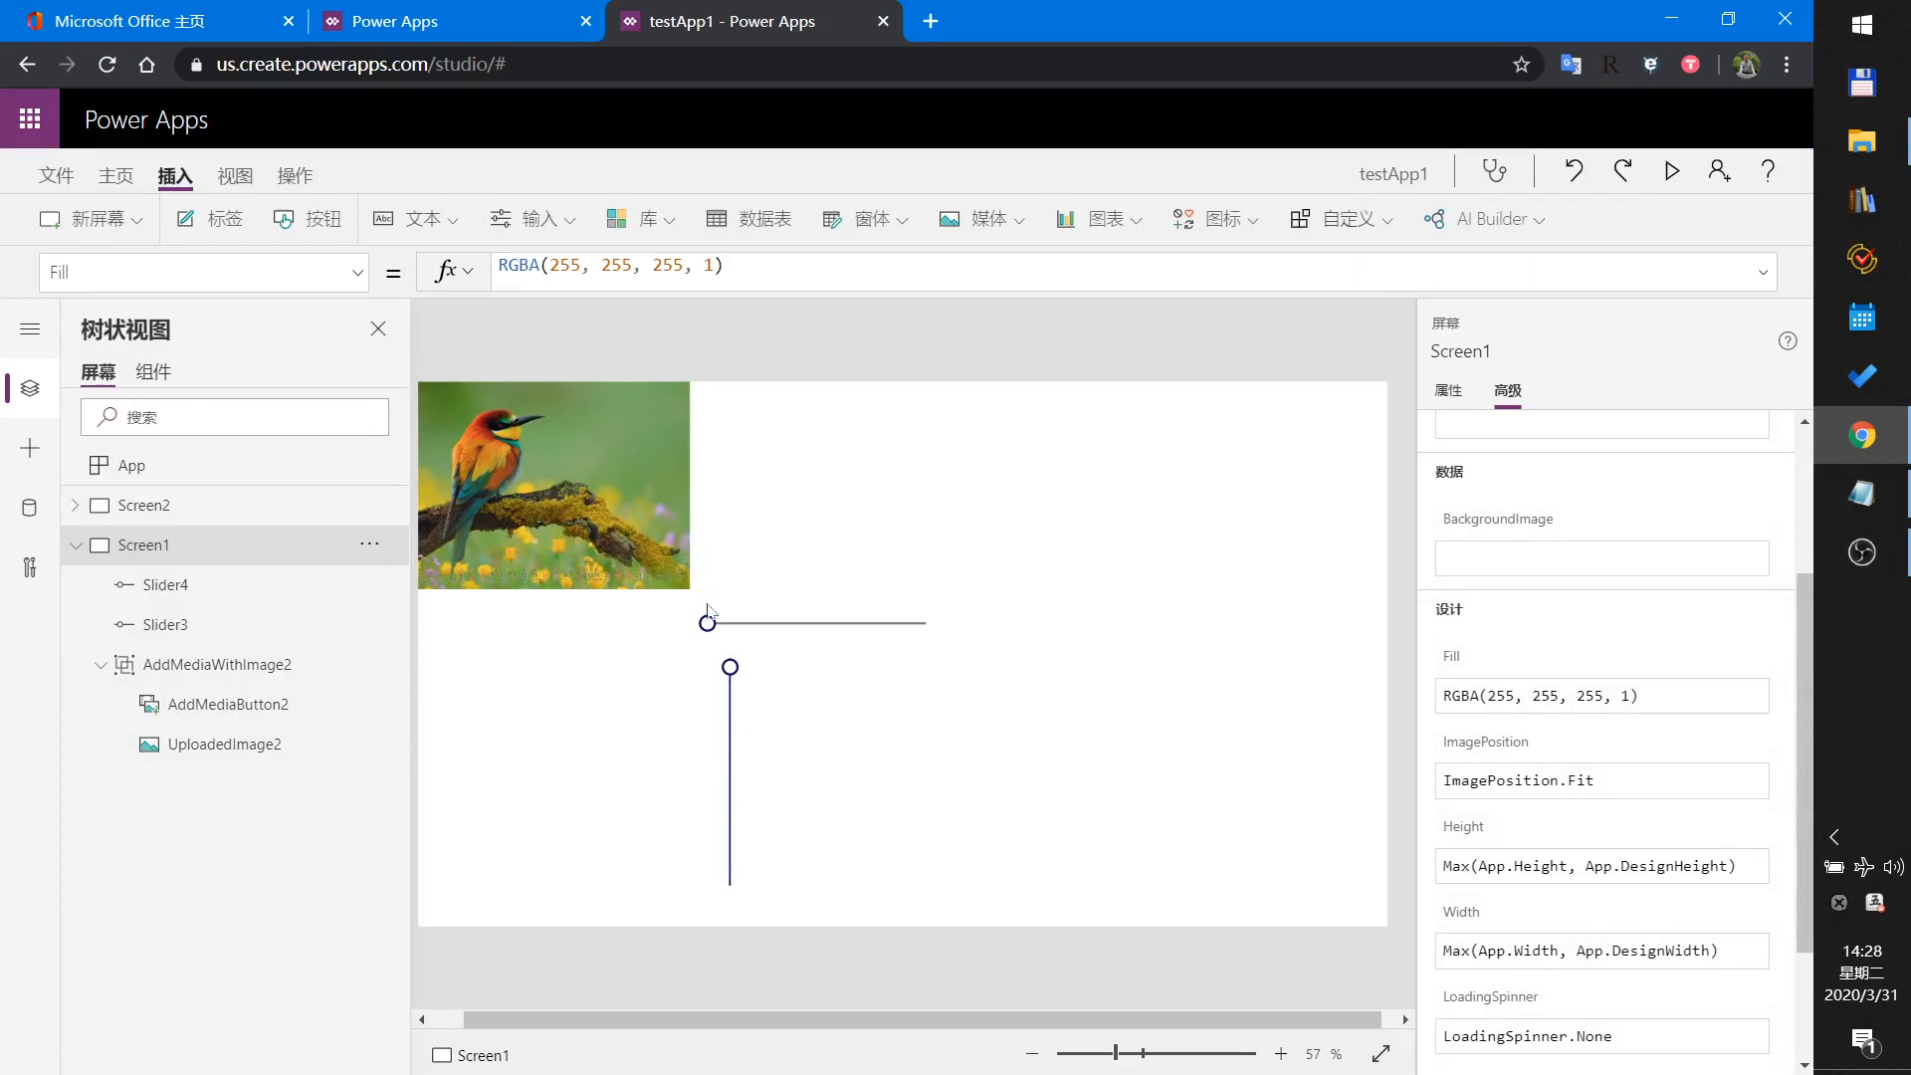
mouse_move(768, 631)
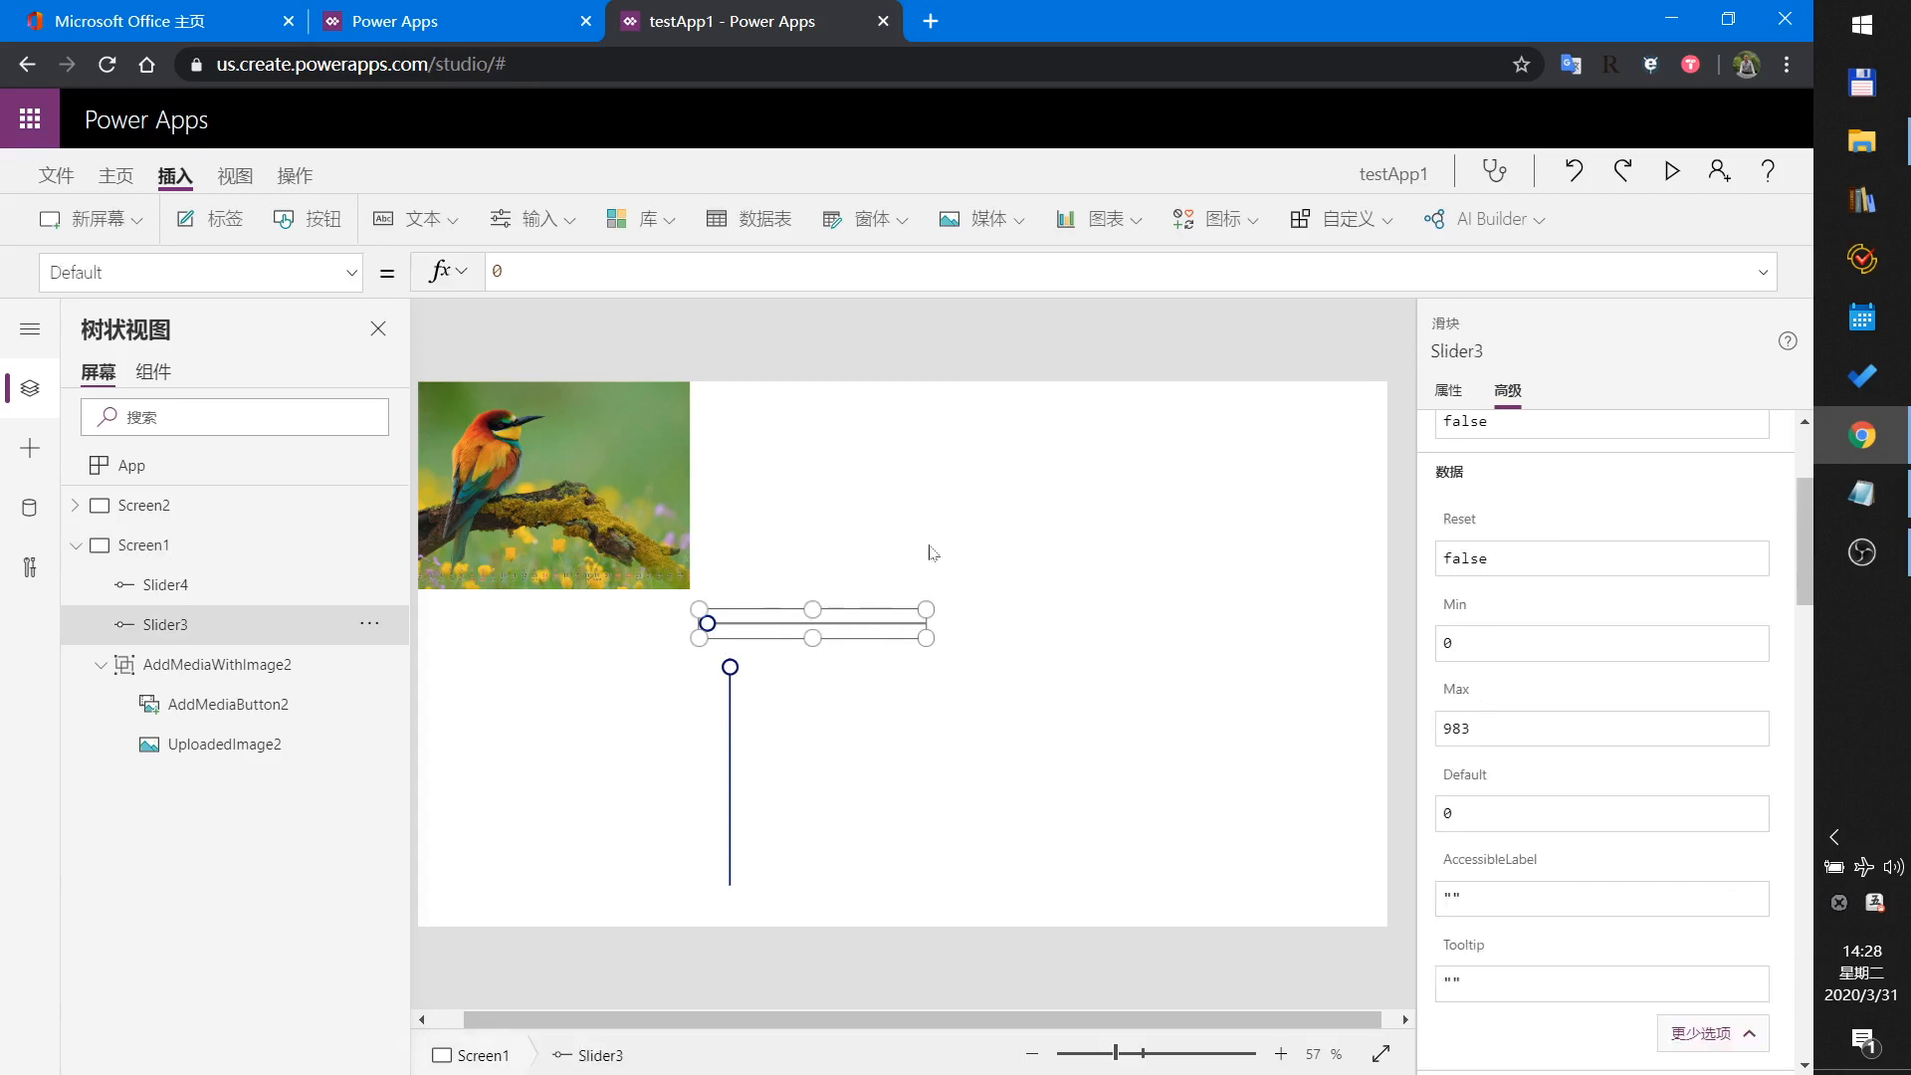
mouse_move(922, 640)
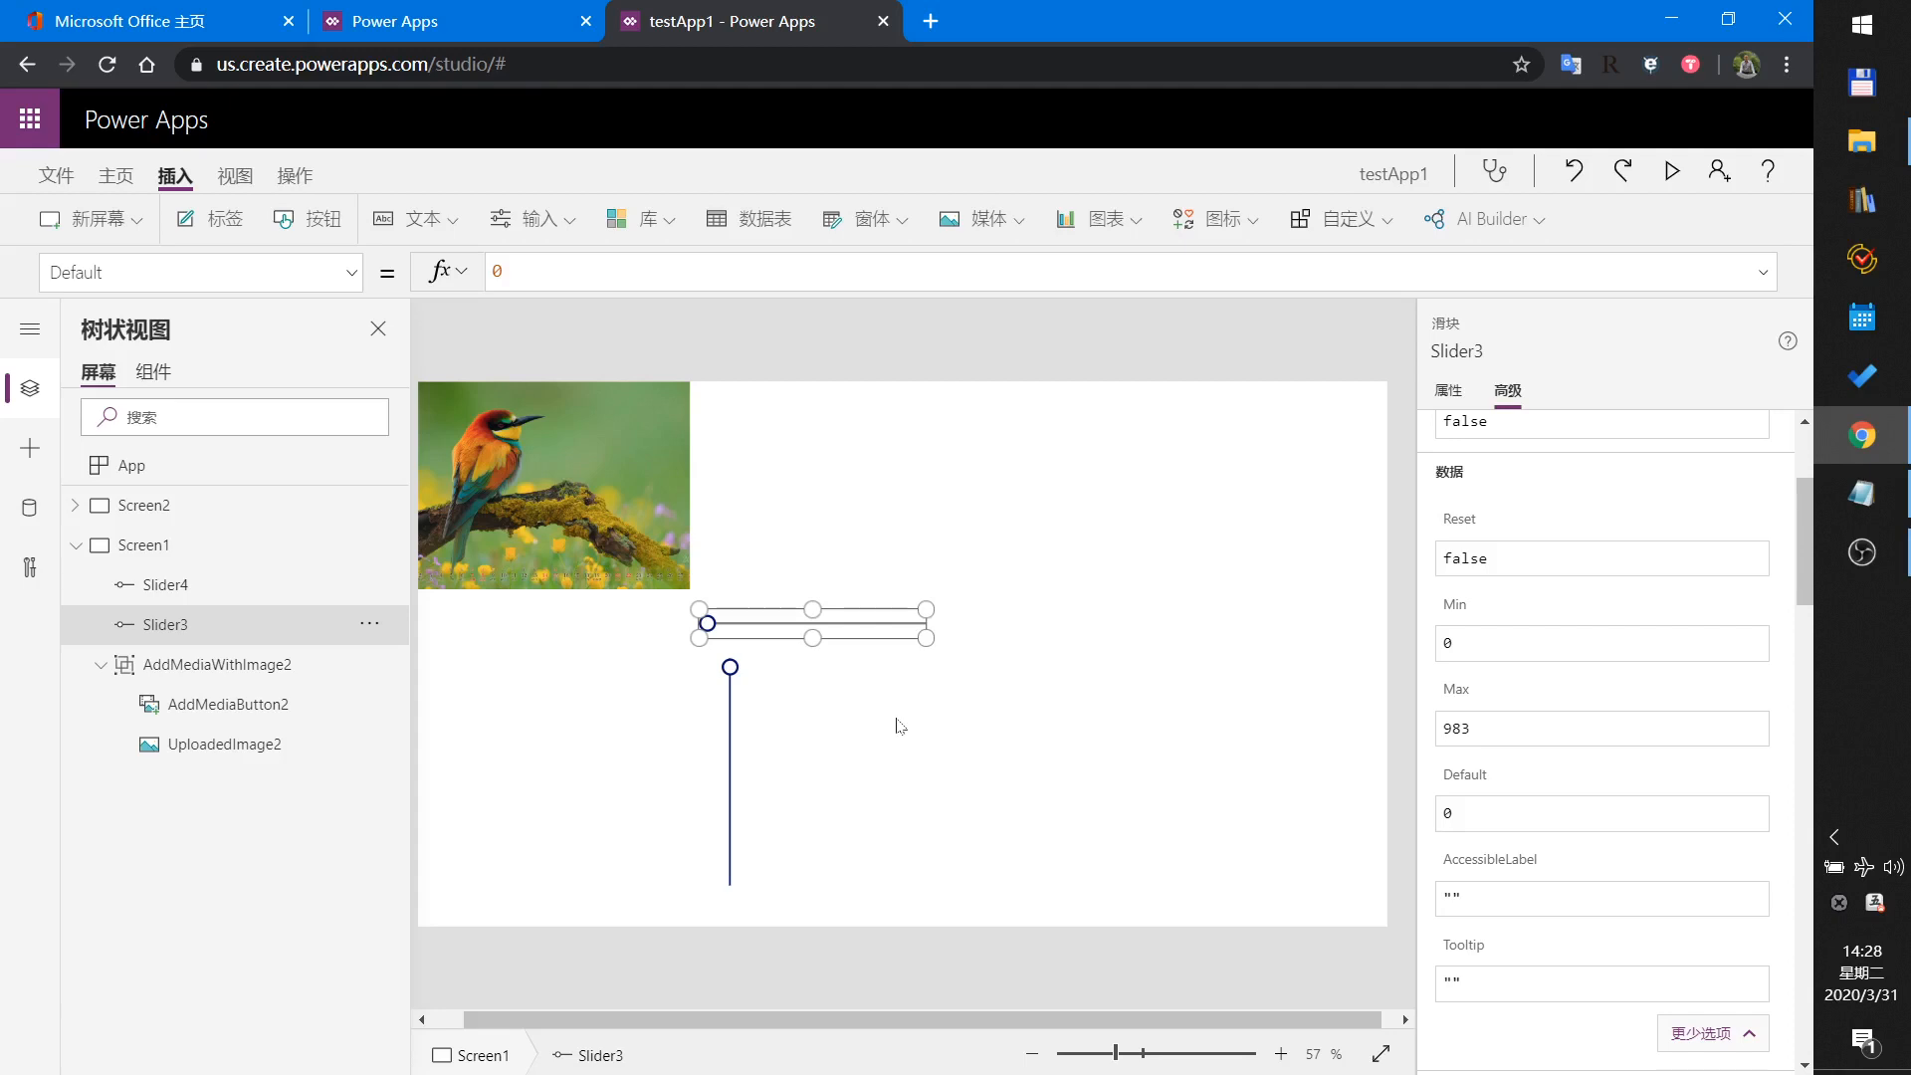
mouse_move(858, 723)
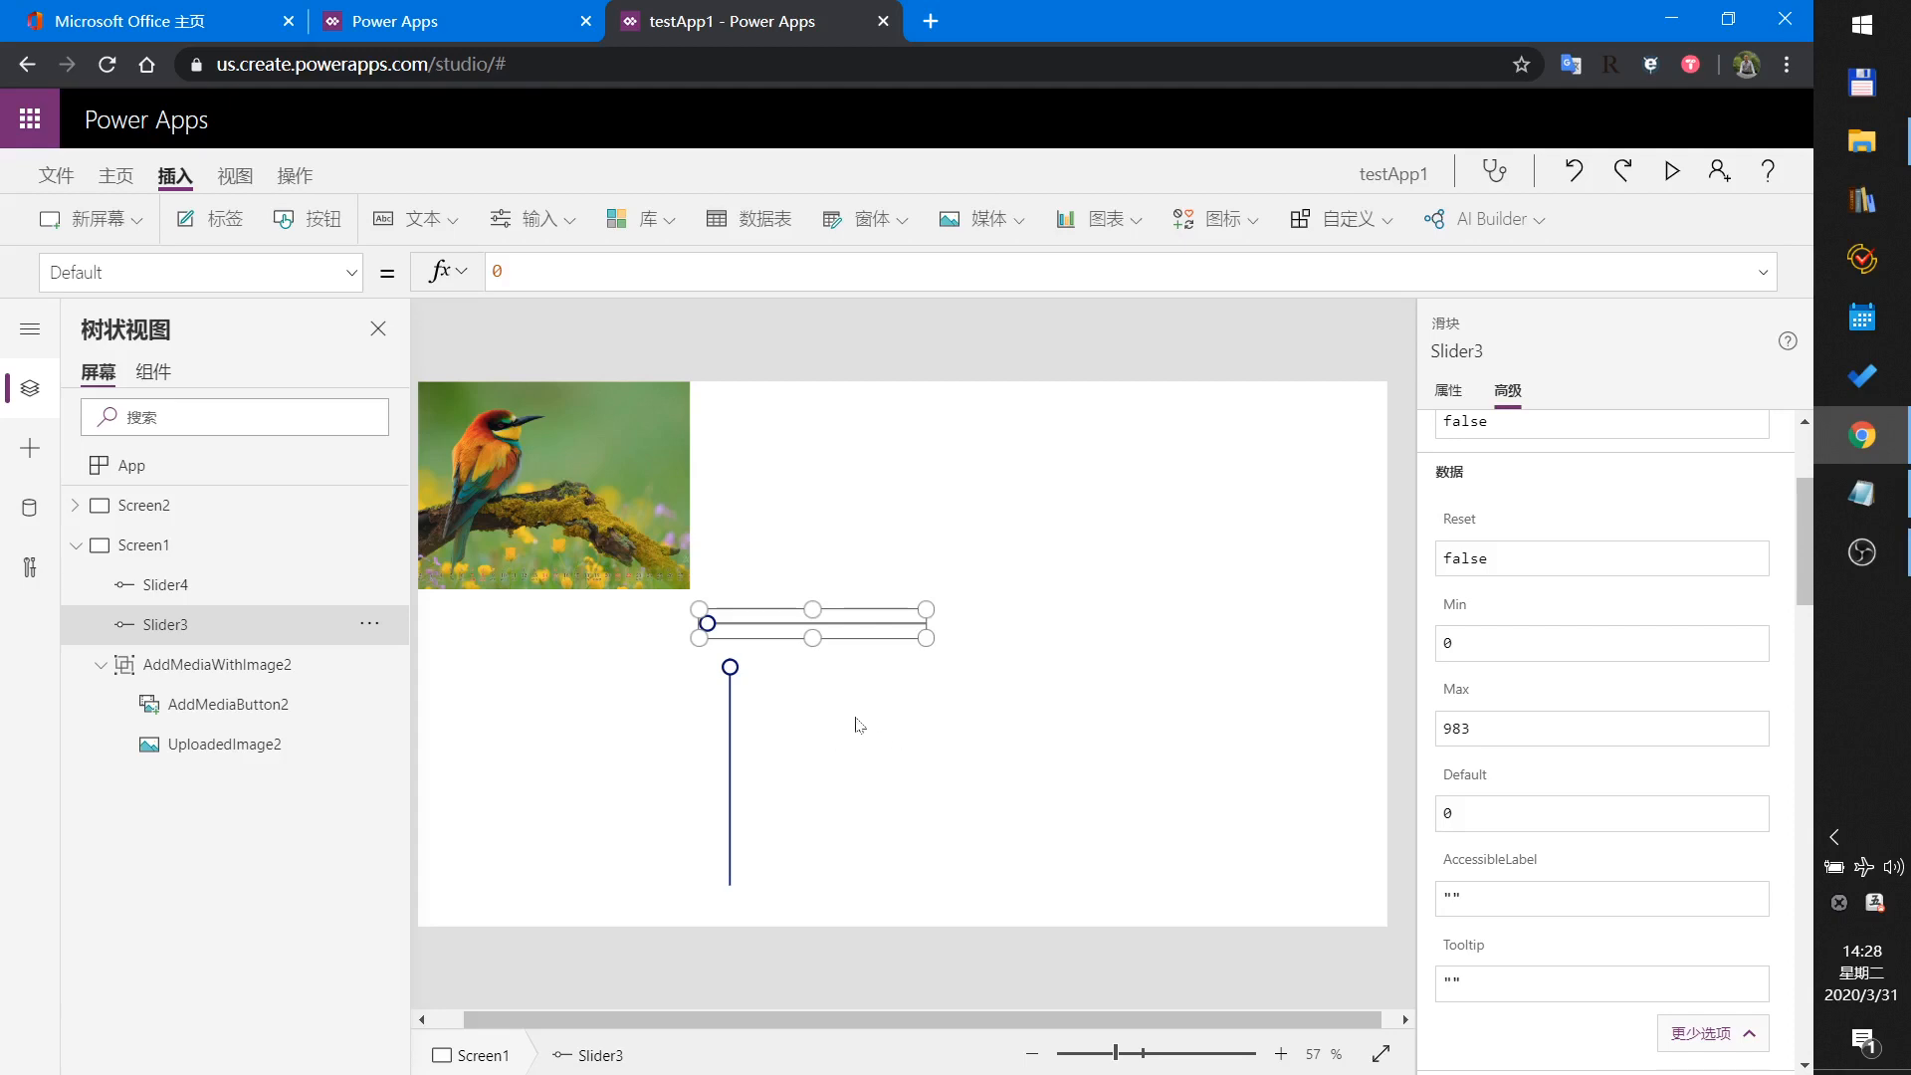
mouse_move(790, 685)
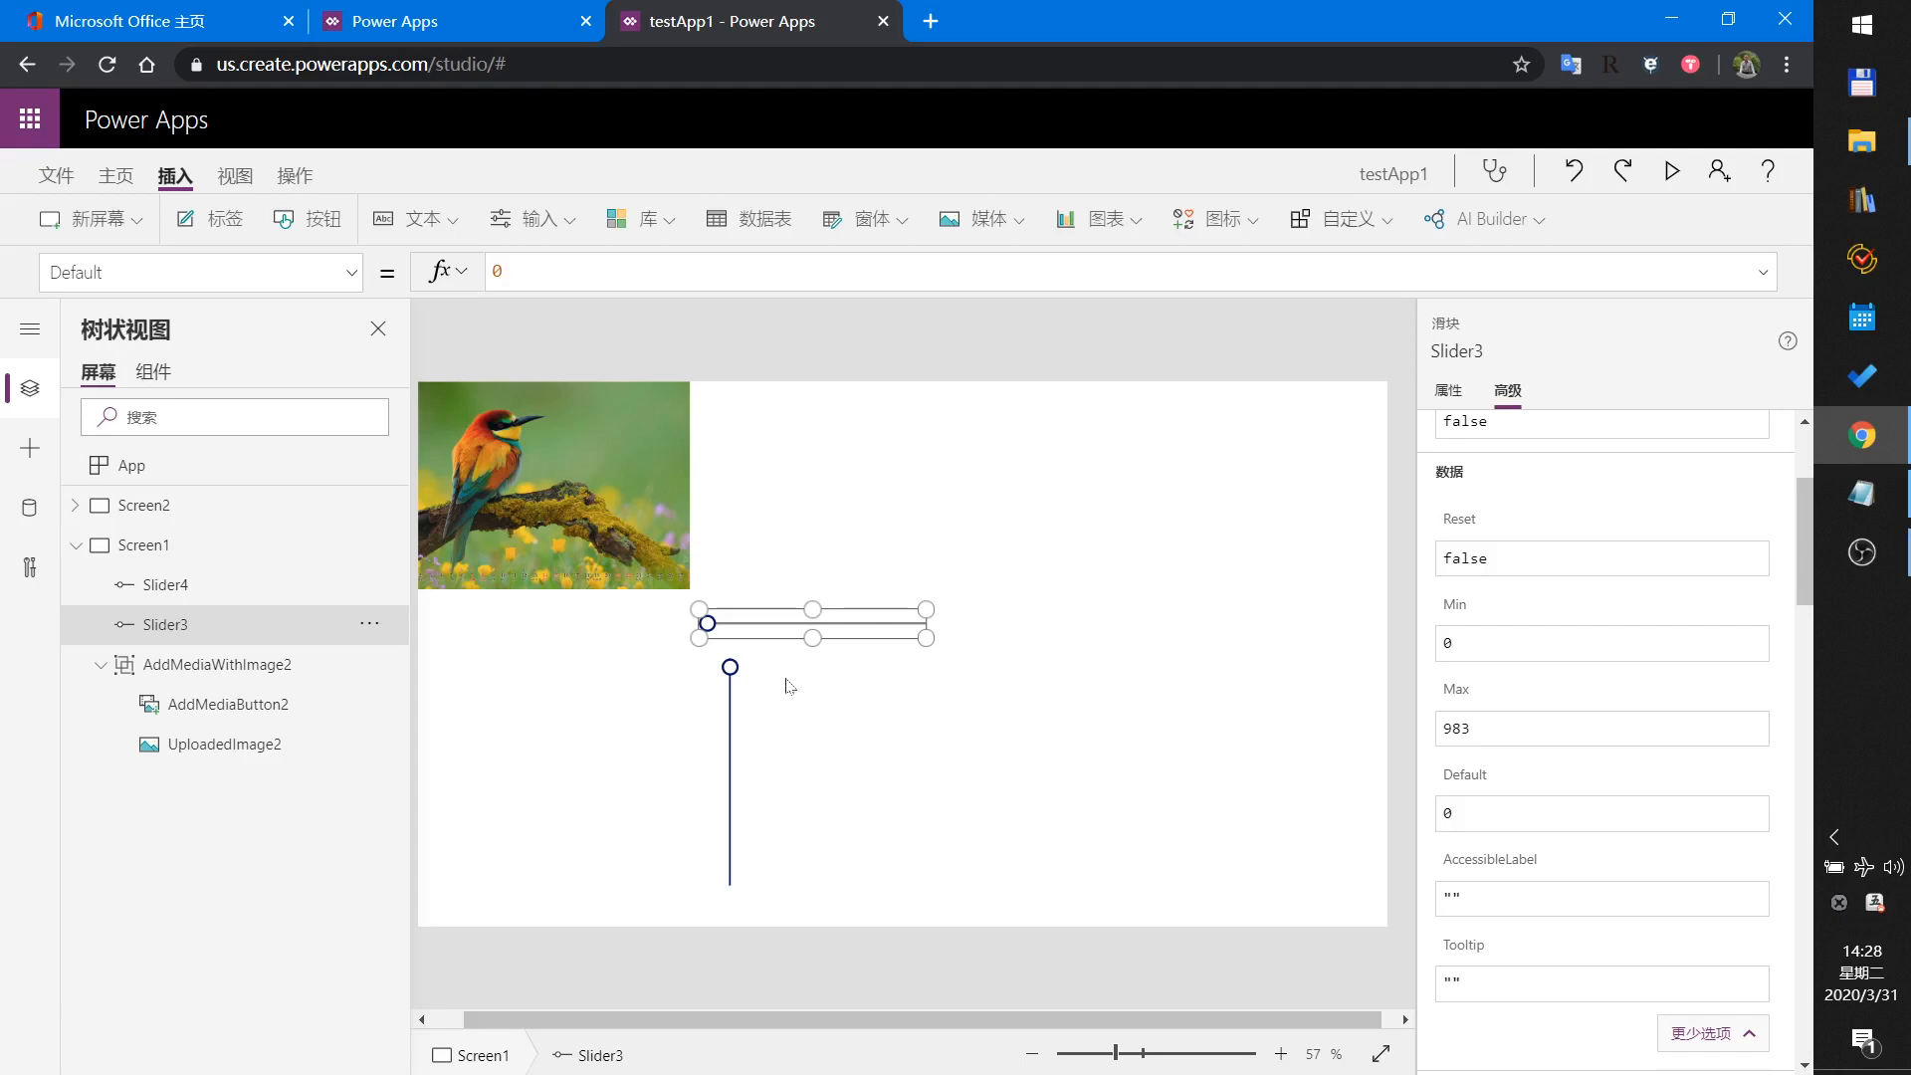
mouse_move(892, 728)
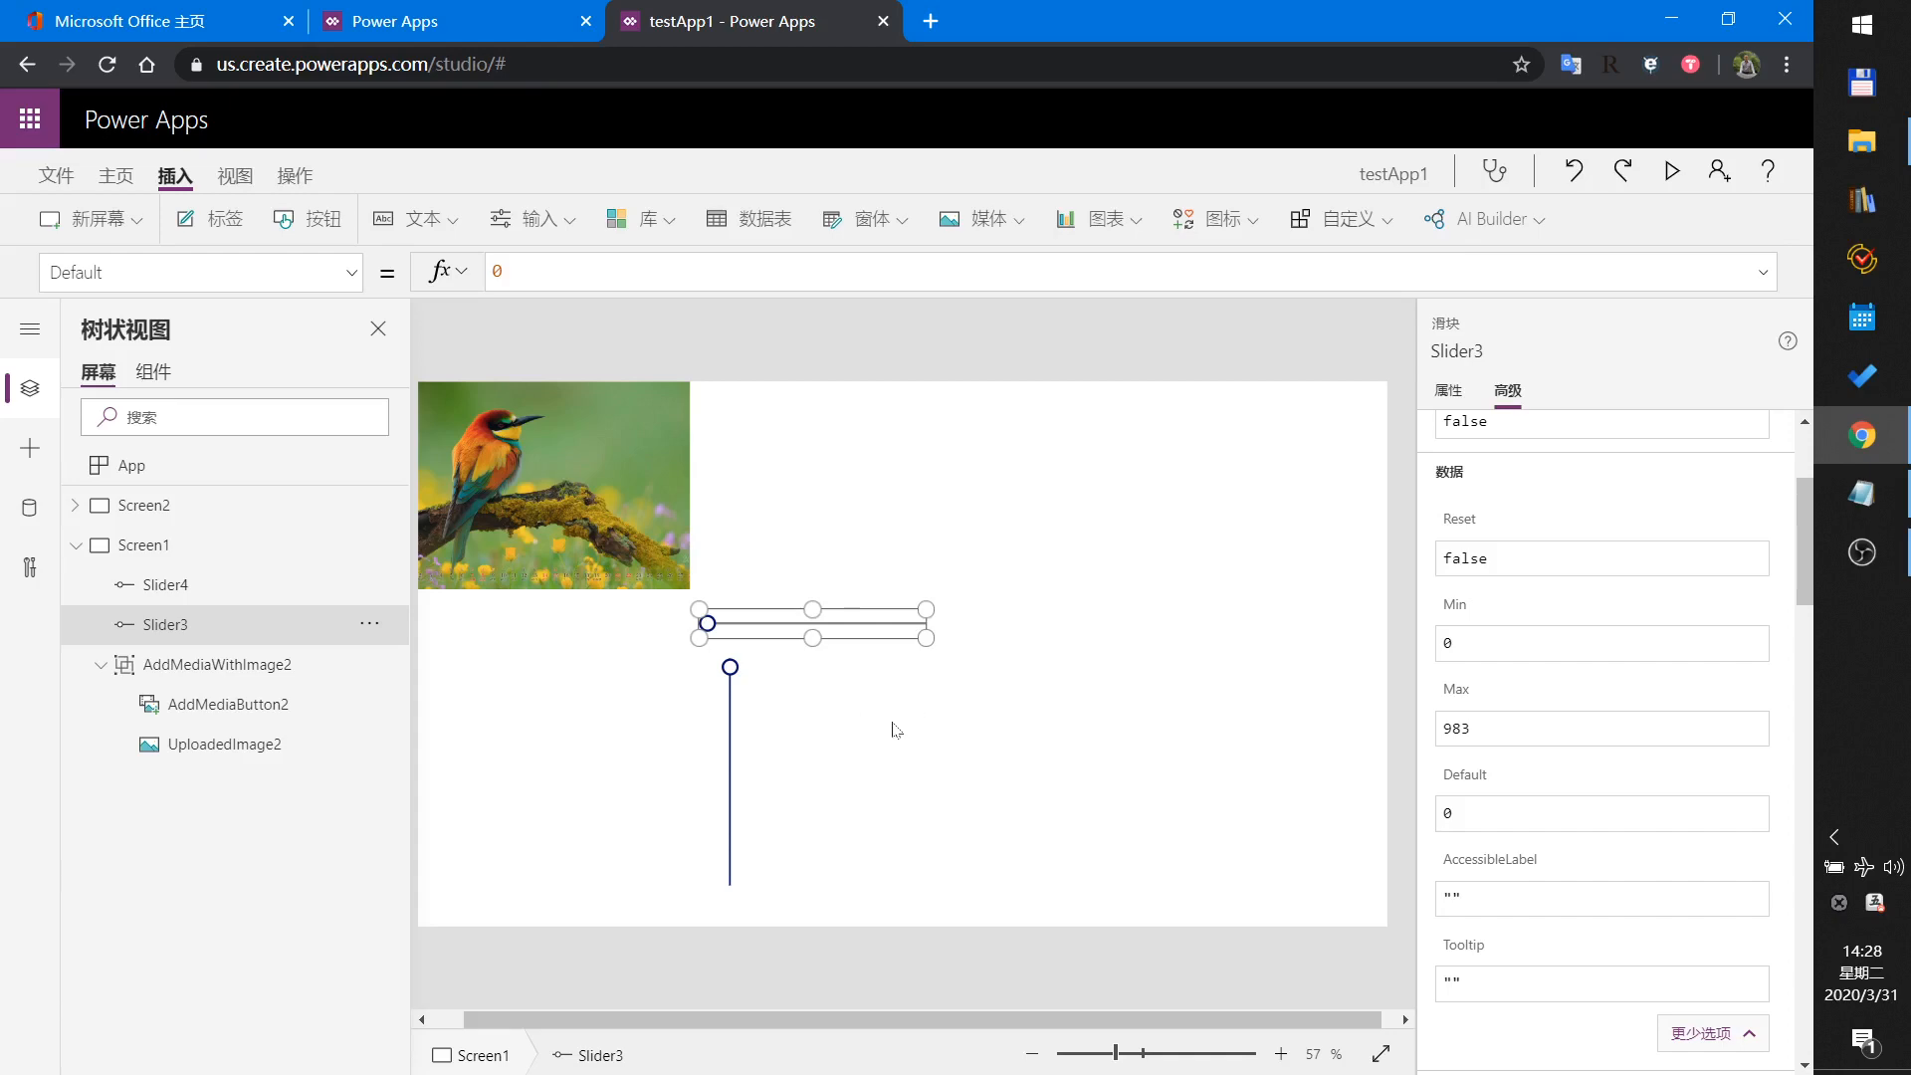